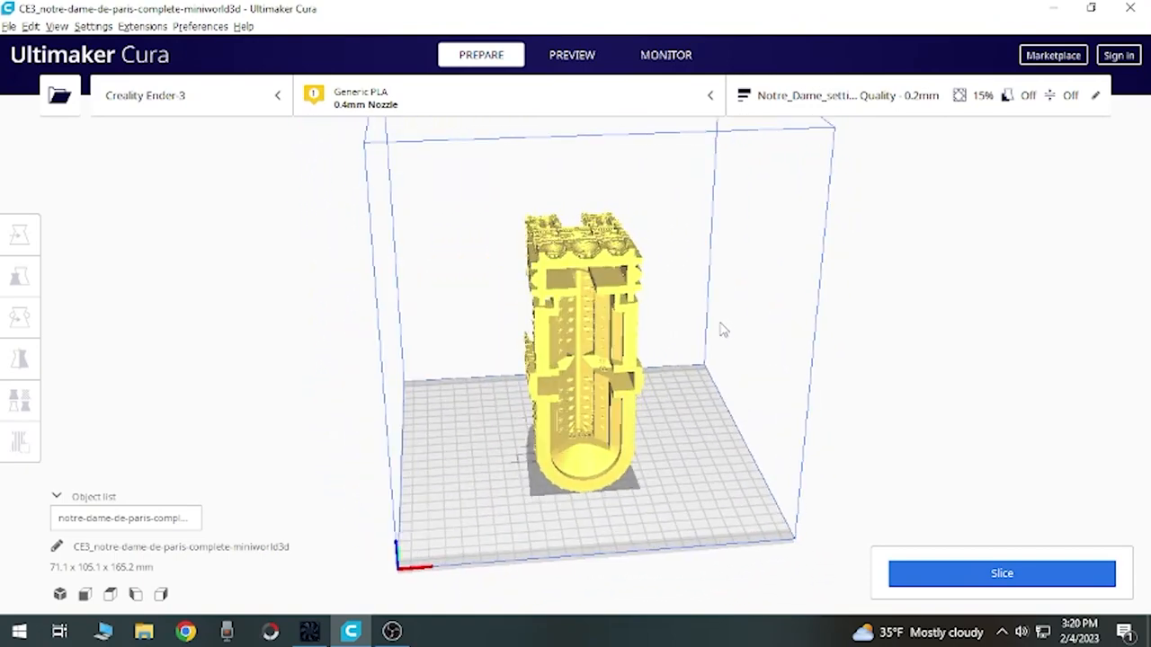
{"action": "mouse_move", "coordinate": [719, 331]}
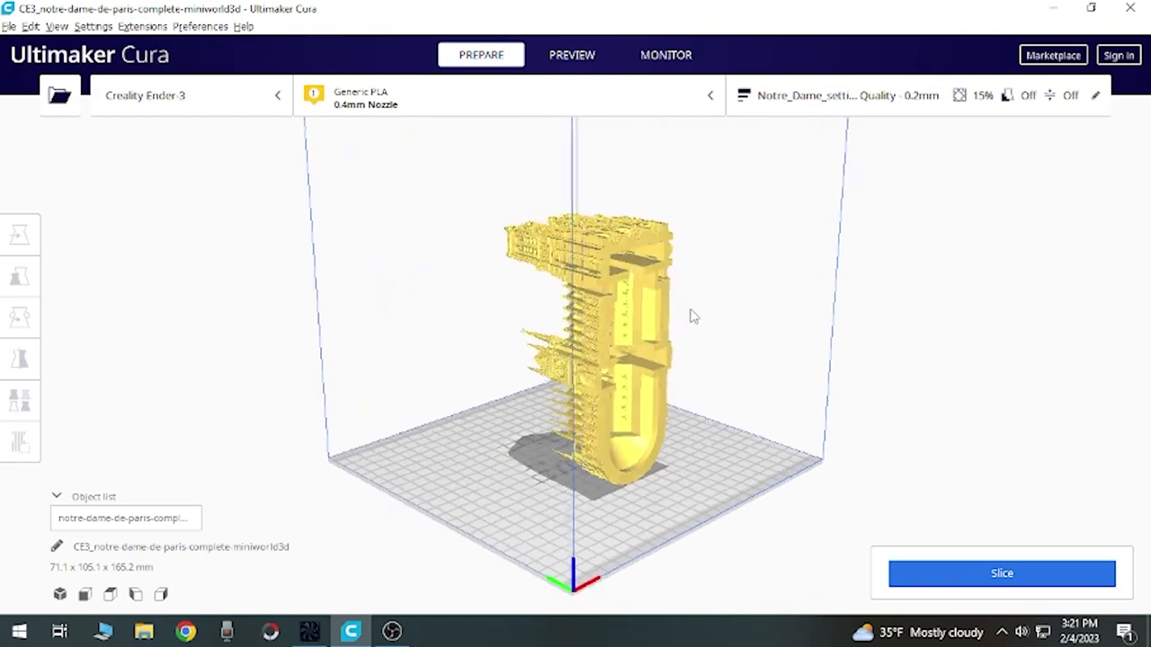
Step: Rotate the cathedral model so it rests lengthwise on its foundation on the build plate
{"action": "left_click_drag", "start_coordinate": [692, 315], "coordinate": [852, 304]}
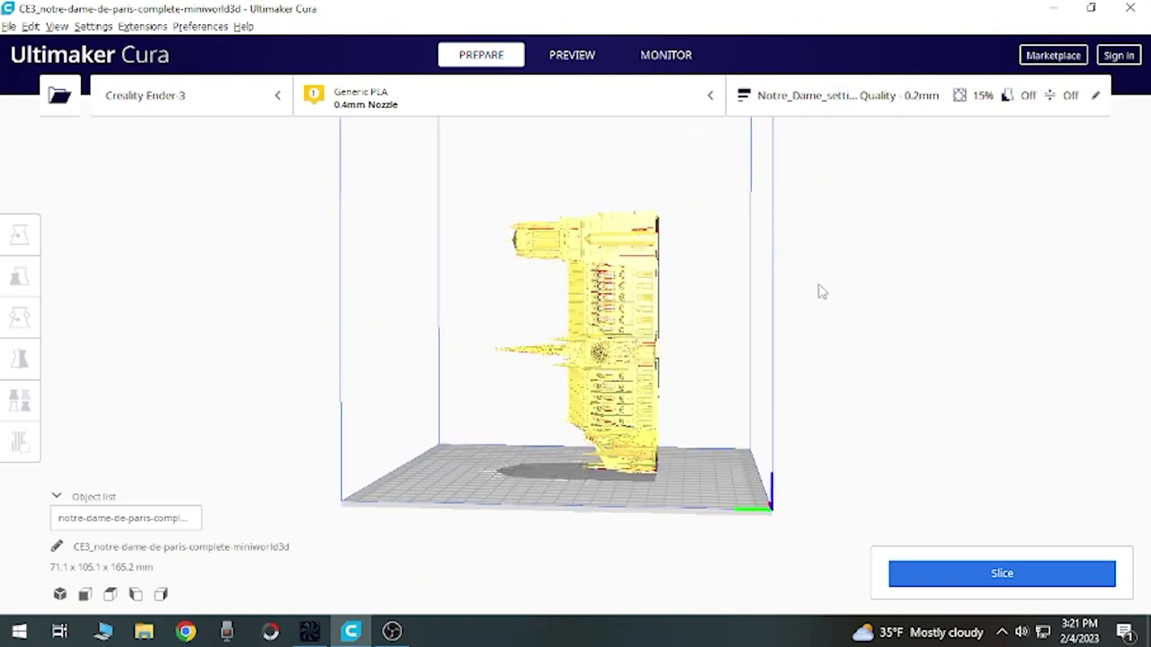
{"action": "left_click", "coordinate": [20, 316]}
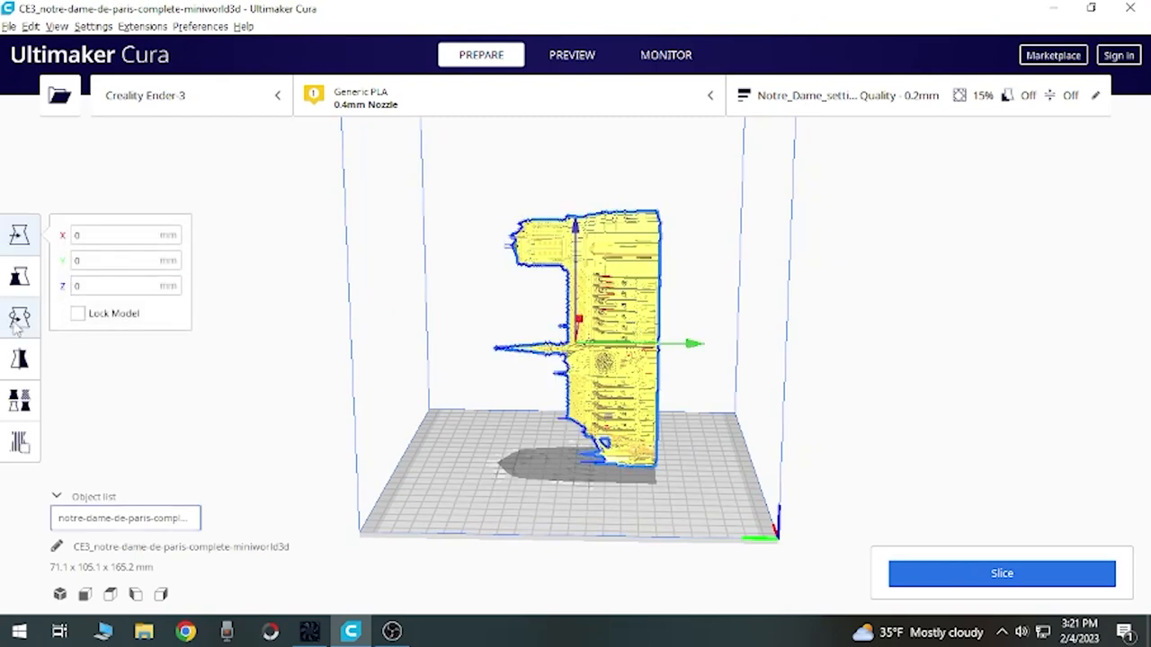
{"action": "left_click", "coordinate": [20, 318]}
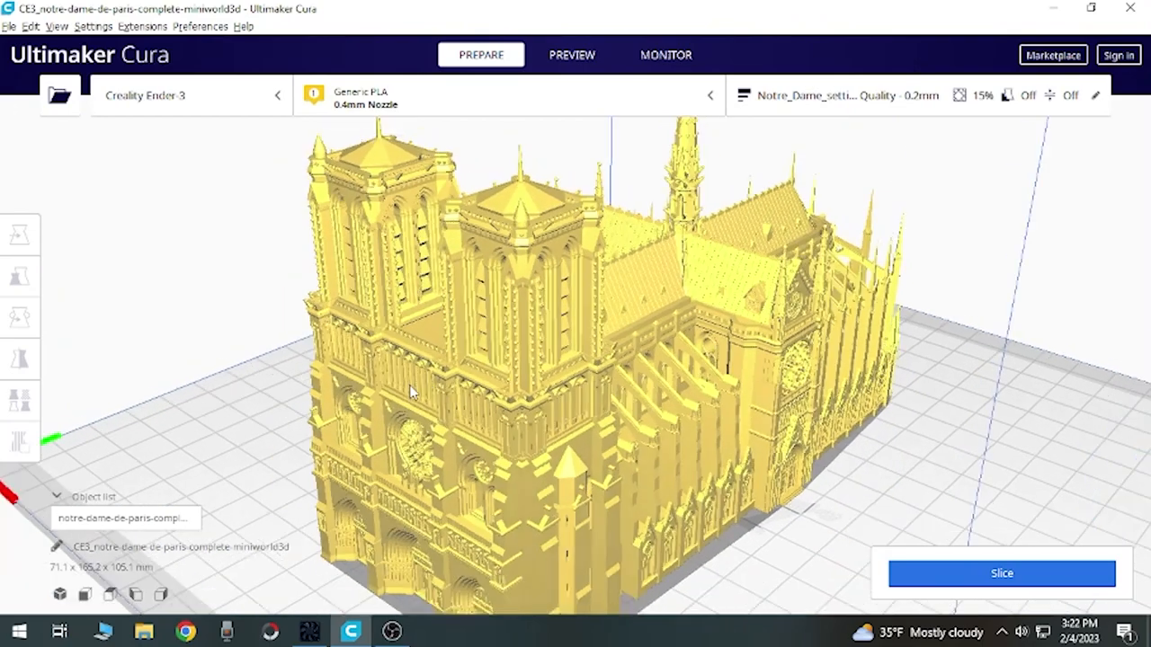
Step: Scale the cathedral uniformly, trying 105%, 135%, 130% and 128% to fit the build volume
{"action": "left_click", "coordinate": [20, 317]}
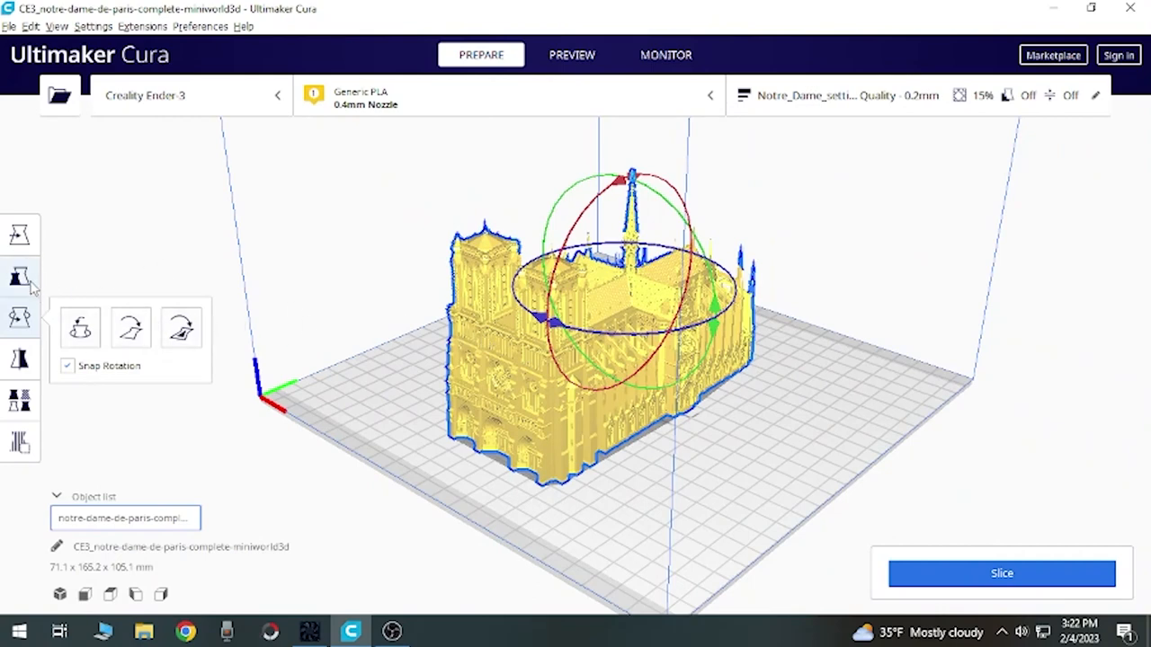
{"action": "left_click", "coordinate": [20, 275]}
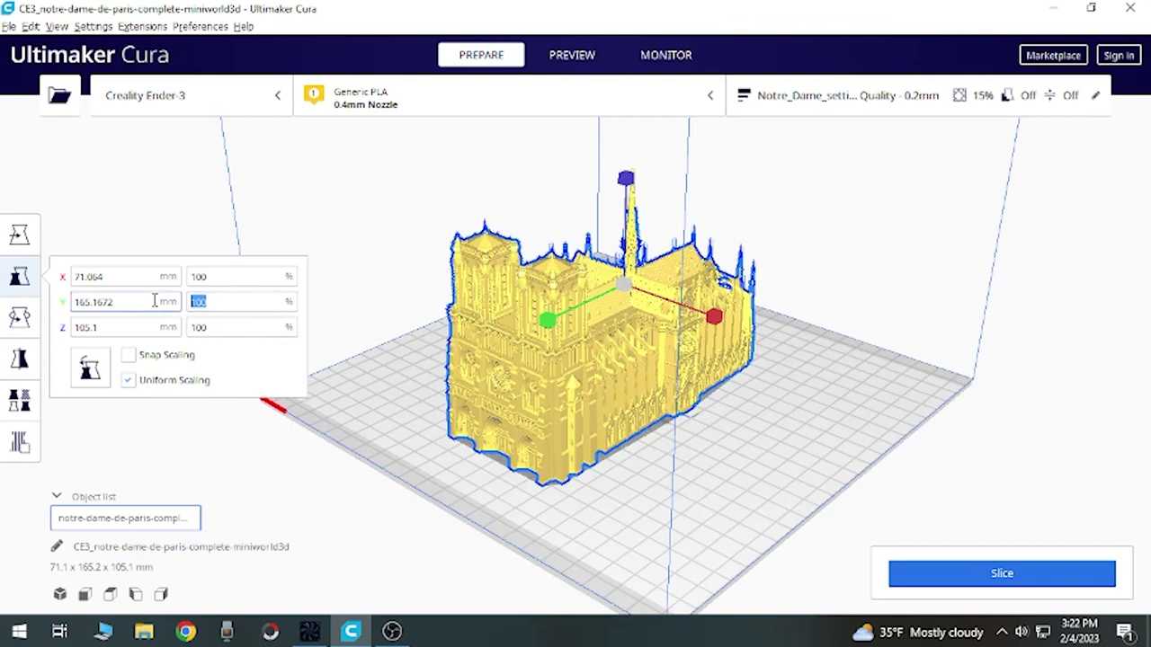
{"action": "type", "text": "10"}
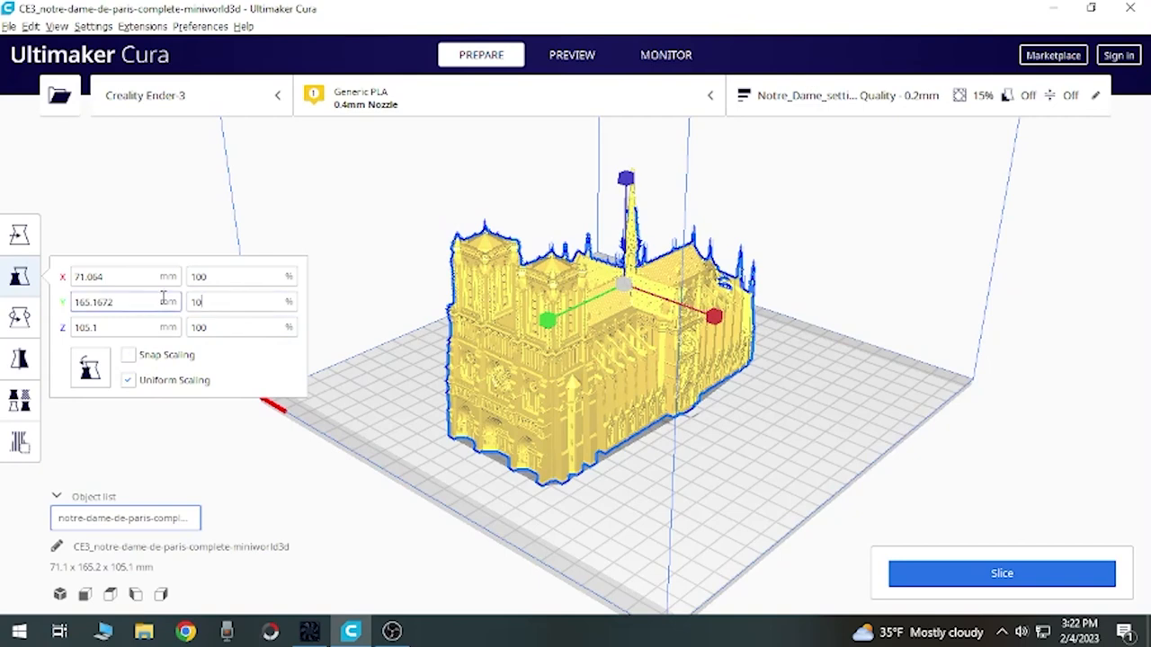
{"action": "type", "text": "105"}
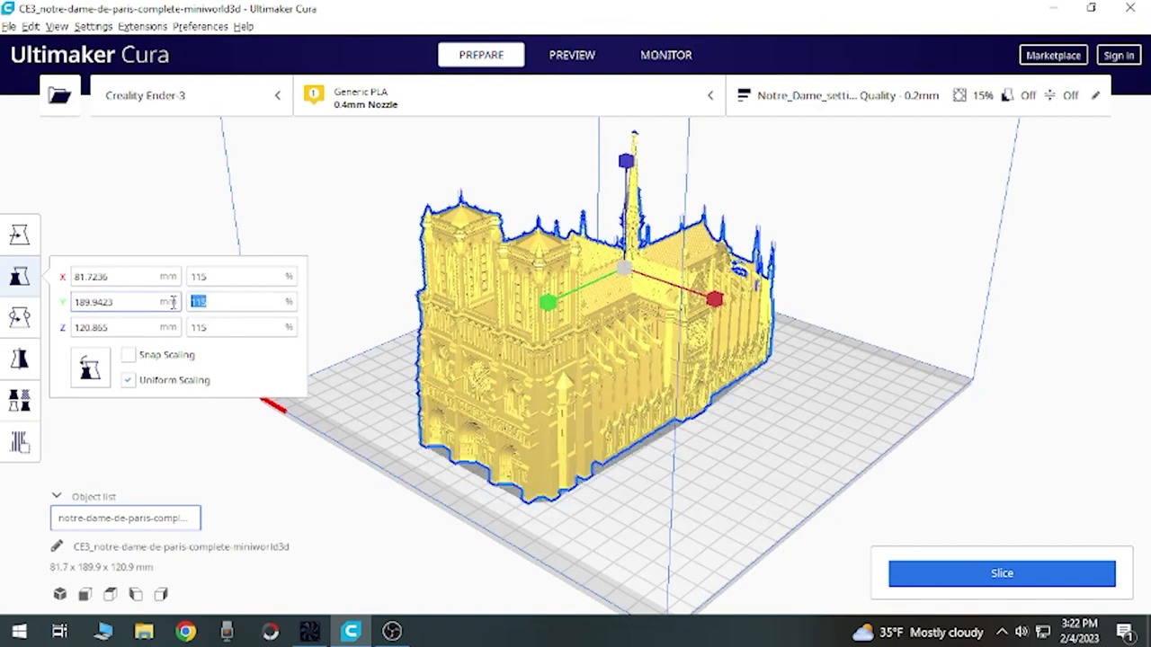
{"action": "type", "text": "135"}
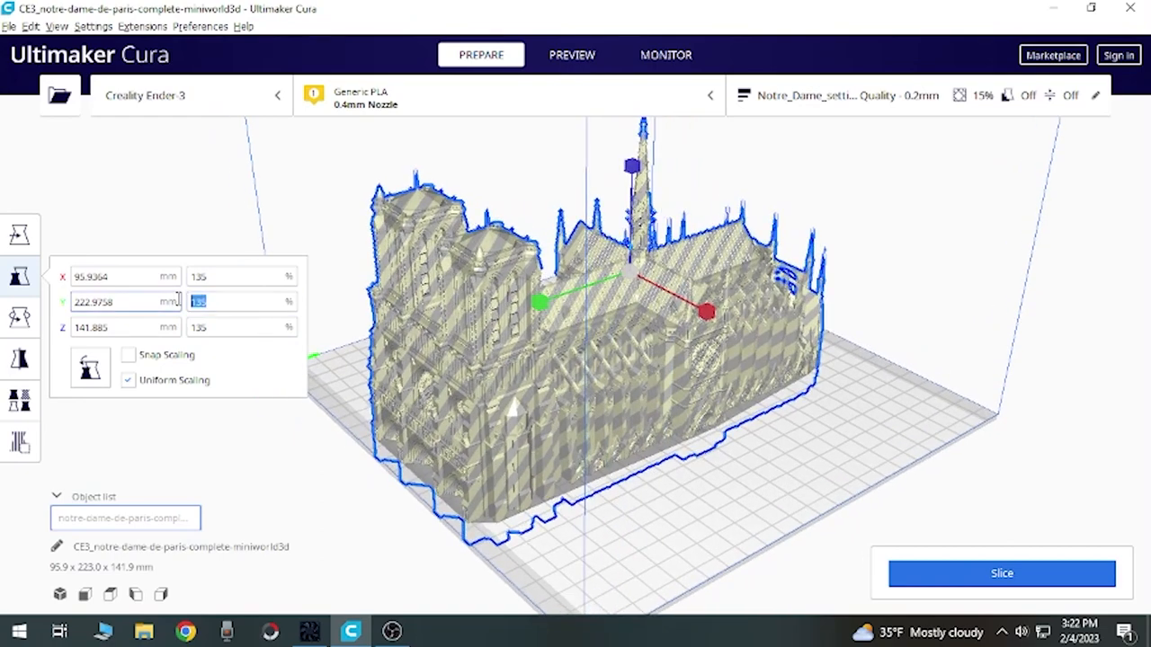
{"action": "type", "text": "130"}
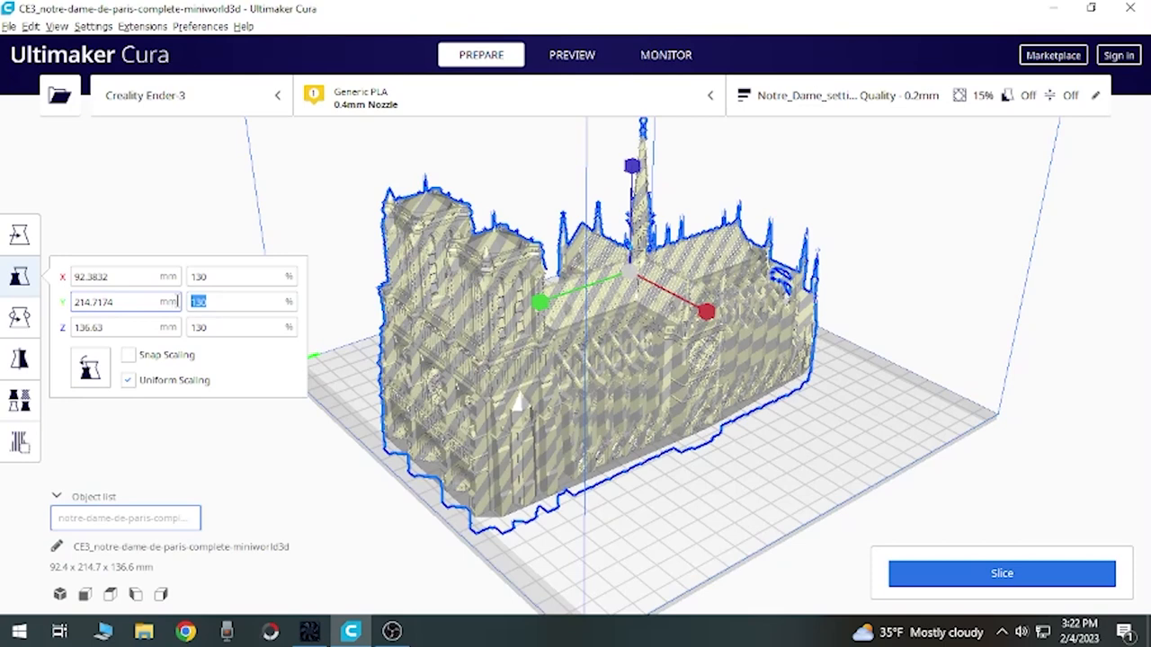
{"action": "type", "text": "128"}
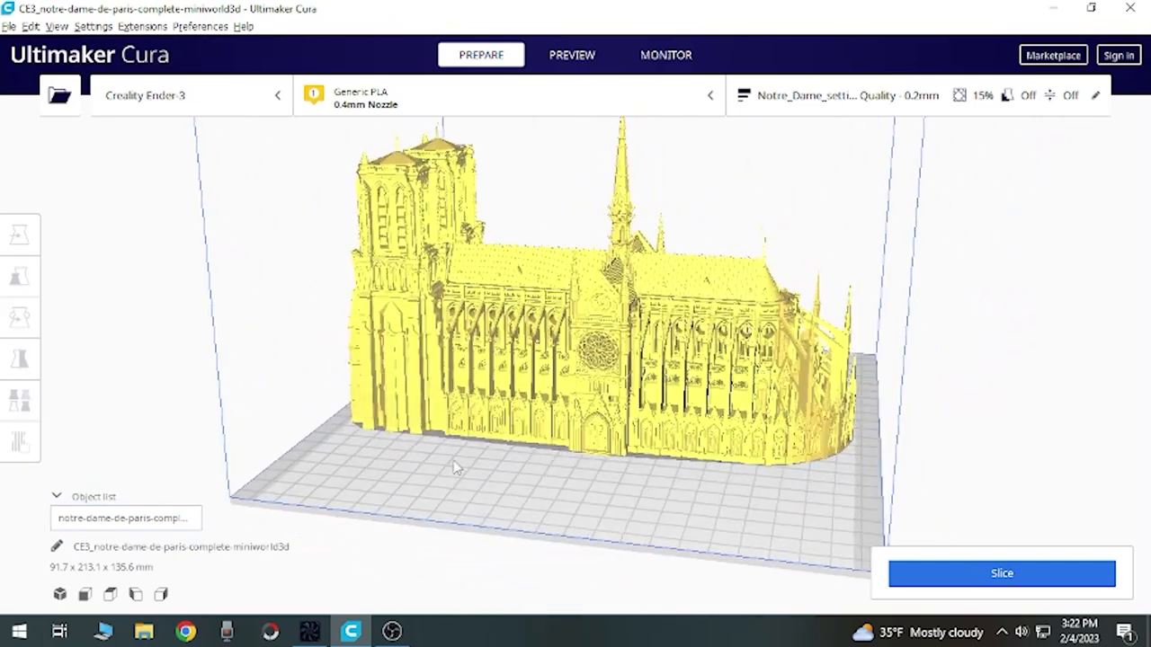
Step: Nudge the uniform scale slightly larger to about 129%, roughly 91.7 × 213.1 × 135.6 mm
{"action": "left_click", "coordinate": [20, 275]}
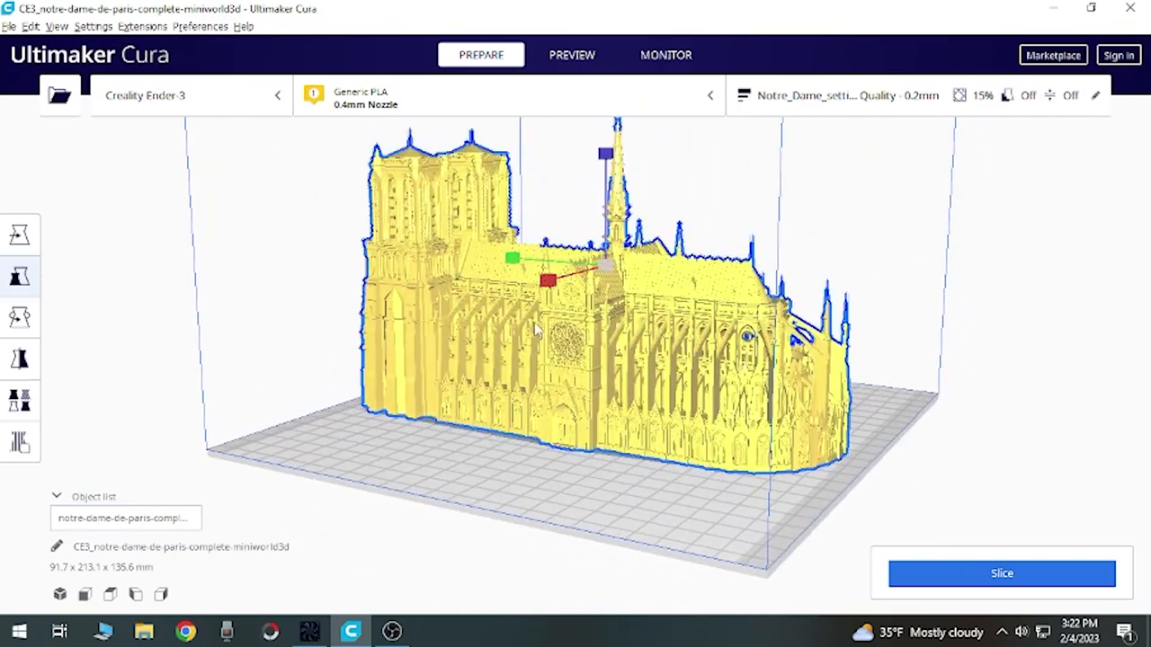
{"action": "left_click", "coordinate": [20, 277]}
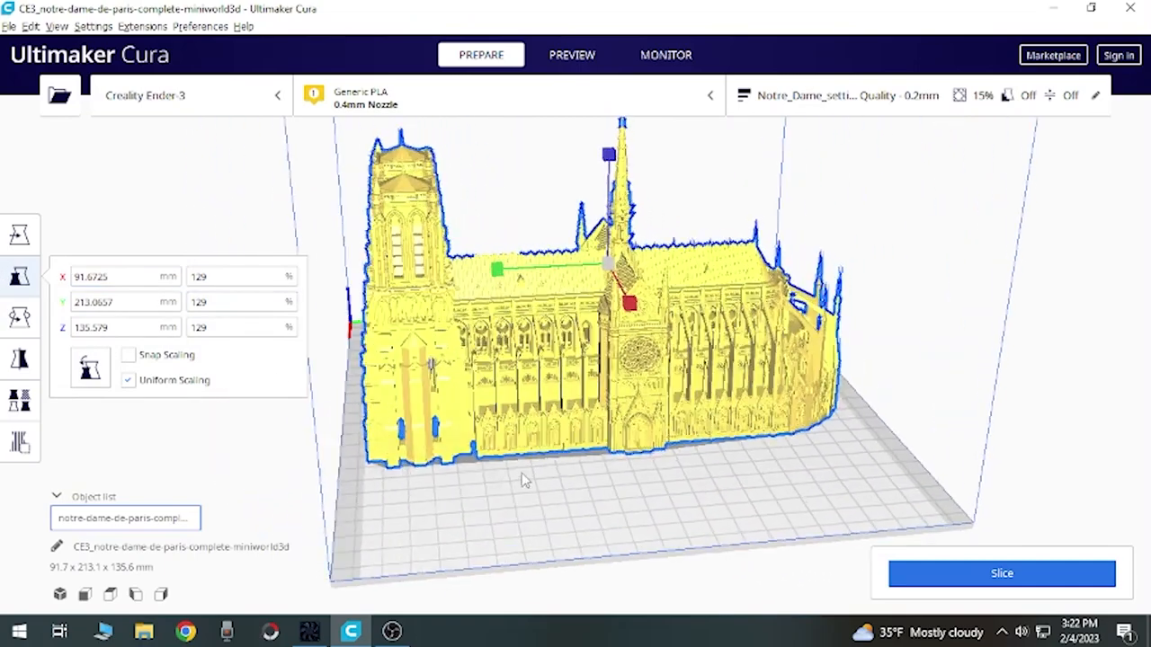
{"action": "left_click_drag", "start_coordinate": [525, 479], "coordinate": [633, 486]}
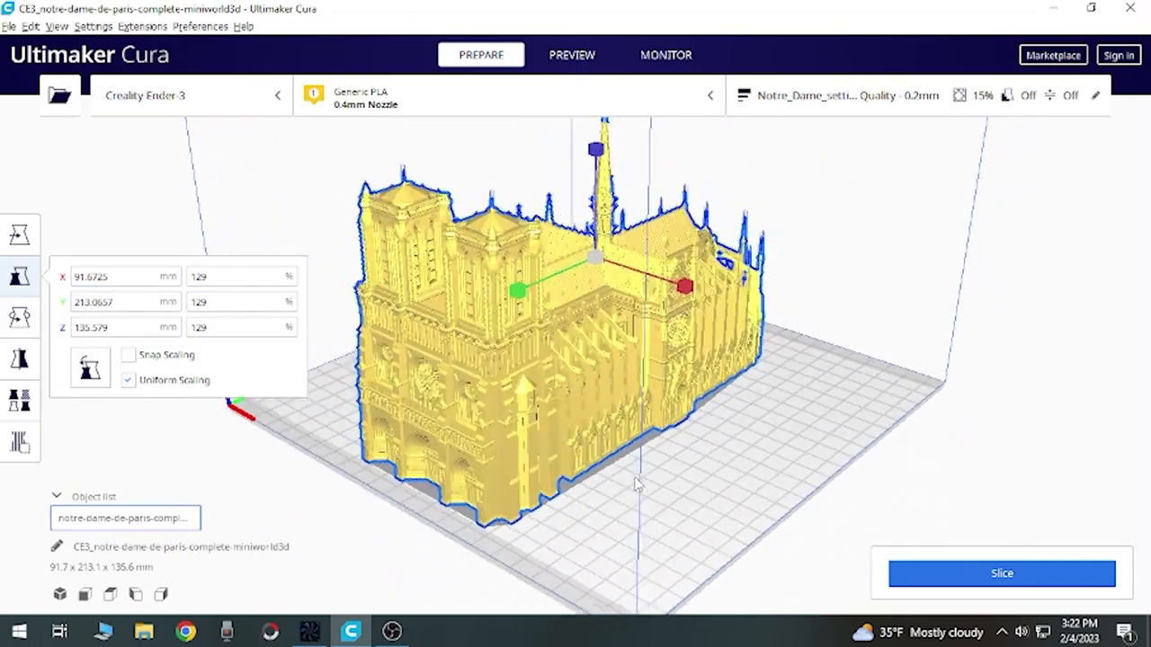
{"action": "left_click_drag", "start_coordinate": [633, 485], "coordinate": [593, 468]}
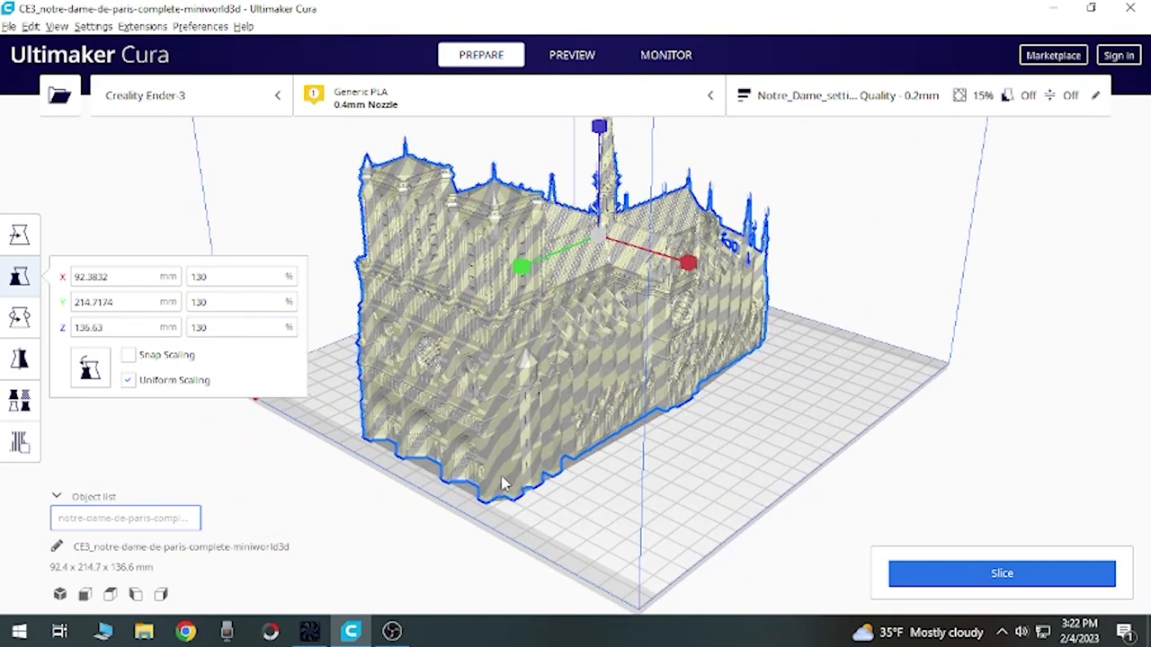
{"action": "left_click_drag", "start_coordinate": [503, 484], "coordinate": [410, 426]}
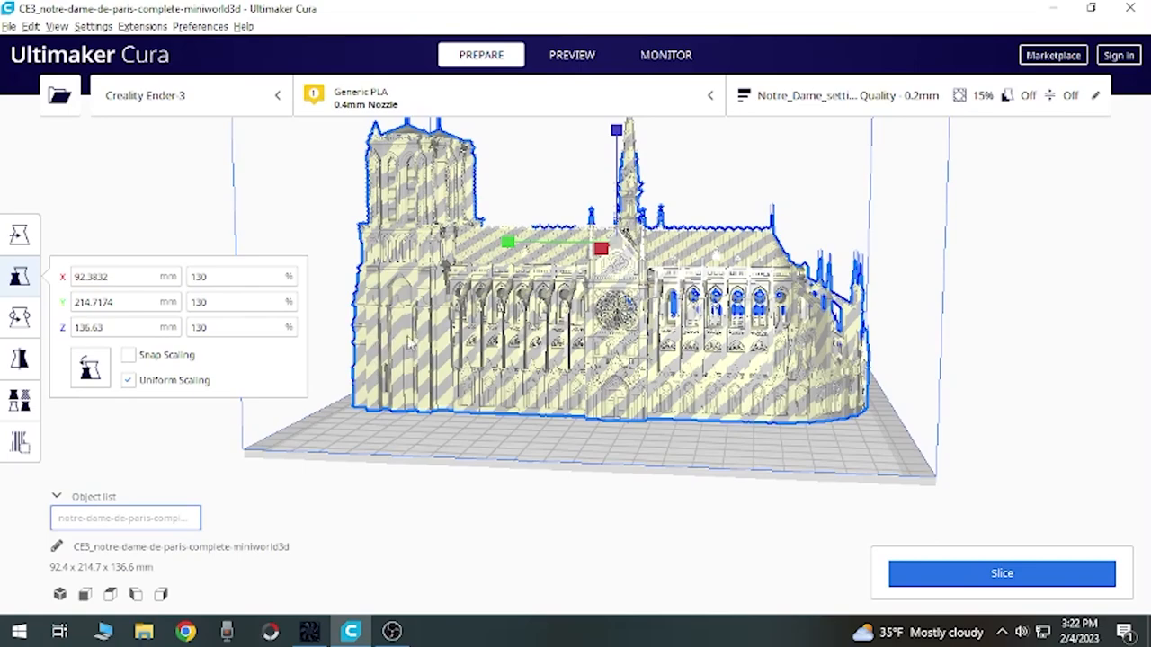
{"action": "mouse_move", "coordinate": [371, 367]}
{"action": "type", "text": "brim"}
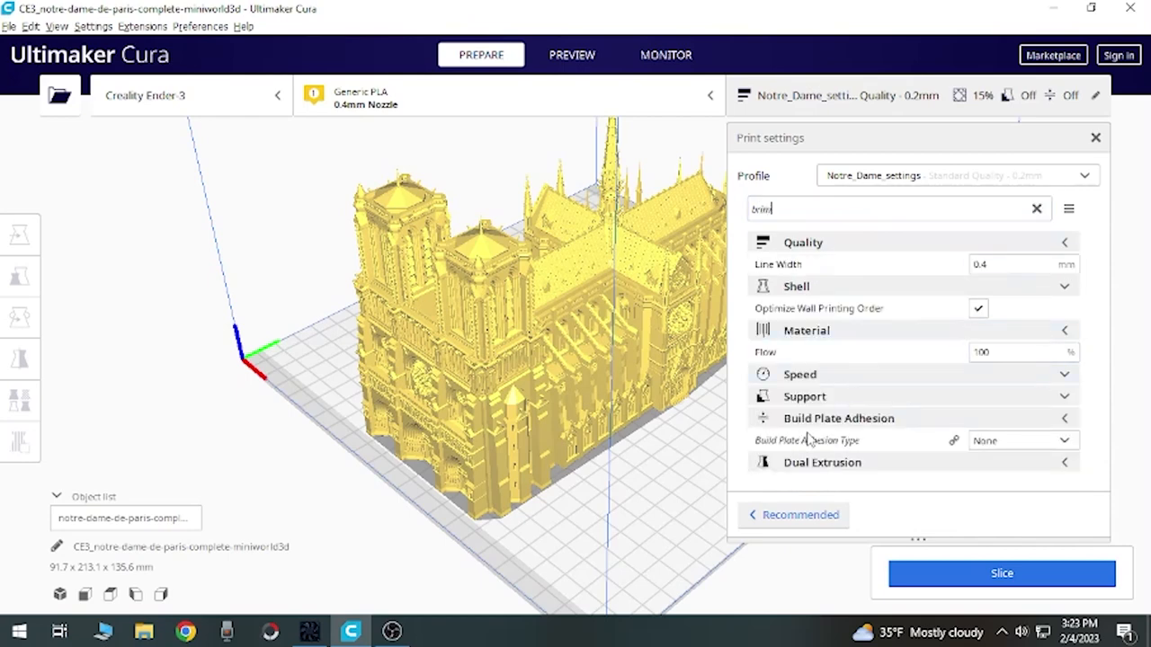
Step: Set Build Plate Adhesion Type to None and close the print settings panel
{"action": "left_click", "coordinate": [1021, 440]}
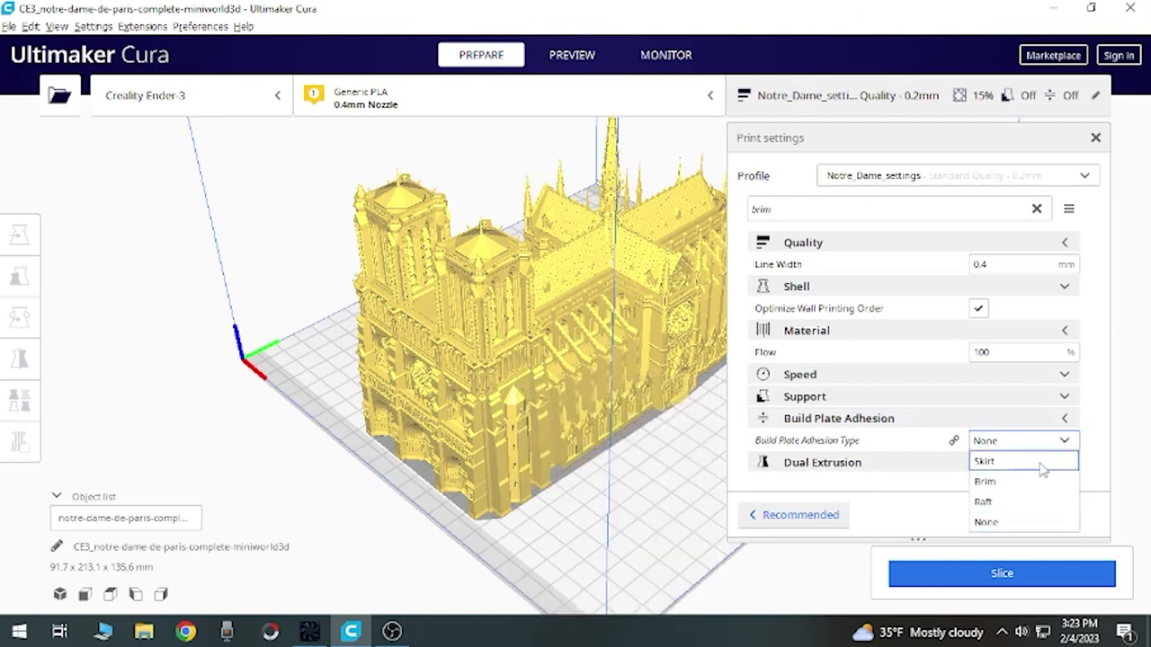
{"action": "mouse_move", "coordinate": [1005, 521]}
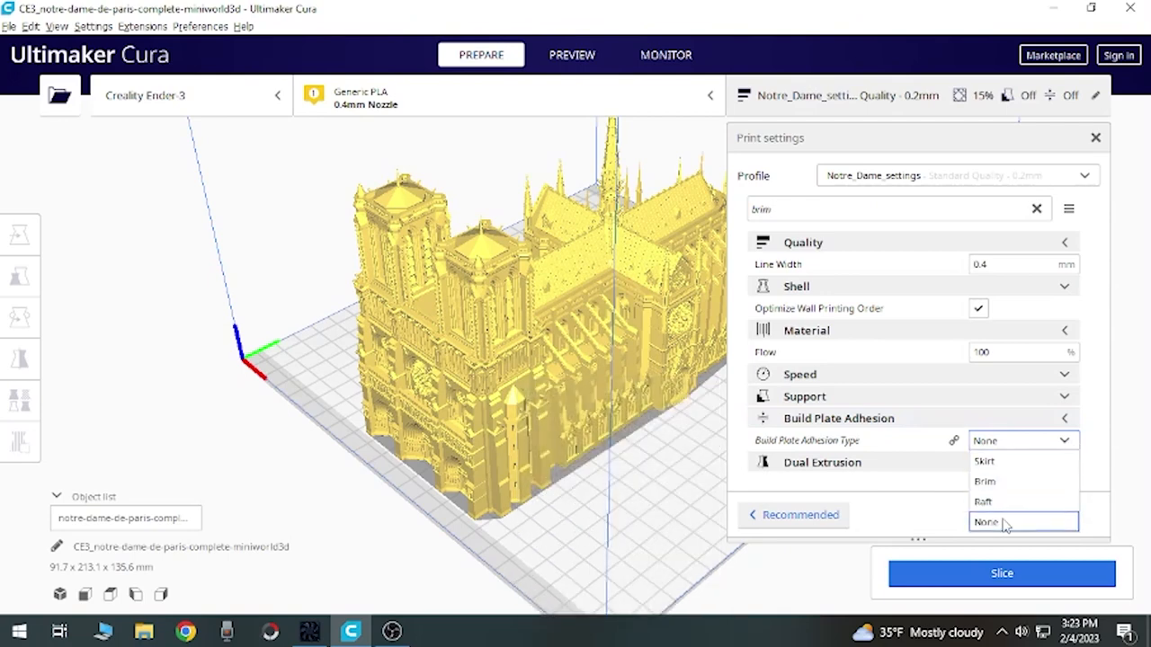
{"action": "left_click", "coordinate": [986, 521]}
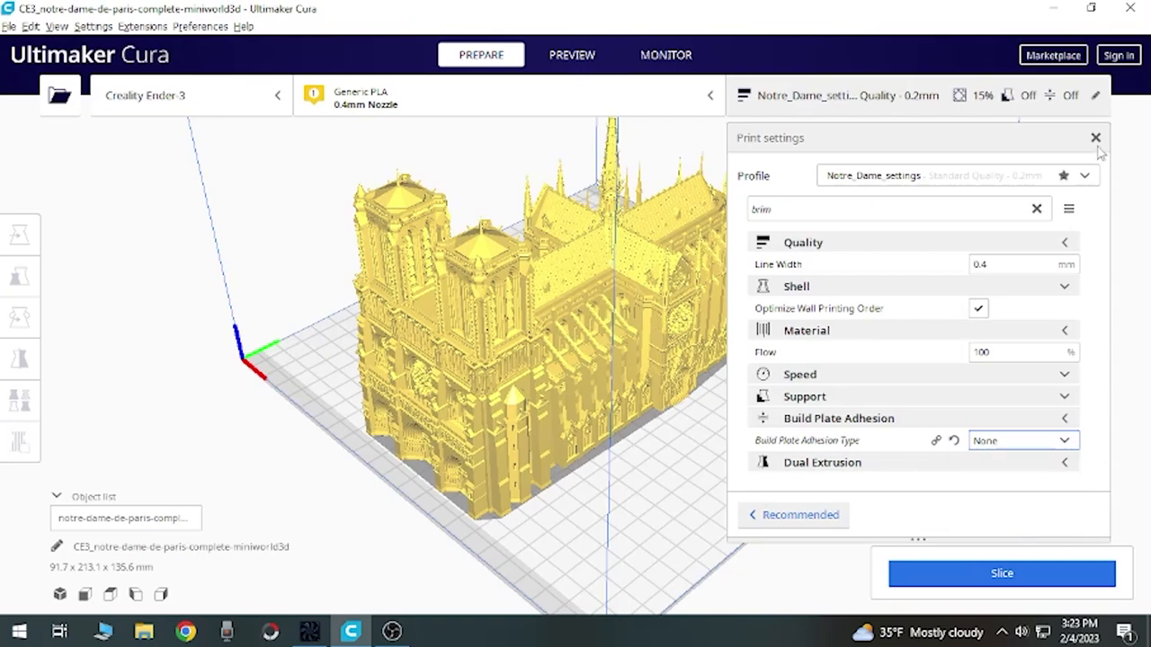
{"action": "left_click", "coordinate": [1095, 137]}
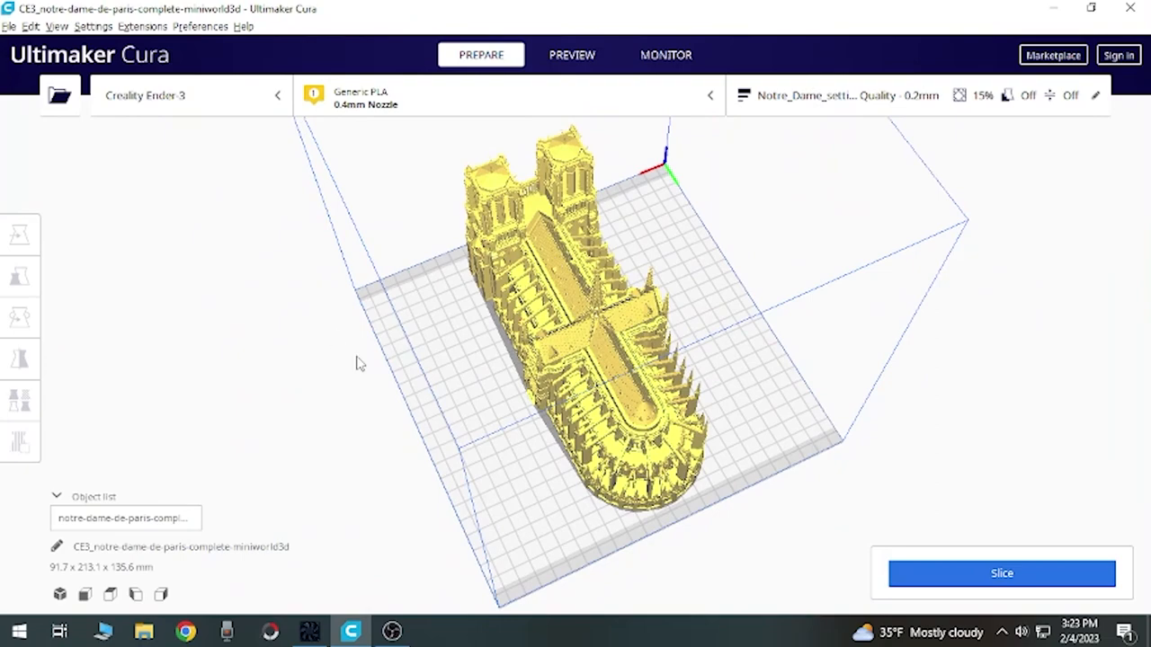
{"action": "mouse_move", "coordinate": [538, 437]}
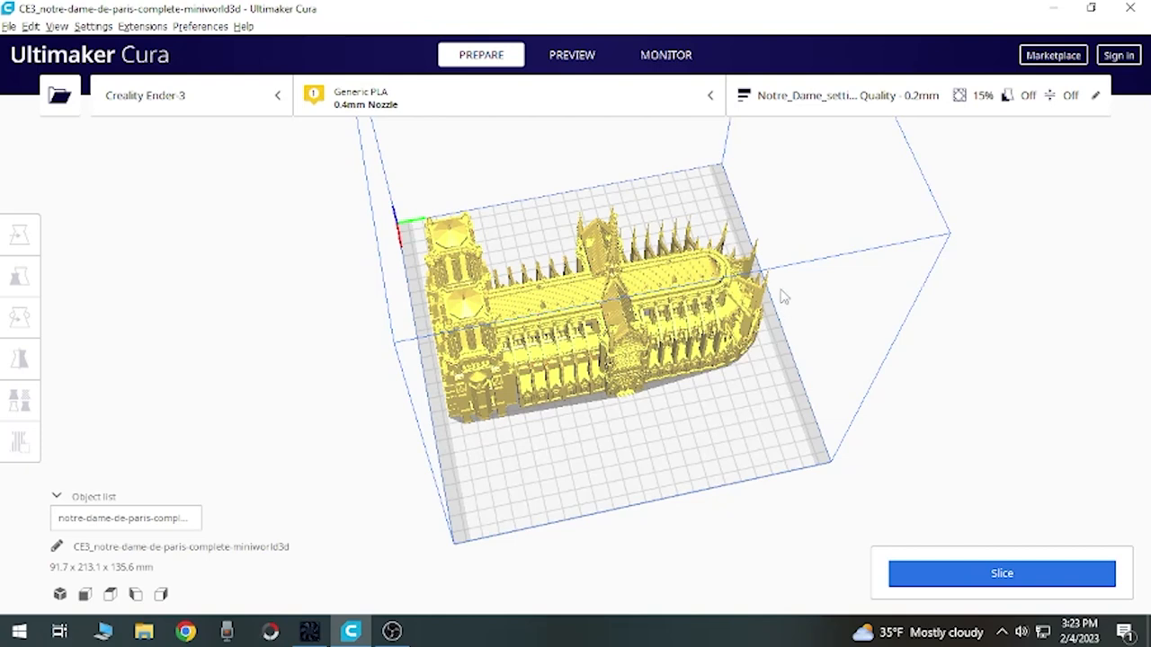
{"action": "mouse_move", "coordinate": [568, 358]}
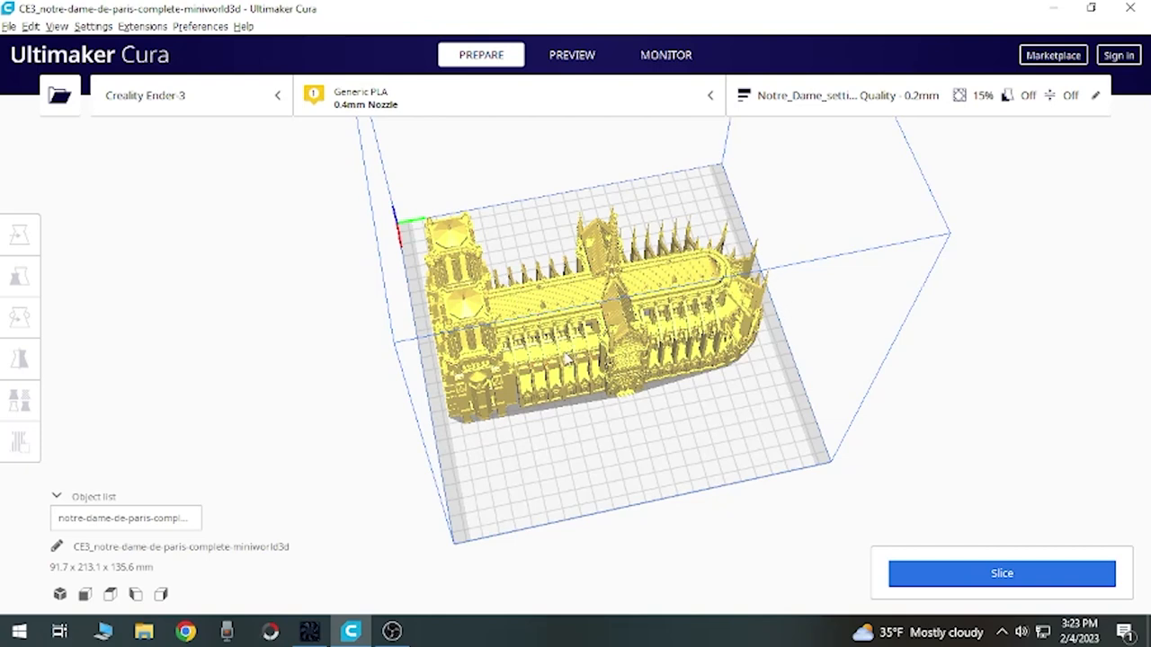
{"action": "mouse_move", "coordinate": [536, 428]}
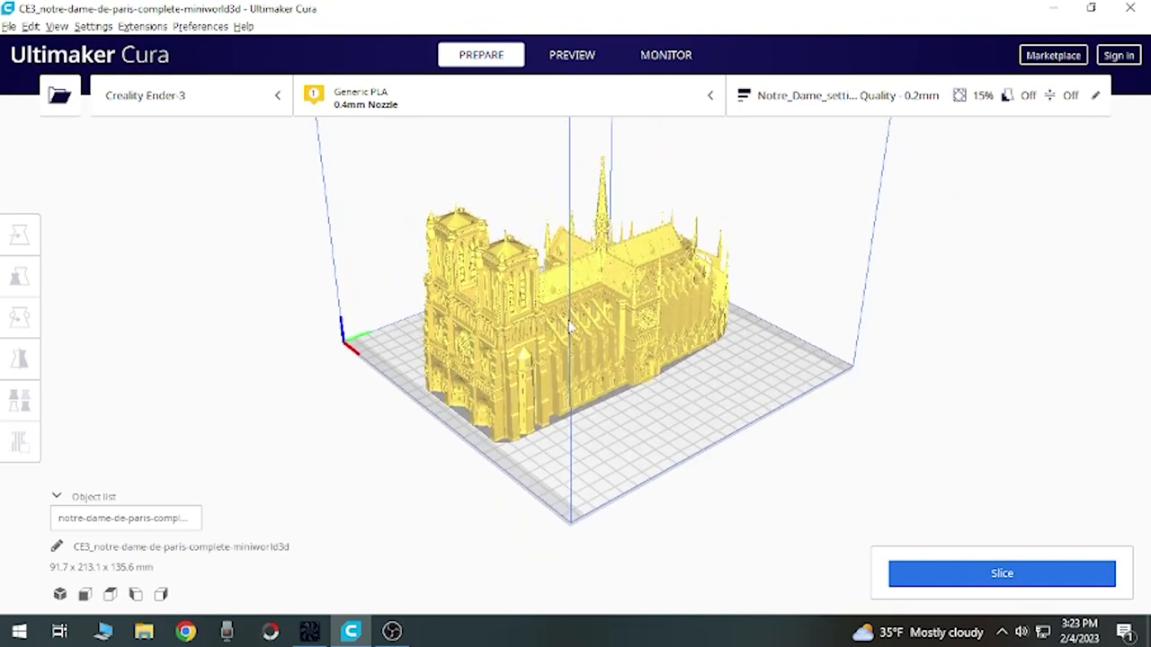
{"action": "left_click", "coordinate": [20, 275]}
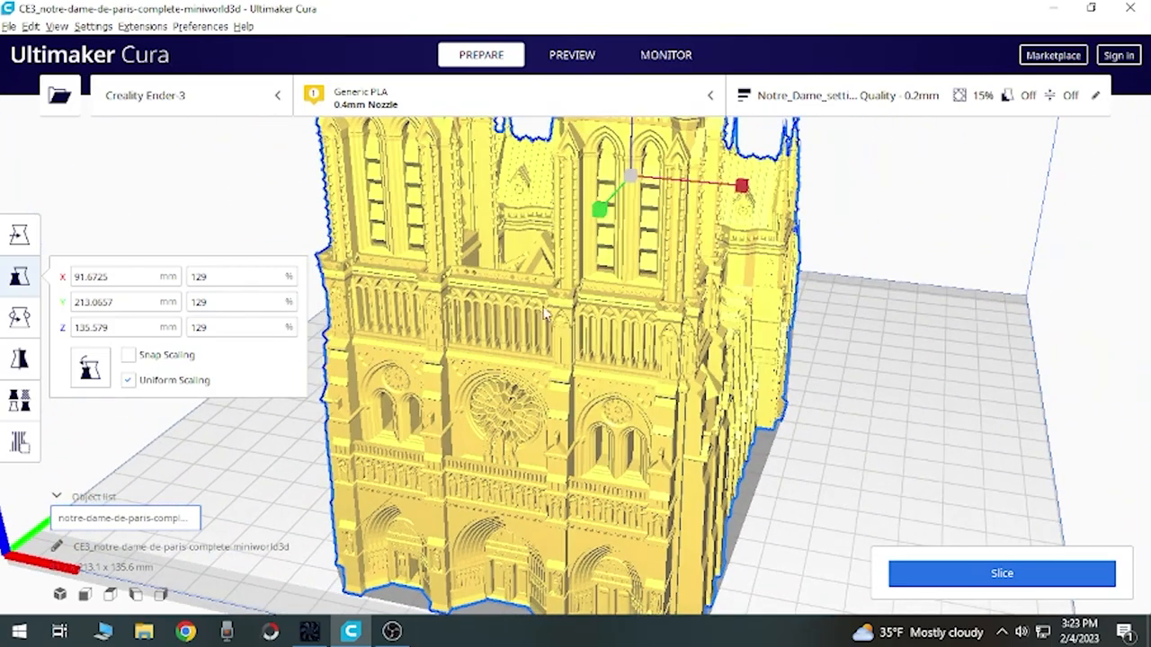
{"action": "left_click_drag", "start_coordinate": [540, 315], "coordinate": [512, 404]}
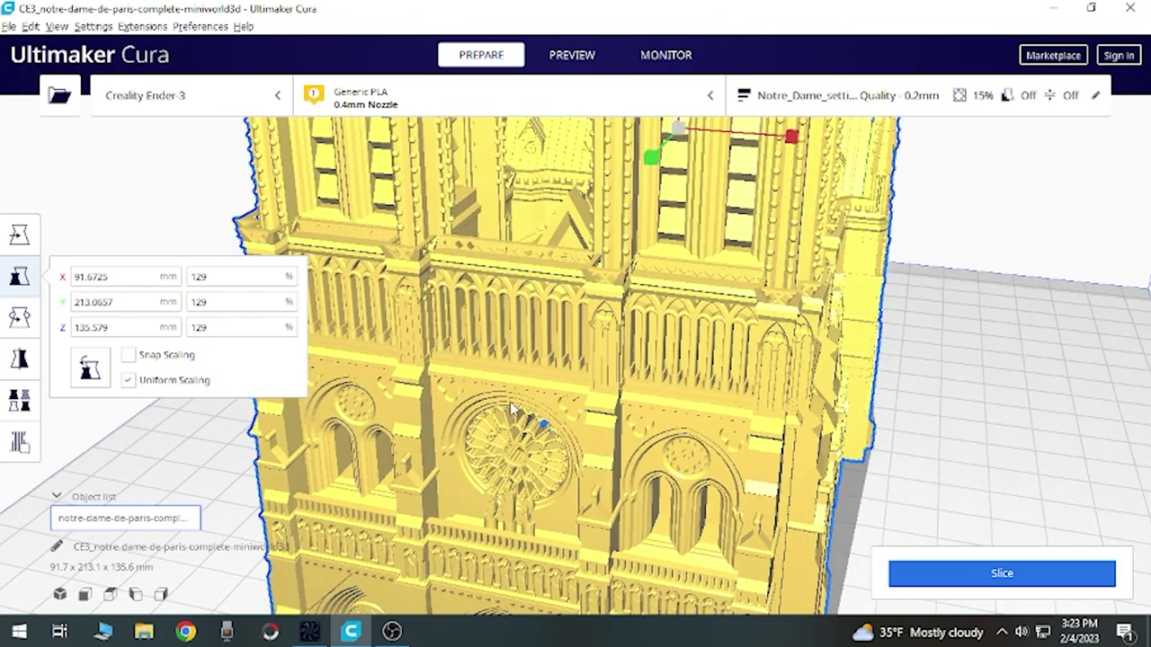
{"action": "mouse_move", "coordinate": [771, 437]}
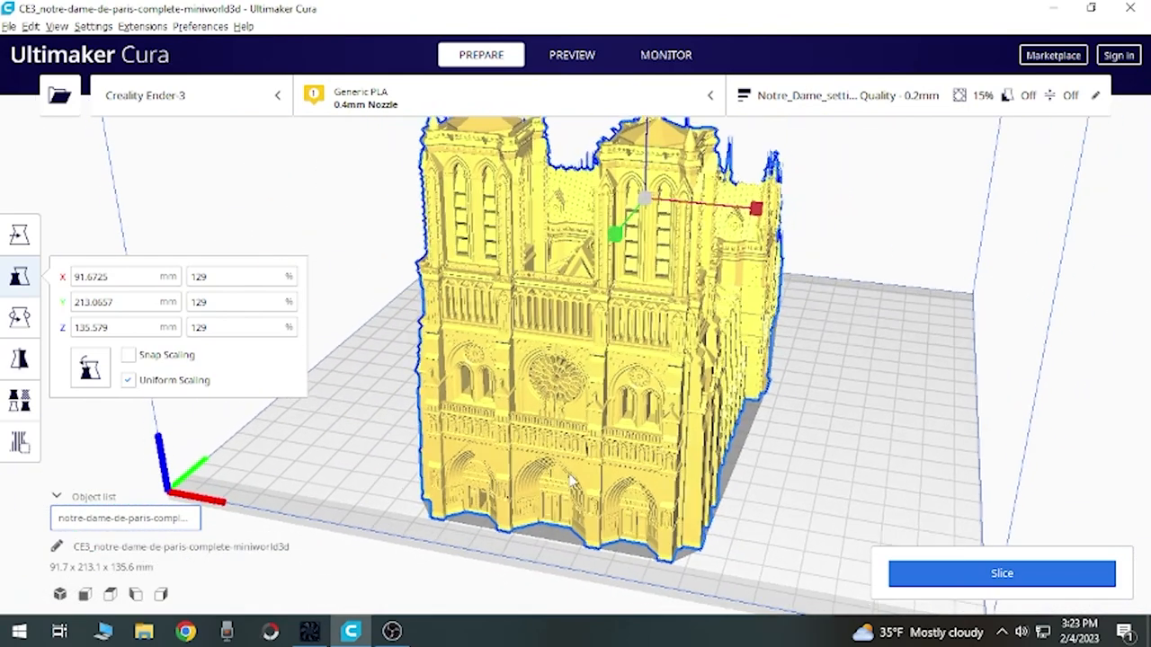
{"action": "scroll", "scroll_direction": "up", "scroll_amount": 3}
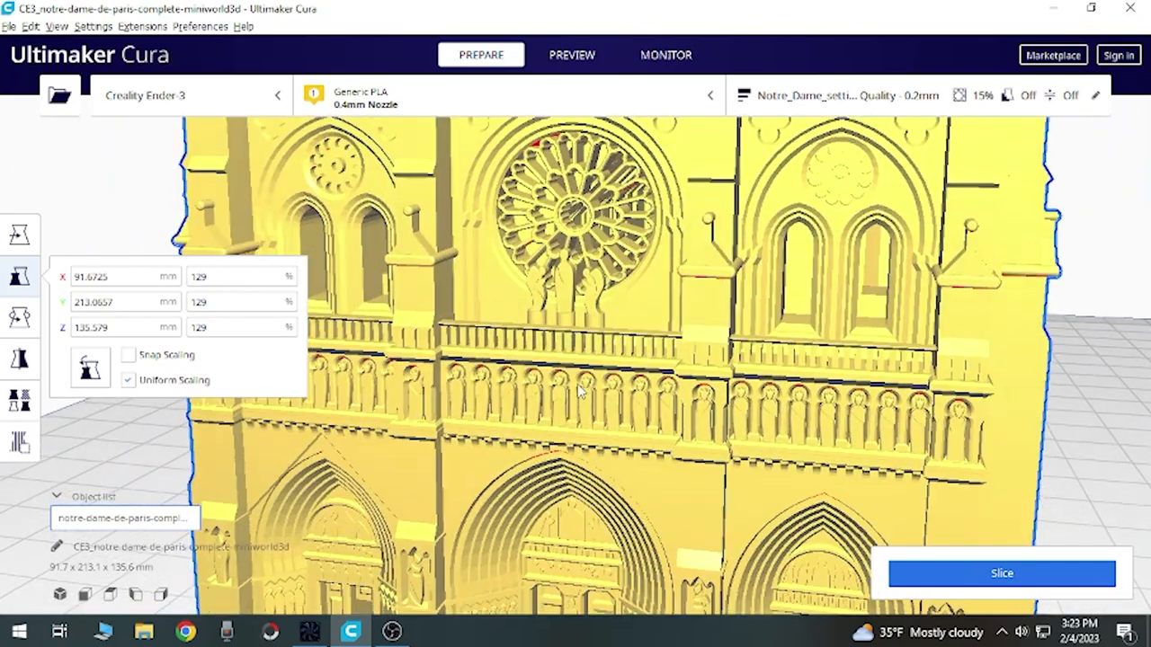
{"action": "scroll", "scroll_direction": "down", "scroll_amount": 3}
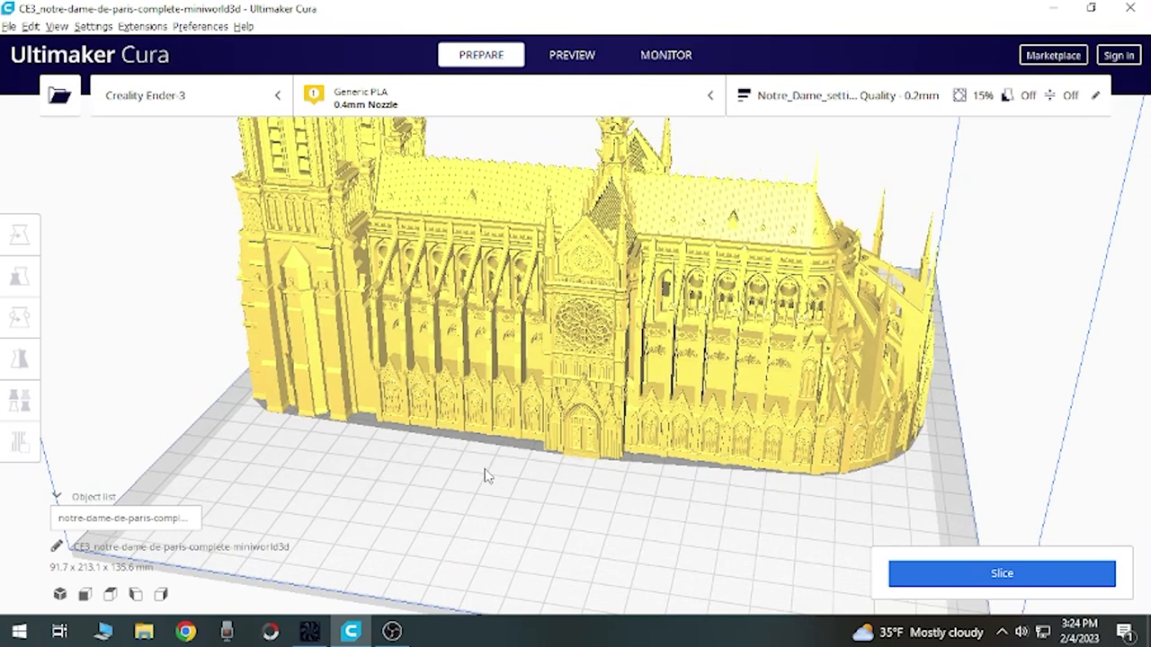
{"action": "mouse_move", "coordinate": [525, 497]}
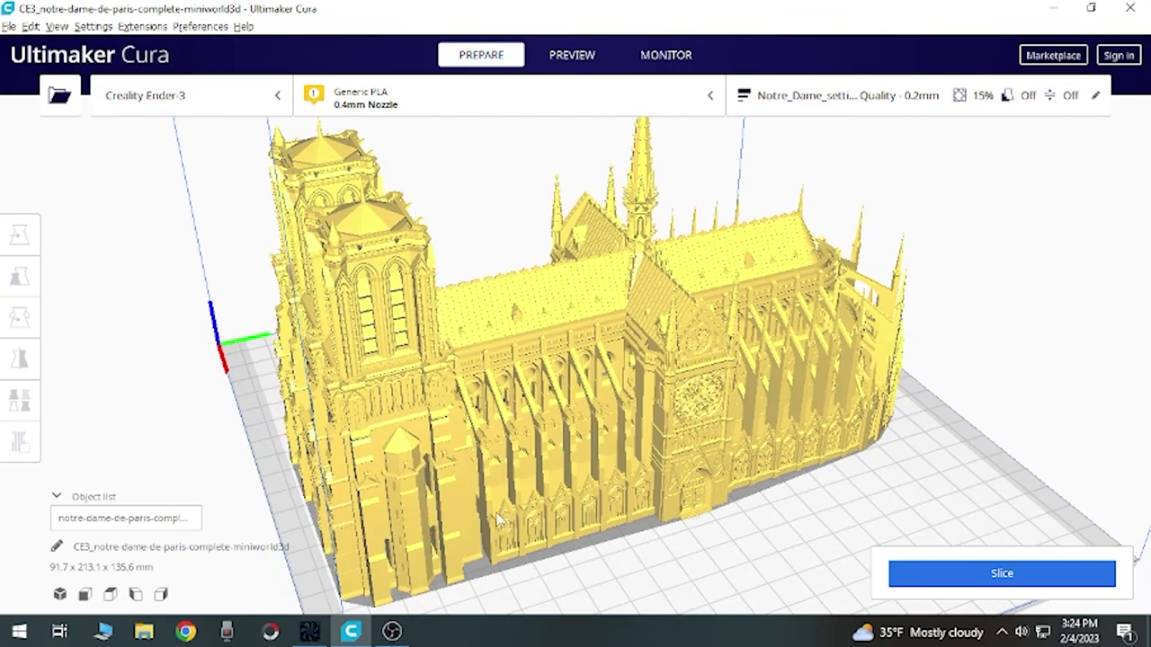
{"action": "mouse_move", "coordinate": [507, 543]}
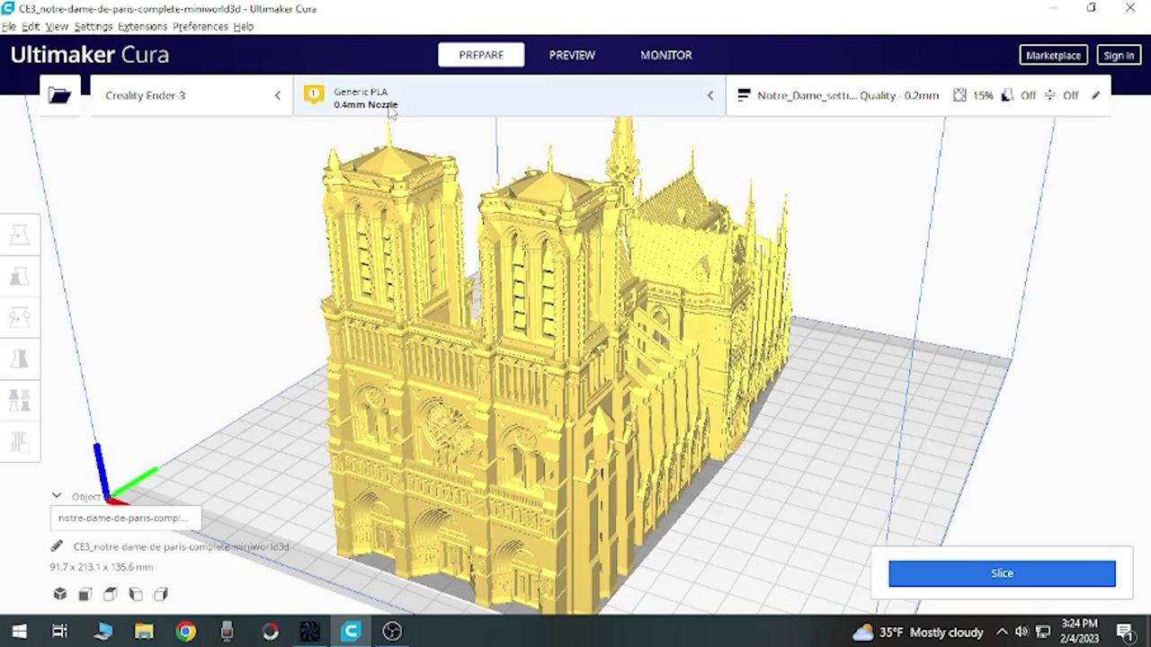
{"action": "mouse_move", "coordinate": [417, 241]}
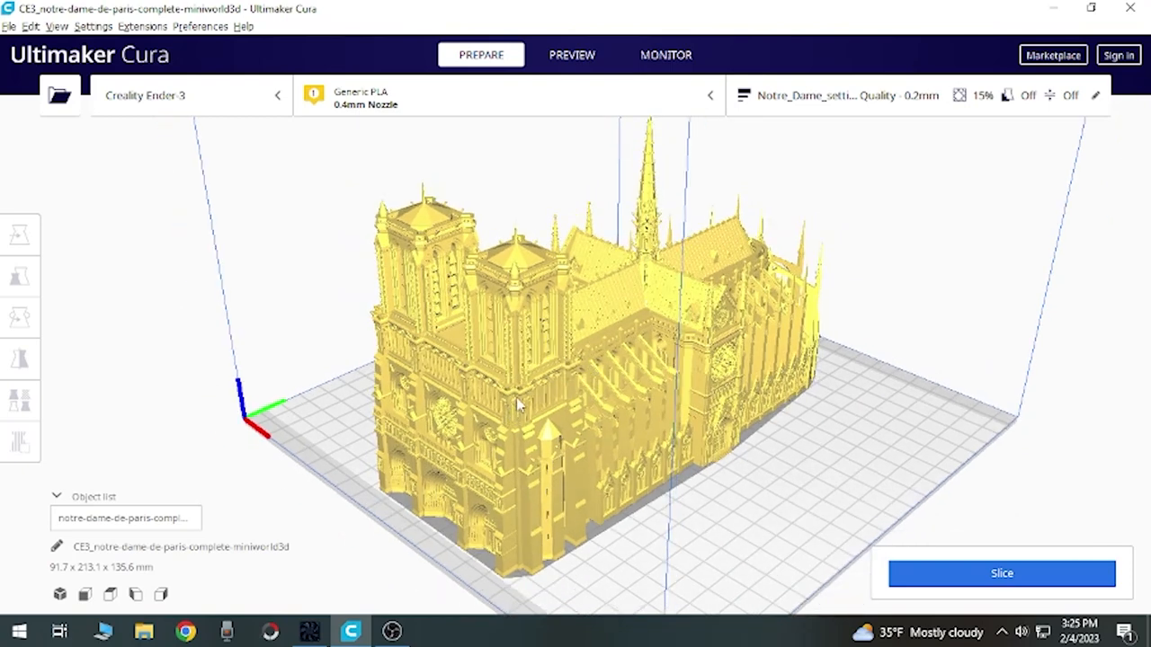
{"action": "mouse_move", "coordinate": [521, 401]}
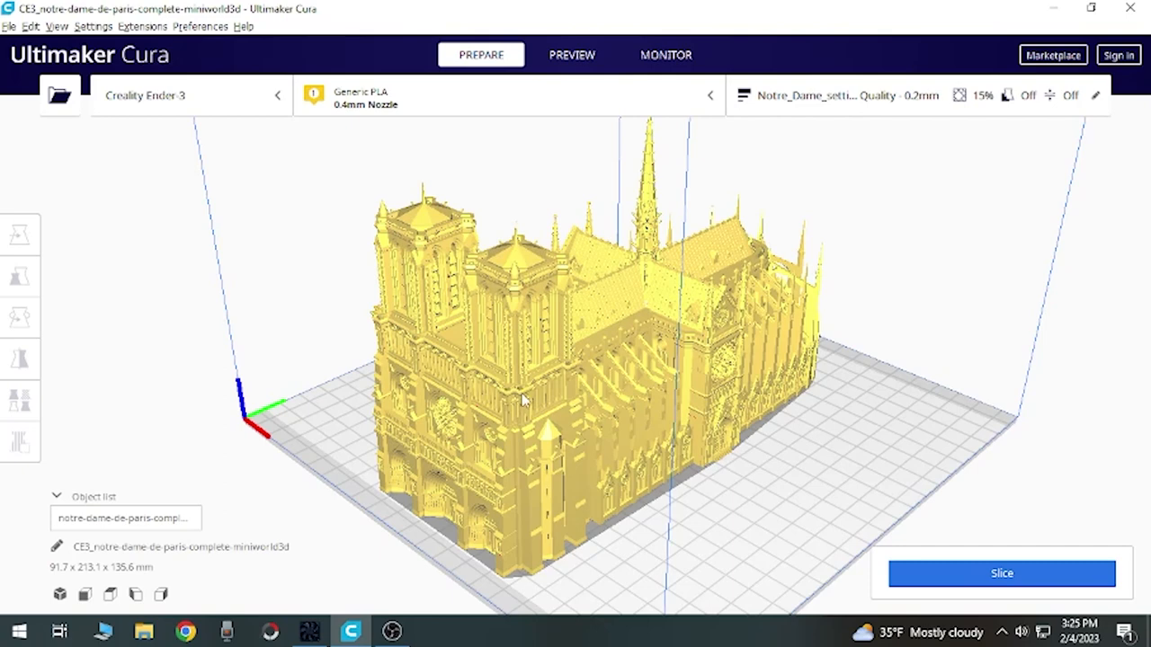
{"action": "mouse_move", "coordinate": [608, 403]}
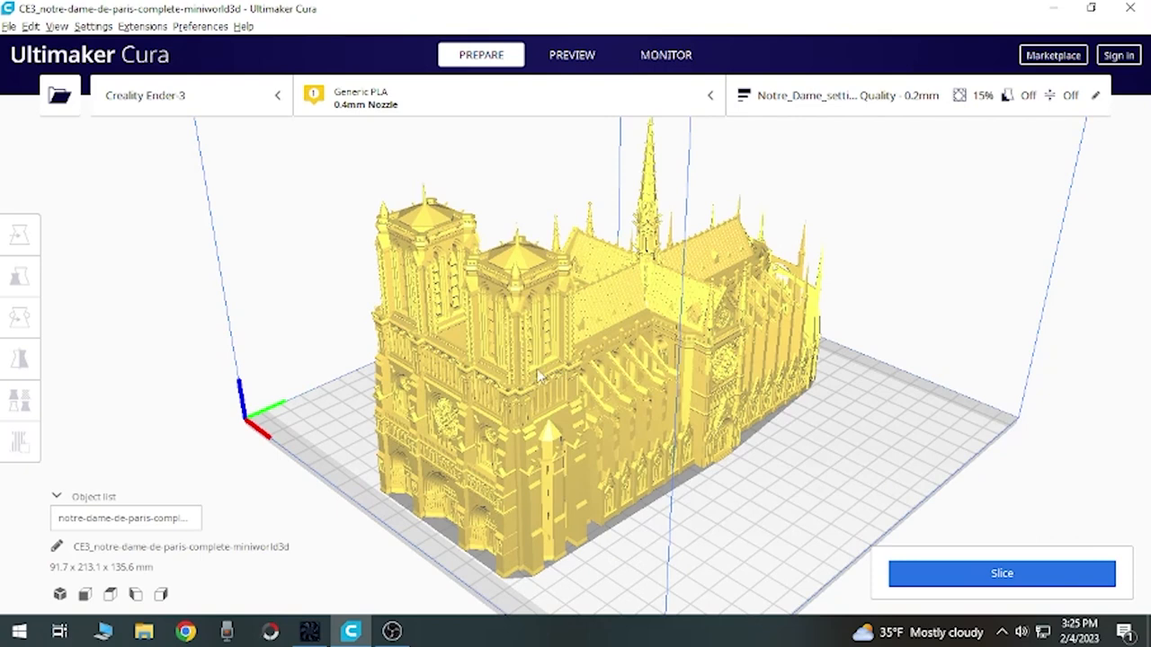
{"action": "mouse_move", "coordinate": [165, 189]}
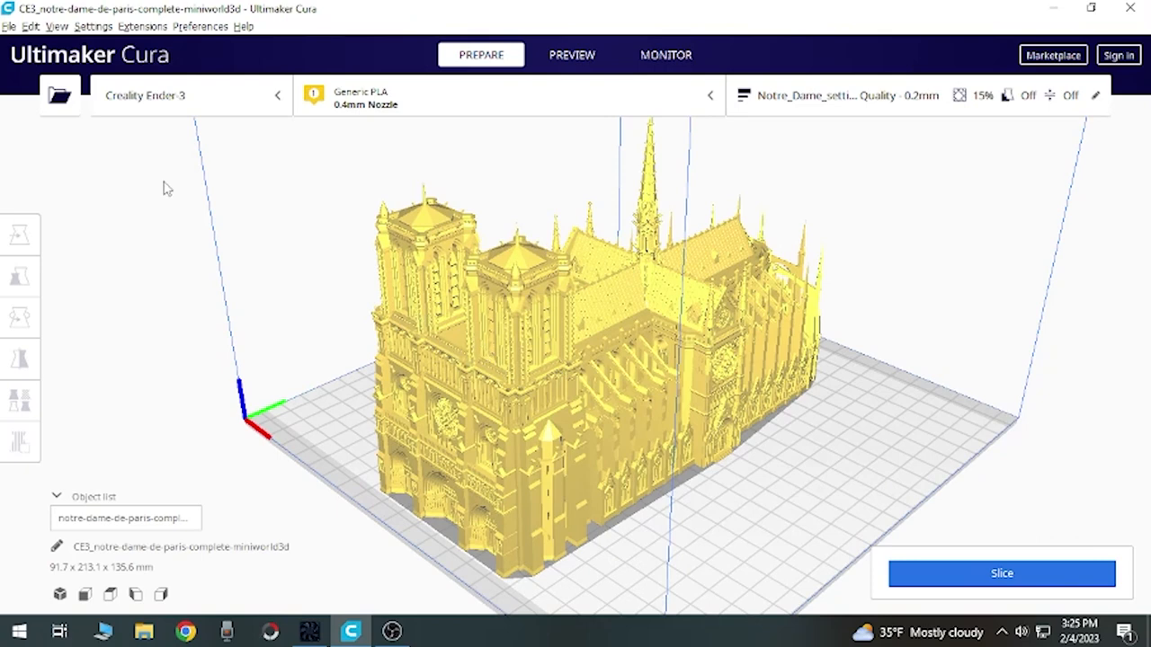
{"action": "mouse_move", "coordinate": [484, 338]}
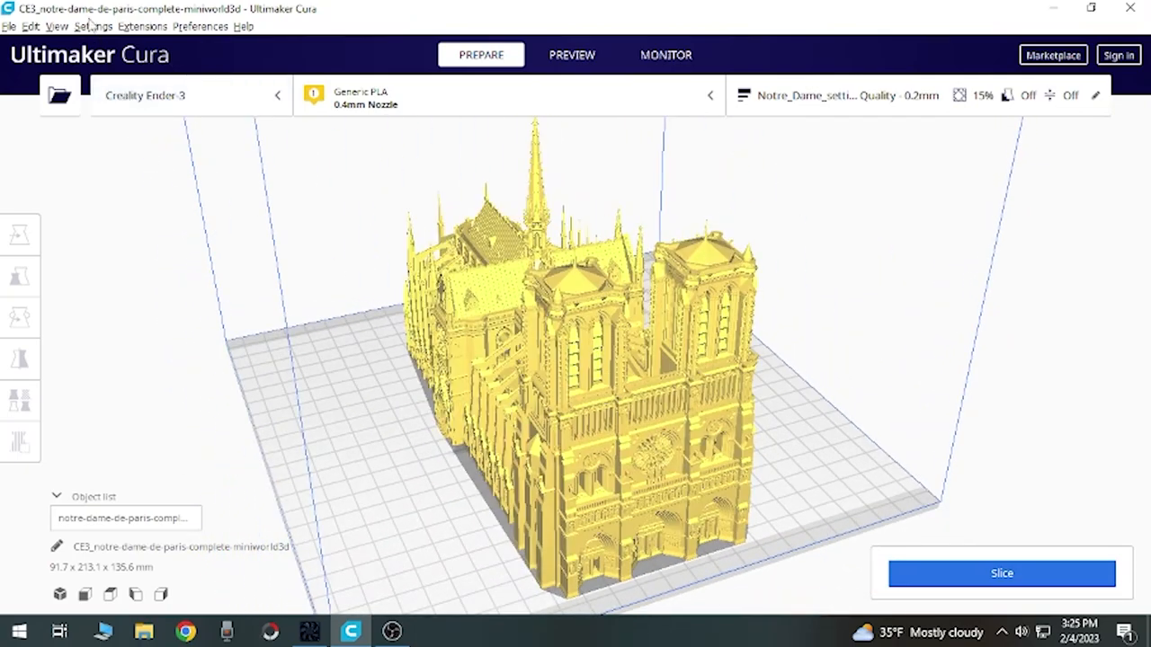
Step: Switch Extruder 1 to the 0.3 mm nozzle, keeping the customised profile settings
{"action": "left_click", "coordinate": [93, 25]}
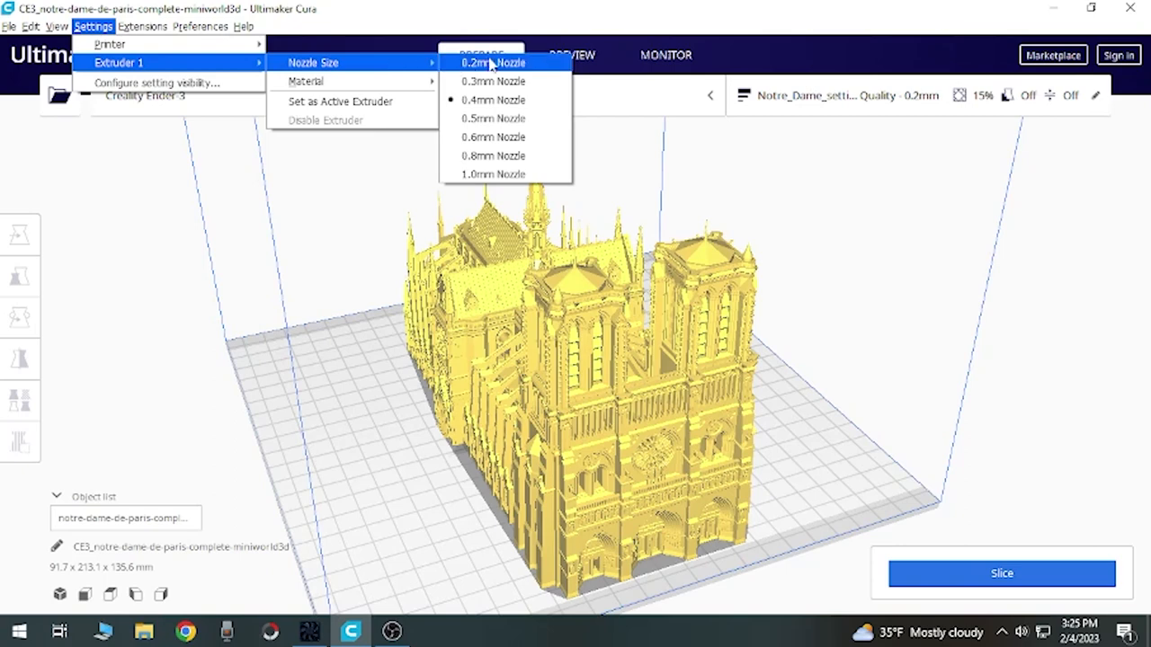
{"action": "left_click", "coordinate": [493, 81]}
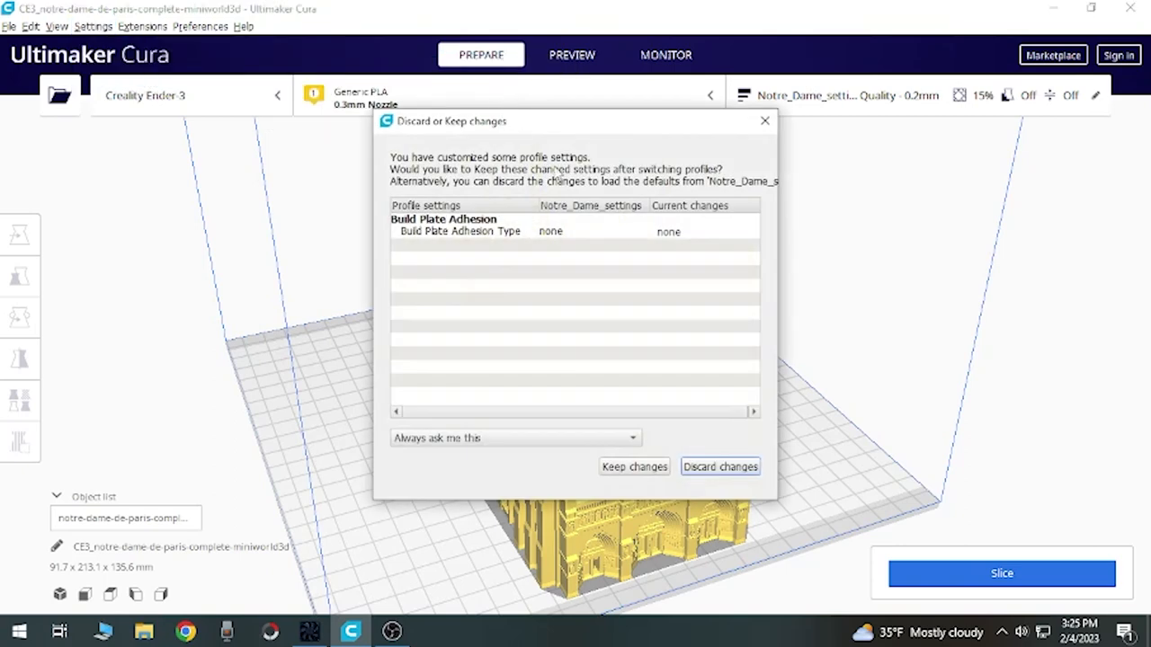
{"action": "mouse_move", "coordinate": [669, 419]}
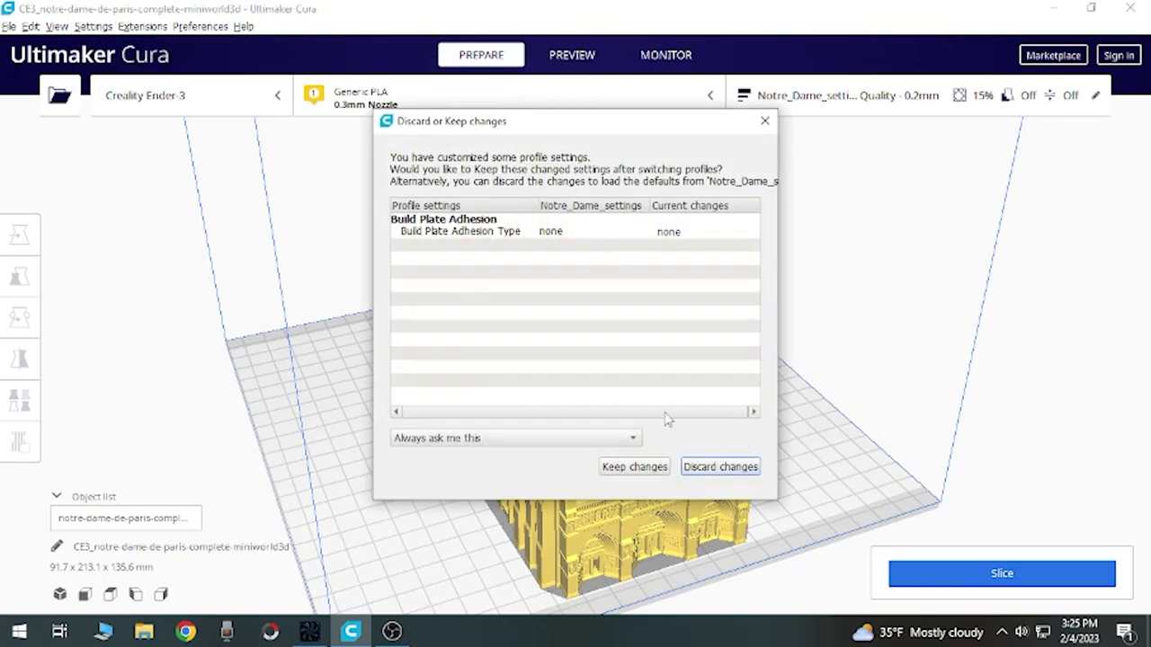
{"action": "mouse_move", "coordinate": [410, 238]}
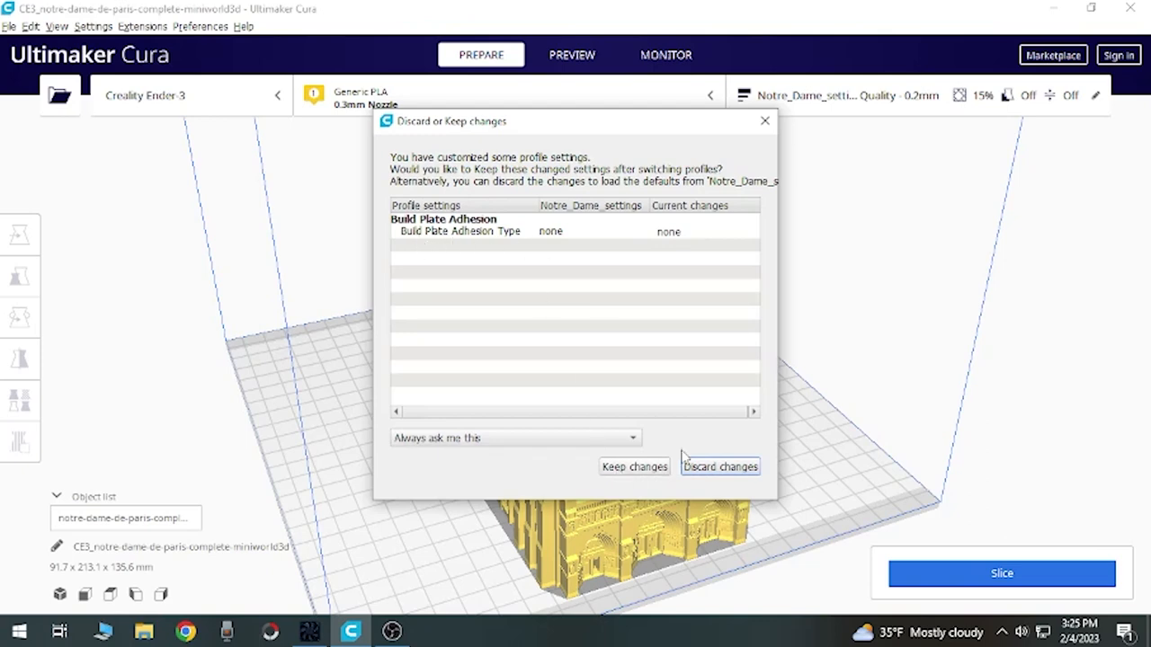
{"action": "mouse_move", "coordinate": [633, 468]}
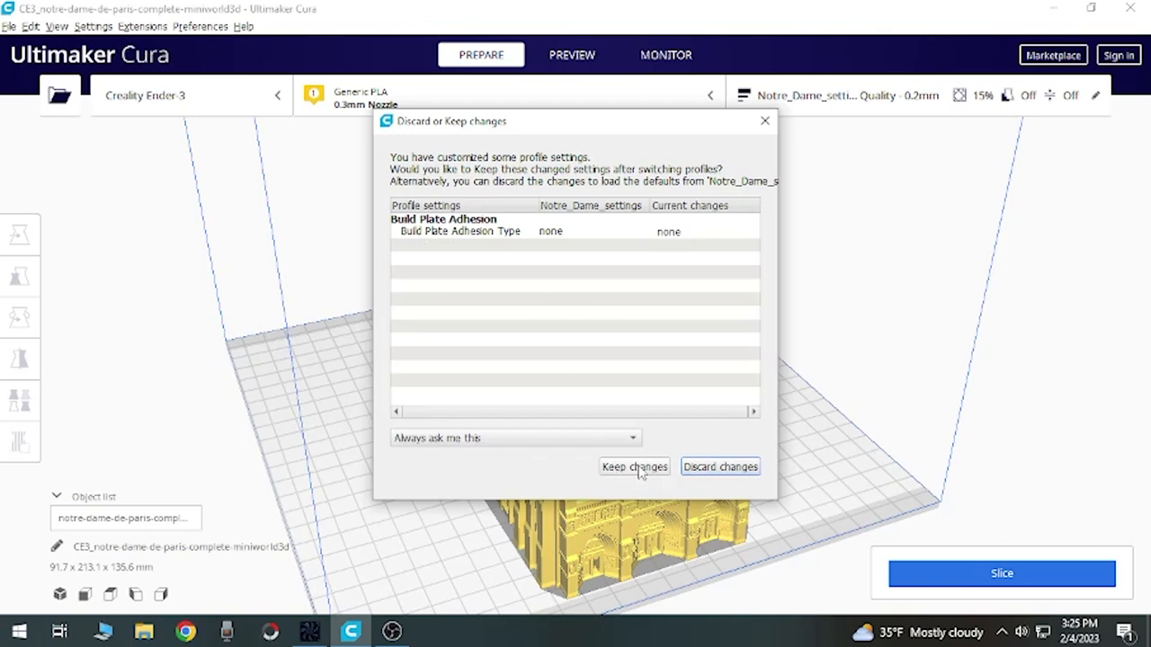
{"action": "left_click", "coordinate": [633, 467]}
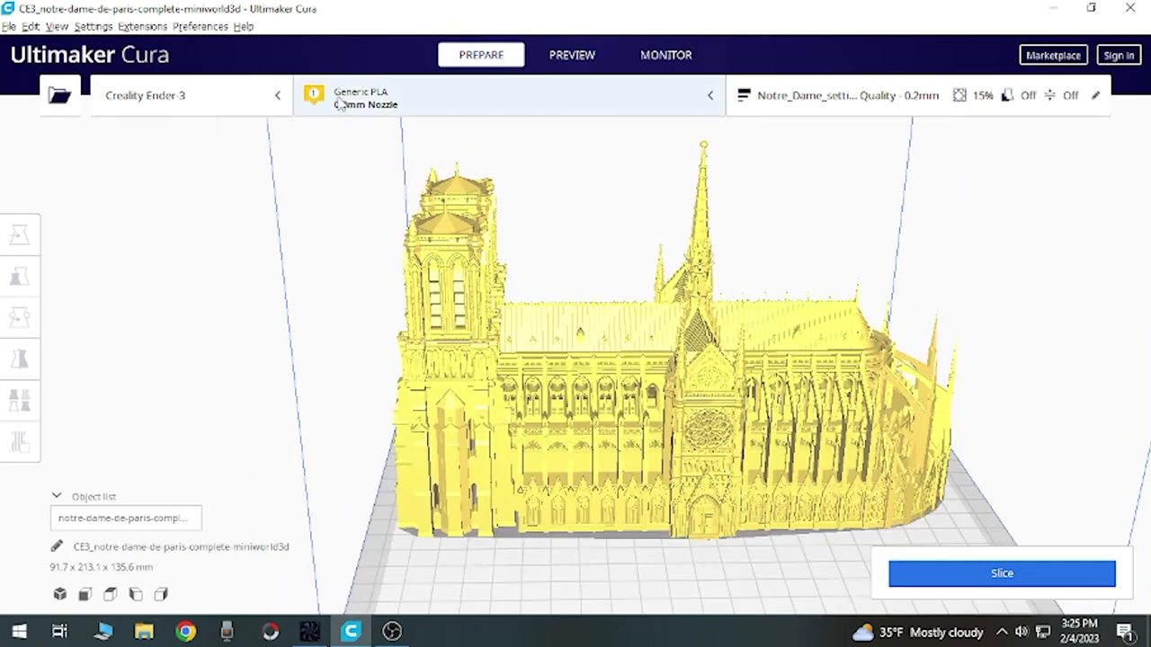
{"action": "mouse_move", "coordinate": [342, 109]}
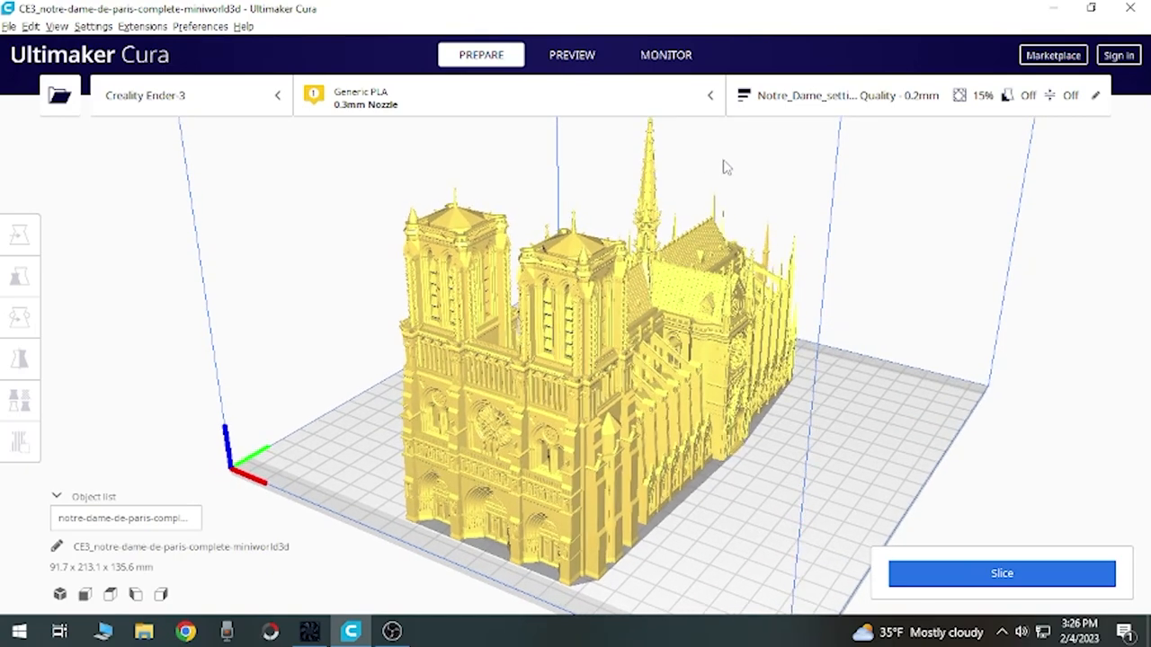
{"action": "left_click", "coordinate": [1095, 95]}
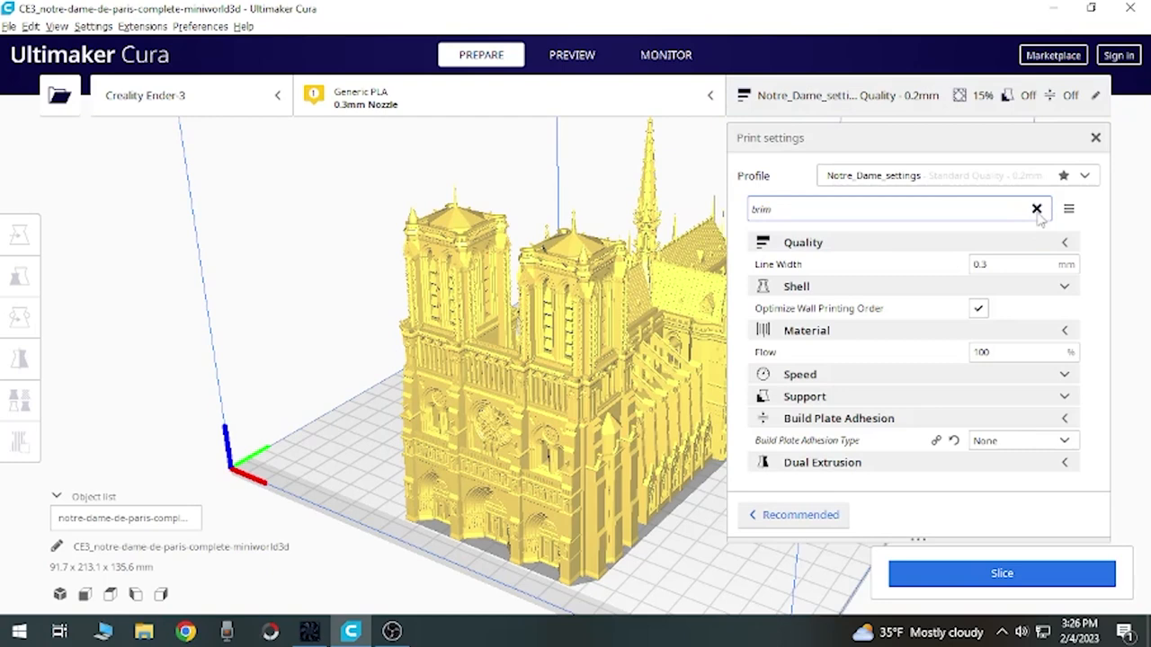
Step: Clear the settings search so all Quality settings show, line widths at 0.3 mm
{"action": "left_click", "coordinate": [1036, 208]}
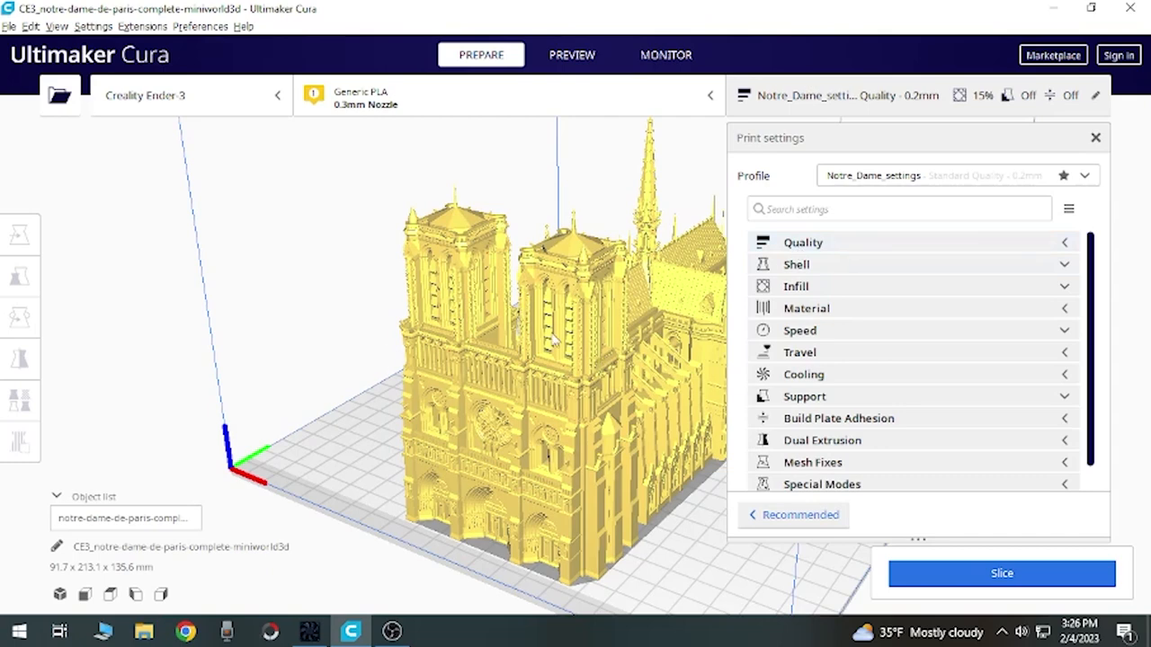
{"action": "mouse_move", "coordinate": [1043, 242]}
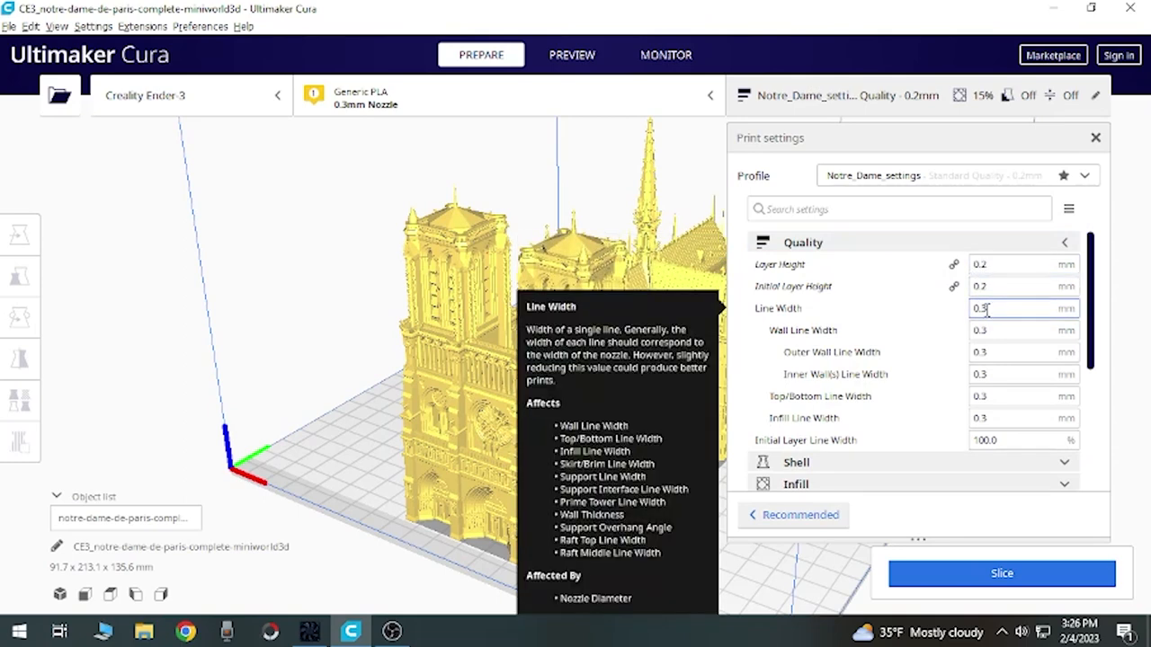
{"action": "mouse_move", "coordinate": [1024, 331]}
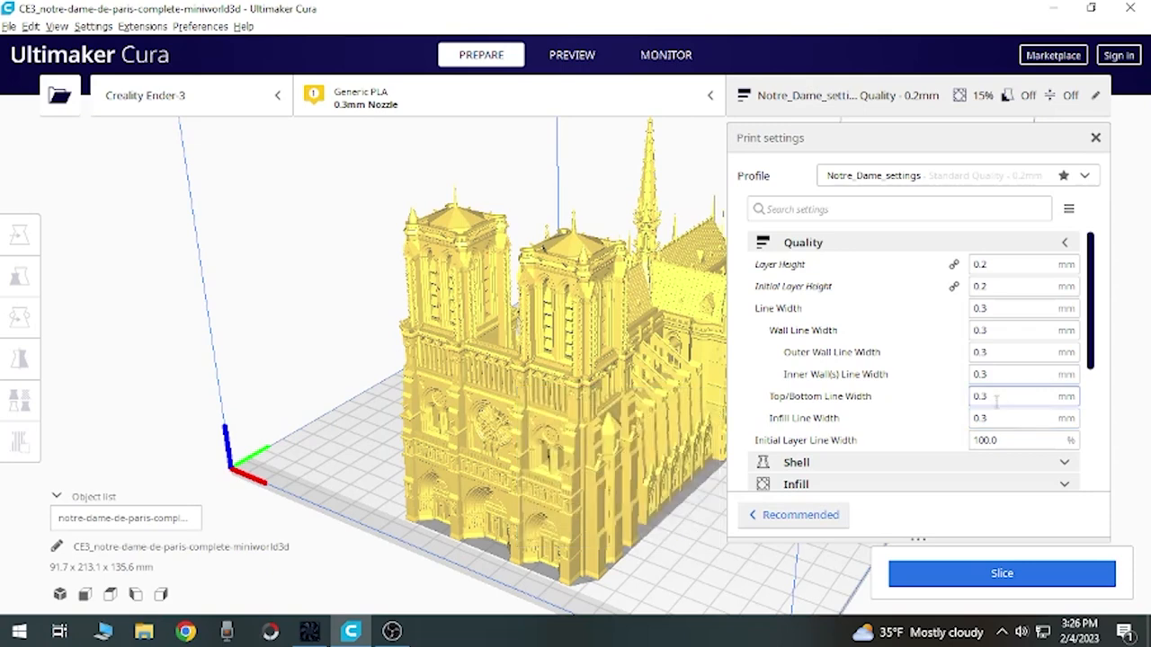
{"action": "mouse_move", "coordinate": [944, 431]}
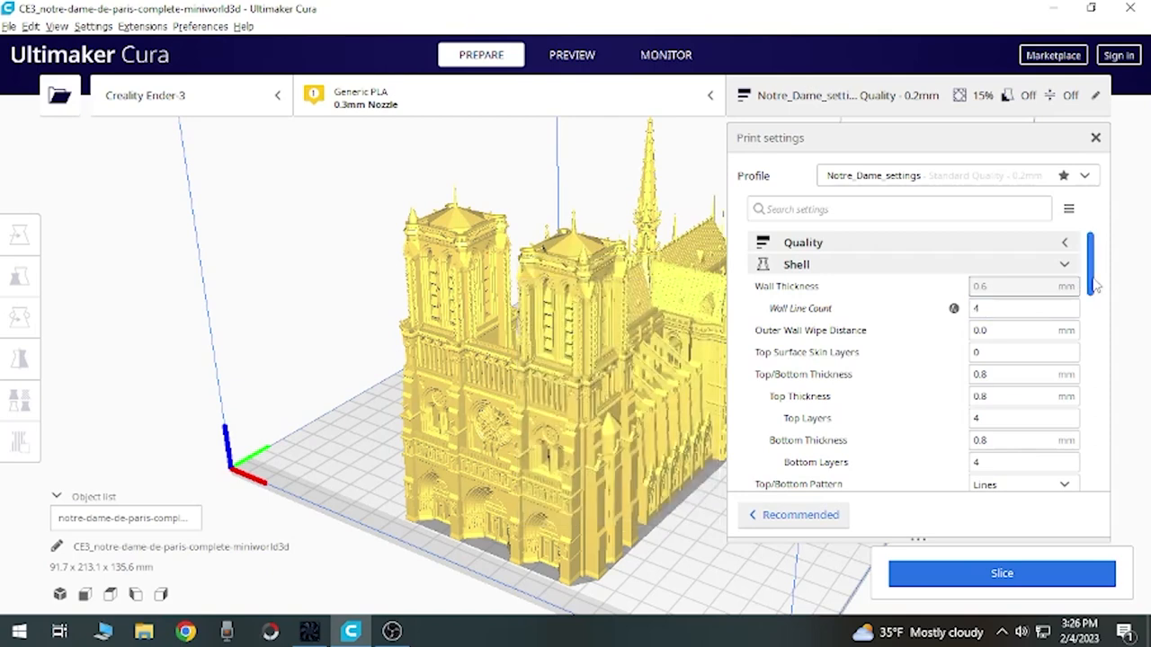
Step: Expand Shell and review four walls, four top/bottom layers and optimised wall order
{"action": "scroll", "scroll_direction": "down", "scroll_amount": 3}
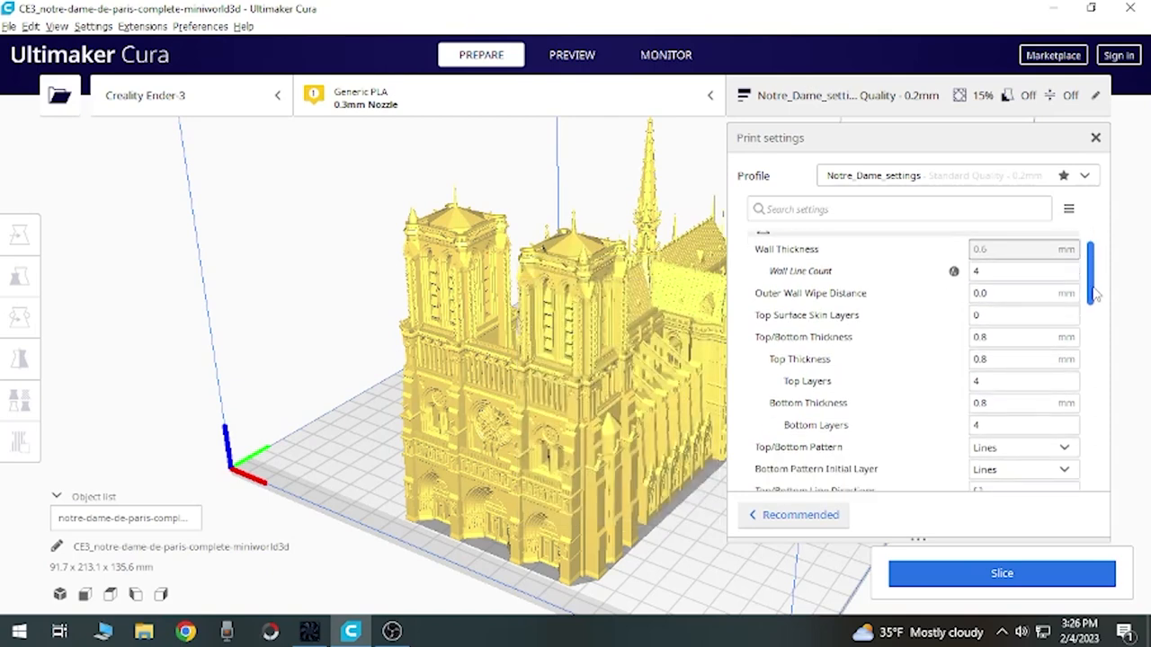
{"action": "left_click", "coordinate": [1025, 315]}
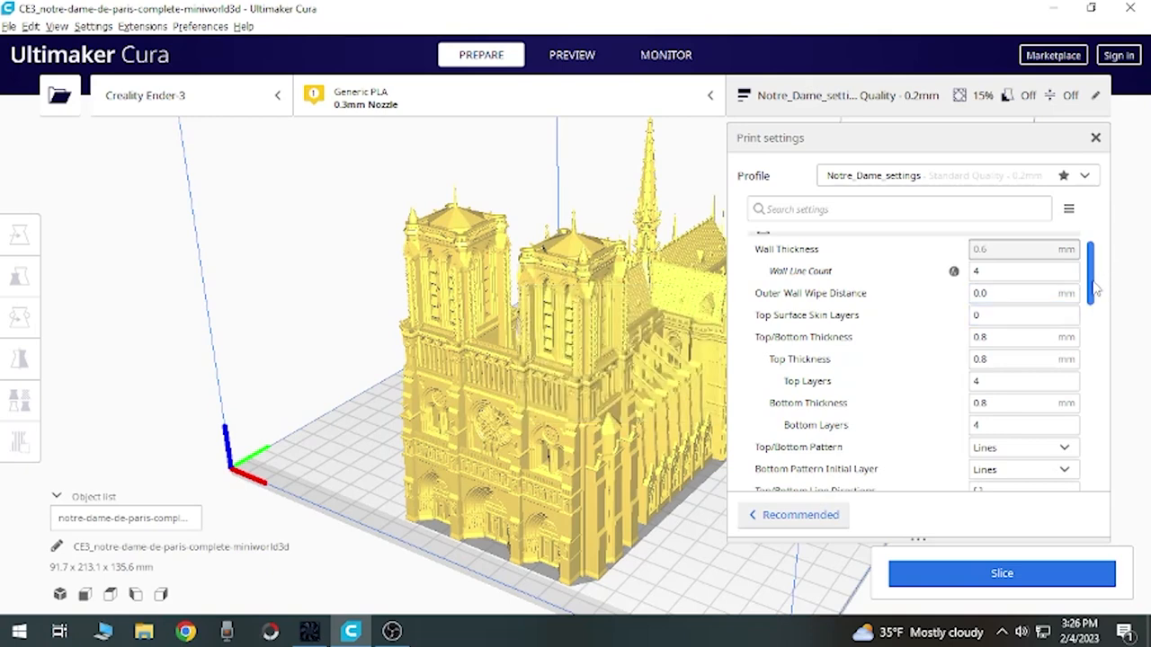
{"action": "scroll", "scroll_direction": "down", "scroll_amount": 3}
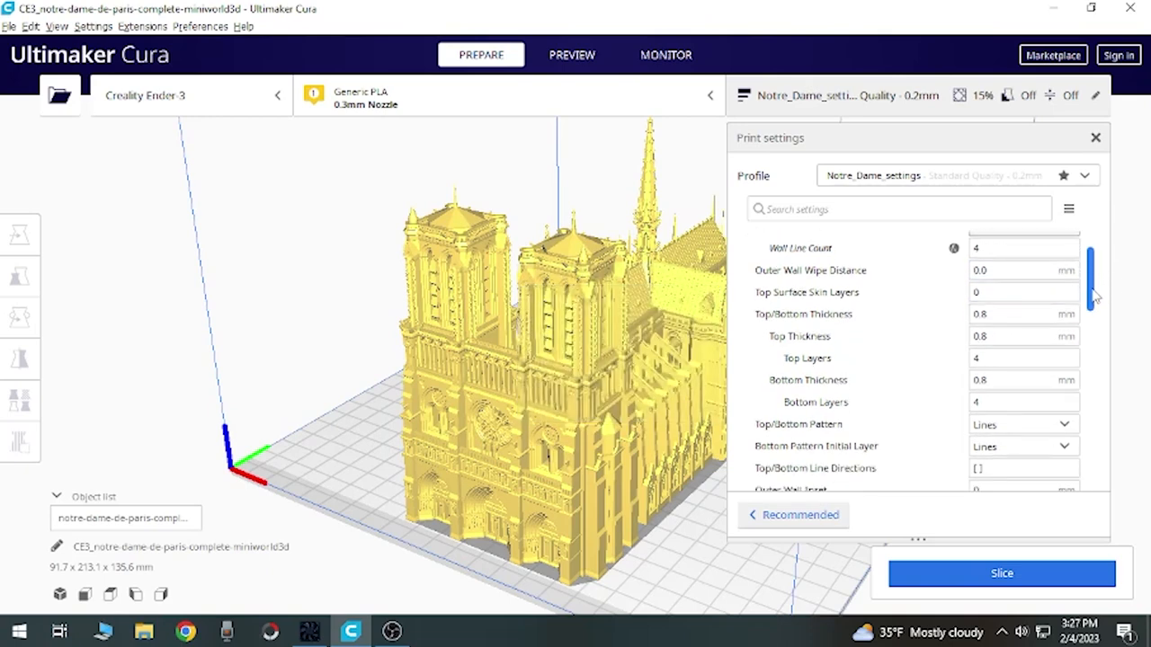
{"action": "scroll", "scroll_direction": "down", "scroll_amount": 3}
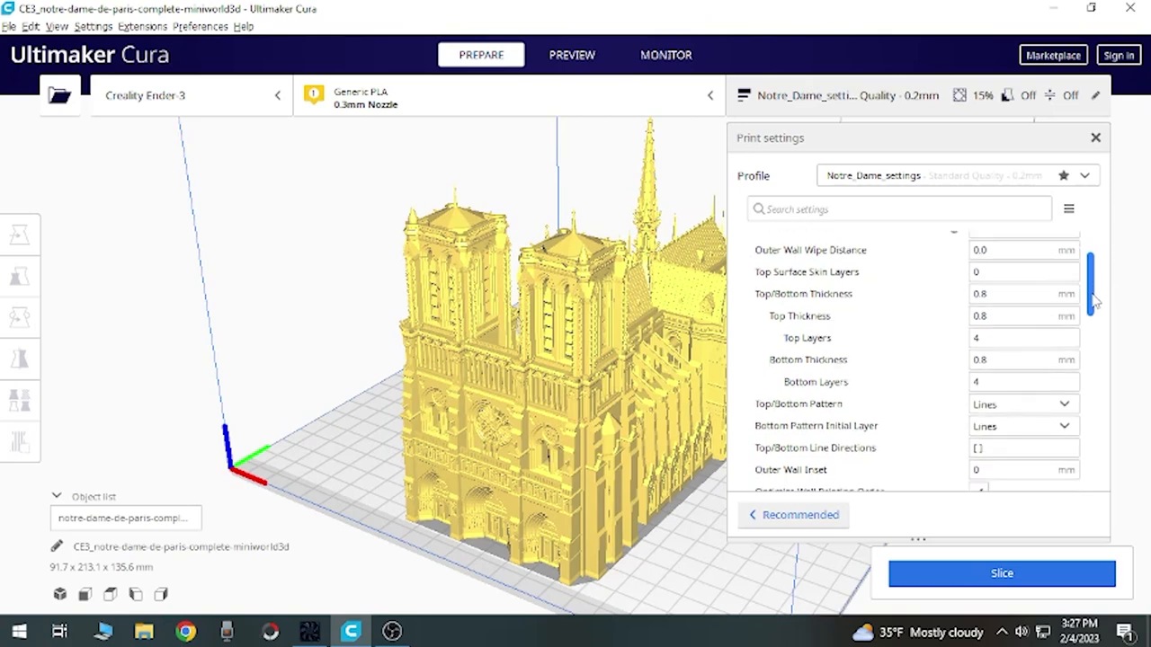
{"action": "scroll", "scroll_direction": "down", "scroll_amount": 3}
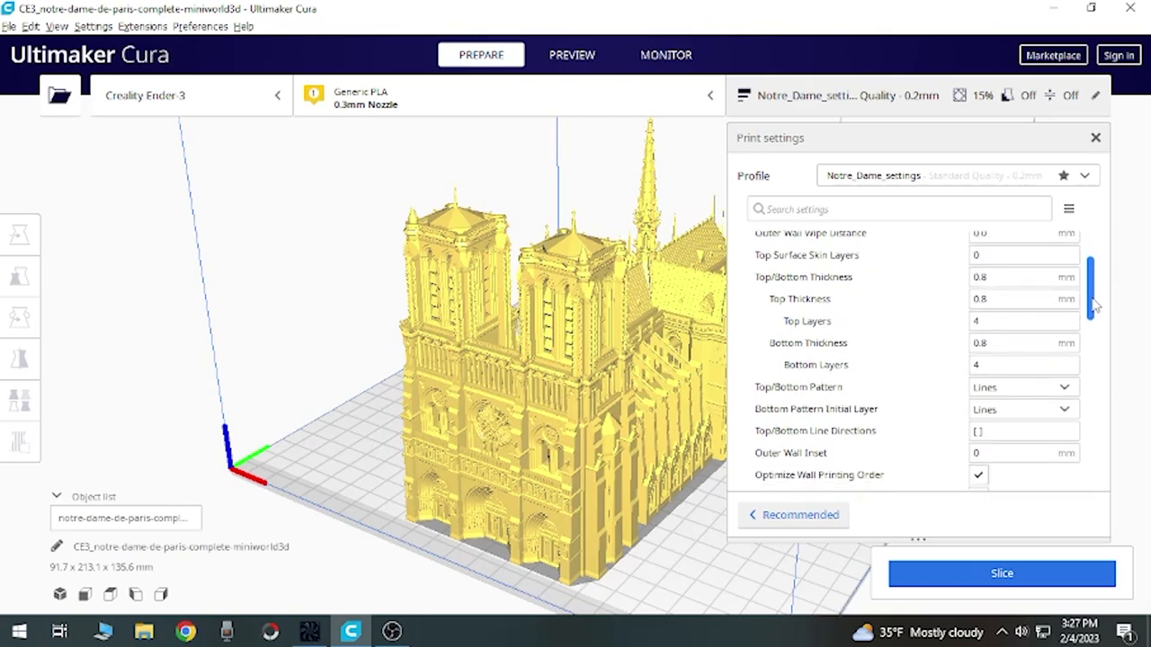
{"action": "scroll", "scroll_direction": "down", "scroll_amount": 3}
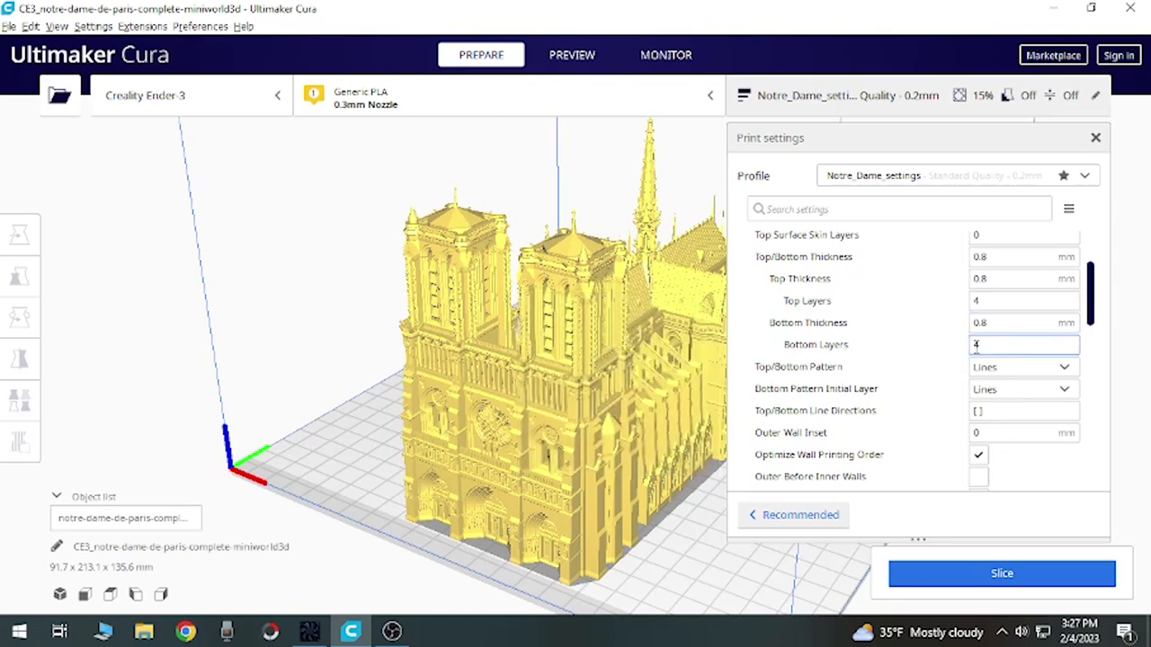
{"action": "scroll", "scroll_direction": "down", "scroll_amount": 3}
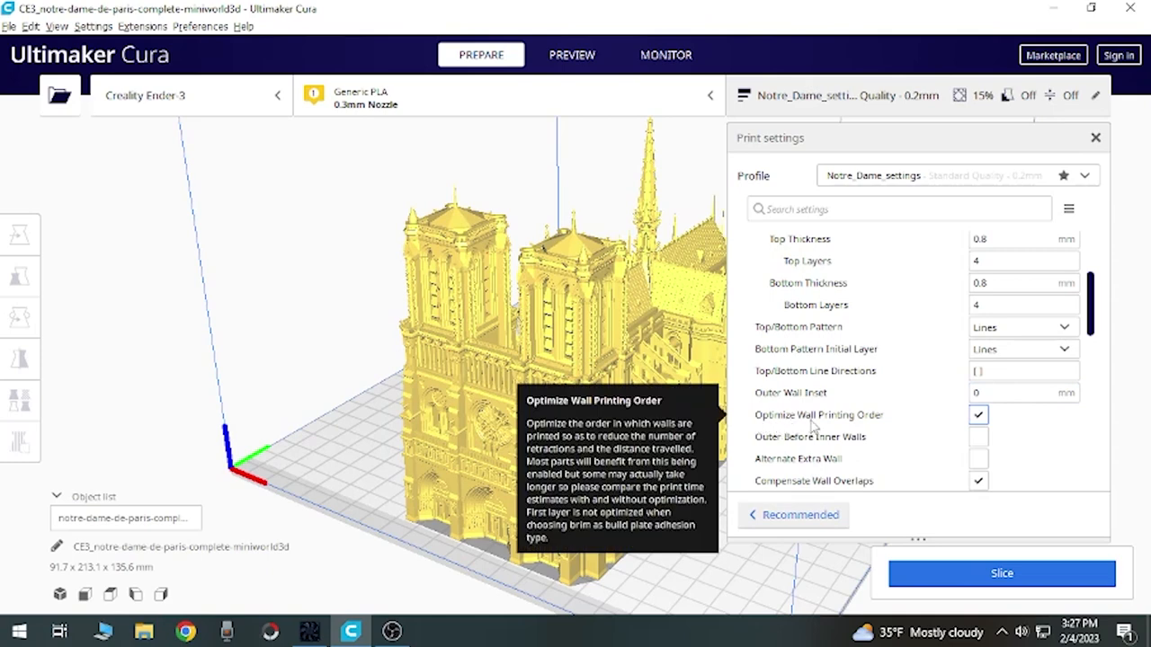
{"action": "mouse_move", "coordinate": [843, 426]}
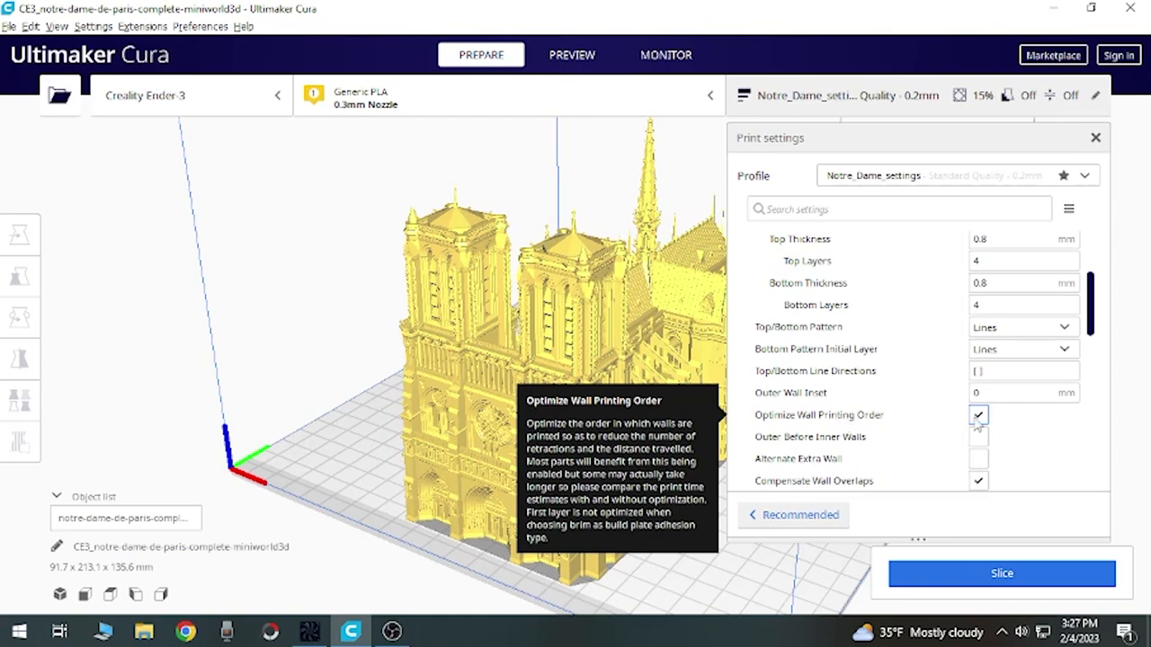
{"action": "left_click", "coordinate": [979, 413]}
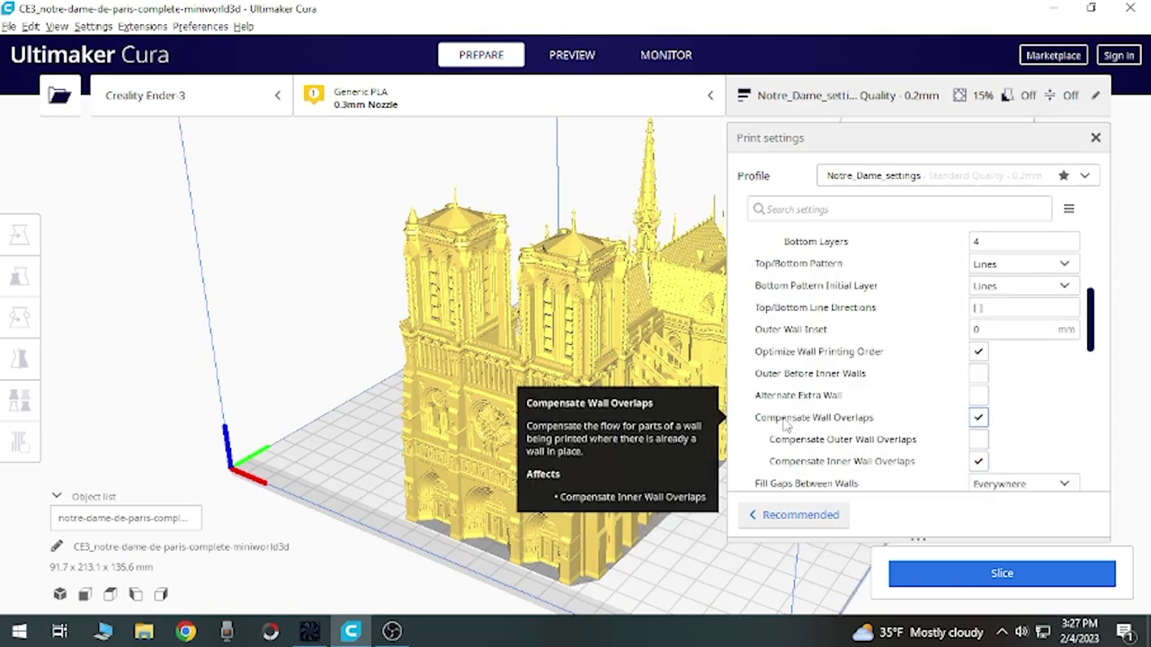
{"action": "mouse_move", "coordinate": [960, 417]}
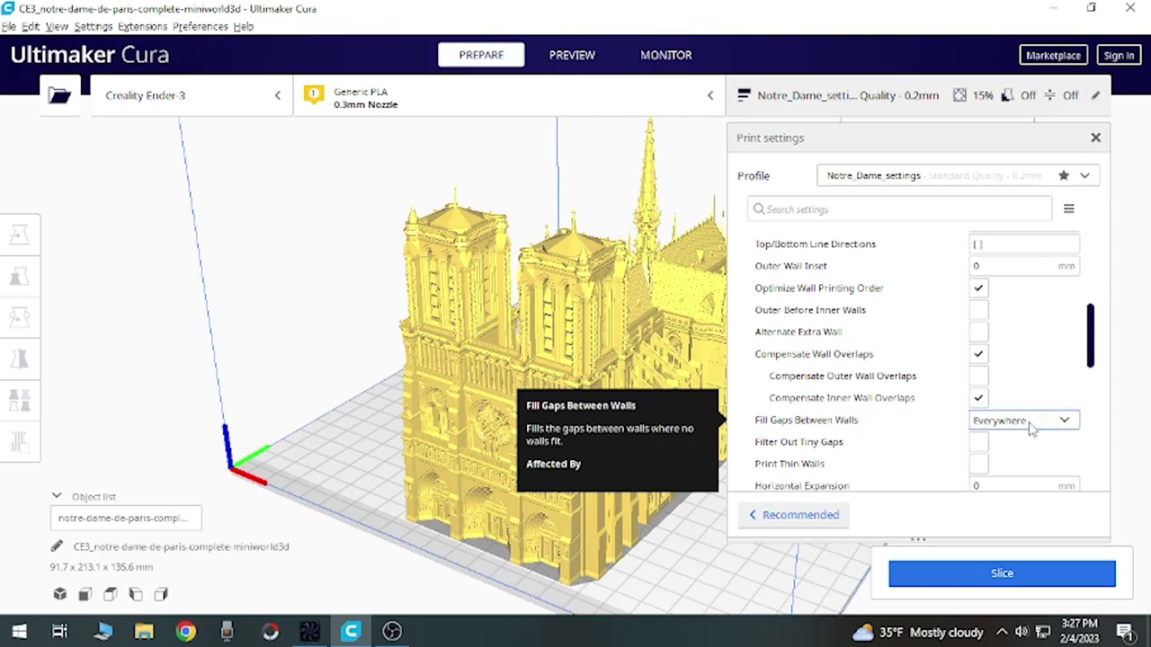
{"action": "mouse_move", "coordinate": [1039, 426]}
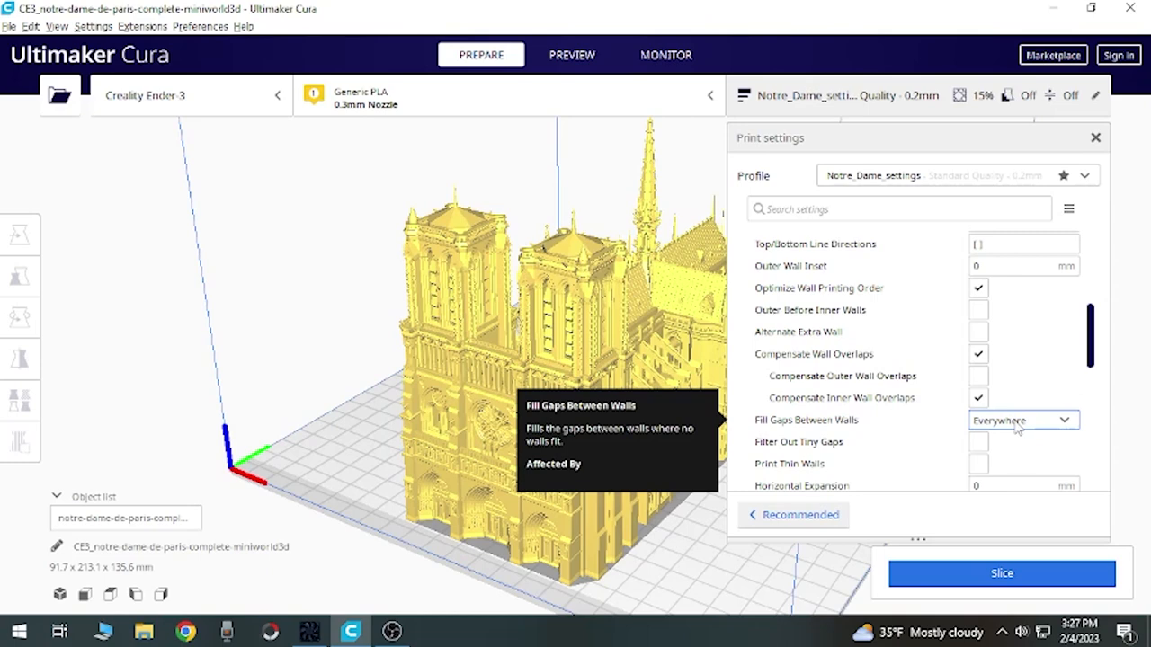
{"action": "scroll", "scroll_direction": "down", "scroll_amount": 3}
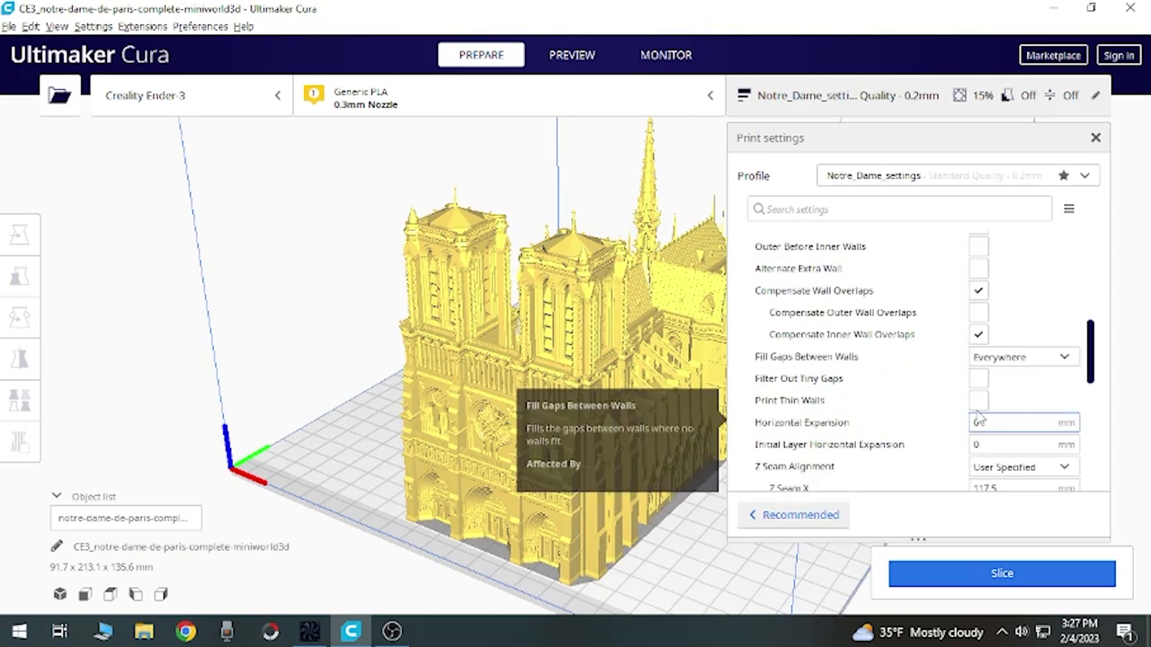
{"action": "mouse_move", "coordinate": [801, 423]}
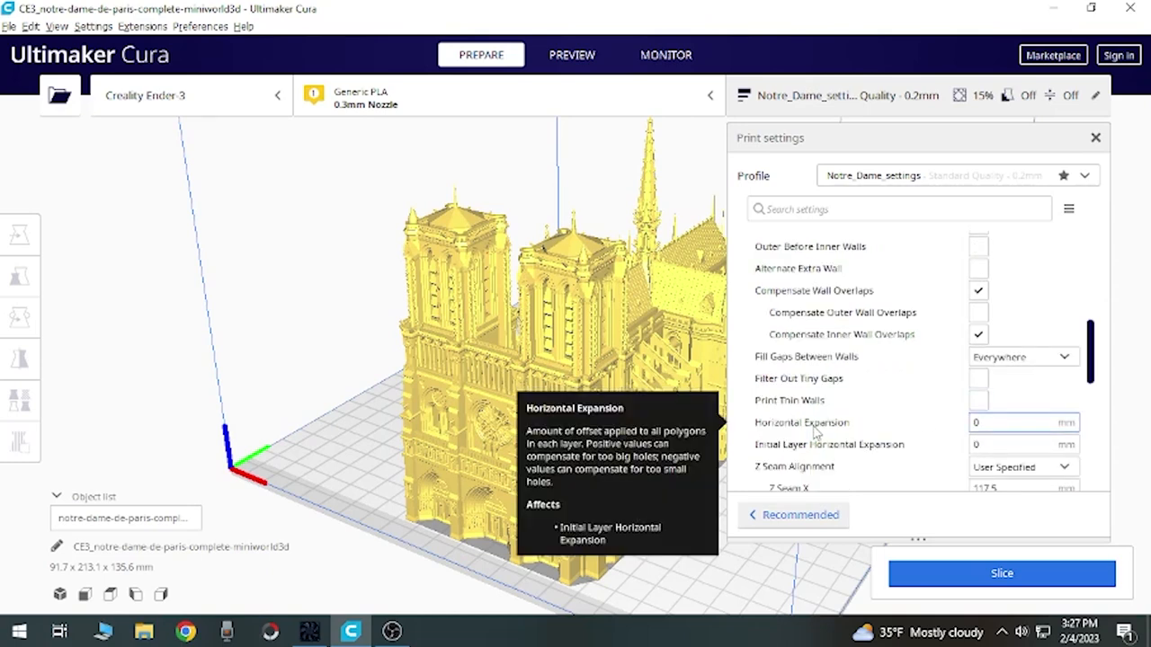
{"action": "scroll", "scroll_direction": "down", "scroll_amount": 3}
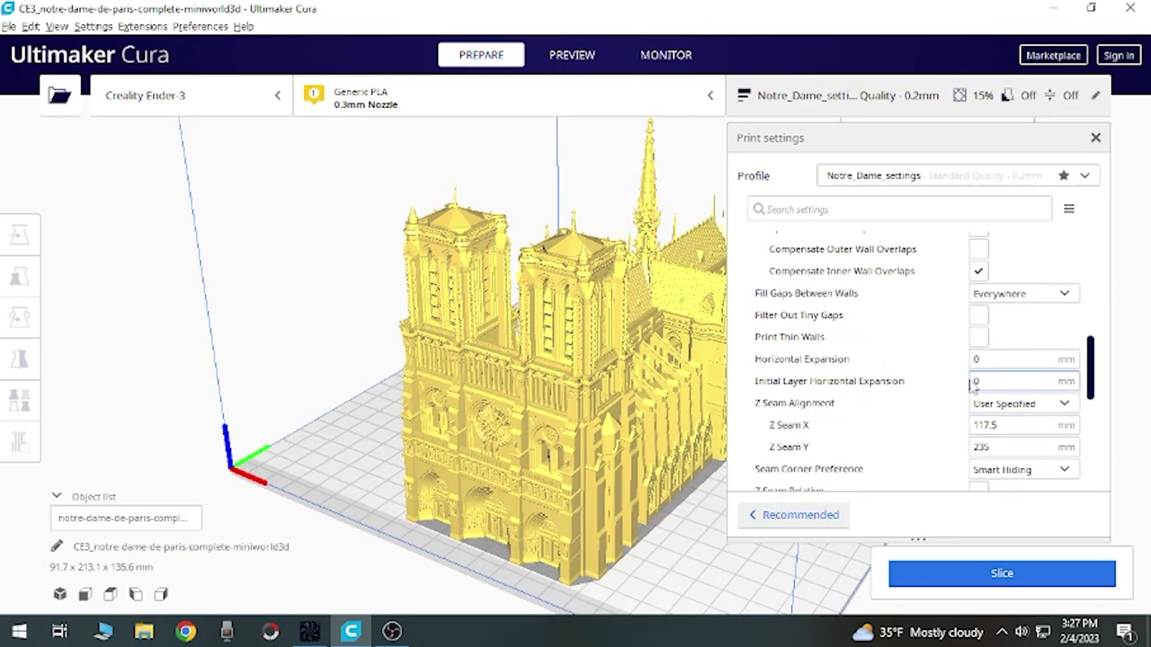
{"action": "mouse_move", "coordinate": [795, 403]}
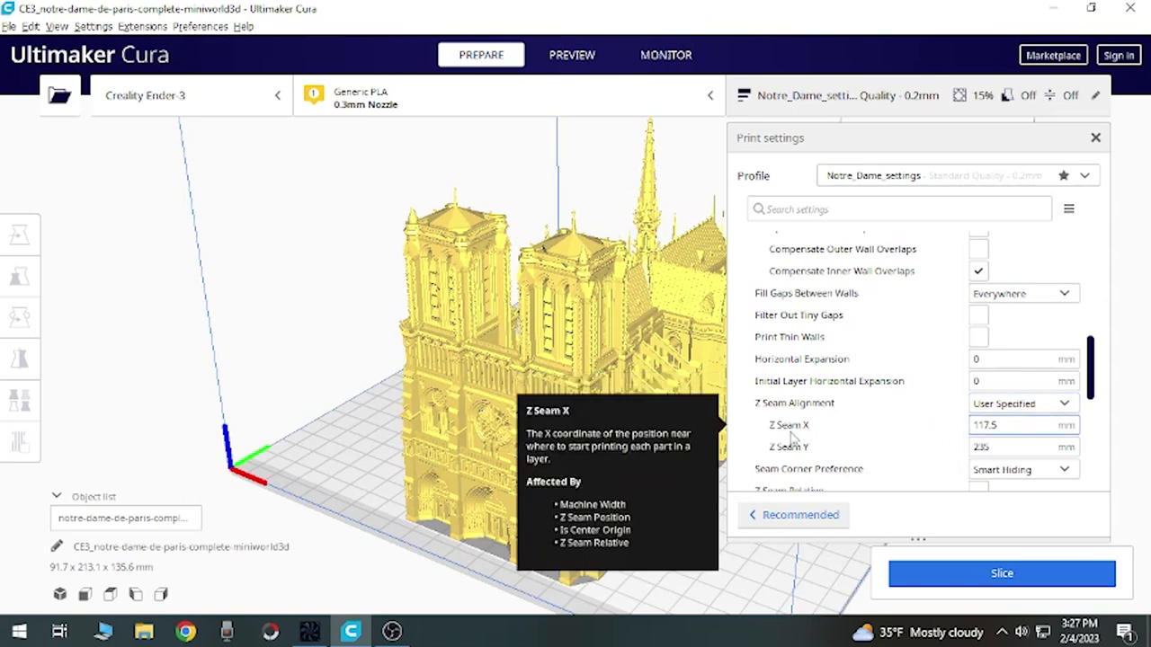
{"action": "left_click", "coordinate": [1022, 424]}
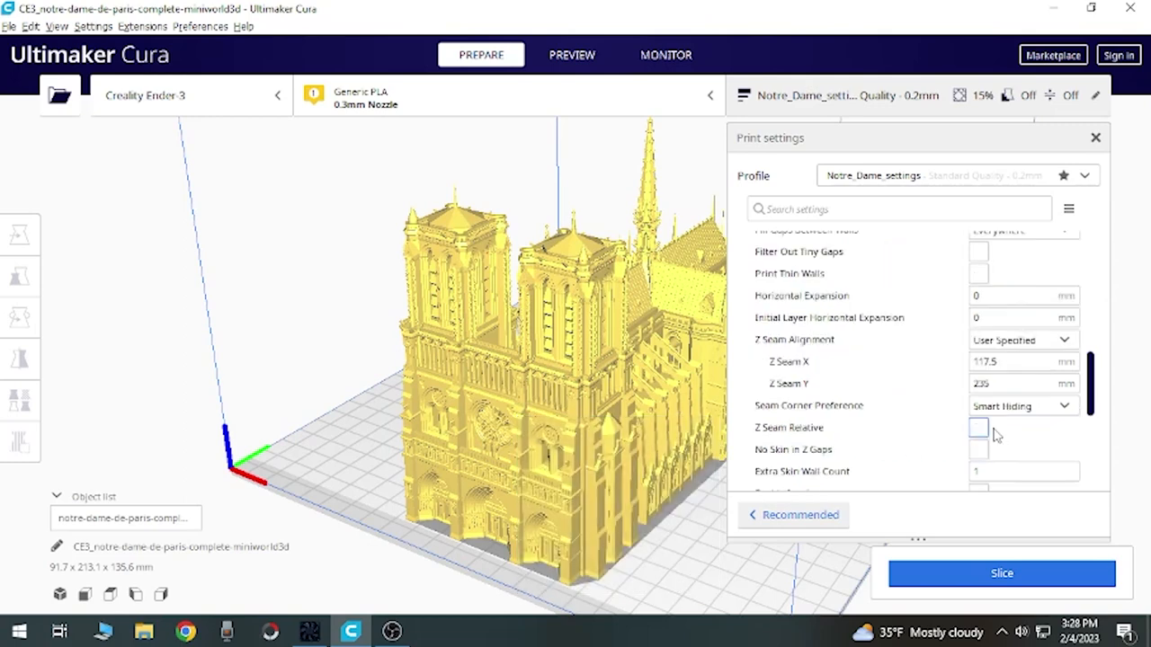
{"action": "mouse_move", "coordinate": [807, 406]}
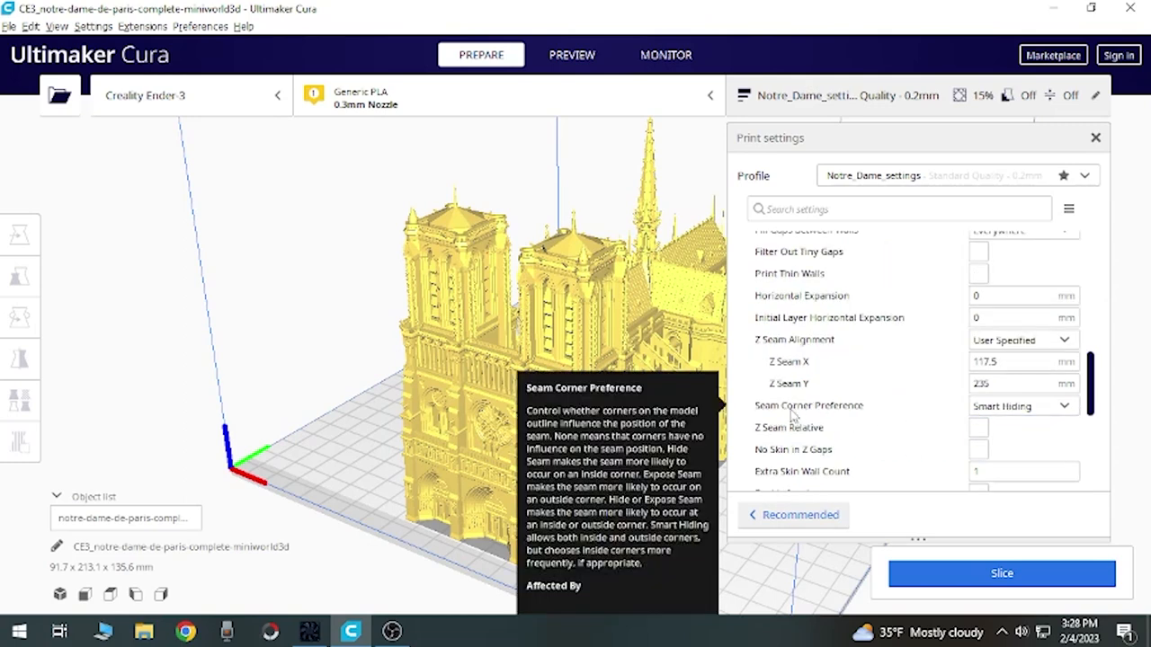
{"action": "mouse_move", "coordinate": [913, 412]}
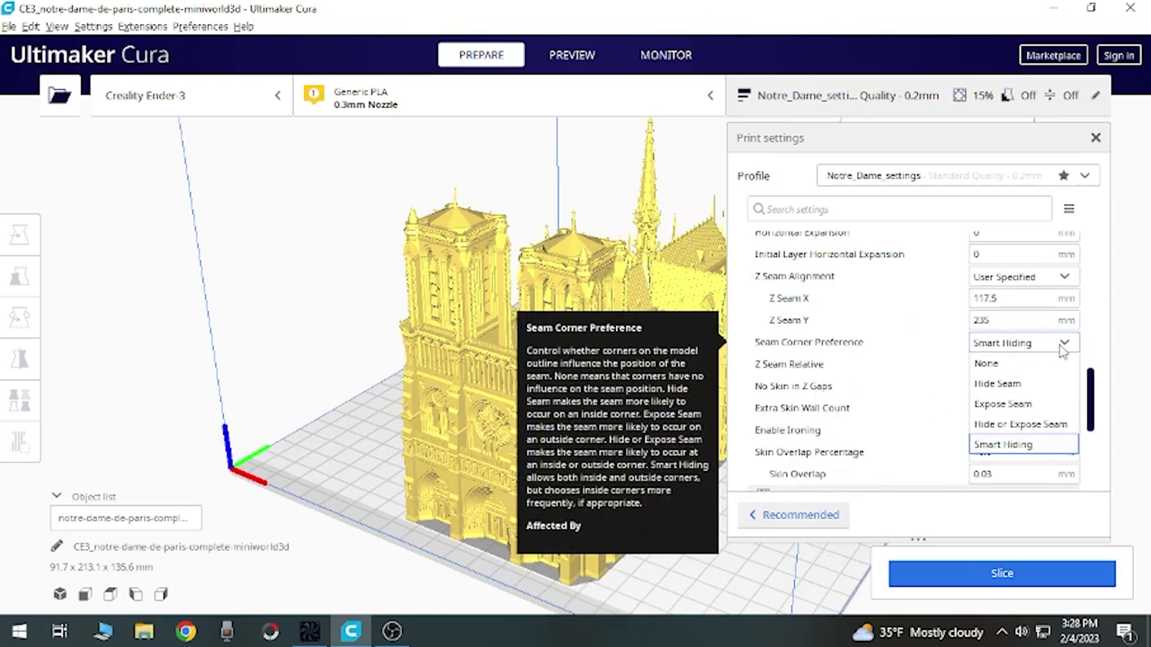
{"action": "left_click", "coordinate": [1002, 444]}
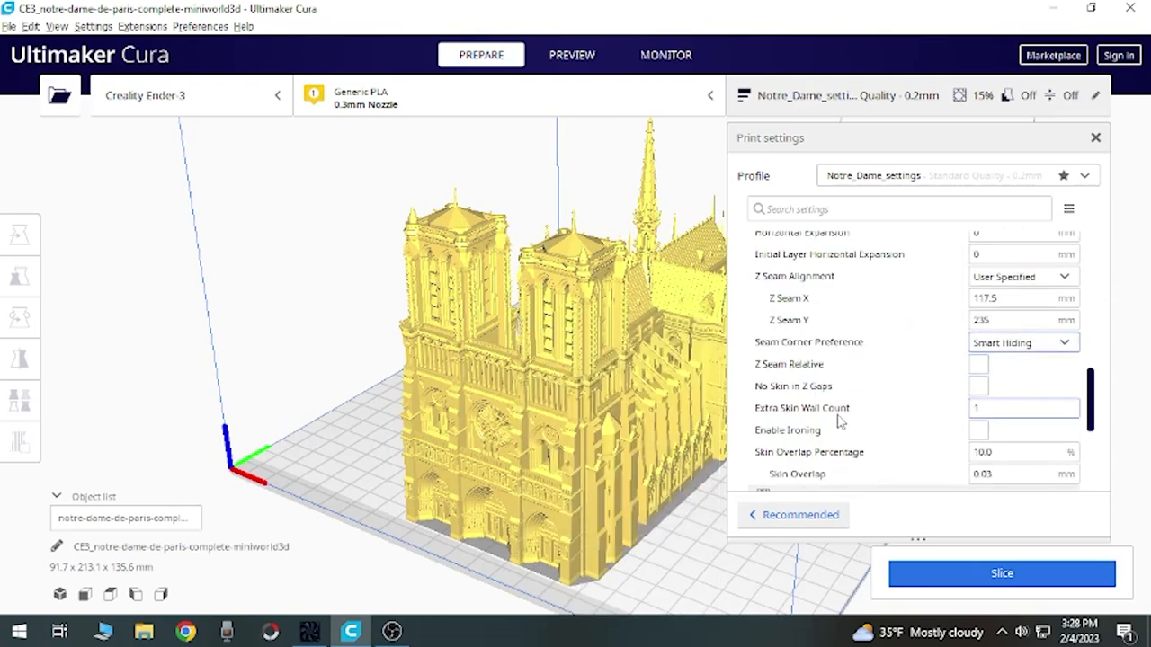
{"action": "mouse_move", "coordinate": [802, 407]}
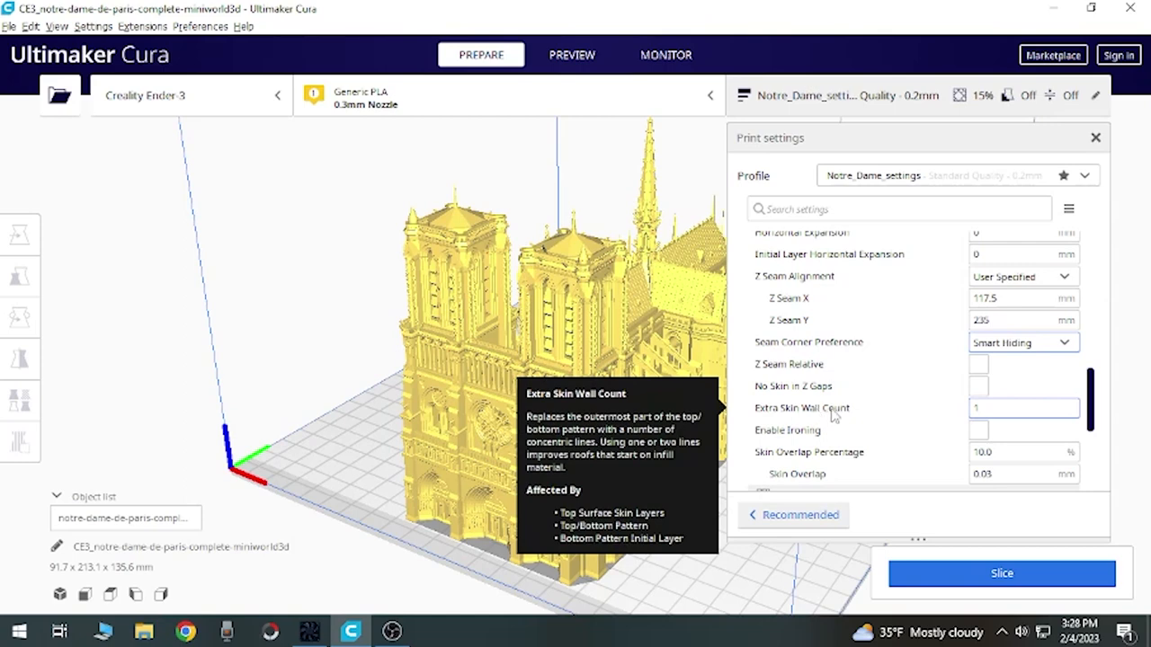
{"action": "mouse_move", "coordinate": [1014, 425]}
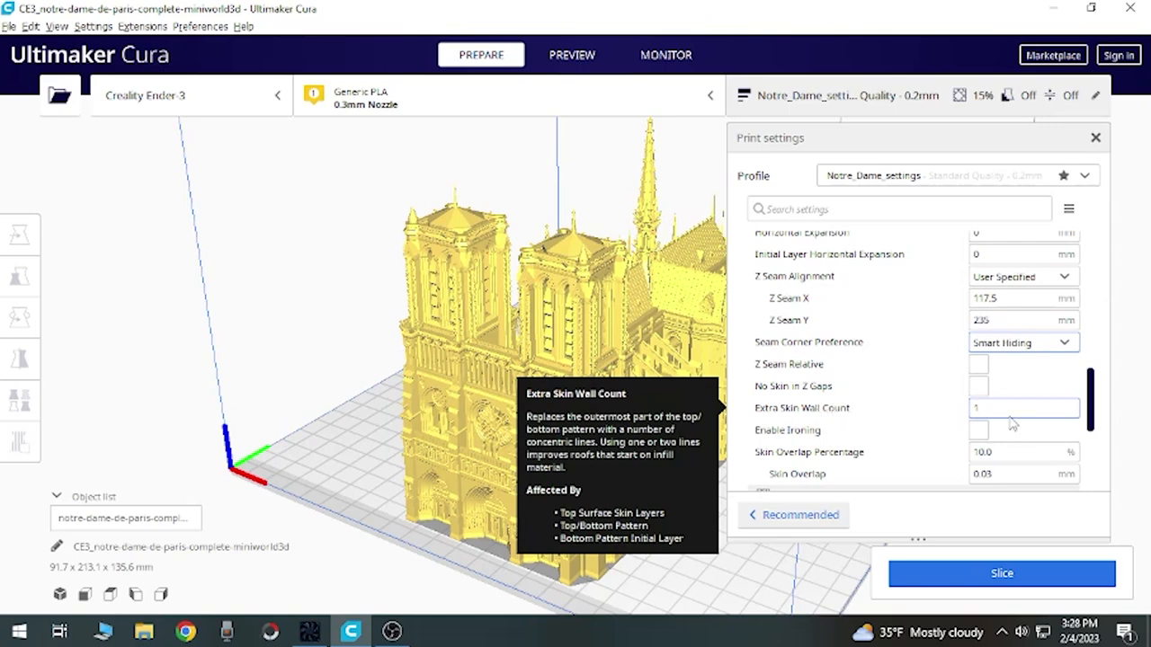
{"action": "scroll", "scroll_direction": "down", "scroll_amount": 3}
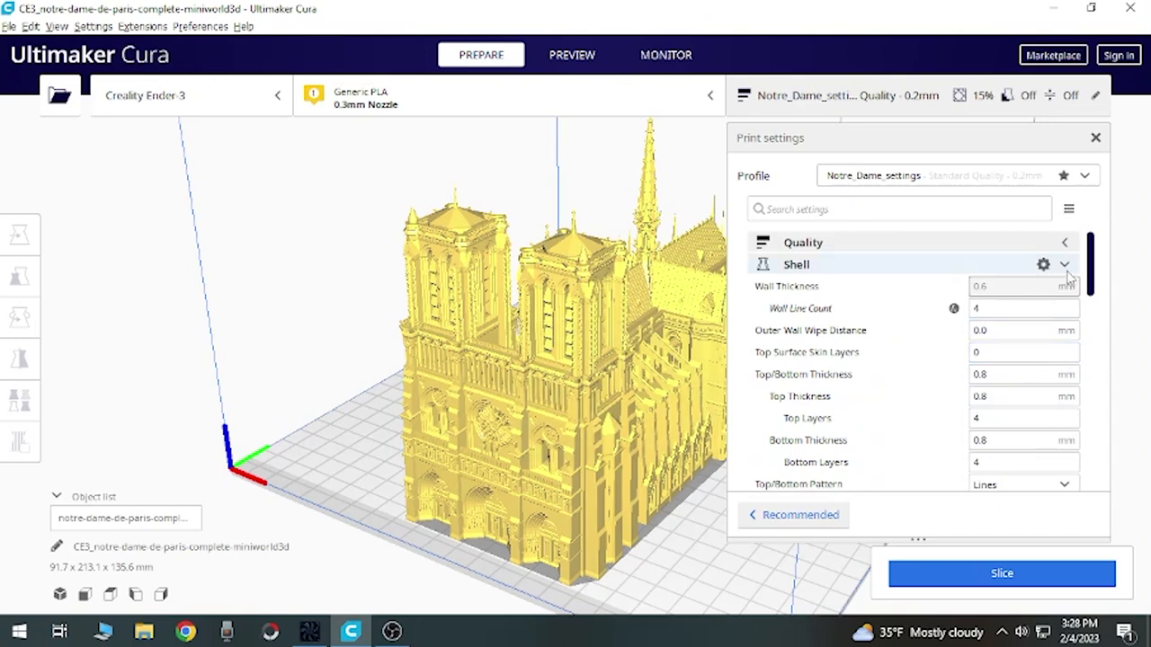
Step: Collapse Shell and expand Infill, showing 15% density and the Cubic pattern
{"action": "left_click", "coordinate": [1065, 263]}
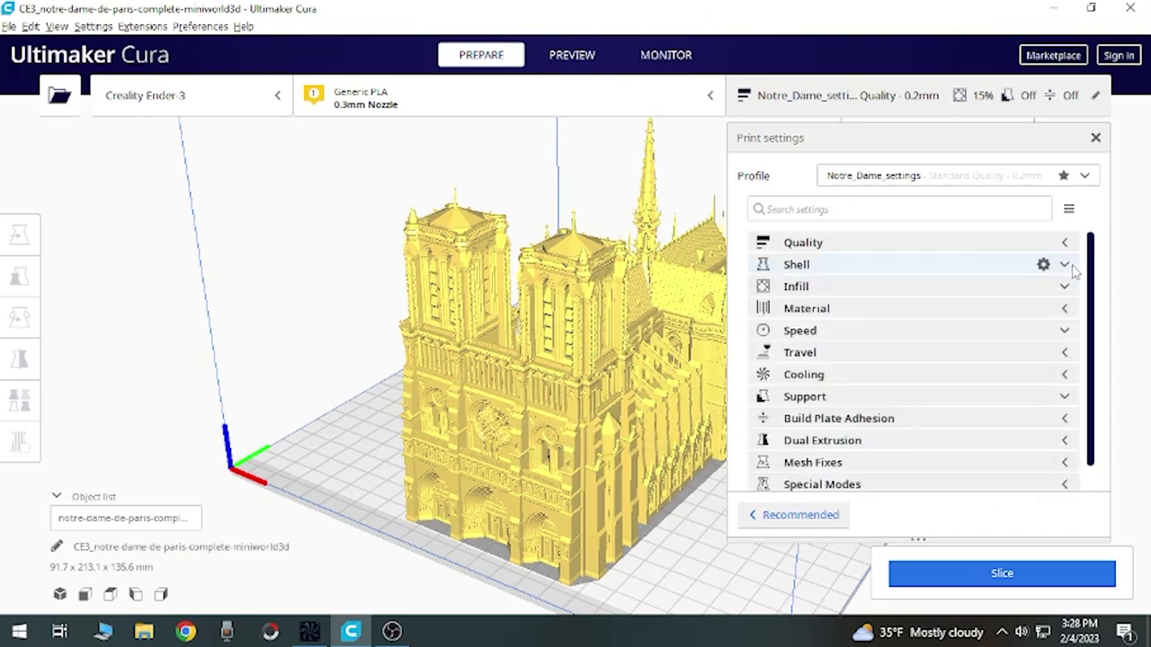
{"action": "mouse_move", "coordinate": [1065, 280]}
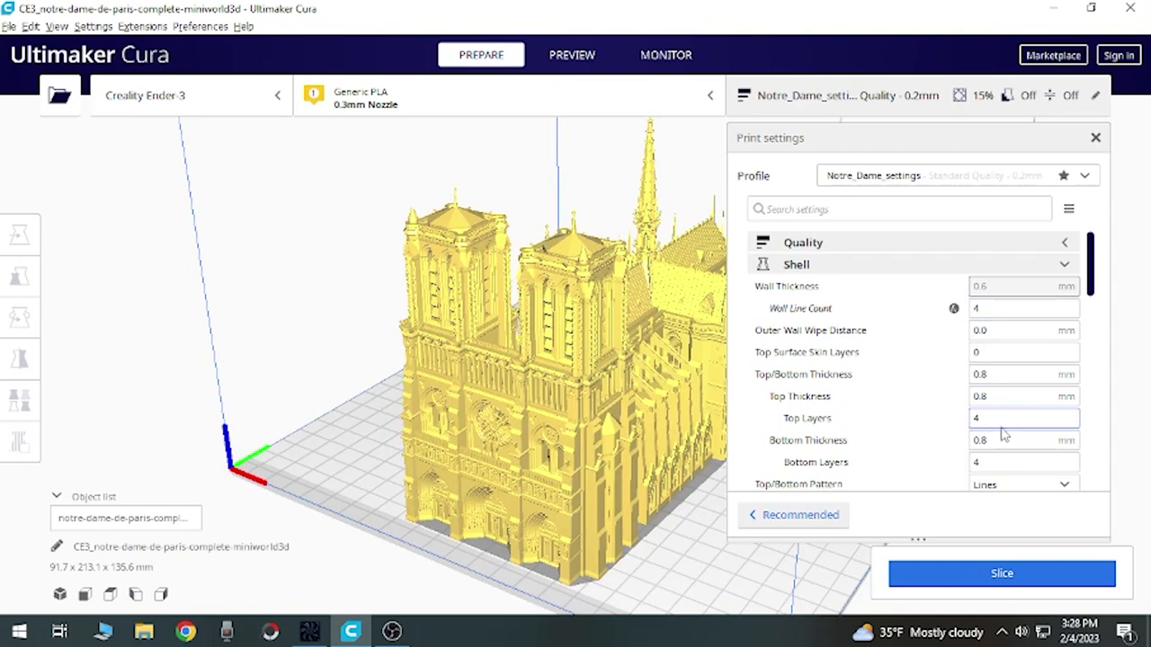
{"action": "left_click", "coordinate": [1065, 263]}
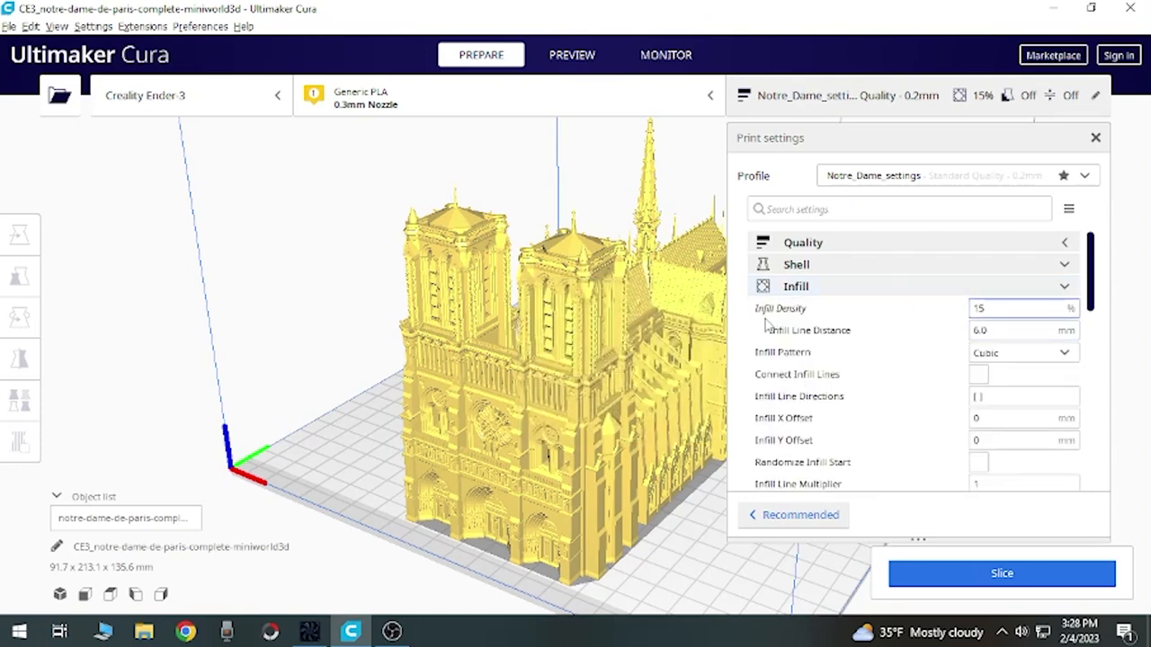
{"action": "mouse_move", "coordinate": [798, 309]}
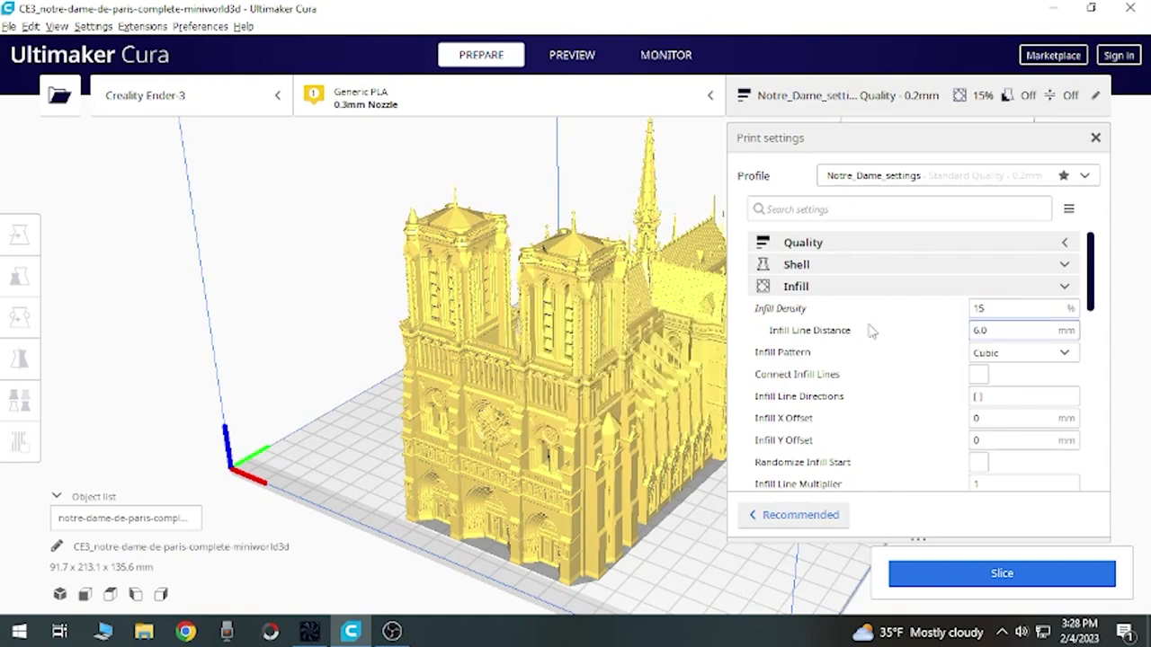
{"action": "mouse_move", "coordinate": [1004, 308]}
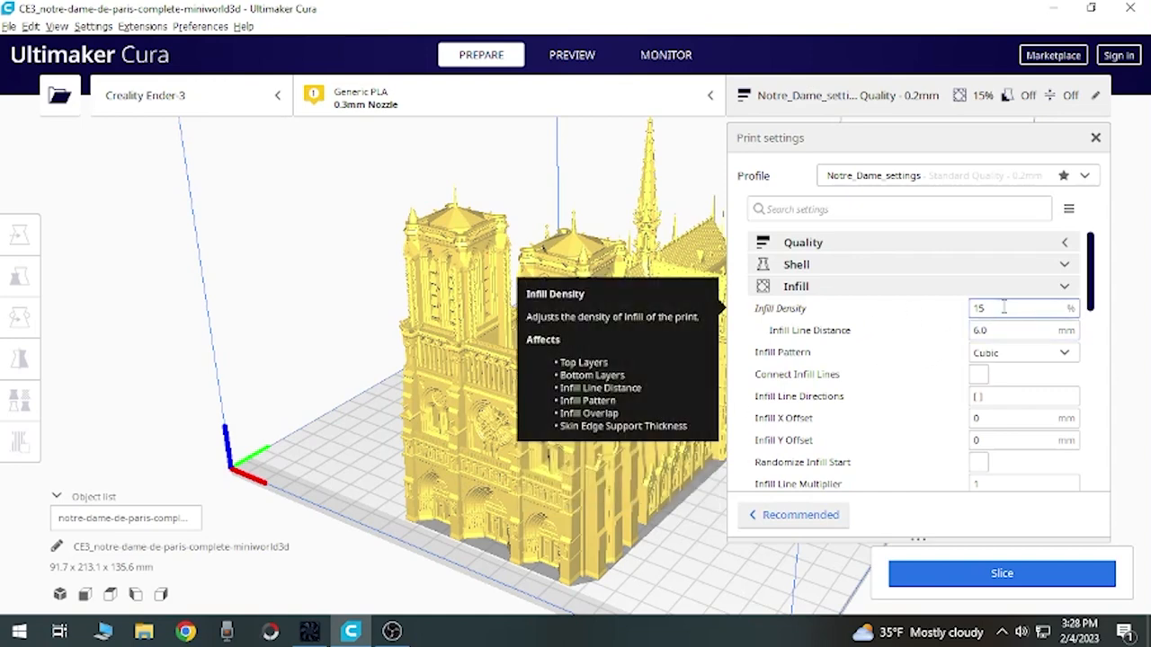
{"action": "mouse_move", "coordinate": [760, 446]}
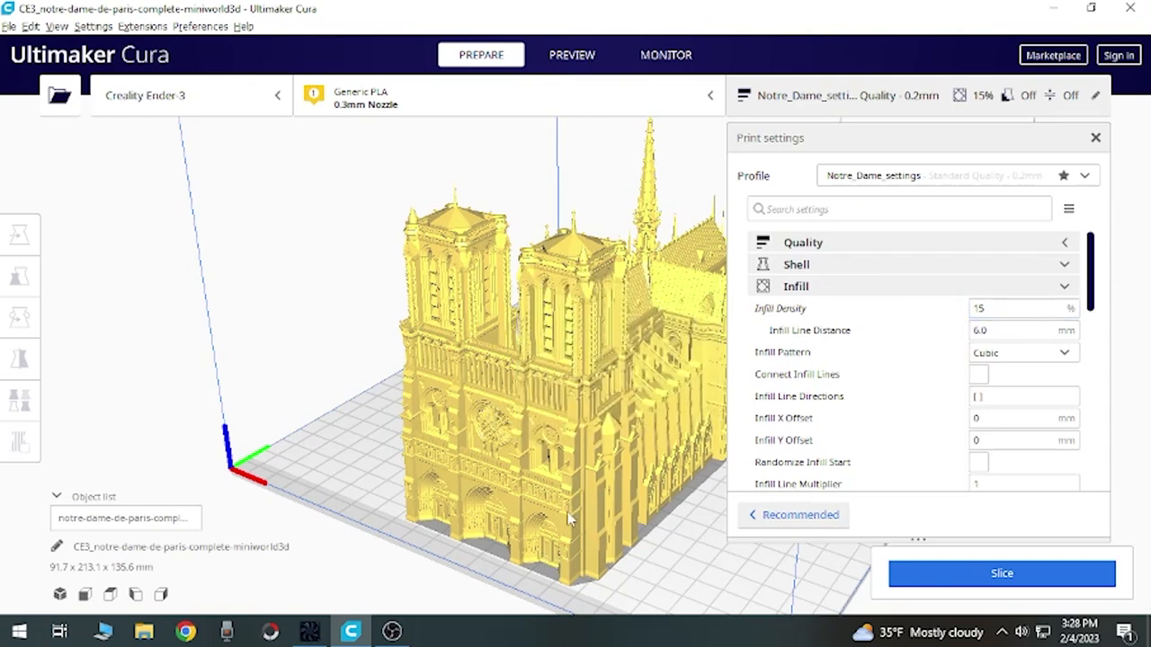
{"action": "mouse_move", "coordinate": [617, 500]}
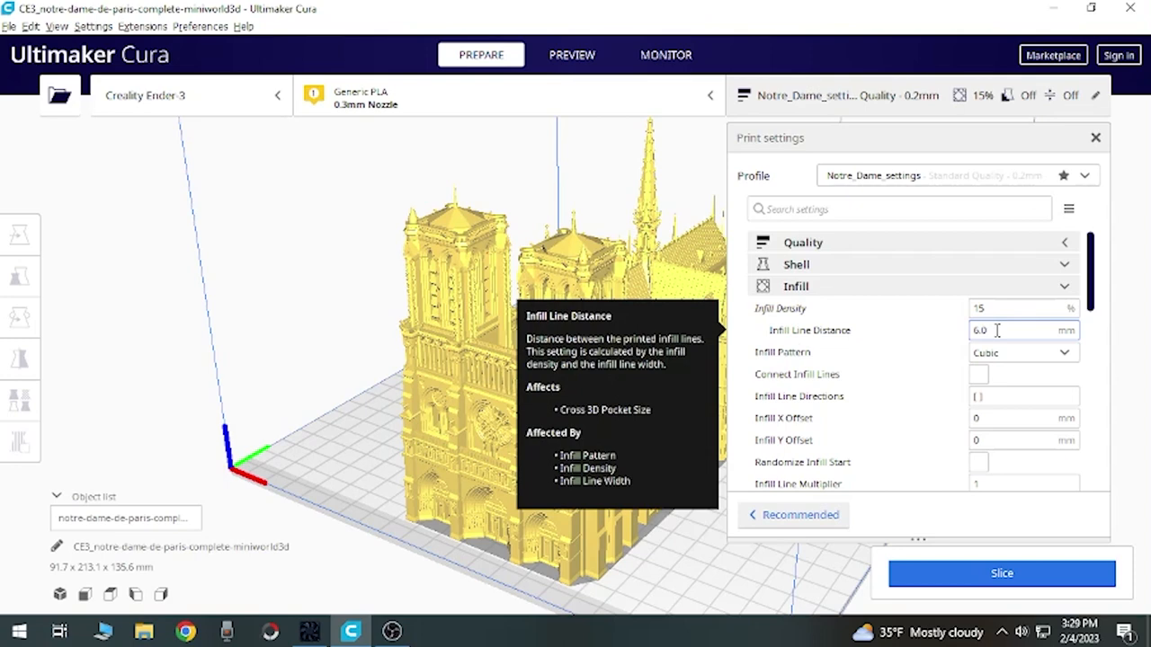
{"action": "mouse_move", "coordinate": [880, 387]}
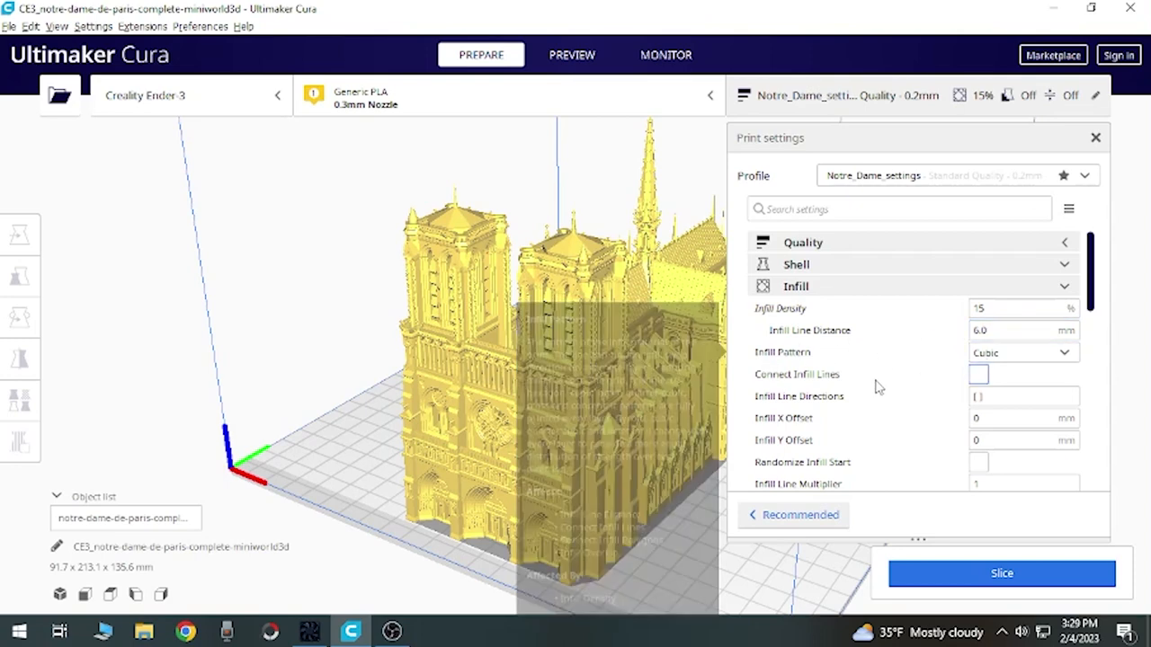
{"action": "mouse_move", "coordinate": [1022, 353]}
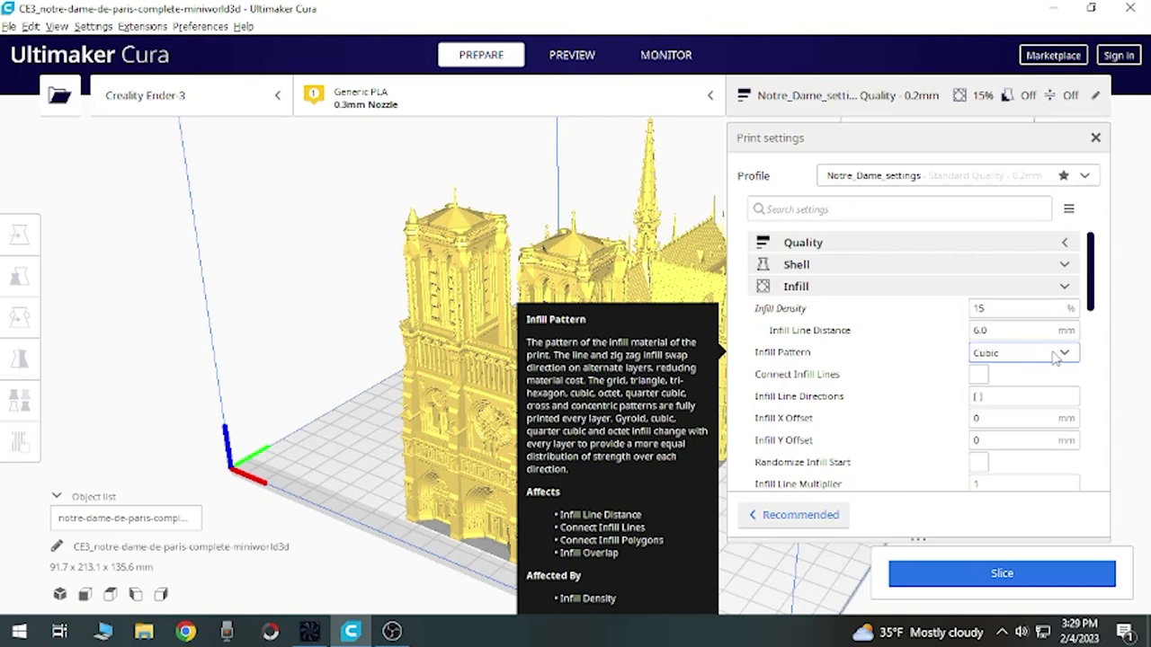
{"action": "mouse_move", "coordinate": [903, 397]}
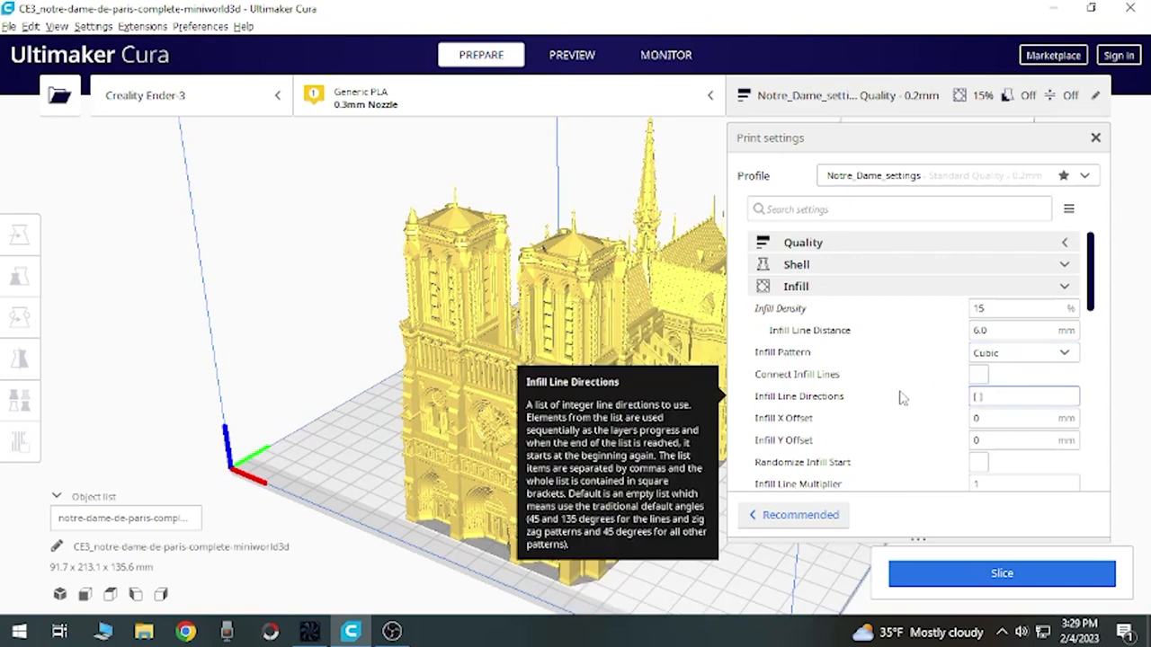
{"action": "mouse_move", "coordinate": [931, 407]}
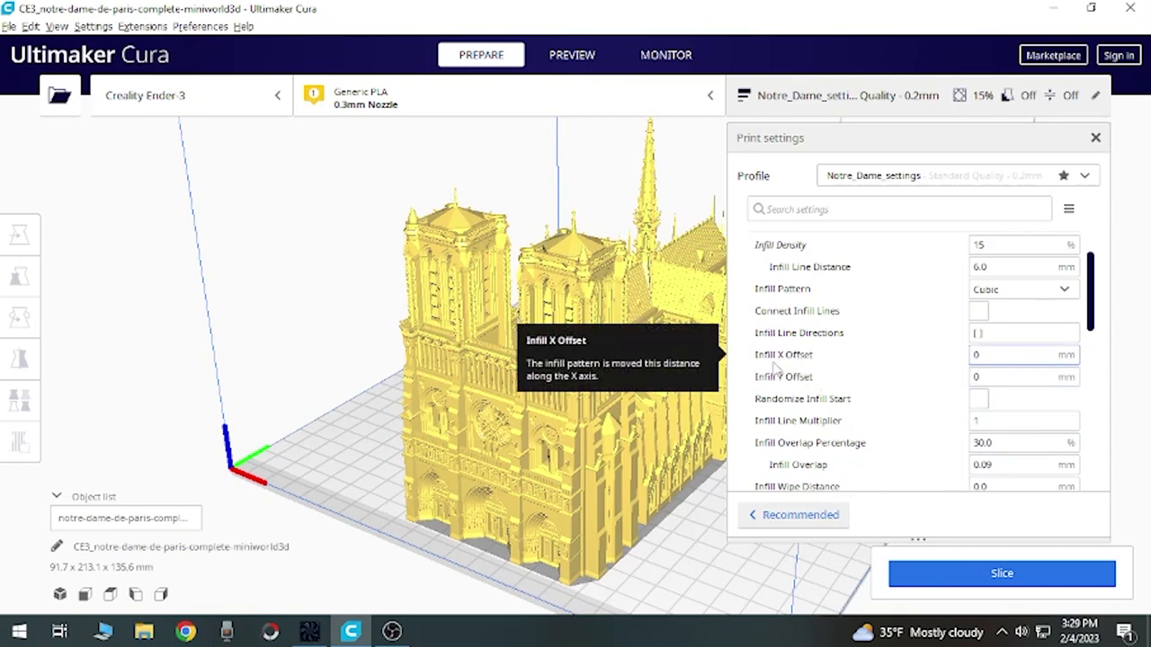
{"action": "mouse_move", "coordinate": [806, 382]}
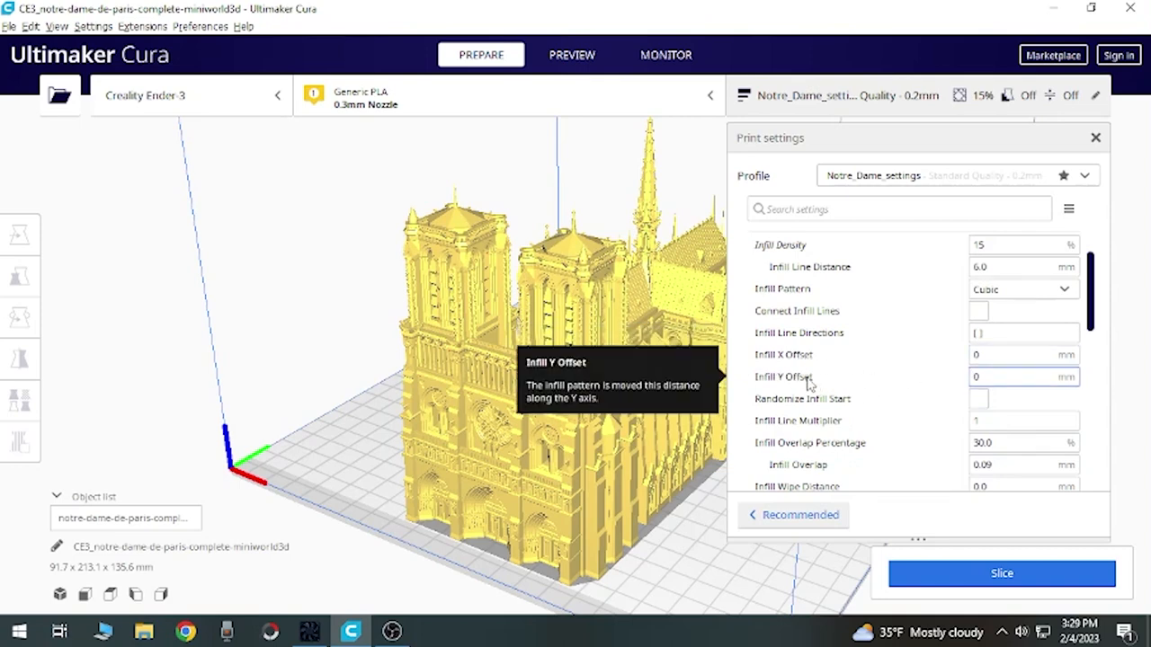
Step: Scroll through Infill: 30% overlap, 0.2 mm infill layers, 1.2 mm skin removal width
{"action": "scroll", "scroll_direction": "down", "scroll_amount": 3}
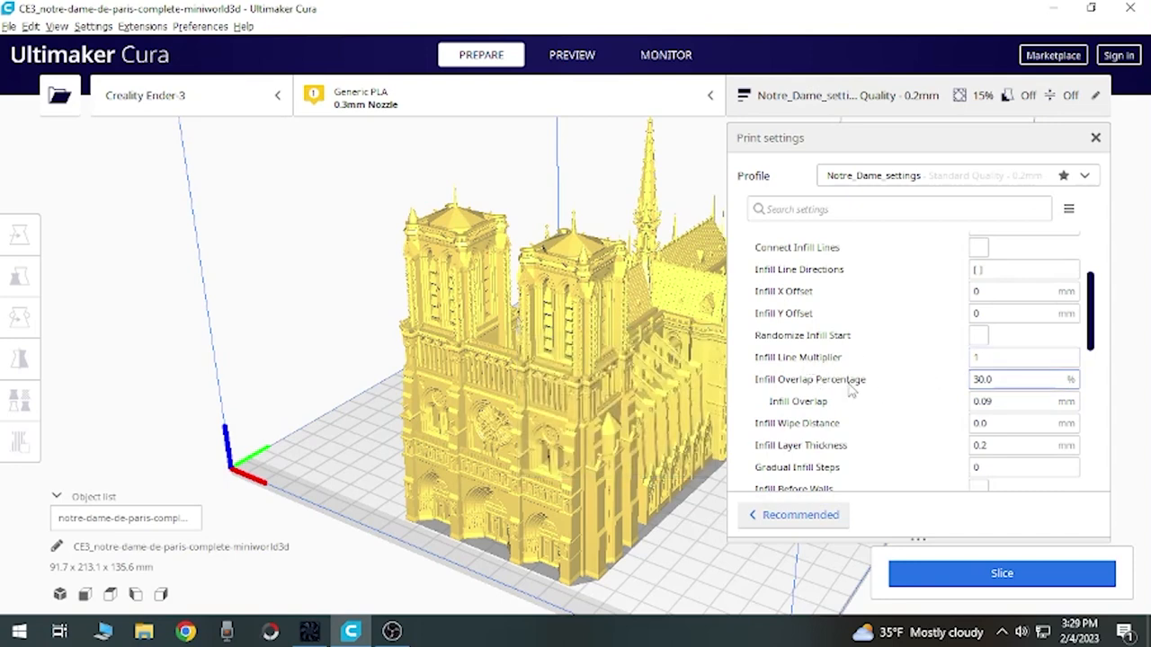
{"action": "mouse_move", "coordinate": [809, 379]}
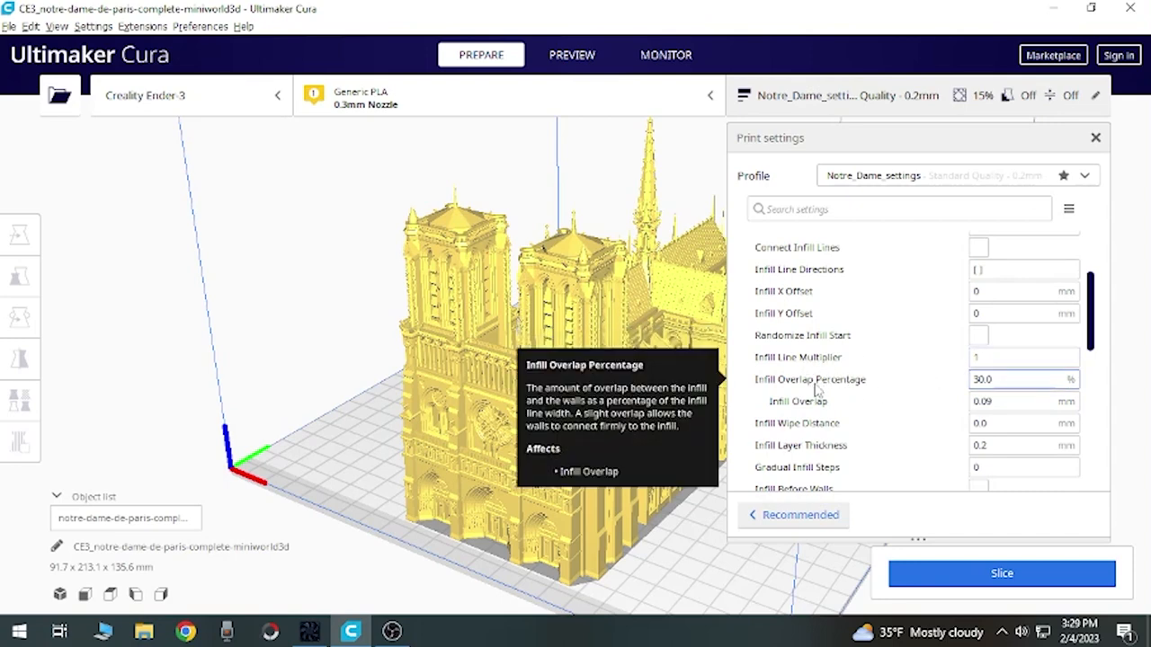
{"action": "mouse_move", "coordinate": [879, 414]}
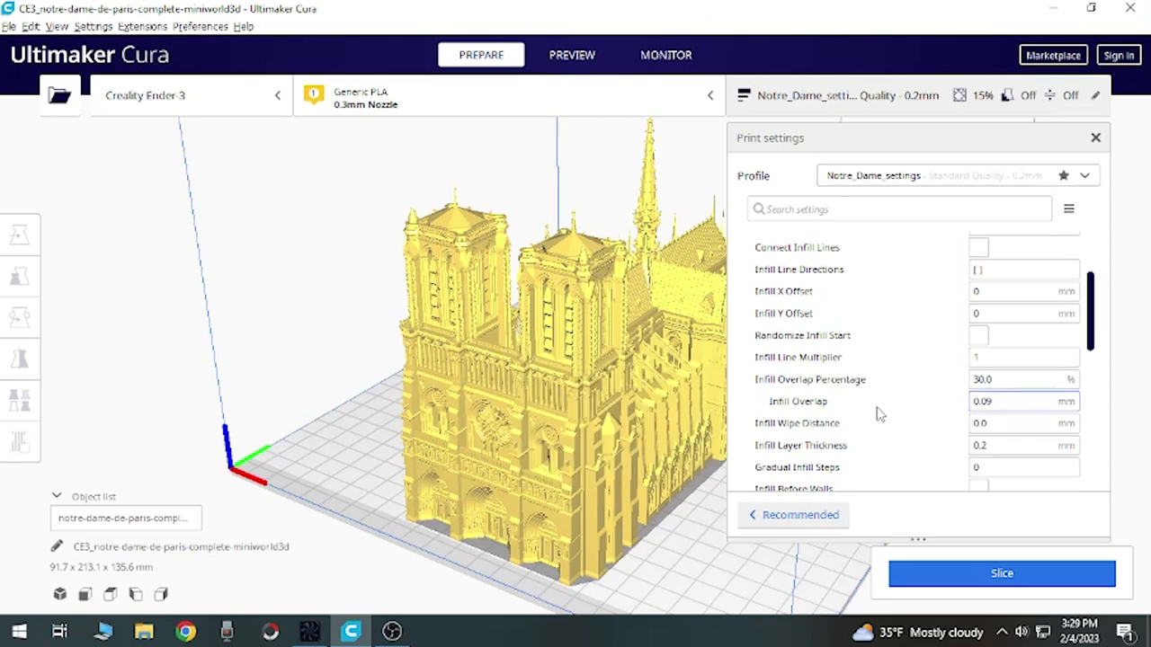
{"action": "mouse_move", "coordinate": [1007, 406]}
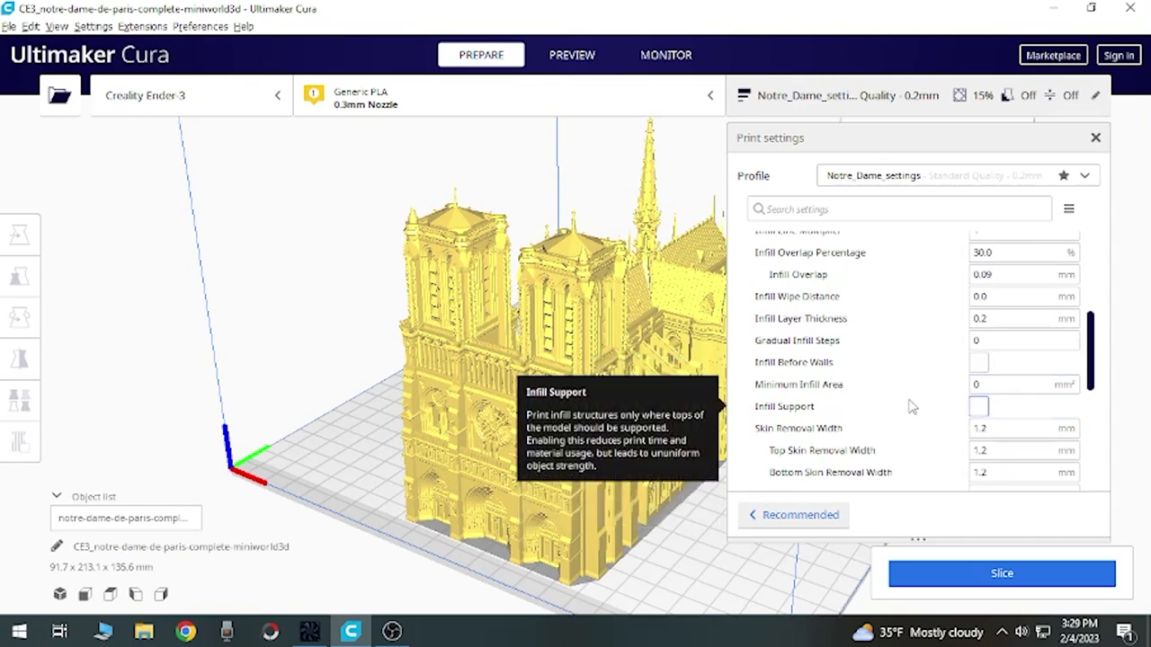
{"action": "scroll", "scroll_direction": "down", "scroll_amount": 3}
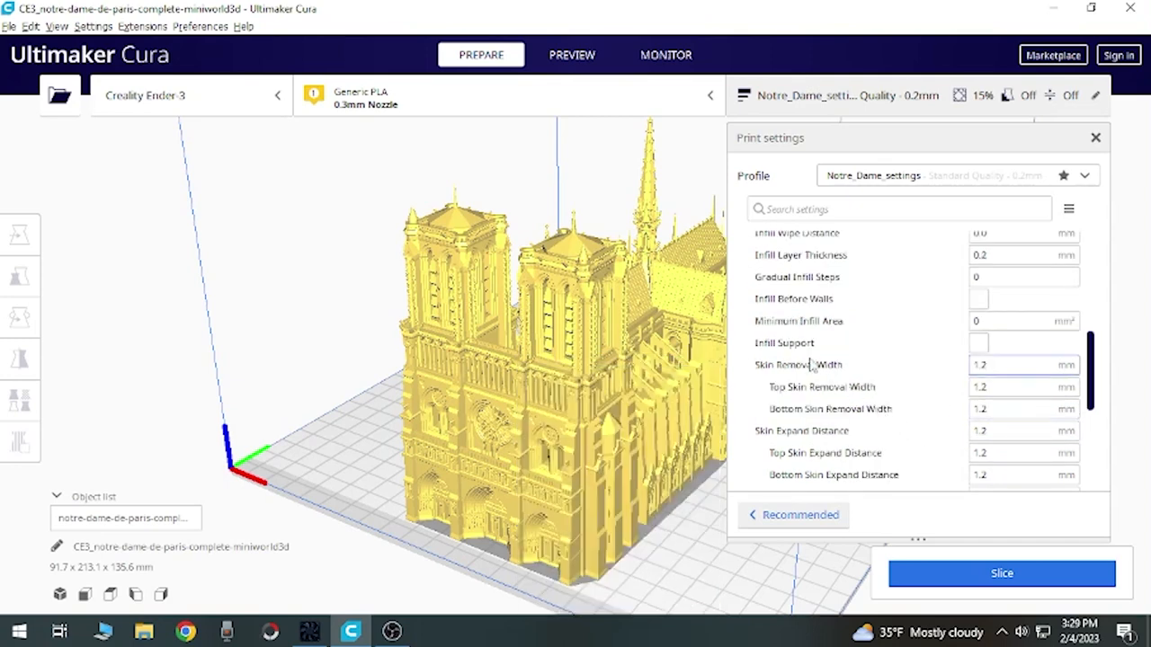
{"action": "mouse_move", "coordinate": [813, 363]}
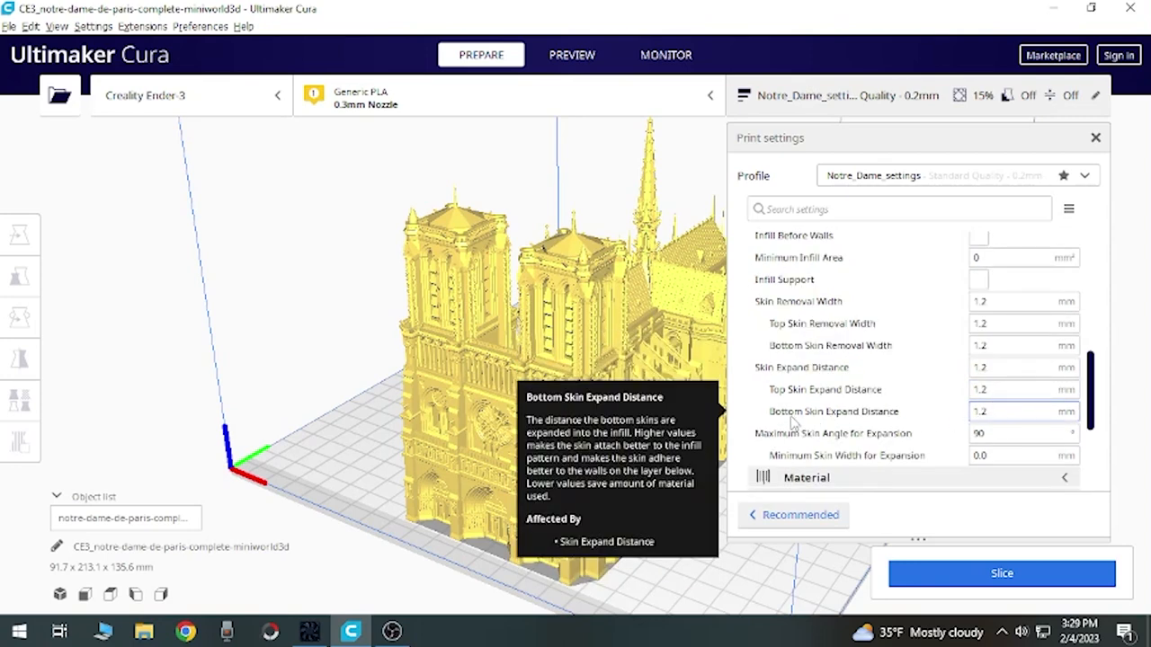
{"action": "mouse_move", "coordinate": [938, 430]}
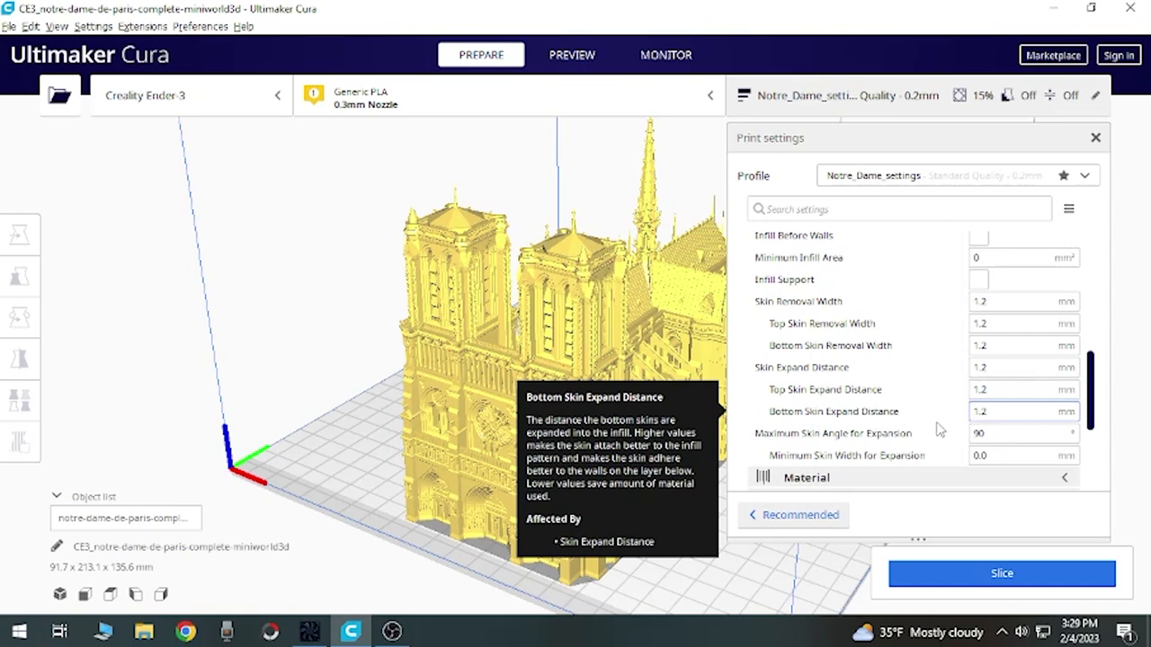
{"action": "mouse_move", "coordinate": [841, 439]}
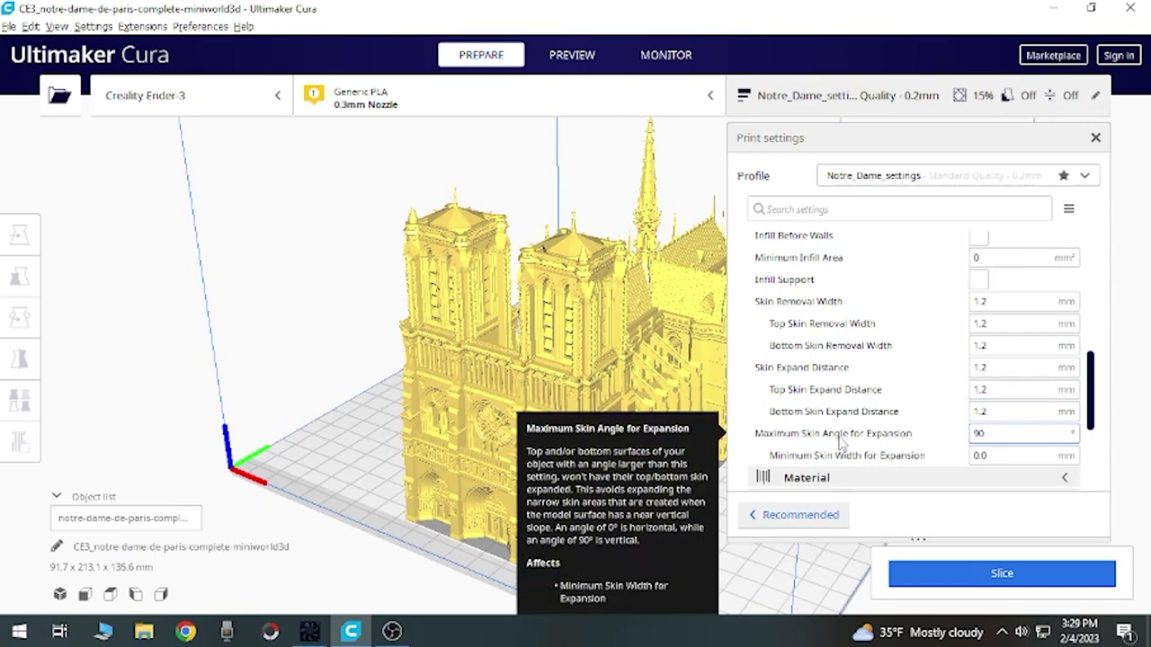
{"action": "mouse_move", "coordinate": [907, 443]}
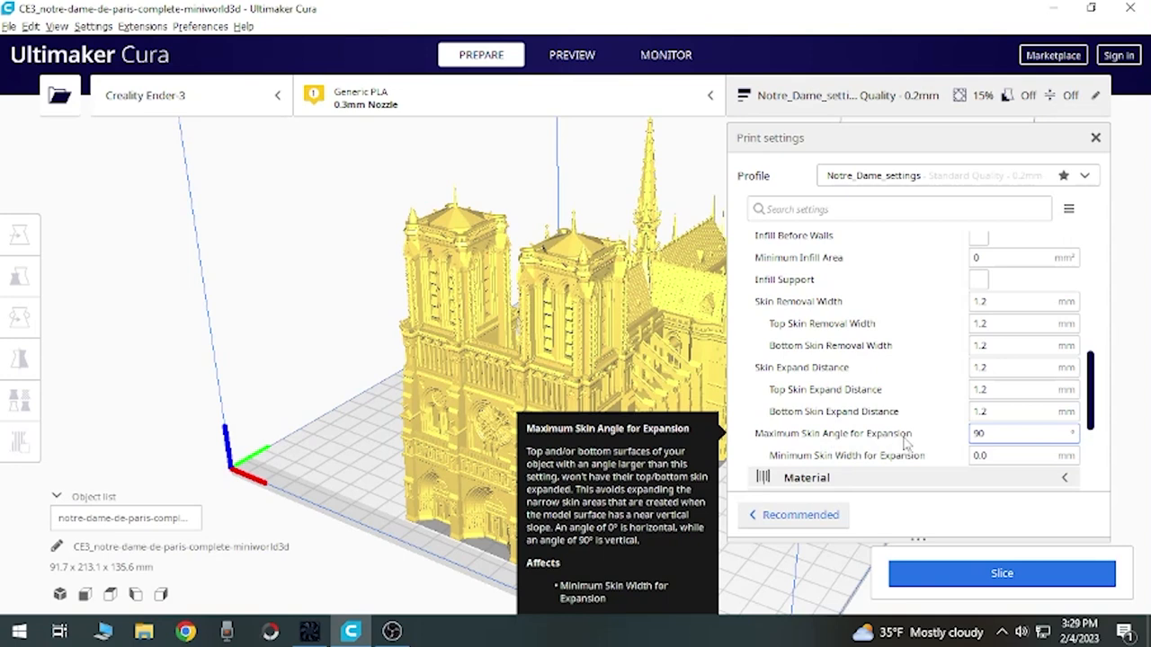
{"action": "mouse_move", "coordinate": [867, 456]}
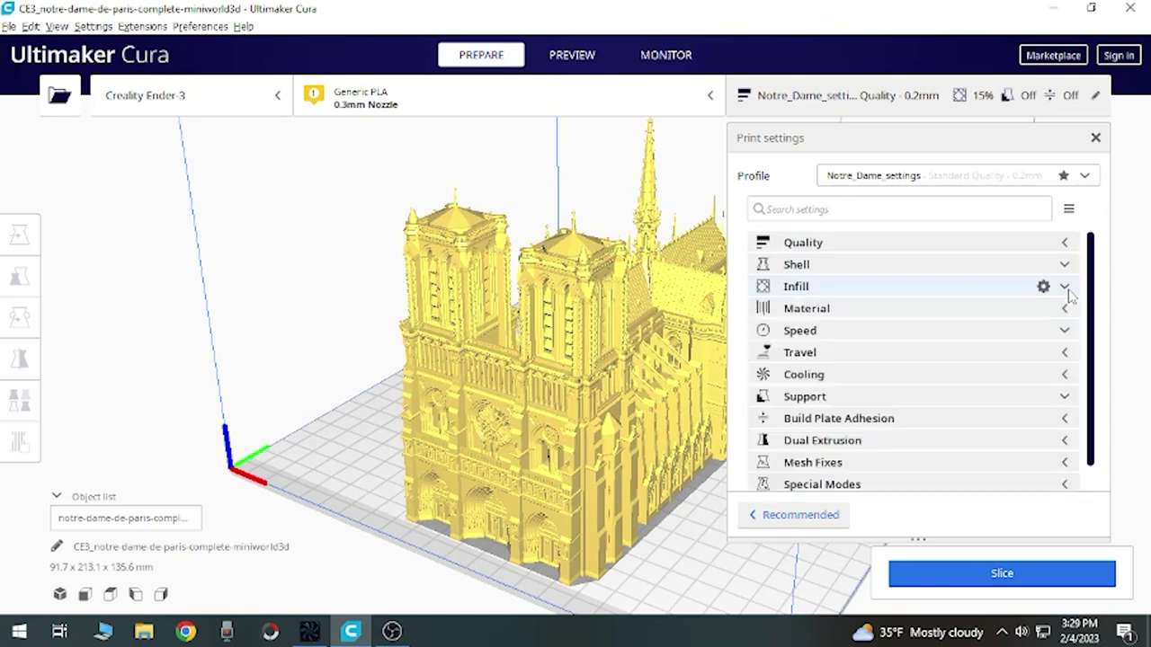
Step: Review Material: 200 °C printing, 50 °C build plate, 100% flow, then collapse it
{"action": "left_click", "coordinate": [806, 307]}
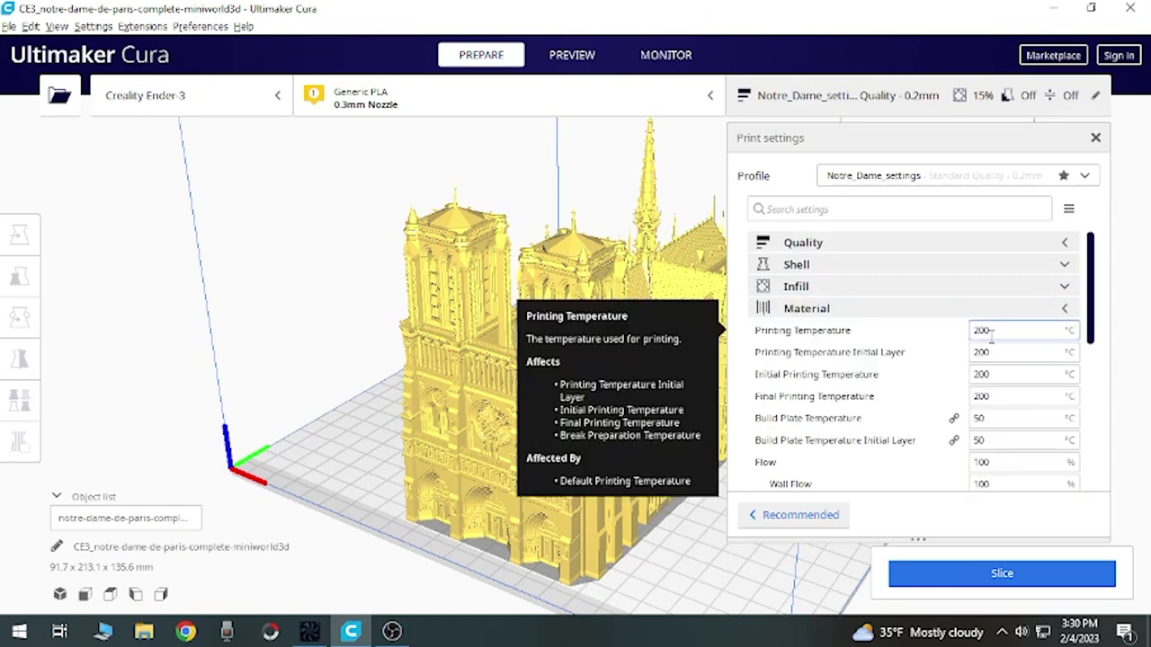
{"action": "mouse_move", "coordinate": [1023, 351]}
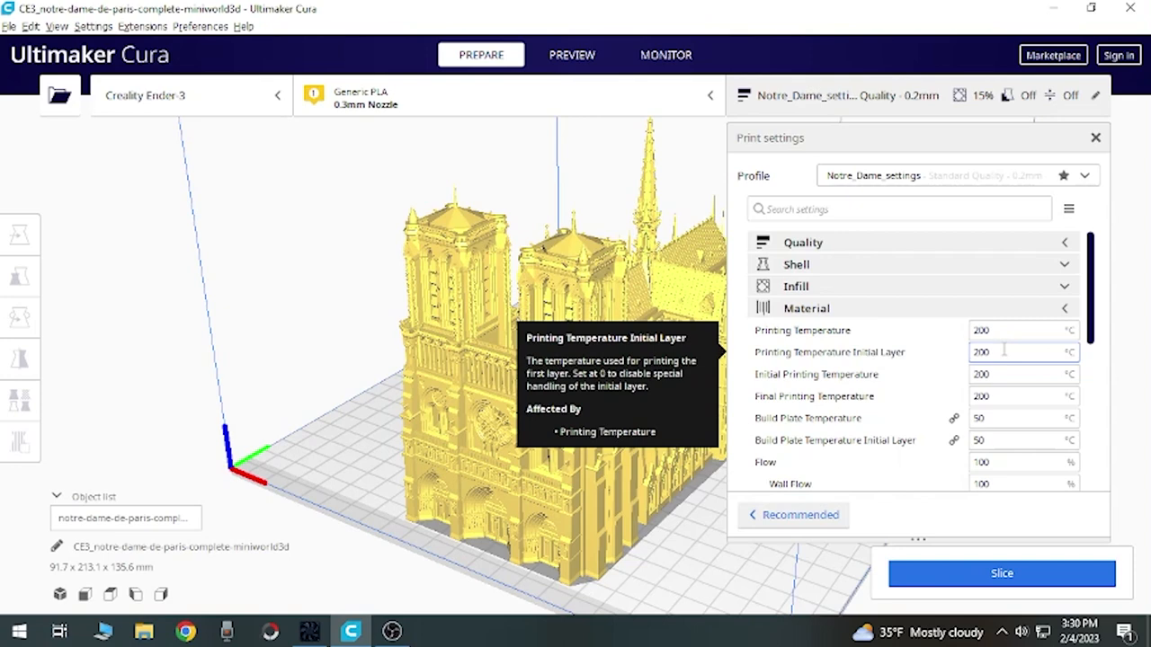
{"action": "mouse_move", "coordinate": [993, 369]}
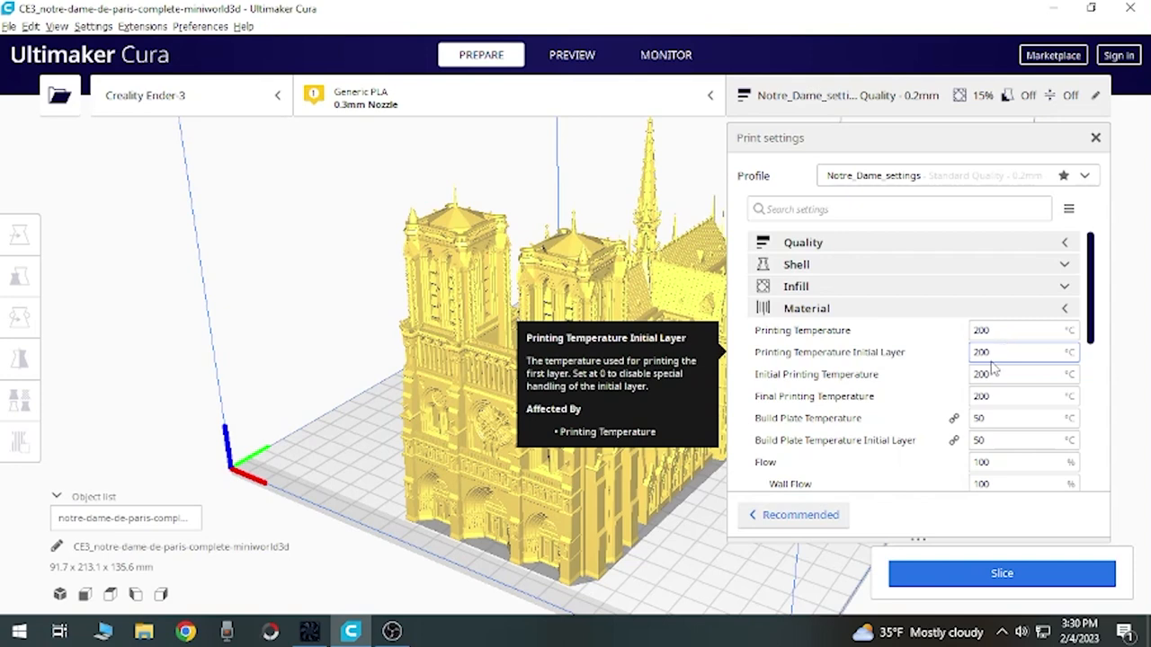
{"action": "mouse_move", "coordinate": [989, 374]}
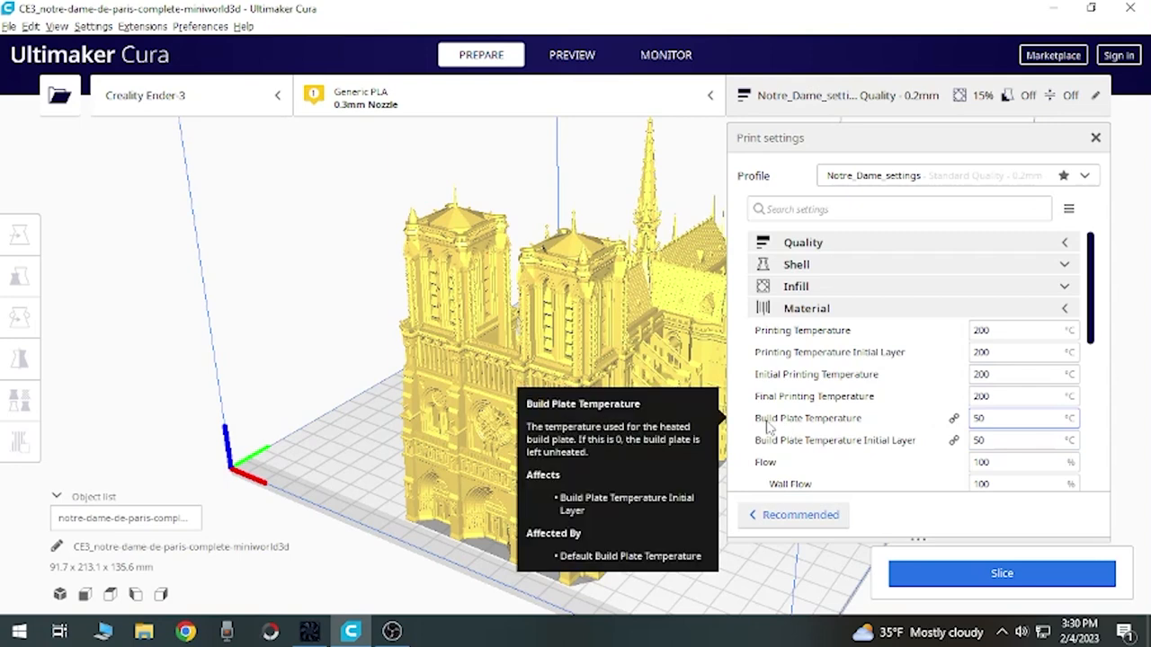
{"action": "left_click", "coordinate": [1016, 417]}
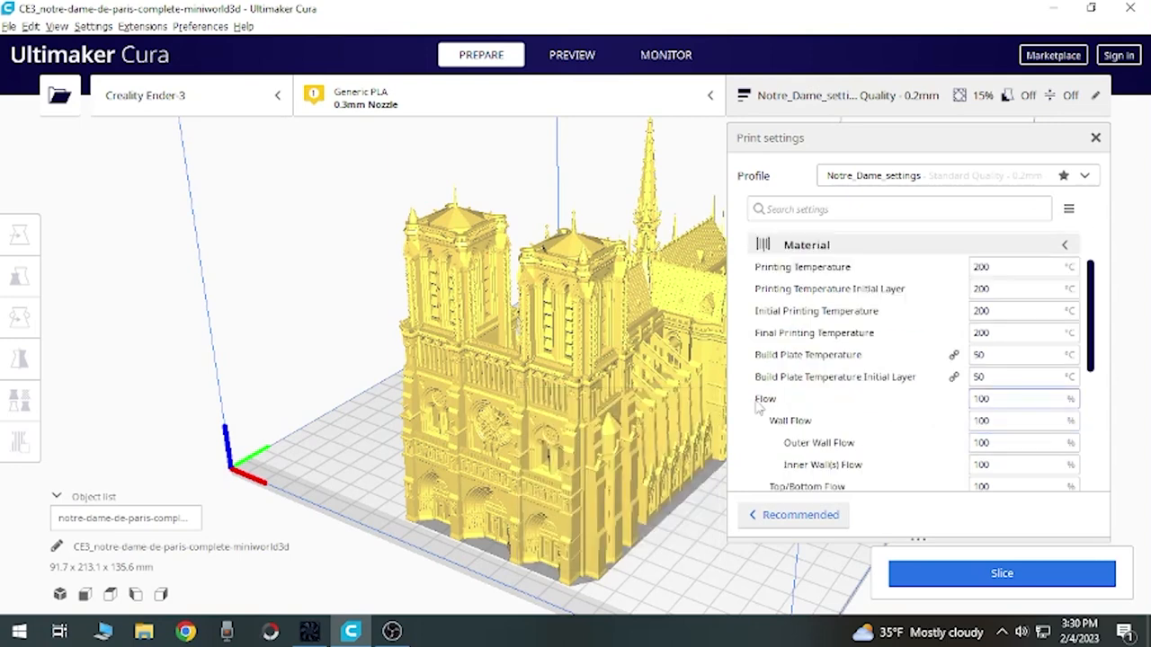
{"action": "mouse_move", "coordinate": [766, 399]}
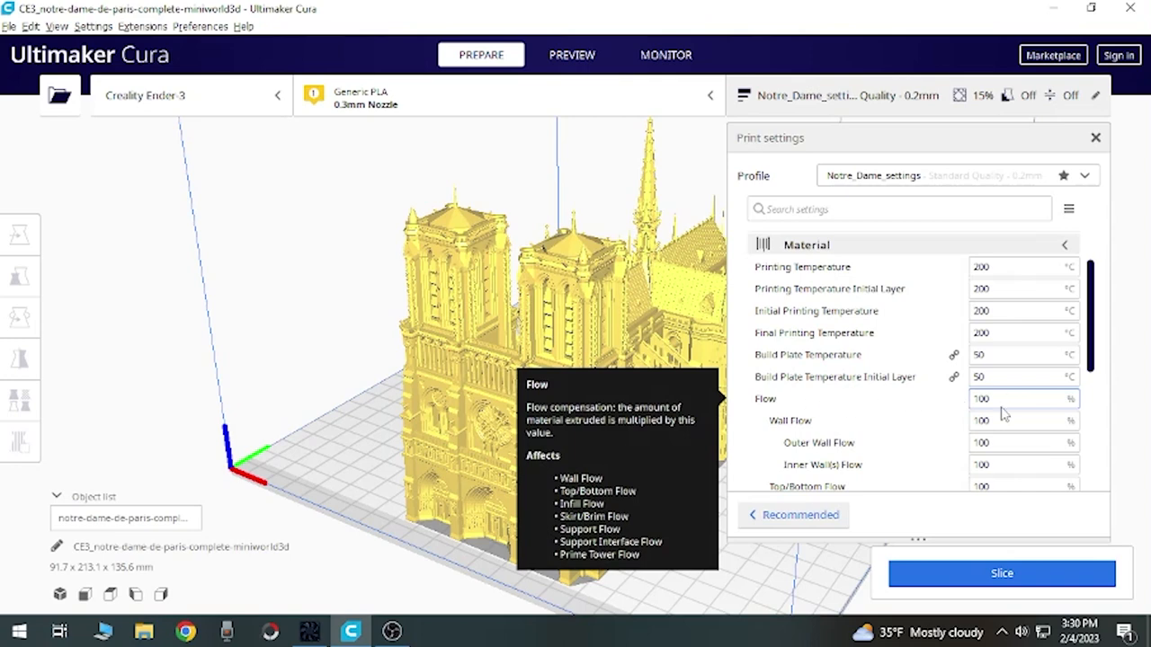
{"action": "scroll", "scroll_direction": "down", "scroll_amount": 3}
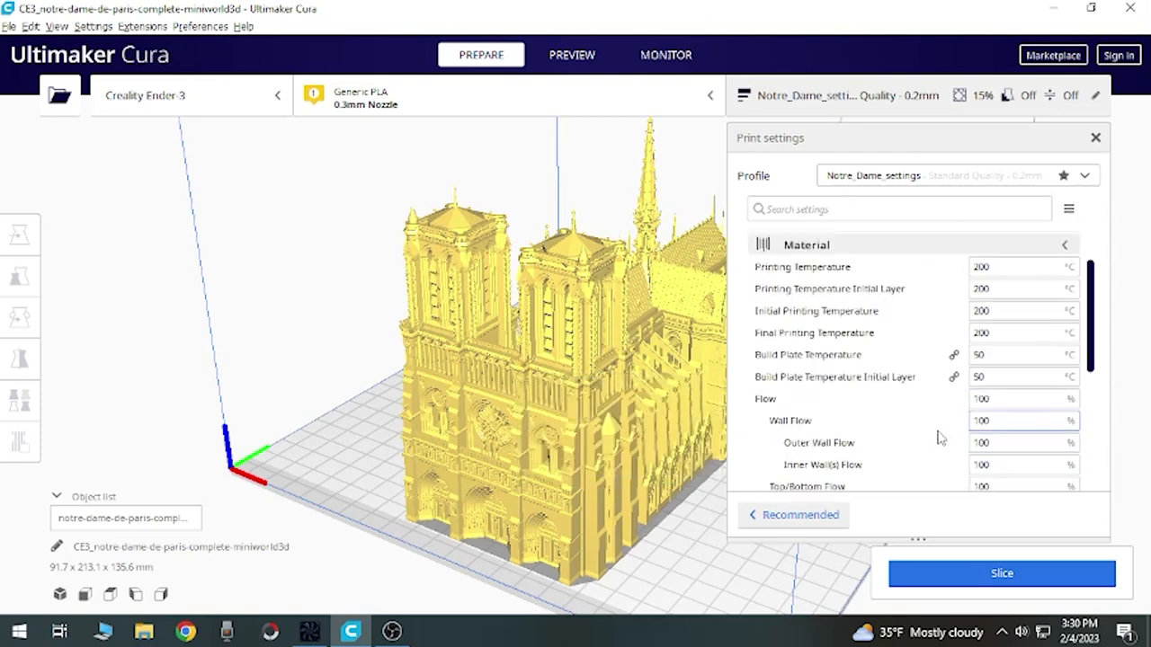
{"action": "left_click", "coordinate": [1065, 245]}
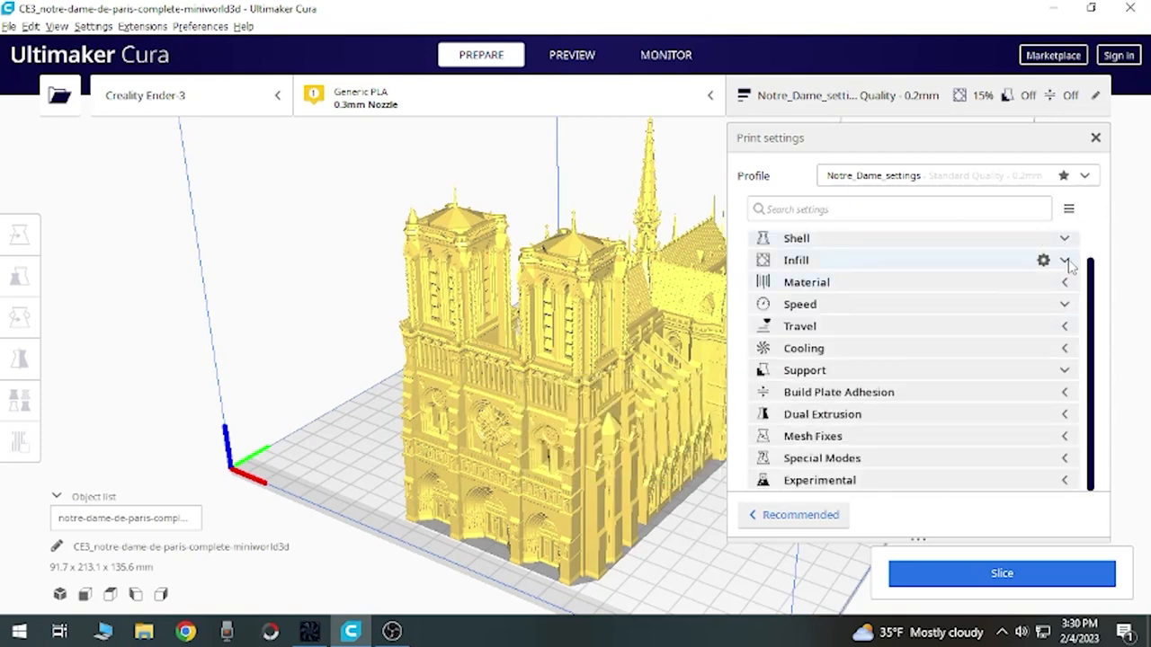
Step: Expand Speed and check 50 mm/s print, 25 walls, 150 travel, 20 initial layer
{"action": "left_click", "coordinate": [799, 304]}
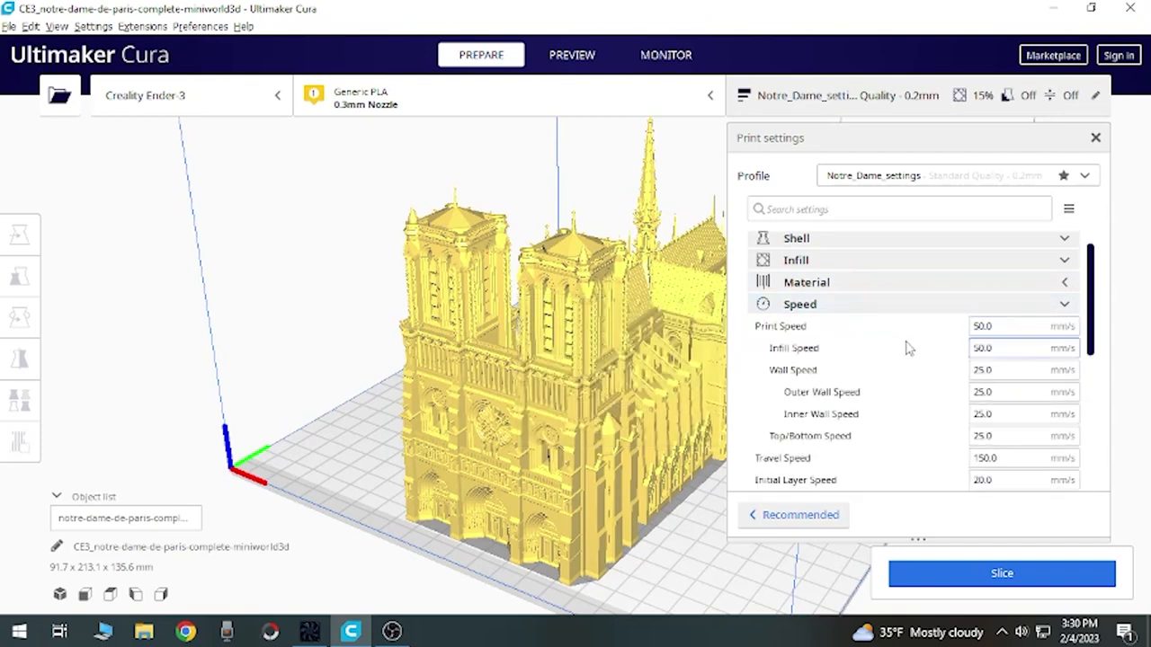
{"action": "mouse_move", "coordinate": [982, 325]}
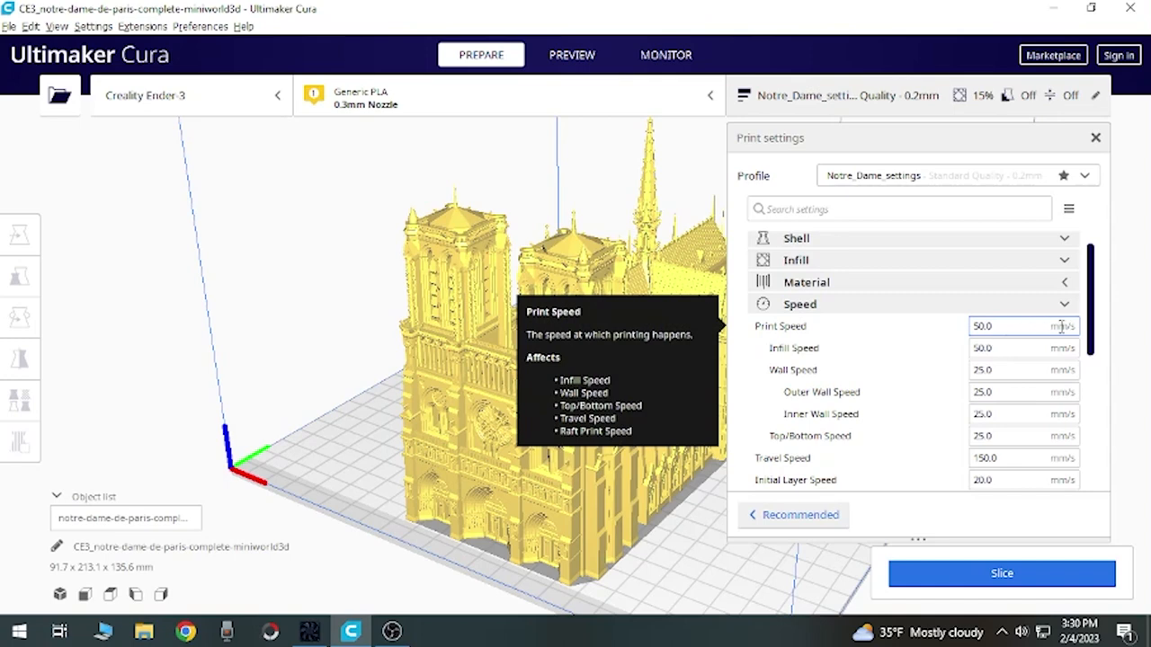
{"action": "mouse_move", "coordinate": [998, 346]}
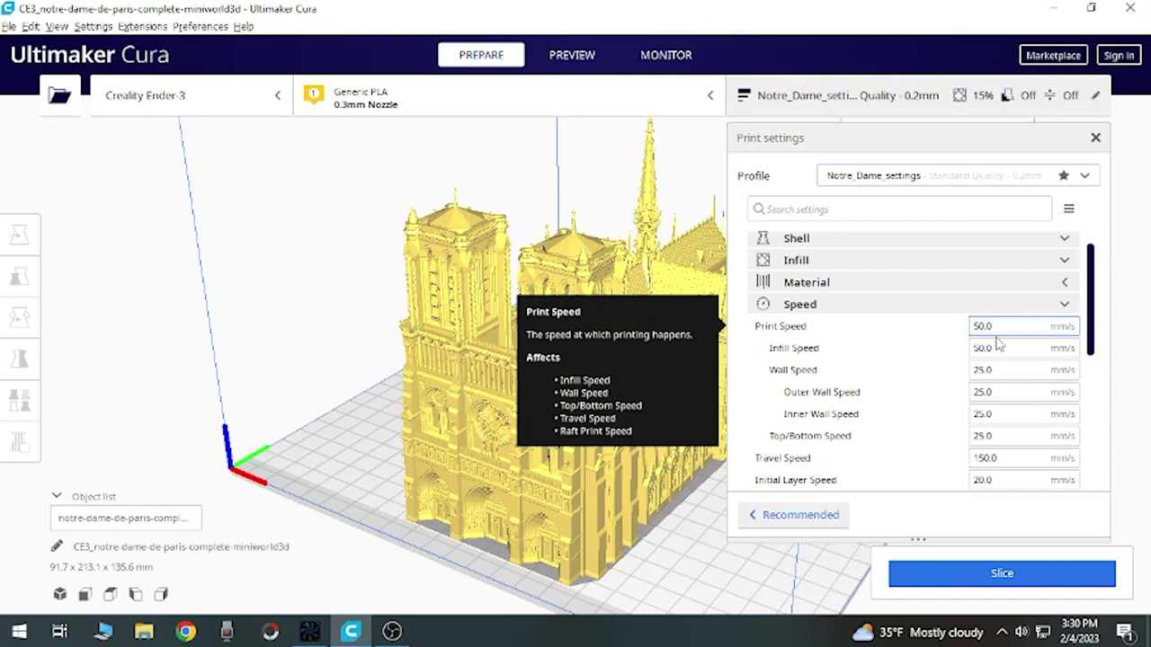
{"action": "mouse_move", "coordinate": [1021, 349]}
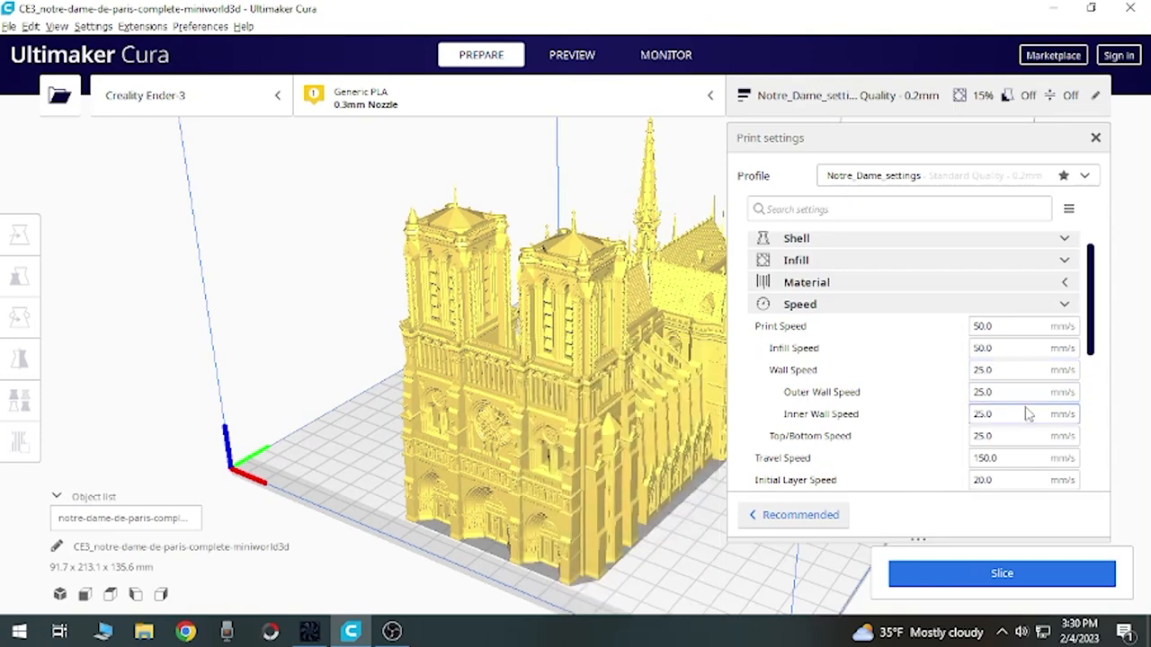
{"action": "mouse_move", "coordinate": [1005, 432]}
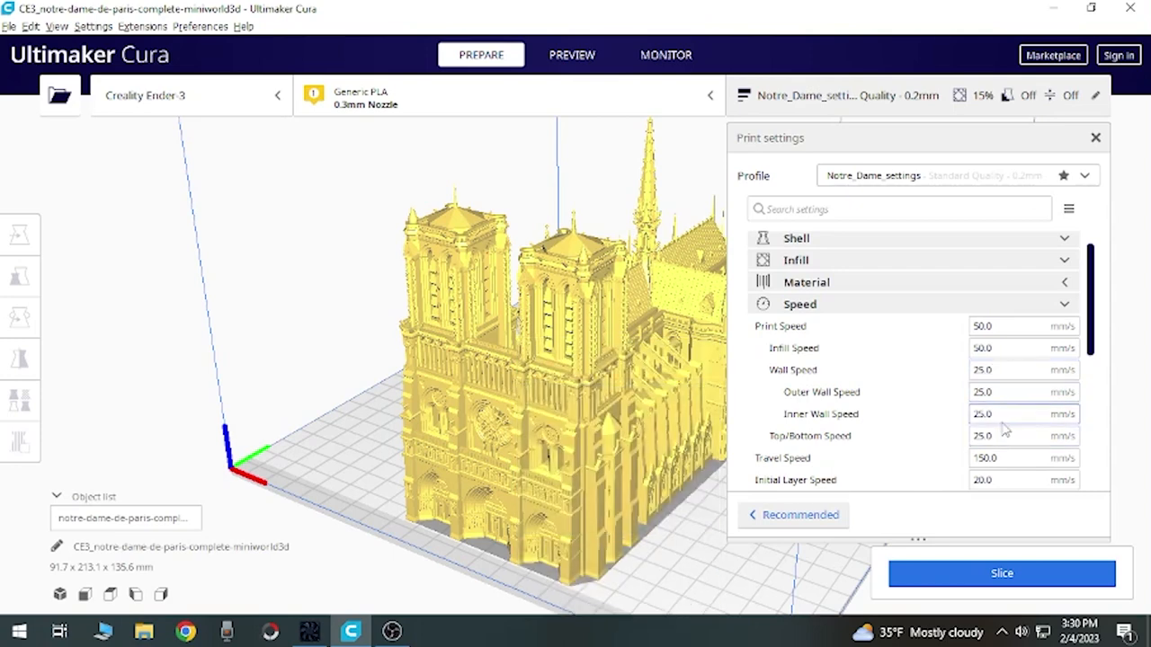
{"action": "mouse_move", "coordinate": [989, 437]}
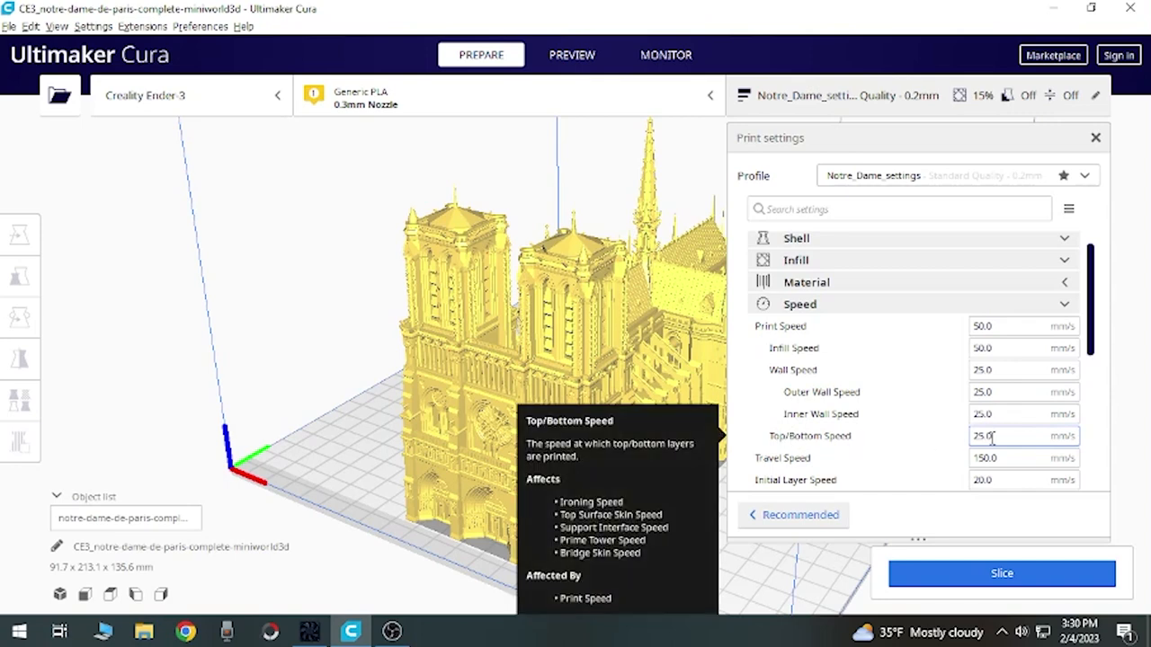
{"action": "mouse_move", "coordinate": [1007, 459]}
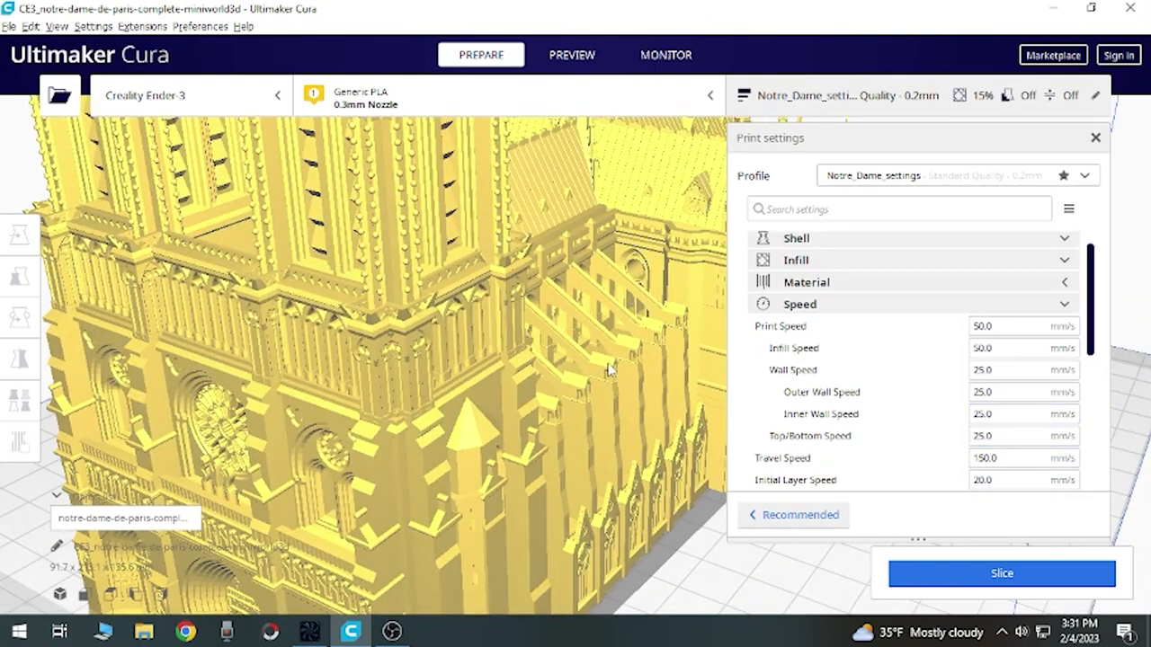
{"action": "mouse_move", "coordinate": [967, 470]}
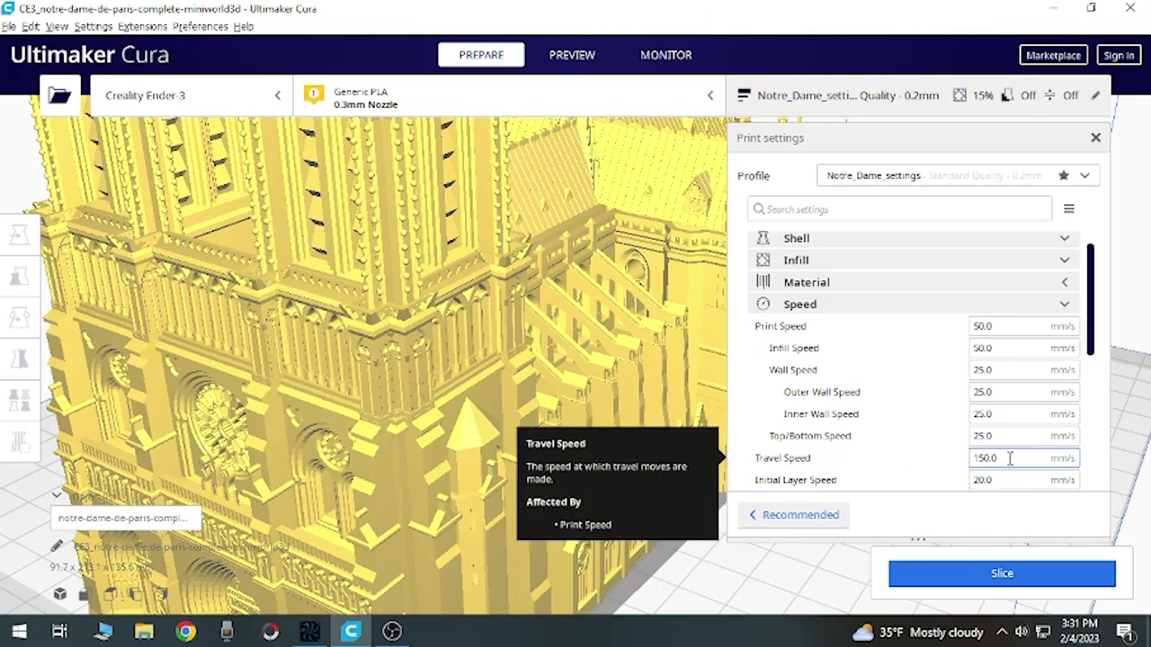
{"action": "scroll", "scroll_direction": "down", "scroll_amount": 3}
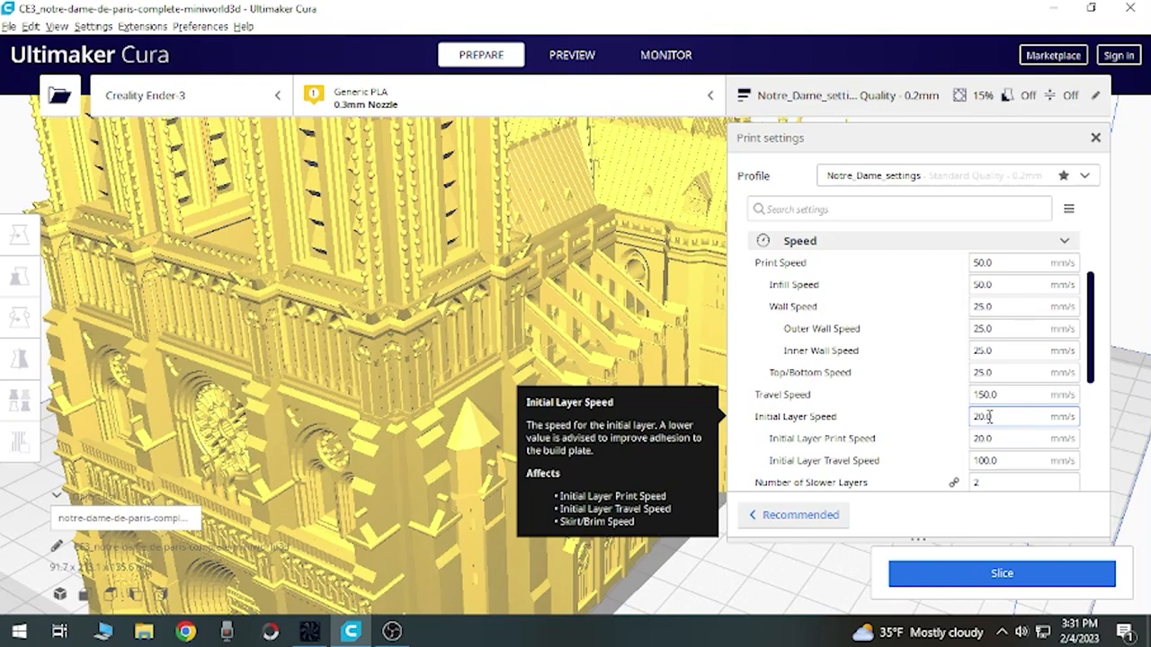
{"action": "mouse_move", "coordinate": [770, 453]}
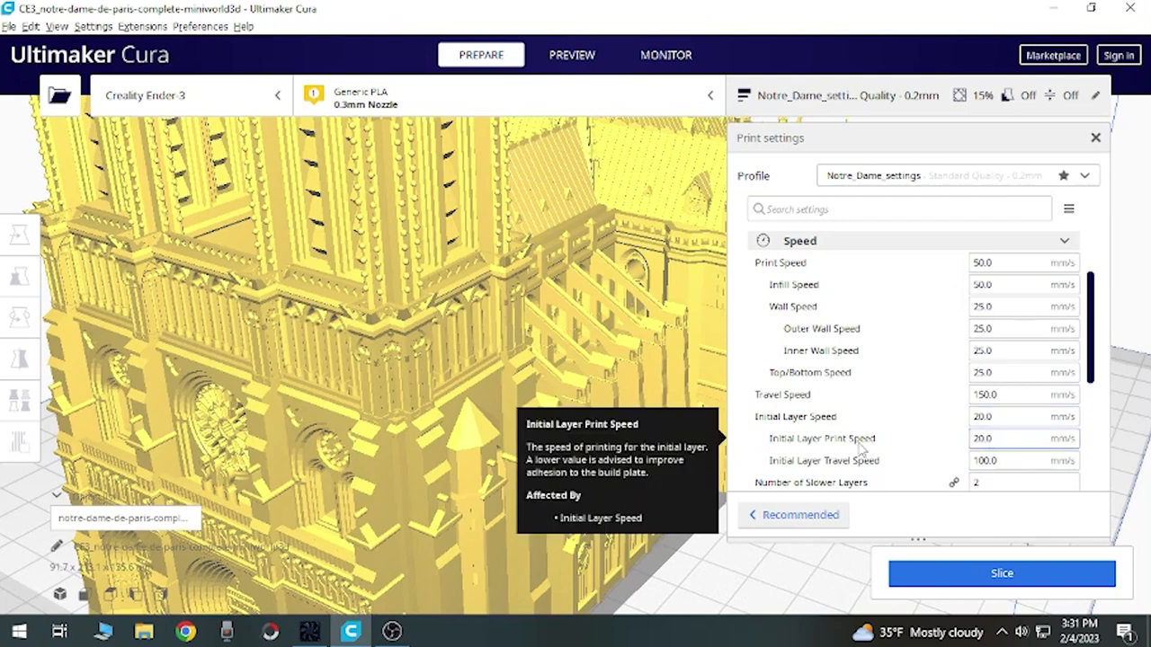
{"action": "mouse_move", "coordinate": [852, 468]}
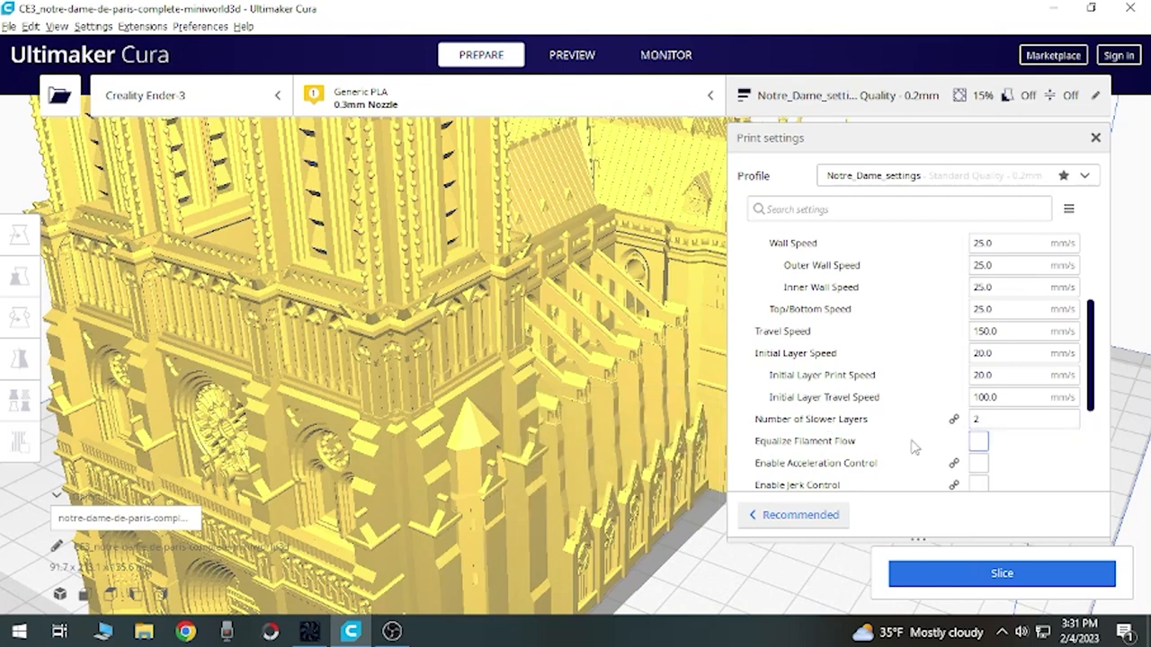
{"action": "scroll", "scroll_direction": "down", "scroll_amount": 3}
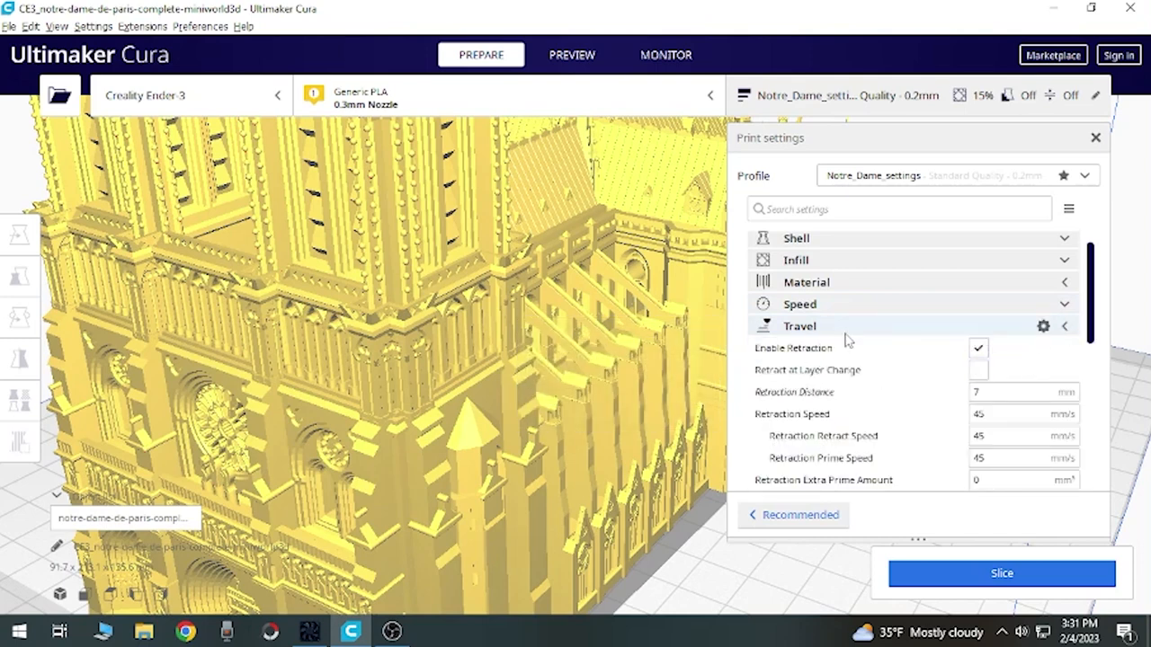
{"action": "mouse_move", "coordinate": [626, 381]}
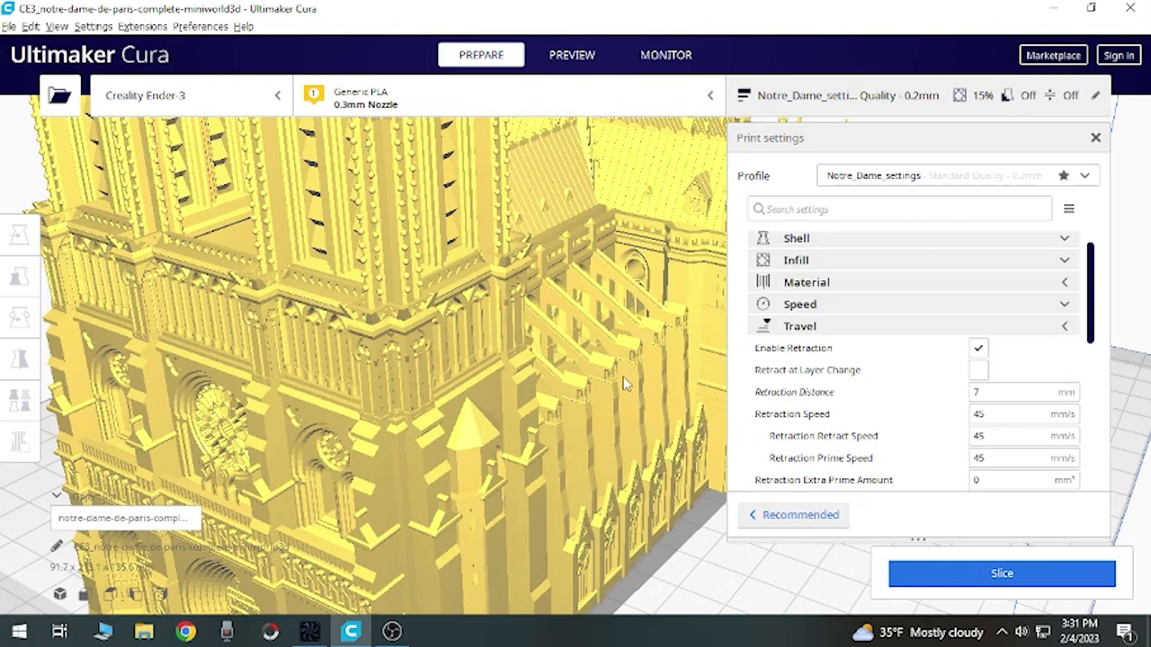
{"action": "mouse_move", "coordinate": [626, 372]}
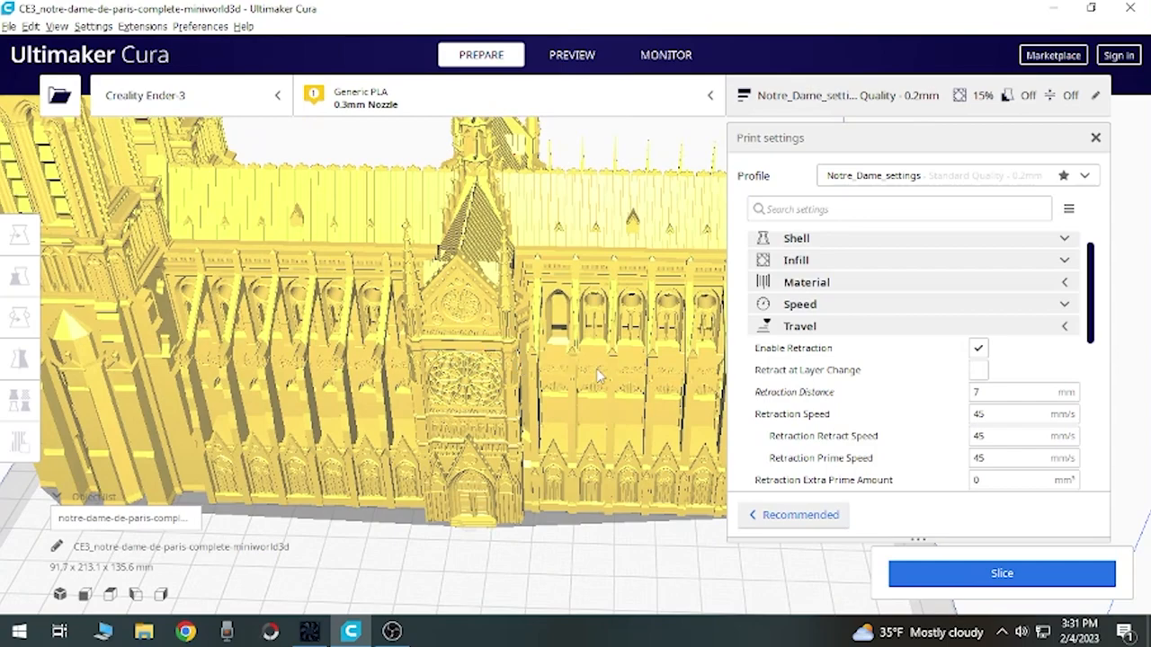
Step: Orbit the view around the cathedral's side, along the nave and down onto the transept
{"action": "left_click_drag", "start_coordinate": [597, 376], "coordinate": [561, 401]}
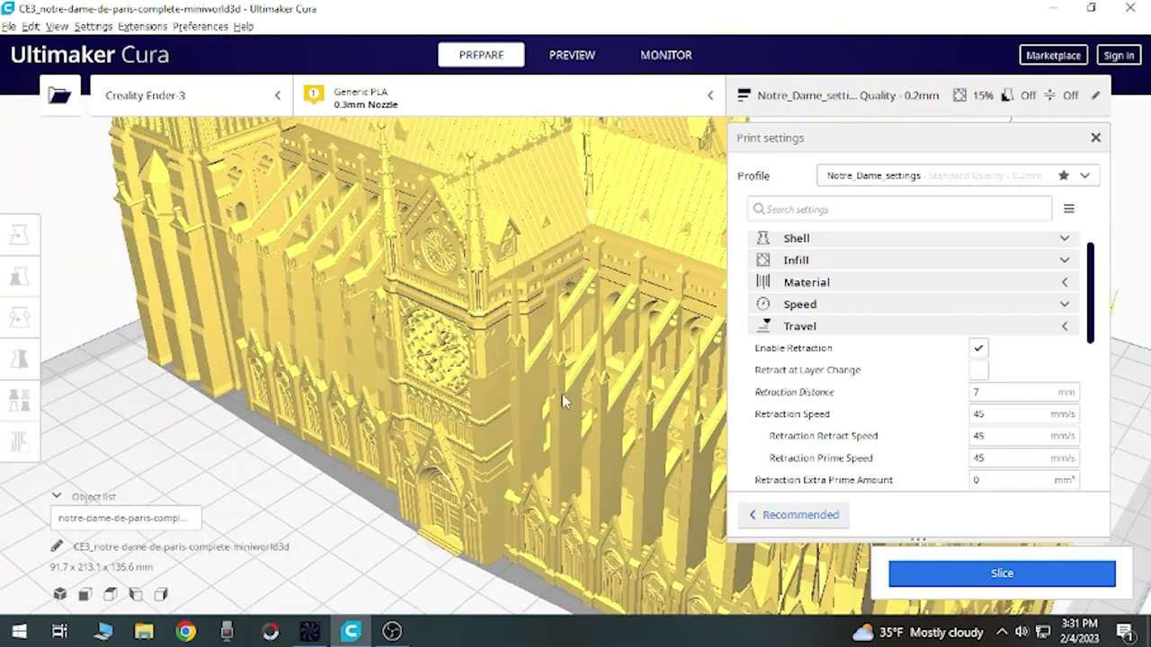
{"action": "left_click_drag", "start_coordinate": [561, 403], "coordinate": [508, 379]}
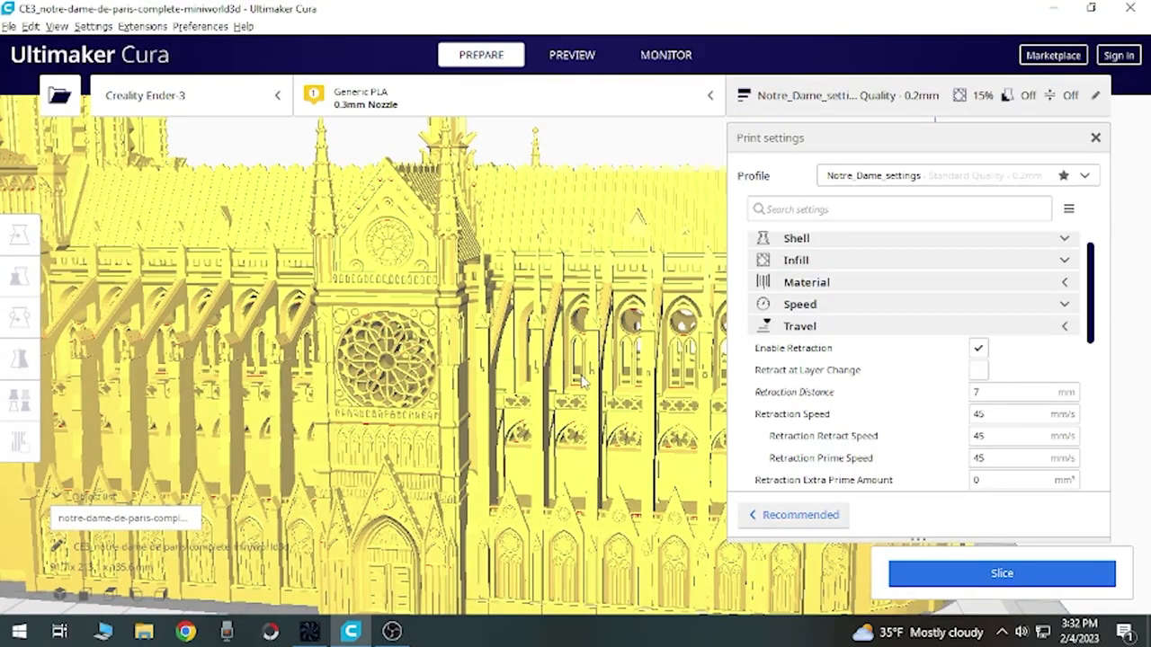
{"action": "mouse_move", "coordinate": [576, 435]}
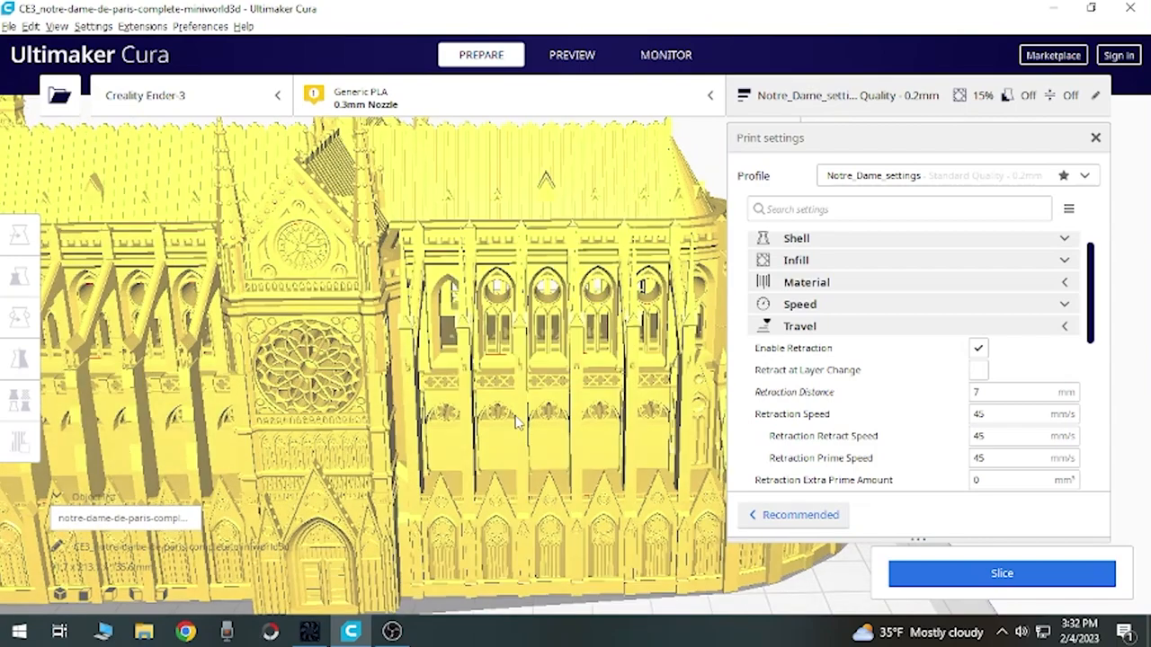
{"action": "left_click_drag", "start_coordinate": [517, 422], "coordinate": [584, 396]}
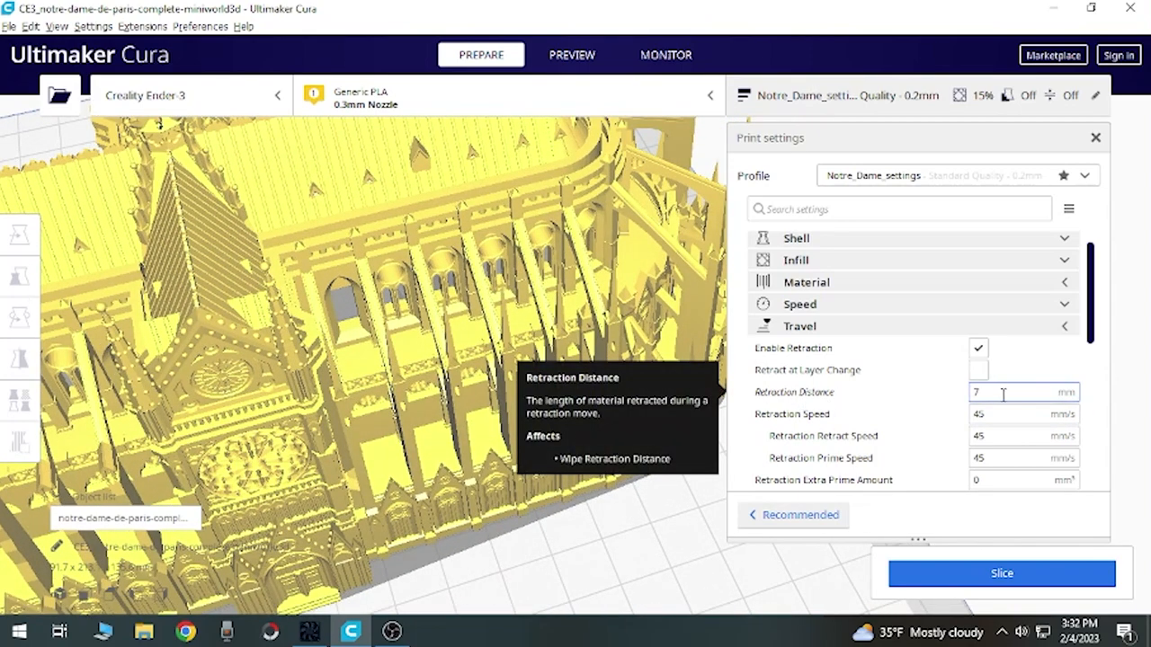
{"action": "mouse_move", "coordinate": [996, 414]}
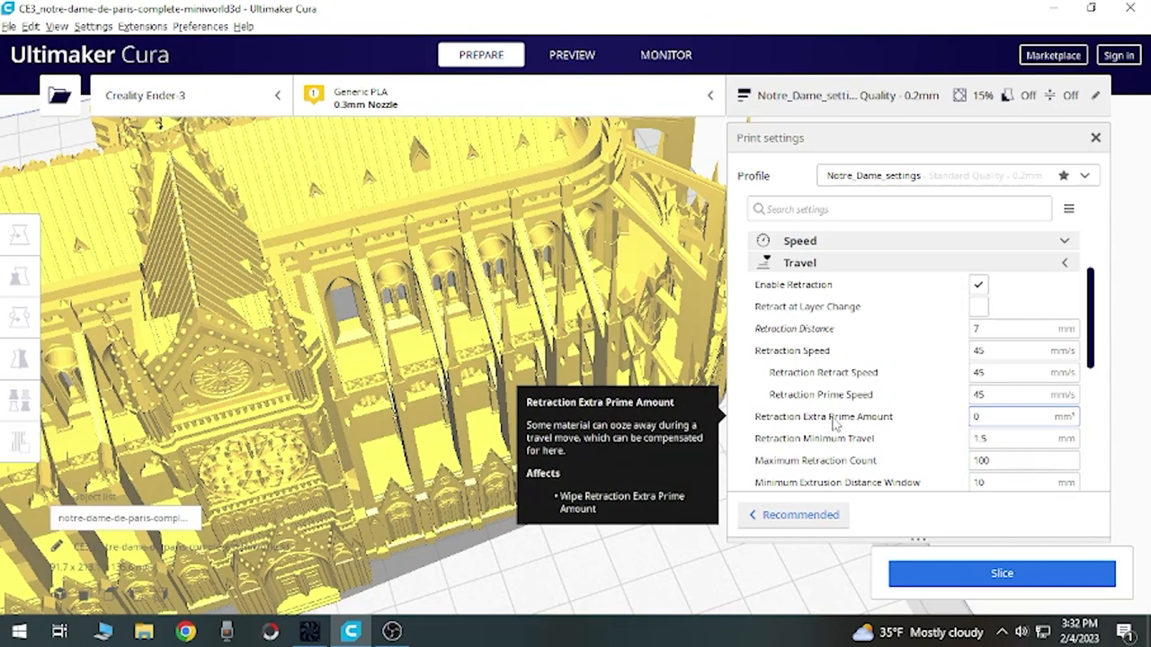
{"action": "mouse_move", "coordinate": [933, 454]}
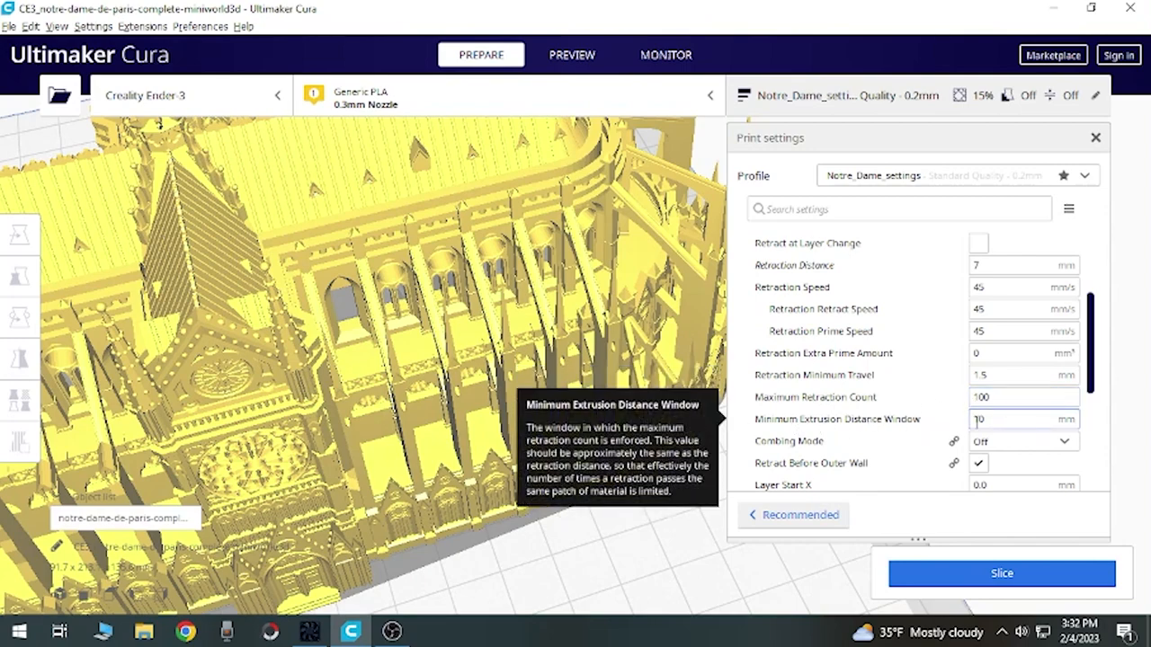
{"action": "mouse_move", "coordinate": [788, 441]}
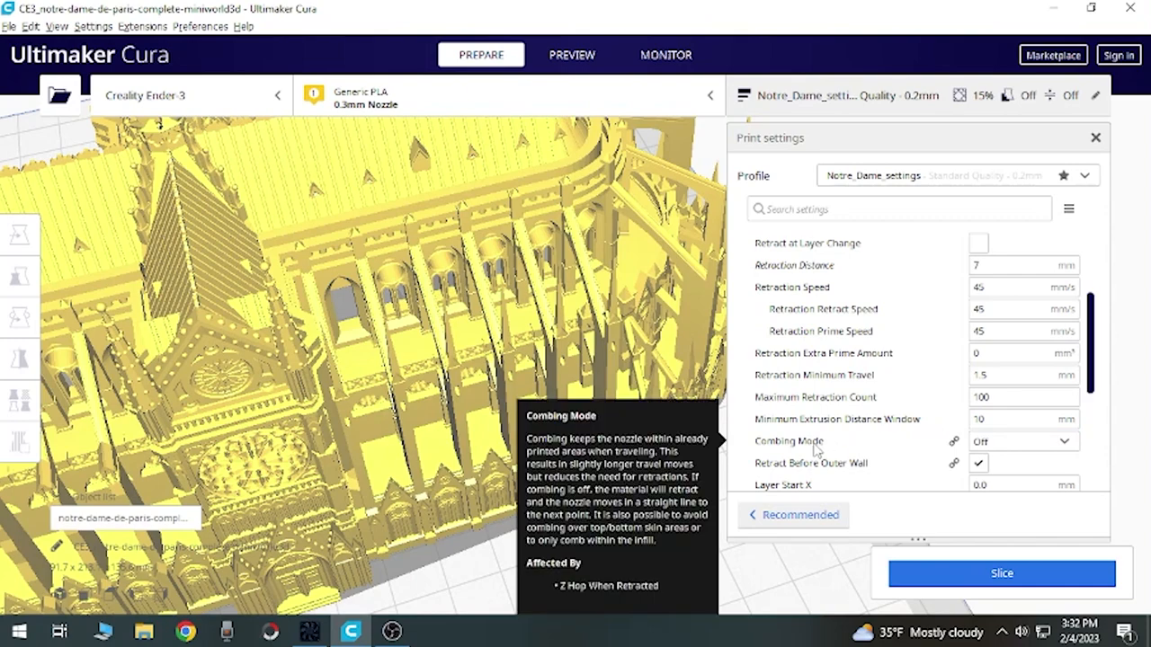
{"action": "mouse_move", "coordinate": [939, 453]}
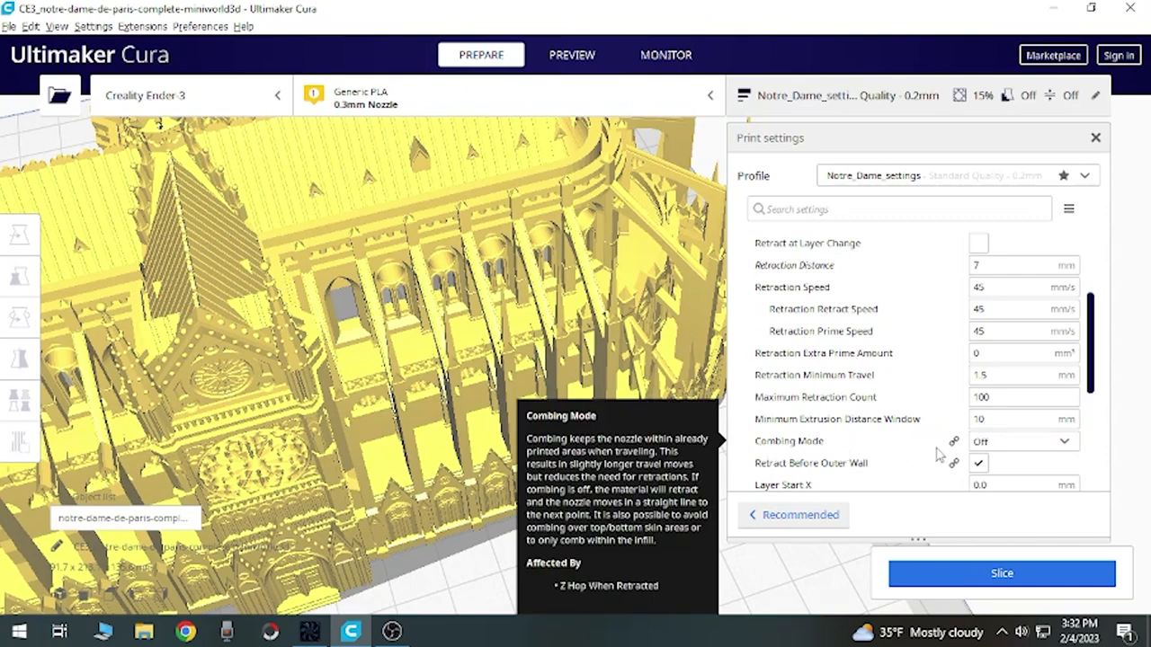
{"action": "scroll", "scroll_direction": "down", "scroll_amount": 3}
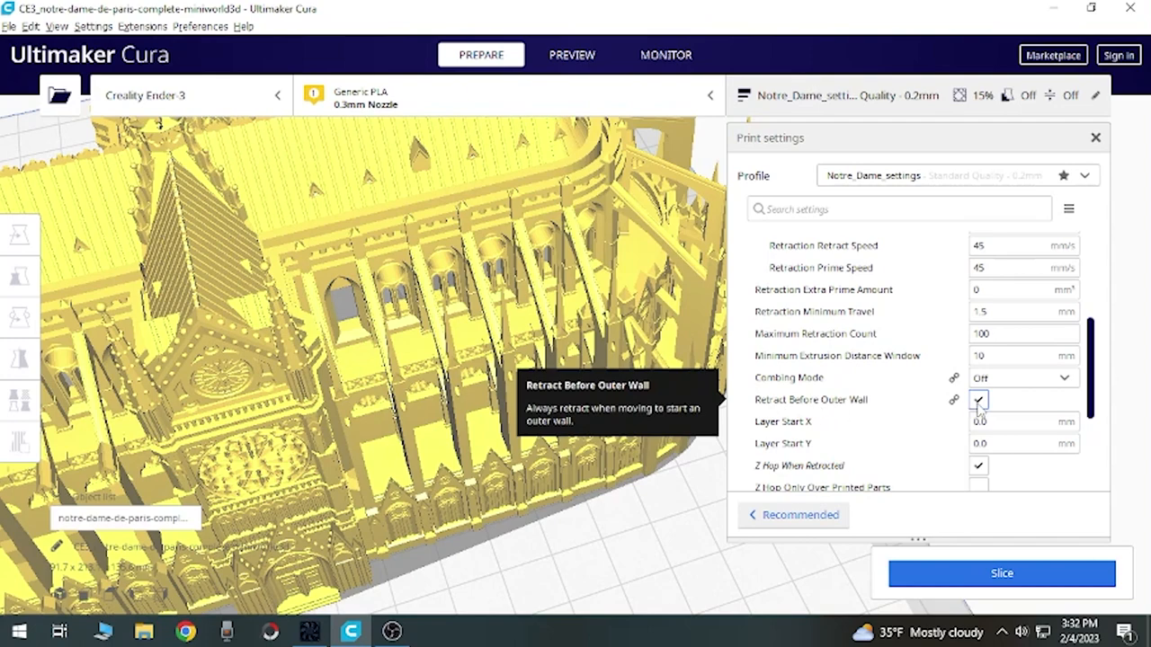
{"action": "scroll", "scroll_direction": "down", "scroll_amount": 3}
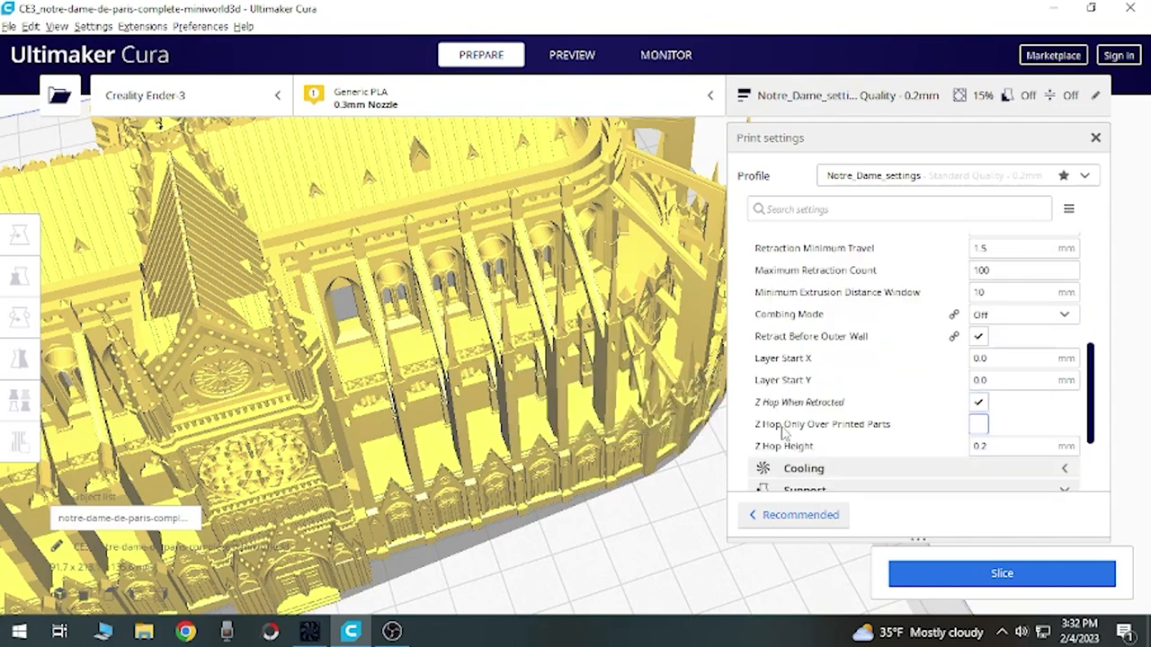
{"action": "mouse_move", "coordinate": [798, 403]}
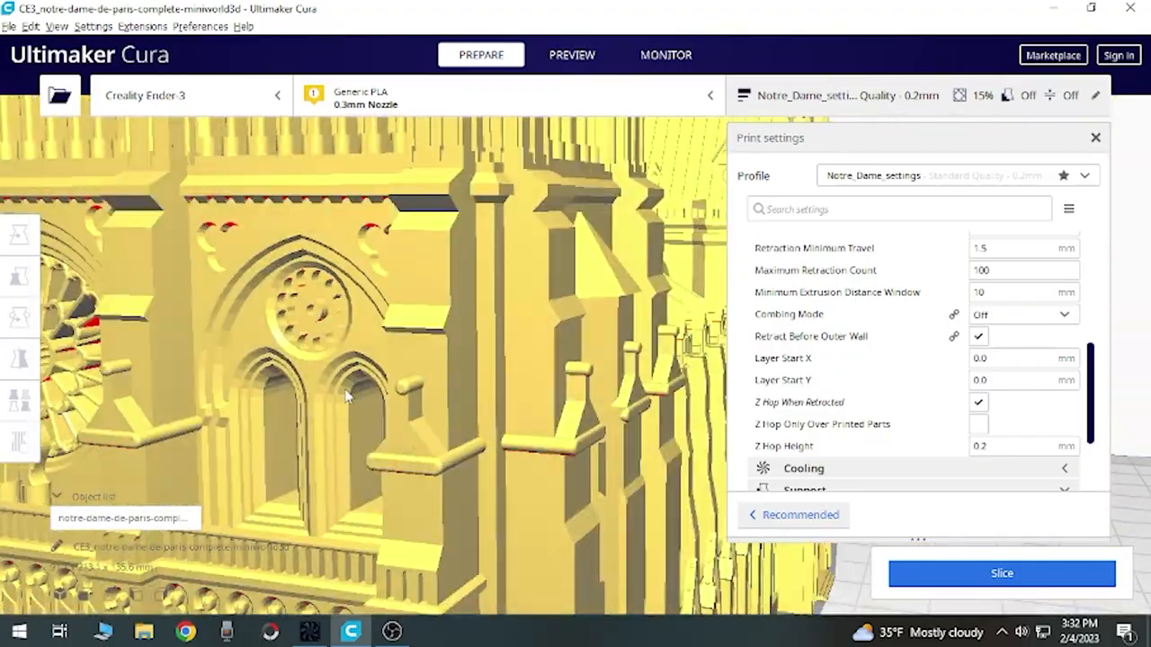
Step: Scroll the settings panel back up toward the Travel category header
{"action": "scroll", "scroll_direction": "up", "scroll_amount": 3}
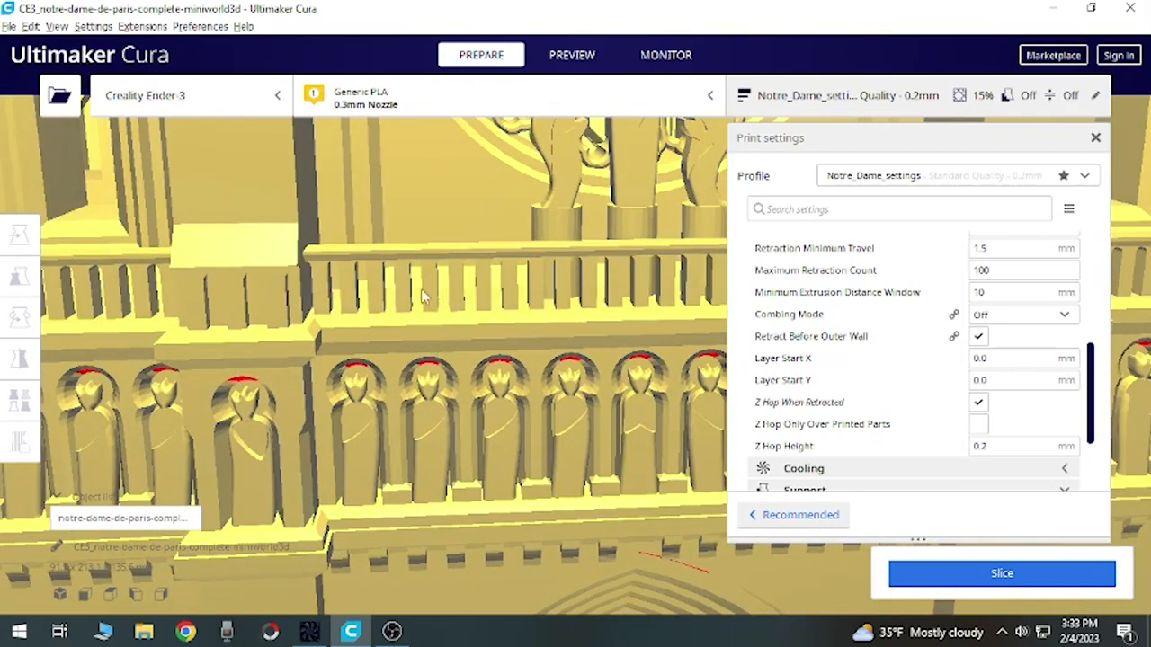
{"action": "mouse_move", "coordinate": [435, 302]}
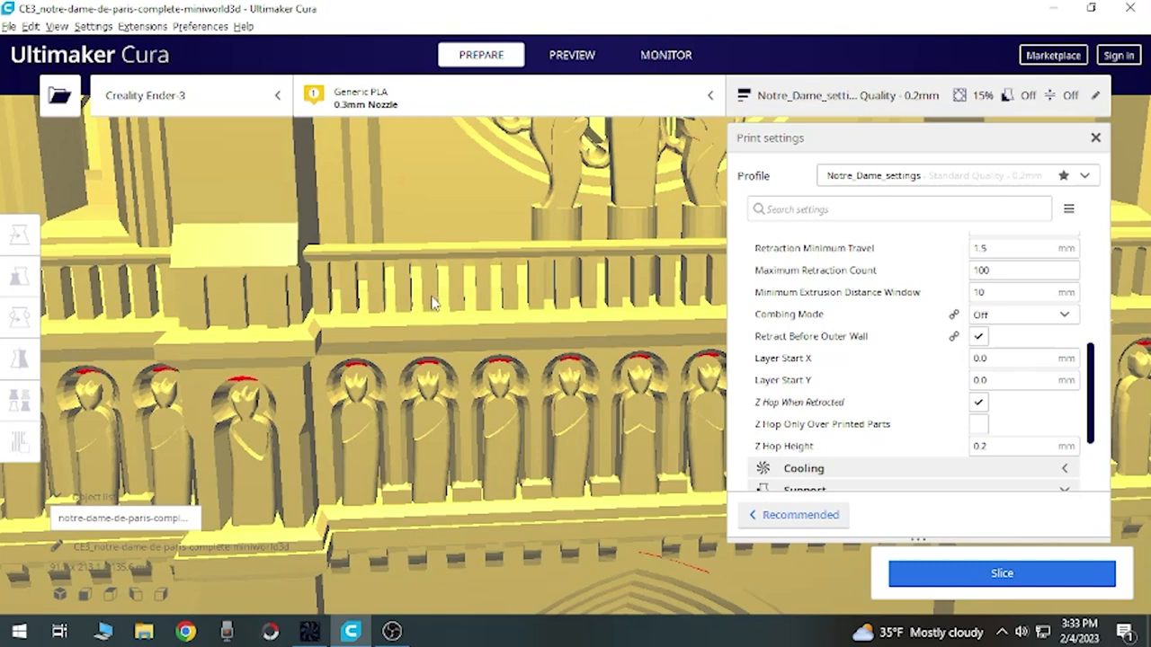
{"action": "mouse_move", "coordinate": [431, 313]}
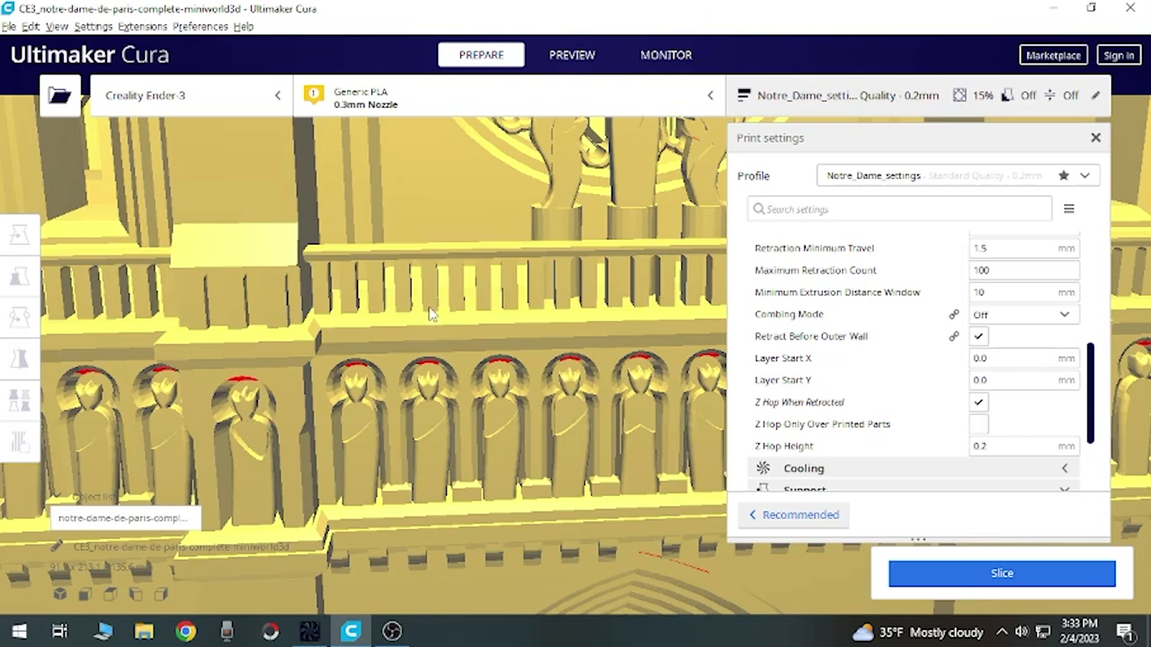
{"action": "mouse_move", "coordinate": [431, 317]}
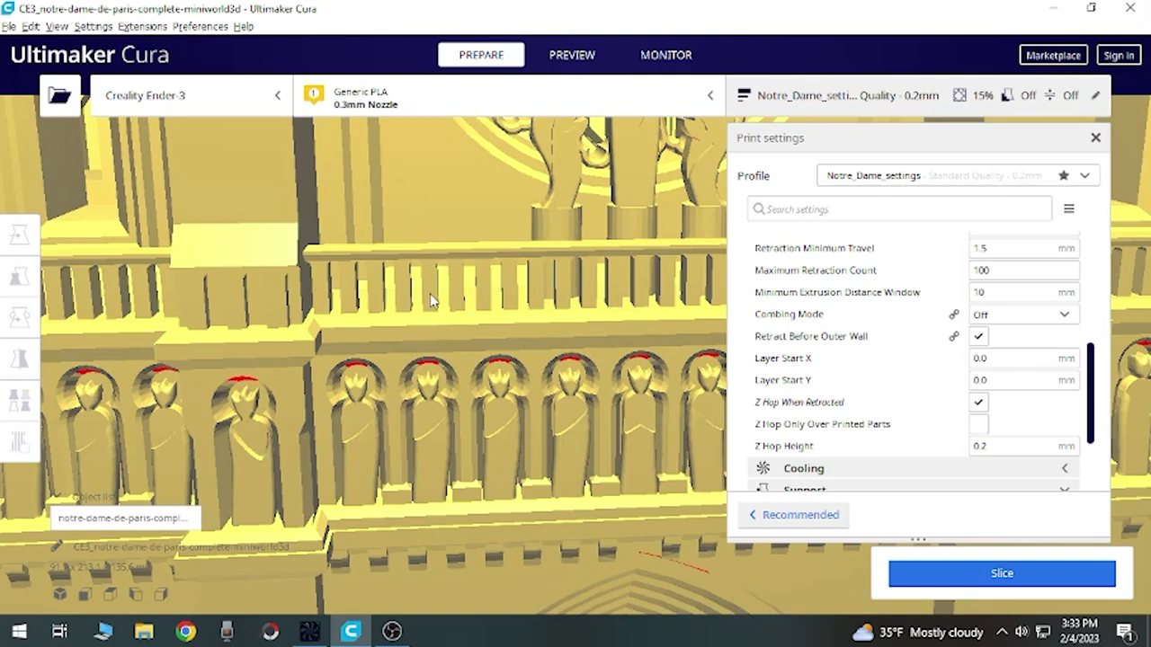
{"action": "mouse_move", "coordinate": [435, 286]}
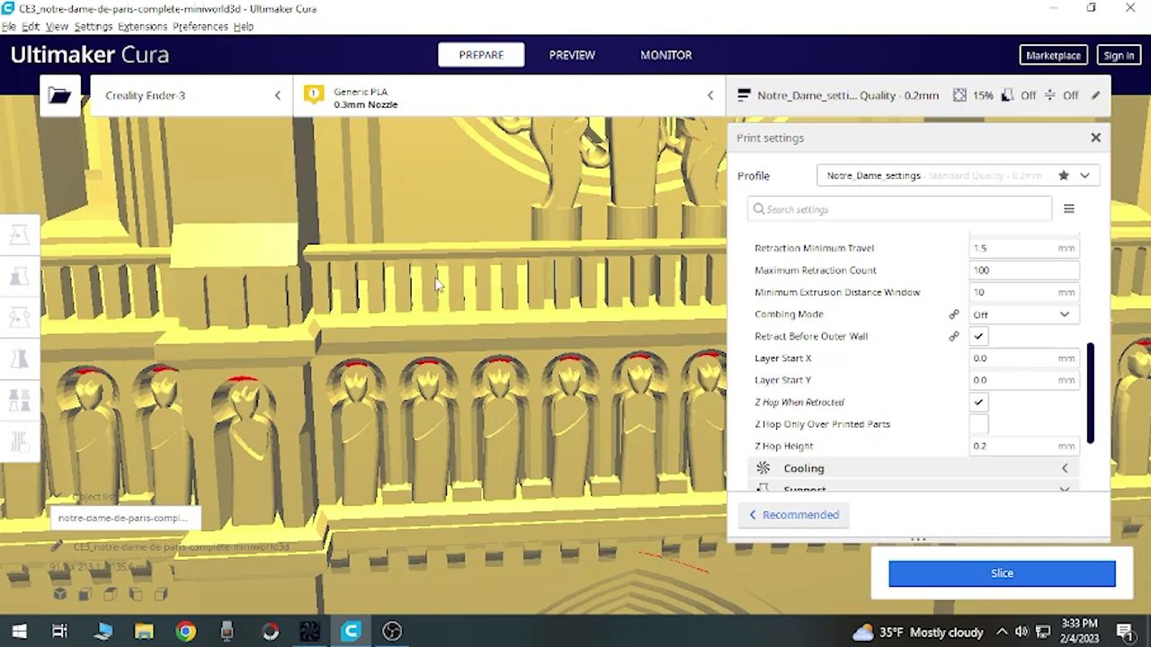
{"action": "mouse_move", "coordinate": [435, 309]}
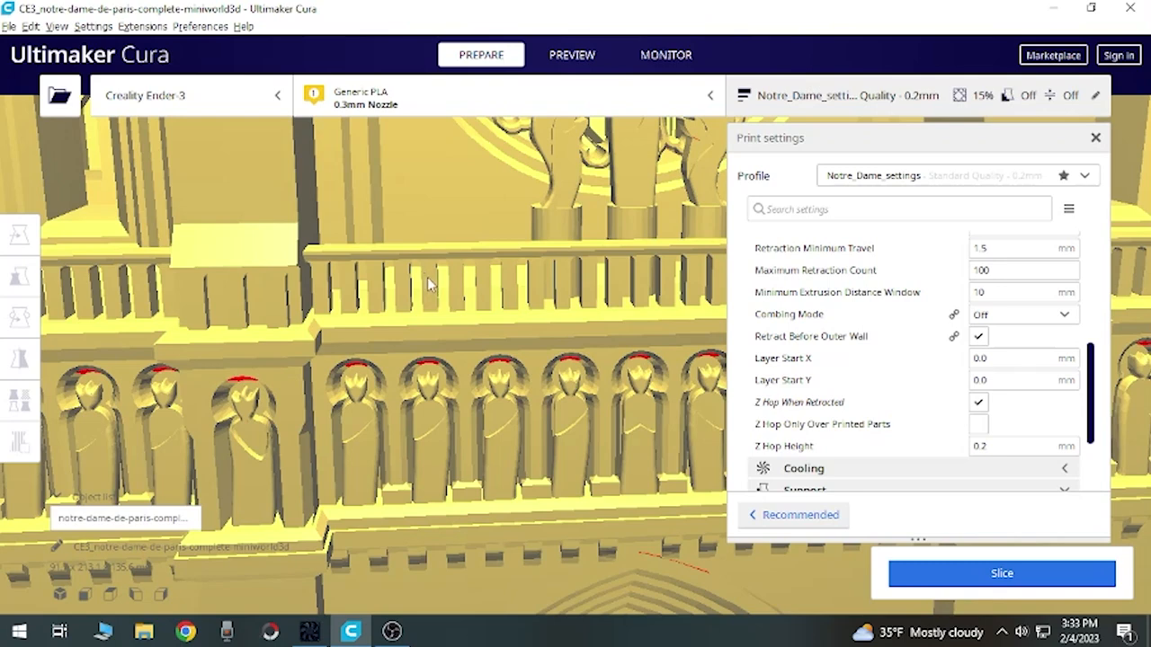
{"action": "mouse_move", "coordinate": [410, 284]}
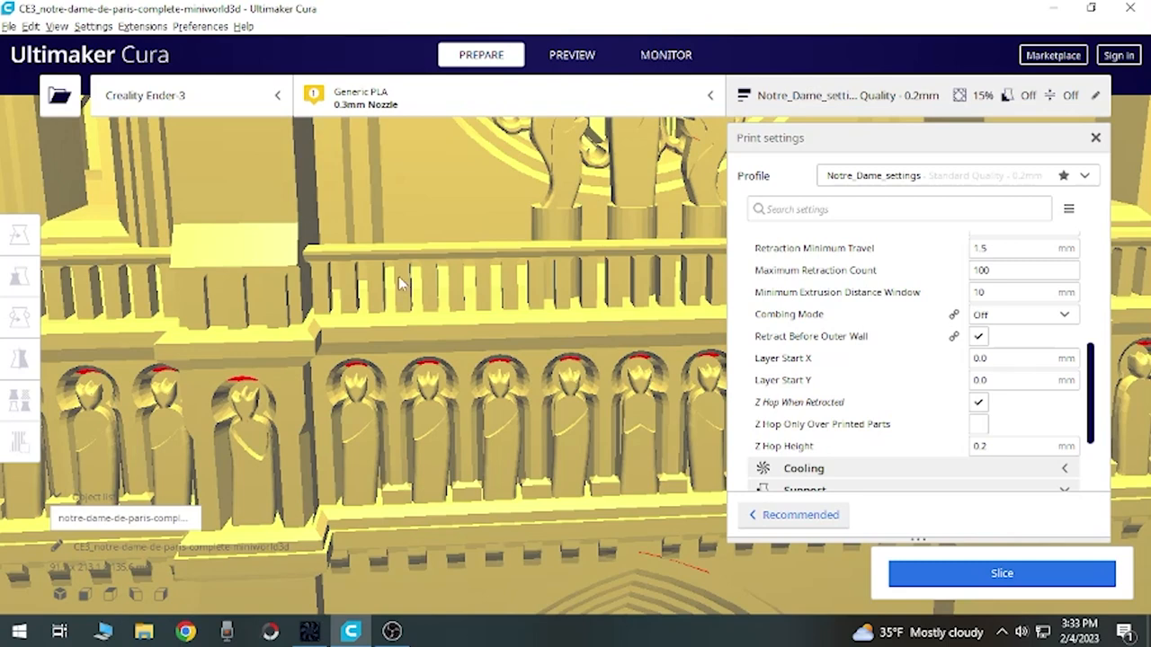
{"action": "mouse_move", "coordinate": [403, 280]}
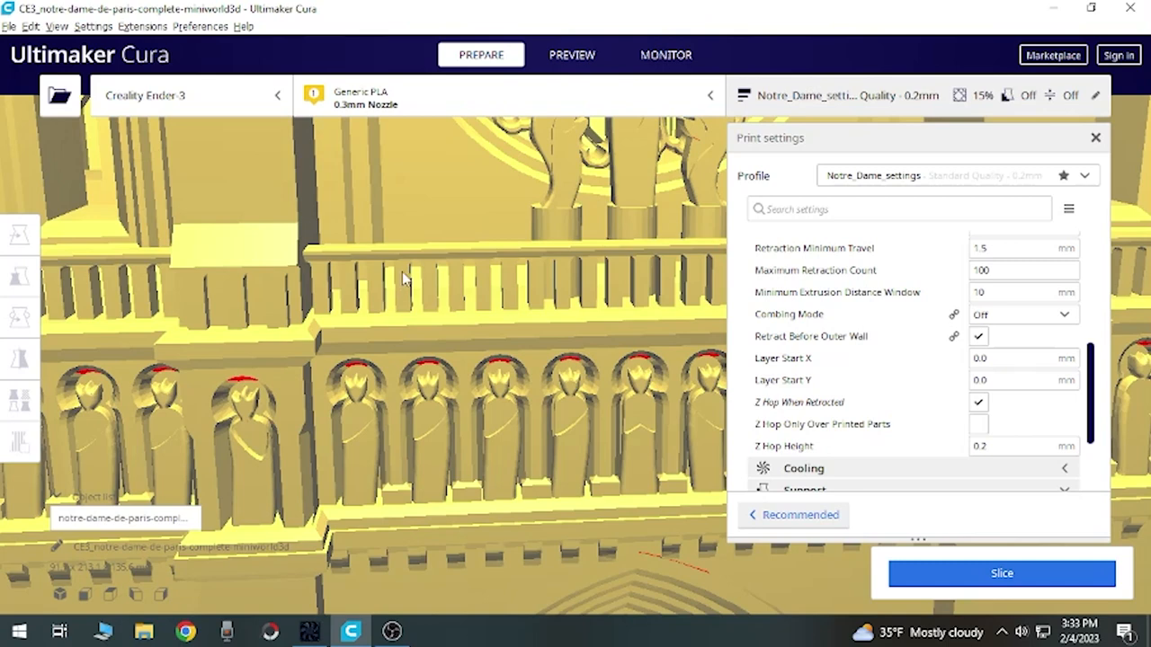
{"action": "mouse_move", "coordinate": [436, 280]}
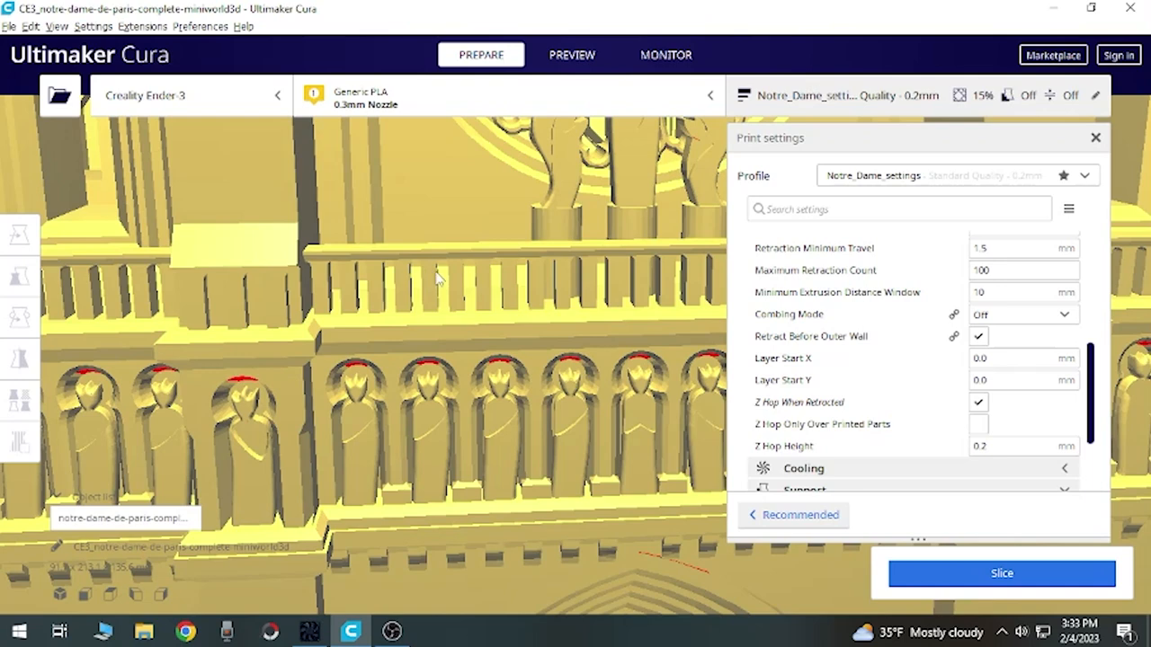
{"action": "mouse_move", "coordinate": [432, 279]}
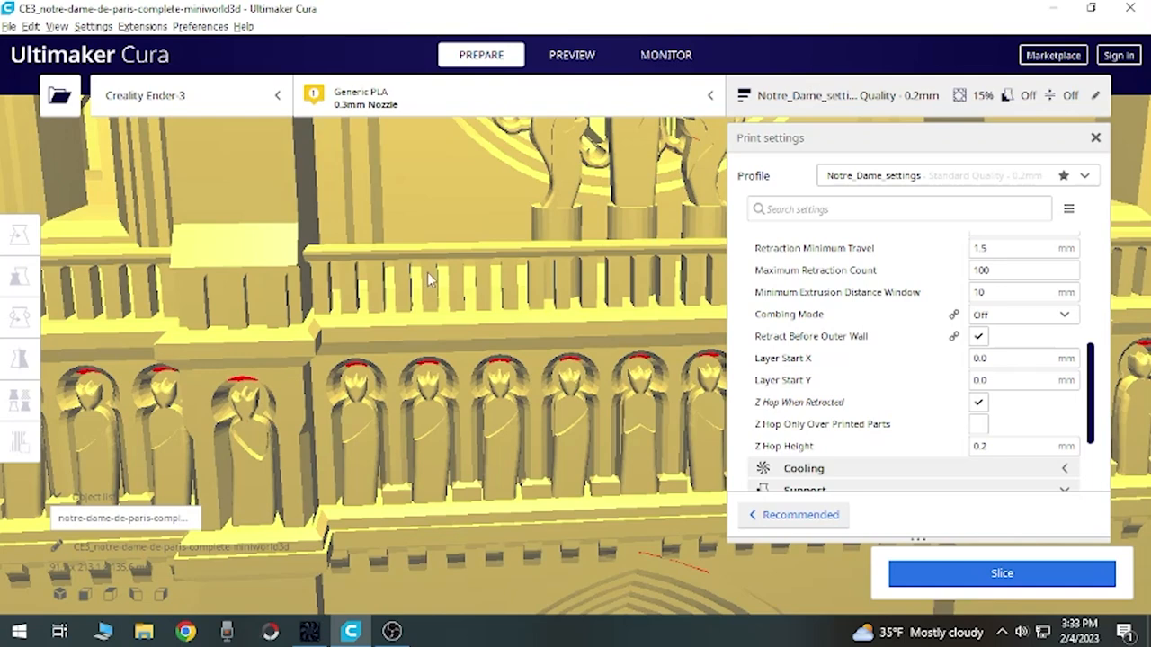
{"action": "mouse_move", "coordinate": [432, 277]}
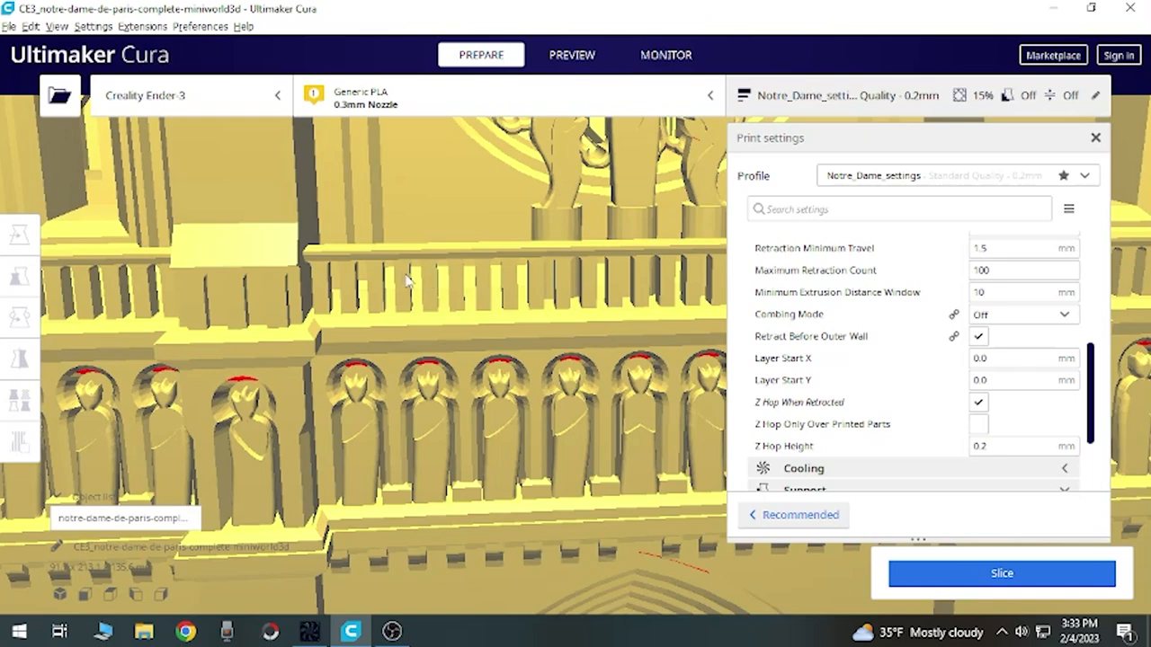
{"action": "mouse_move", "coordinate": [403, 280]}
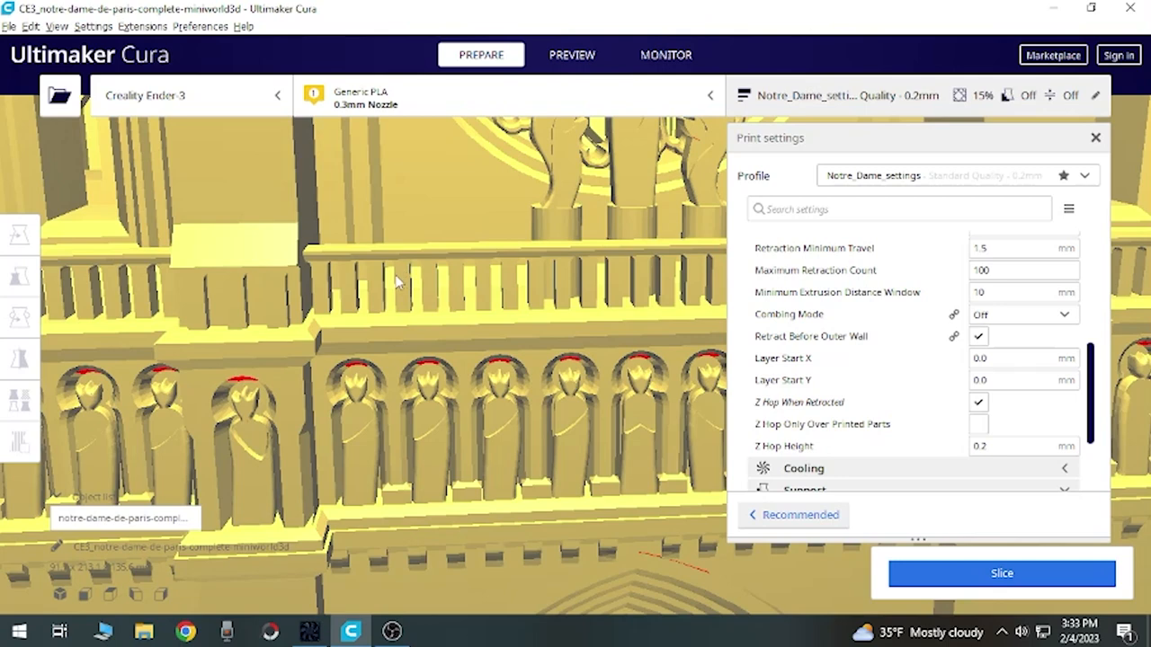
{"action": "mouse_move", "coordinate": [431, 277]}
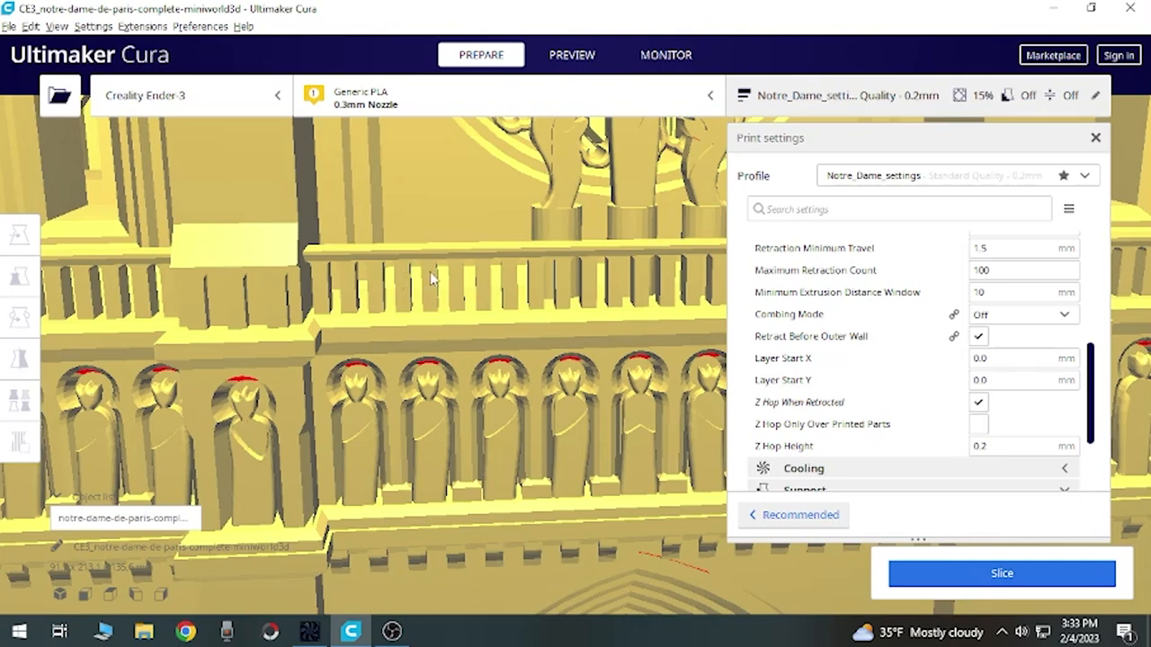
{"action": "mouse_move", "coordinate": [417, 284]}
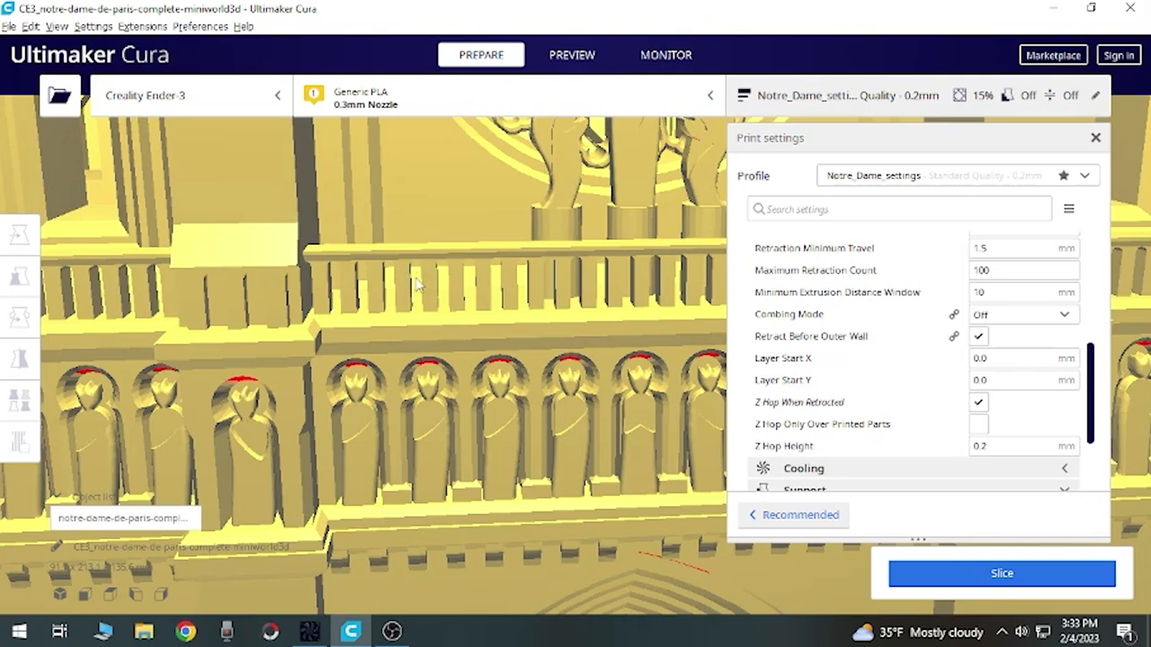
{"action": "mouse_move", "coordinate": [441, 288]}
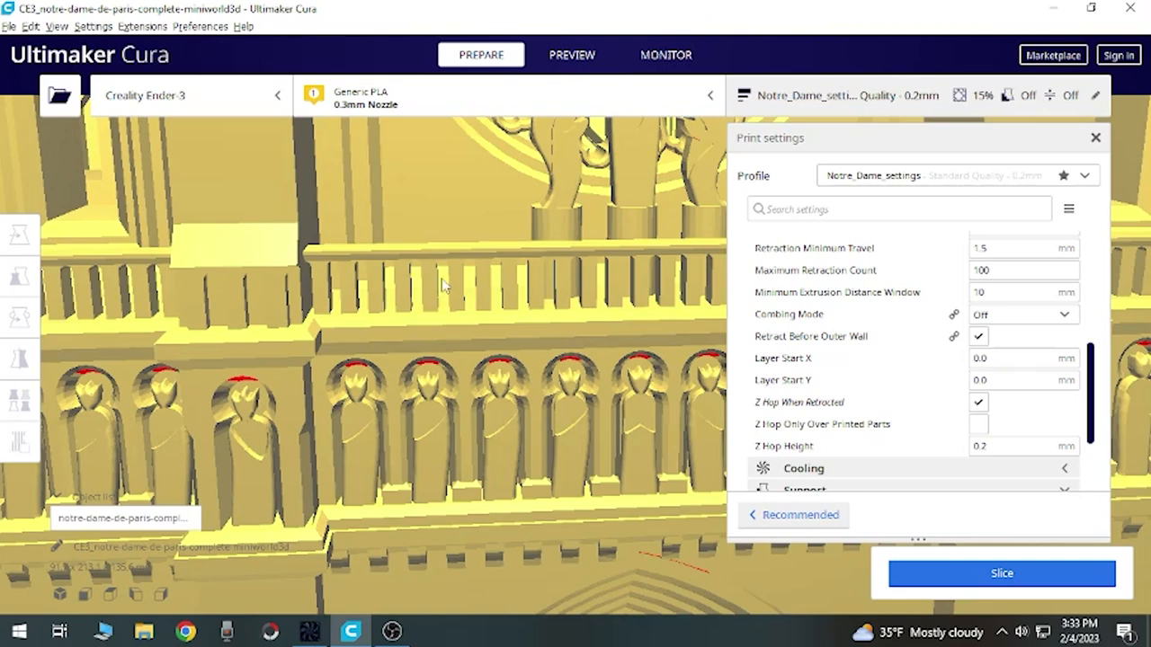
{"action": "mouse_move", "coordinate": [440, 299]}
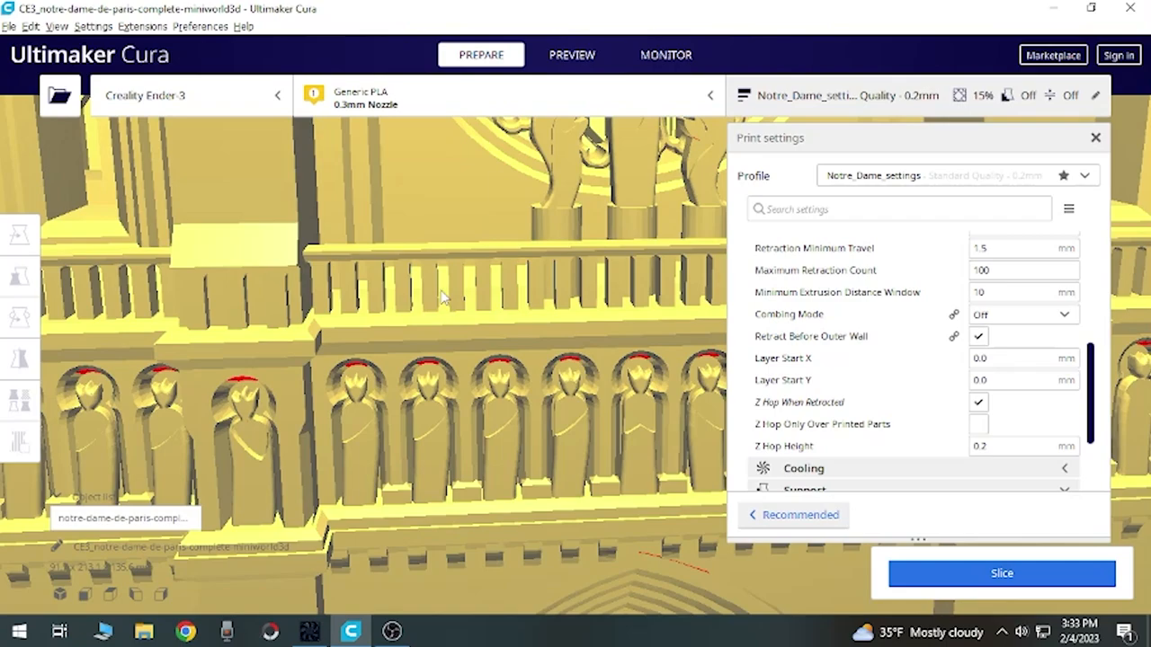
{"action": "mouse_move", "coordinate": [453, 280]}
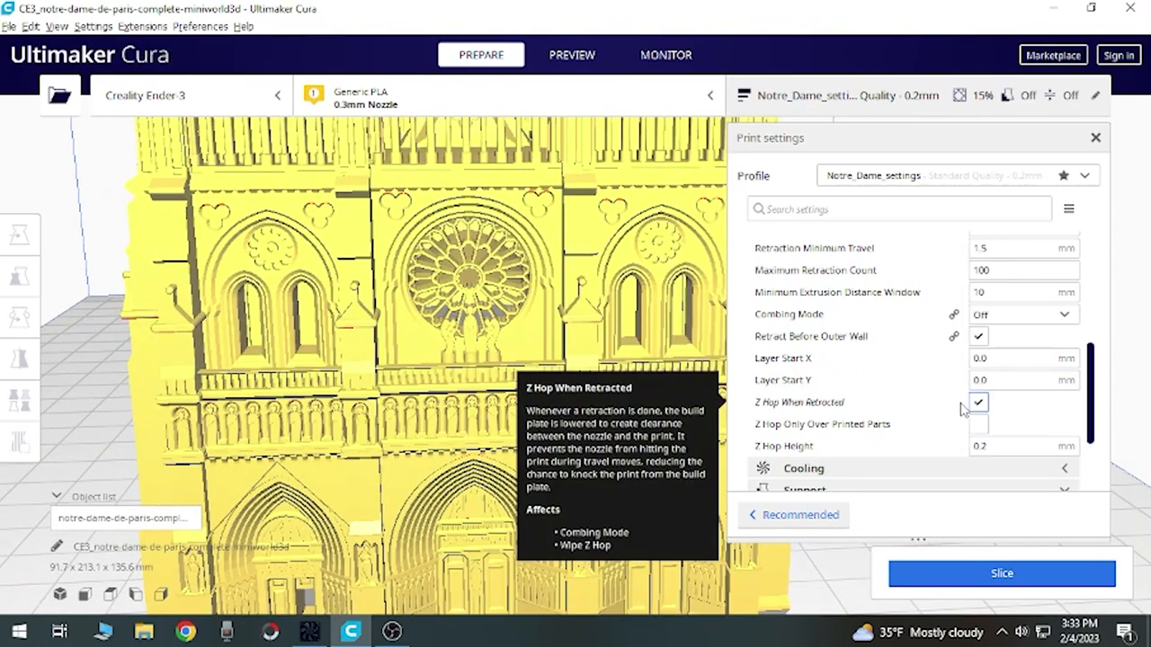
{"action": "mouse_move", "coordinate": [770, 453]}
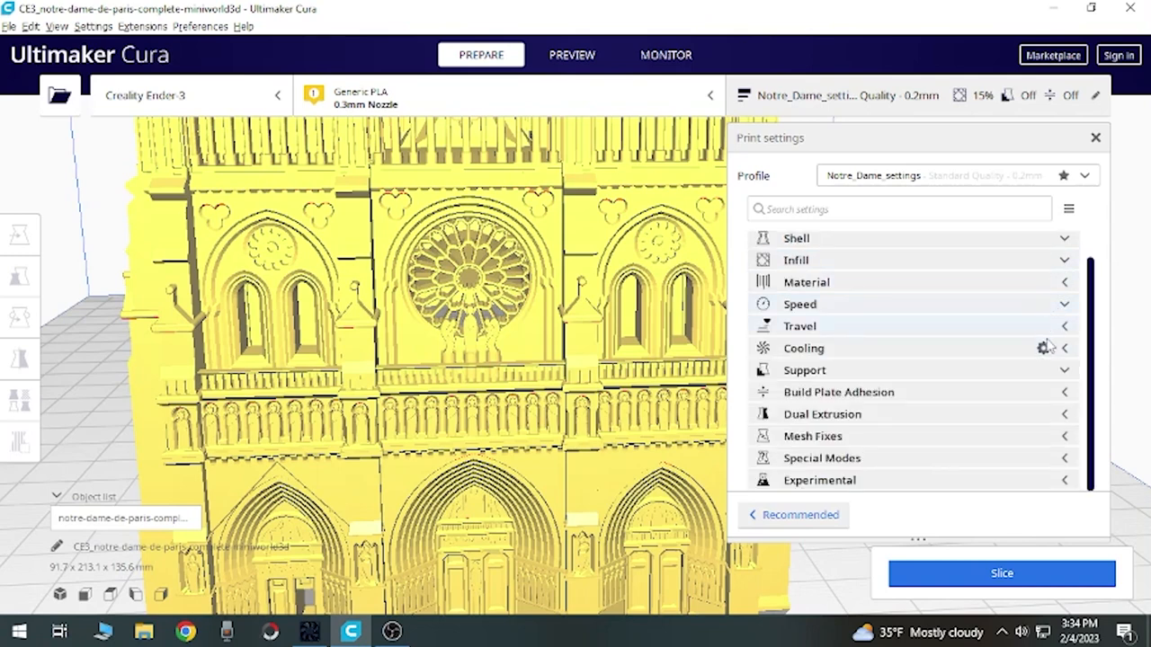
Step: Review Cooling: fan enabled, 100% regular fan speed, regular speed at layer 2
{"action": "left_click", "coordinate": [802, 349]}
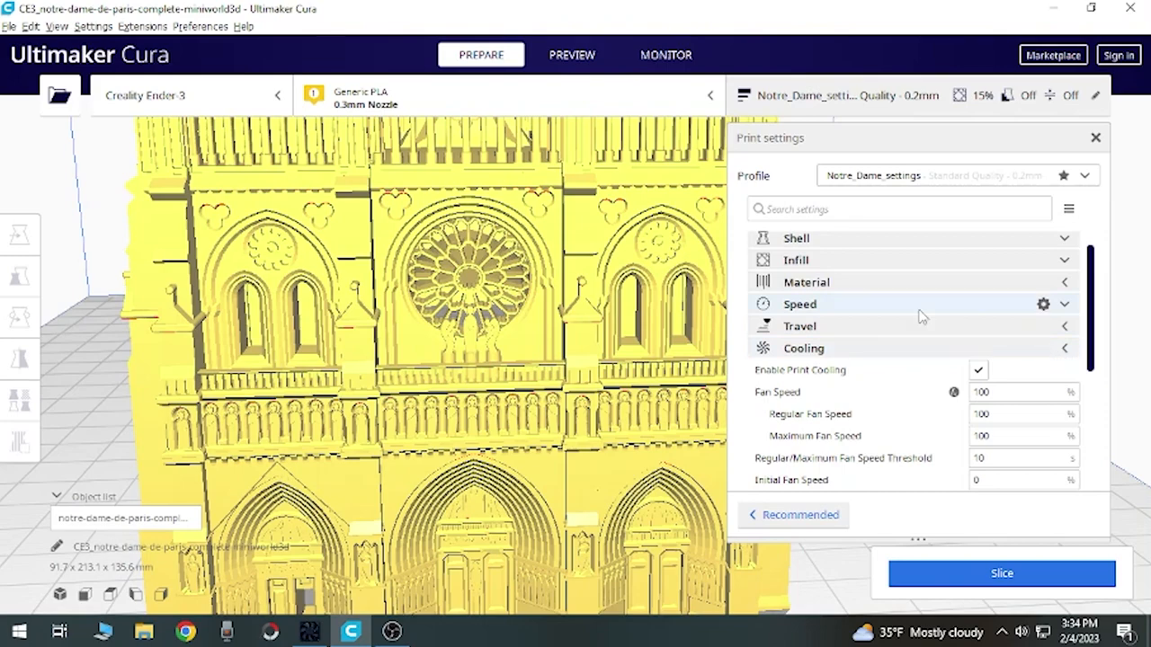
{"action": "scroll", "scroll_direction": "down", "scroll_amount": 3}
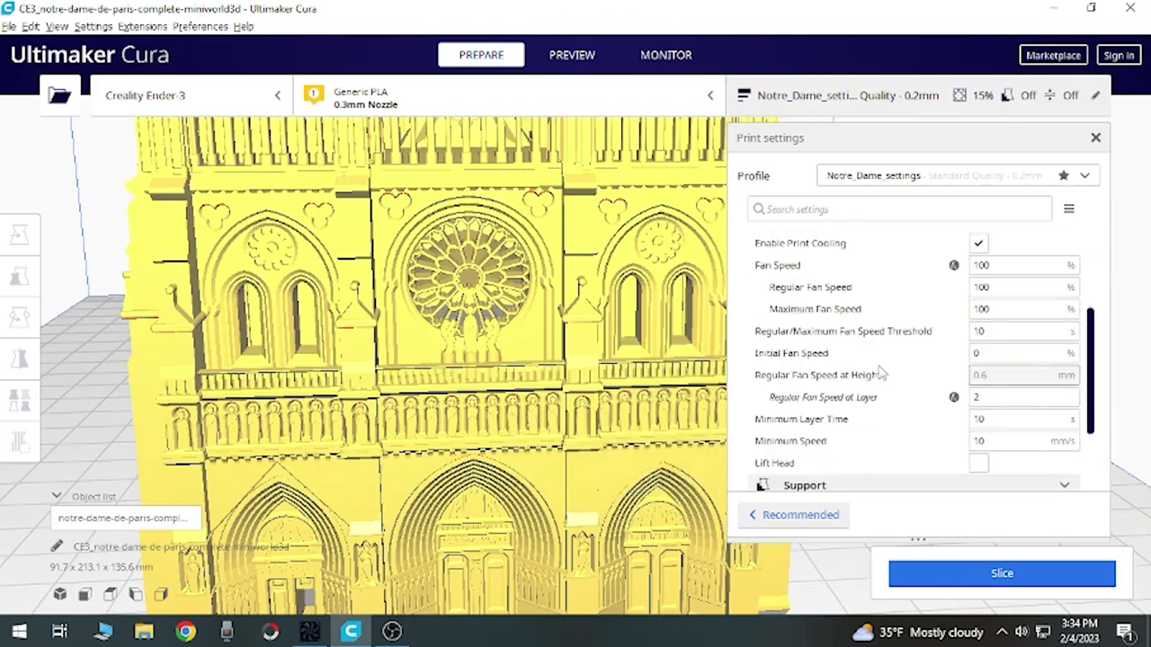
{"action": "mouse_move", "coordinate": [989, 260]}
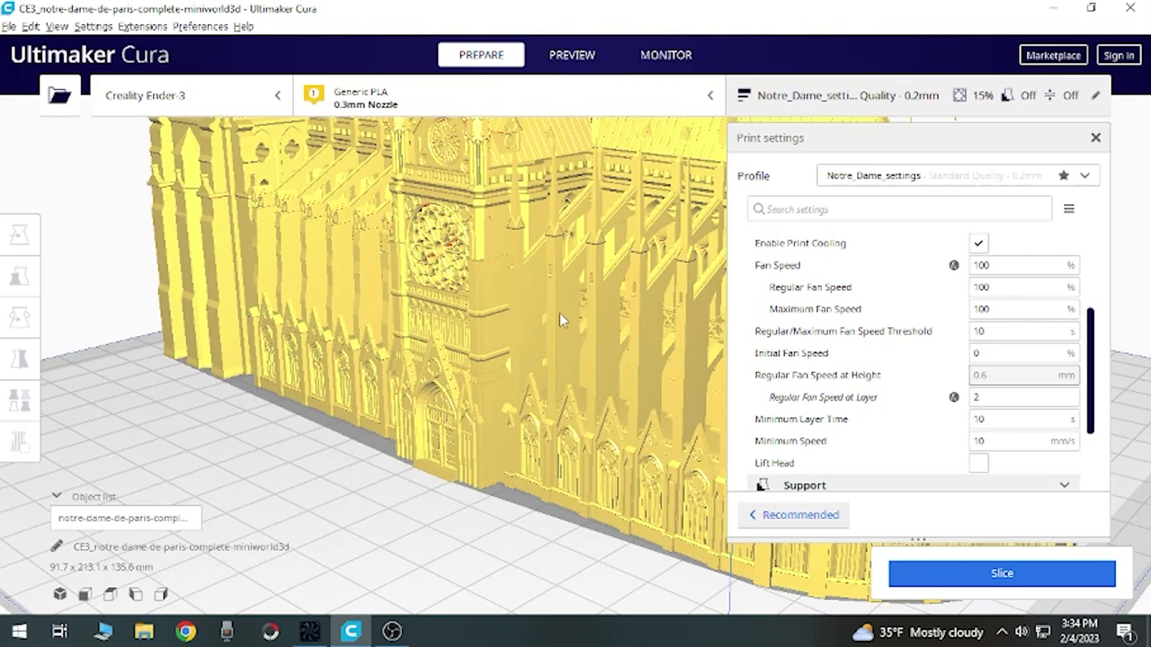
{"action": "mouse_move", "coordinate": [573, 306]}
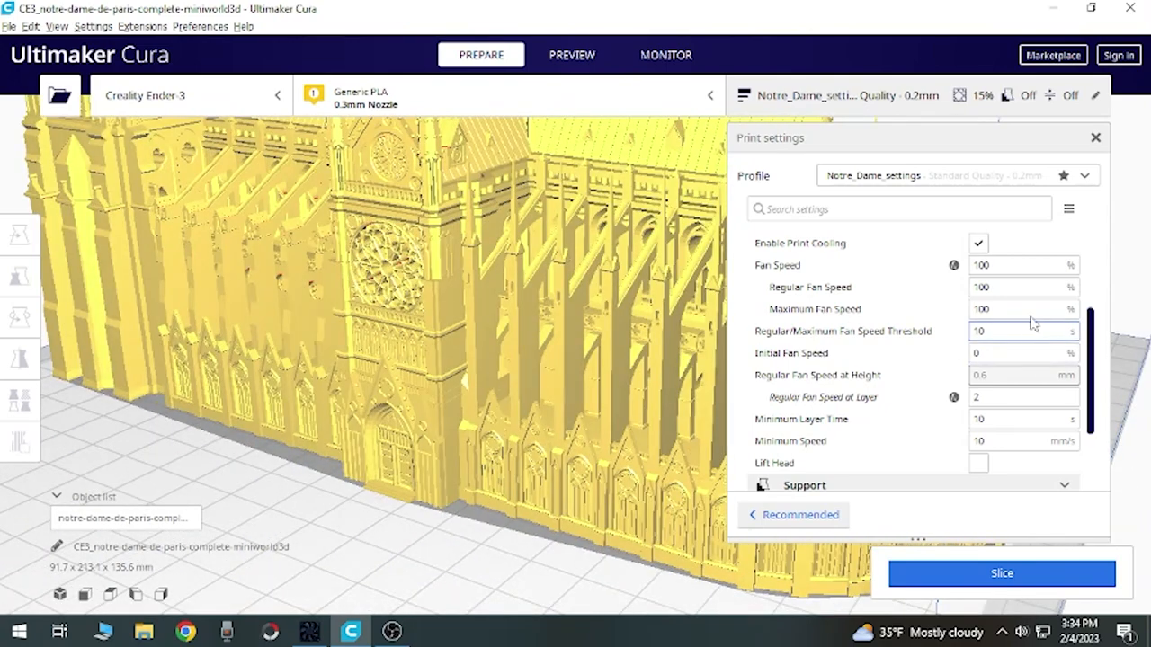
{"action": "left_click", "coordinate": [1016, 288]}
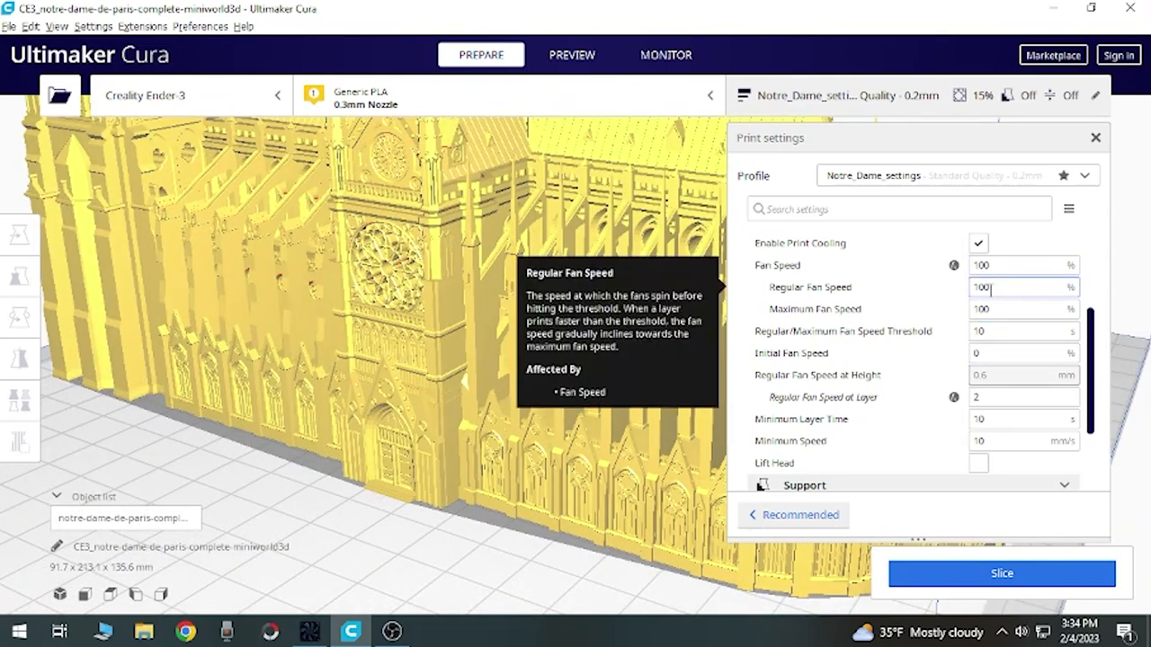
{"action": "mouse_move", "coordinate": [860, 349]}
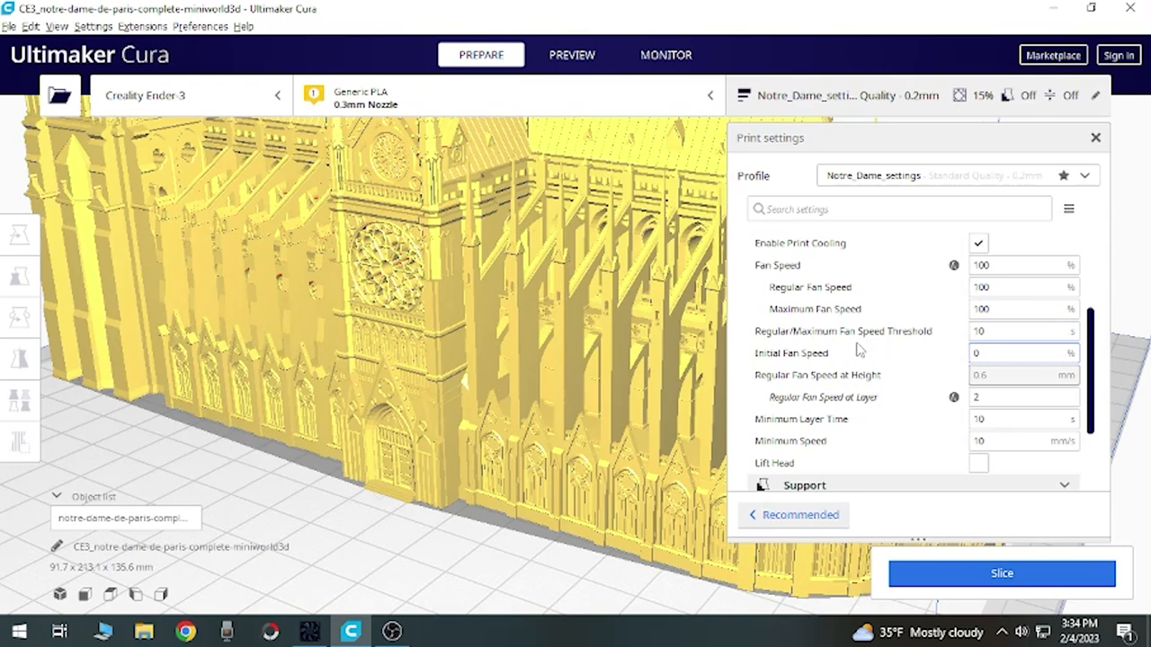
{"action": "mouse_move", "coordinate": [845, 331]}
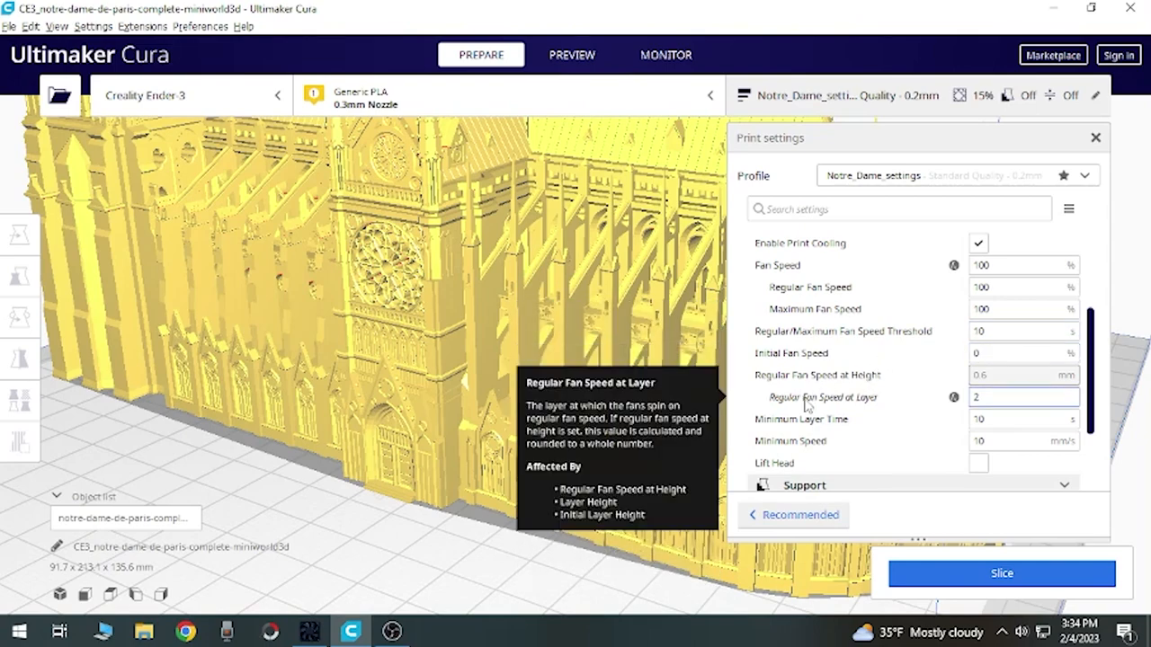
{"action": "left_click", "coordinate": [1023, 398]}
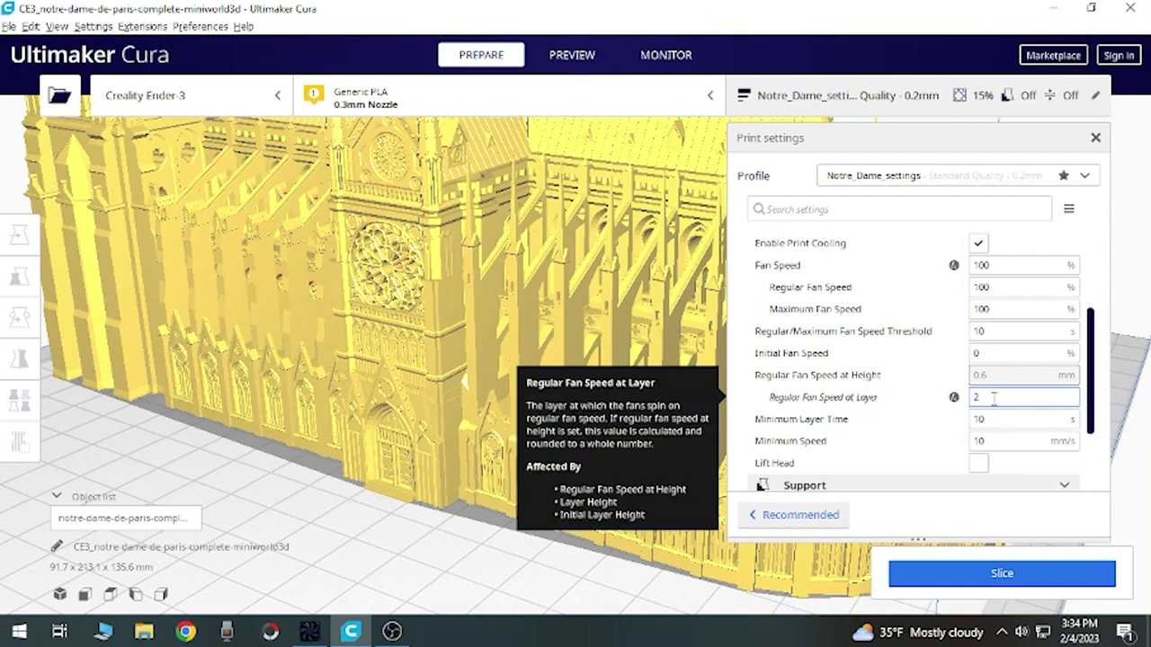
{"action": "mouse_move", "coordinate": [539, 522]}
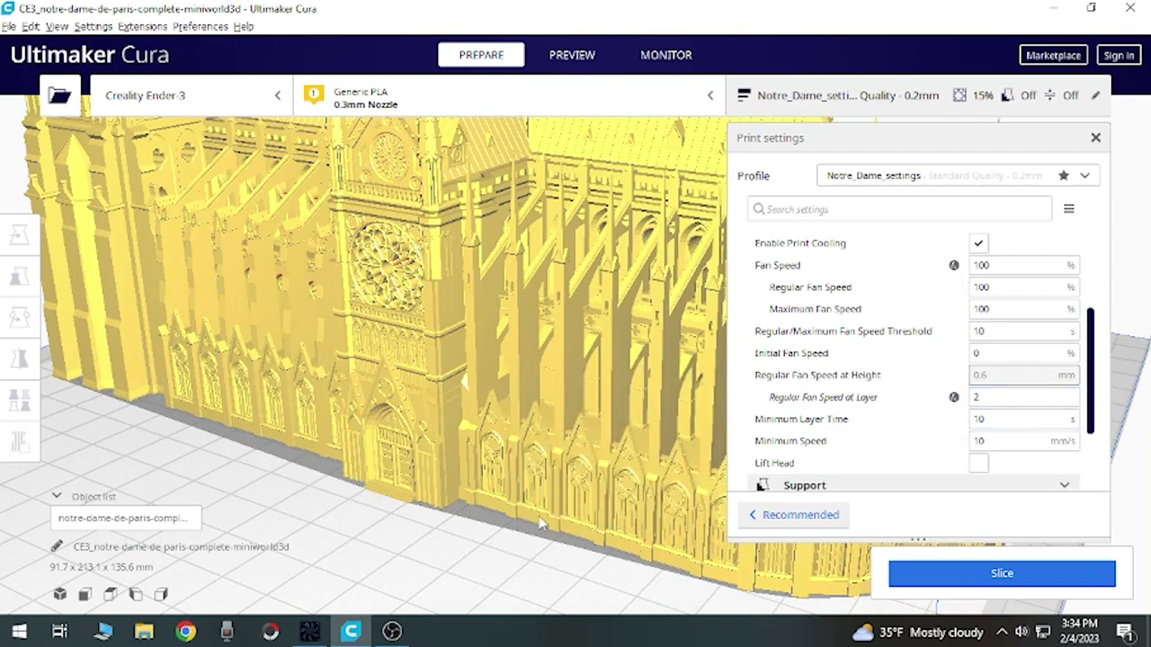
{"action": "mouse_move", "coordinate": [622, 574]}
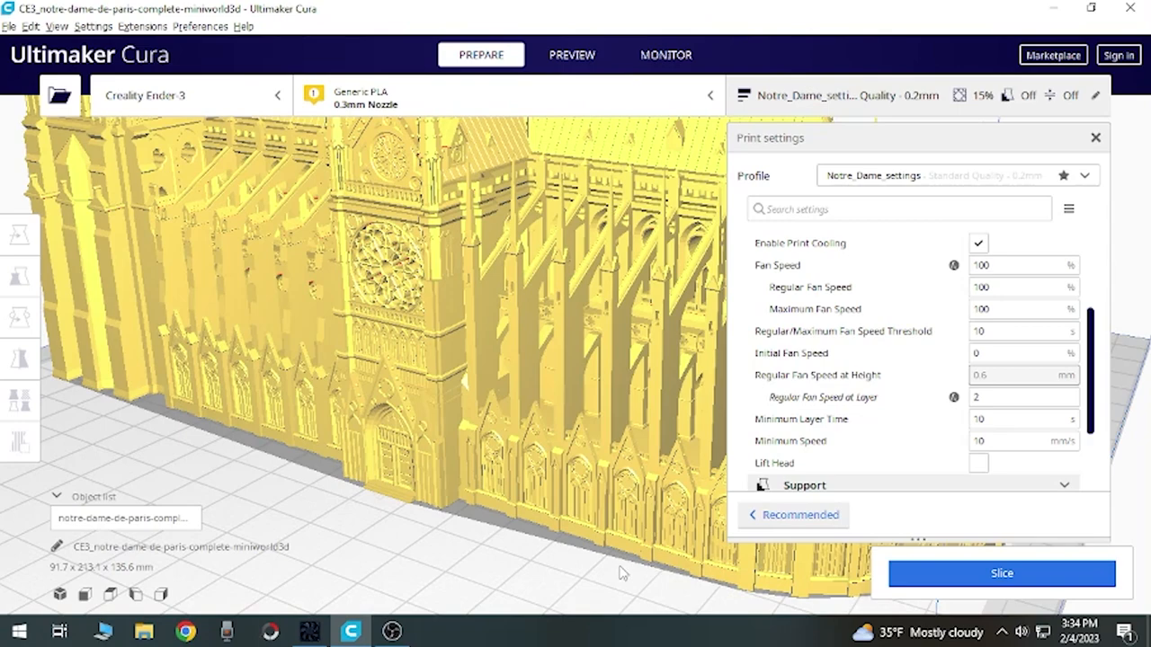
{"action": "left_click_drag", "start_coordinate": [620, 572], "coordinate": [403, 451]}
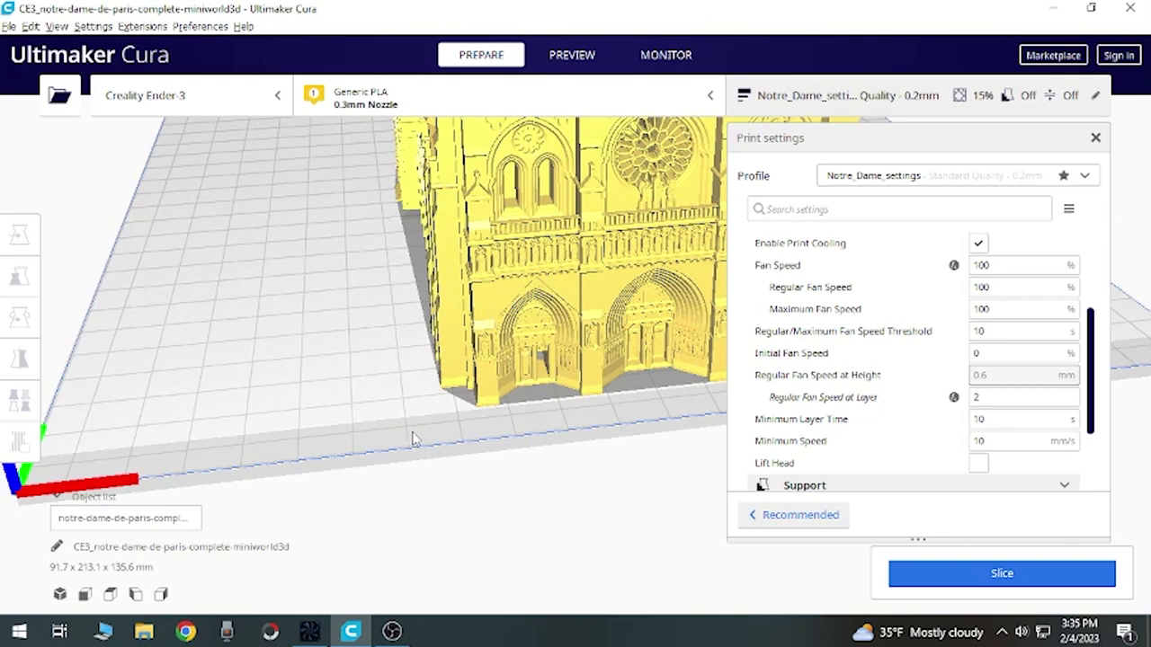
{"action": "left_click", "coordinate": [1023, 397]}
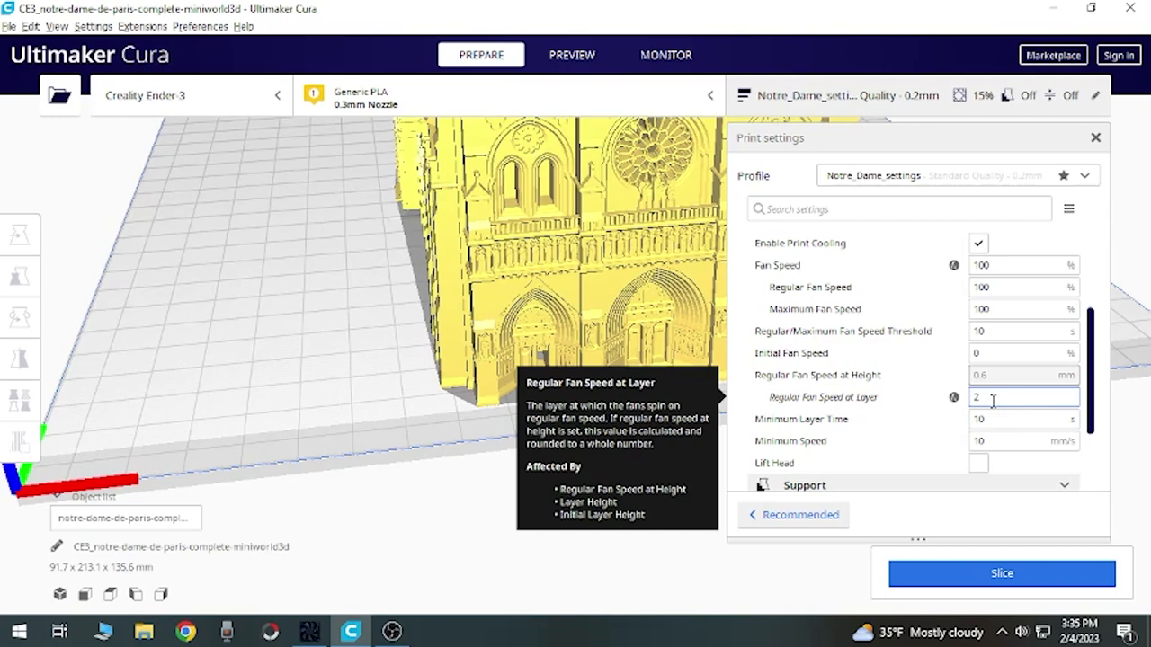
{"action": "mouse_move", "coordinate": [998, 419]}
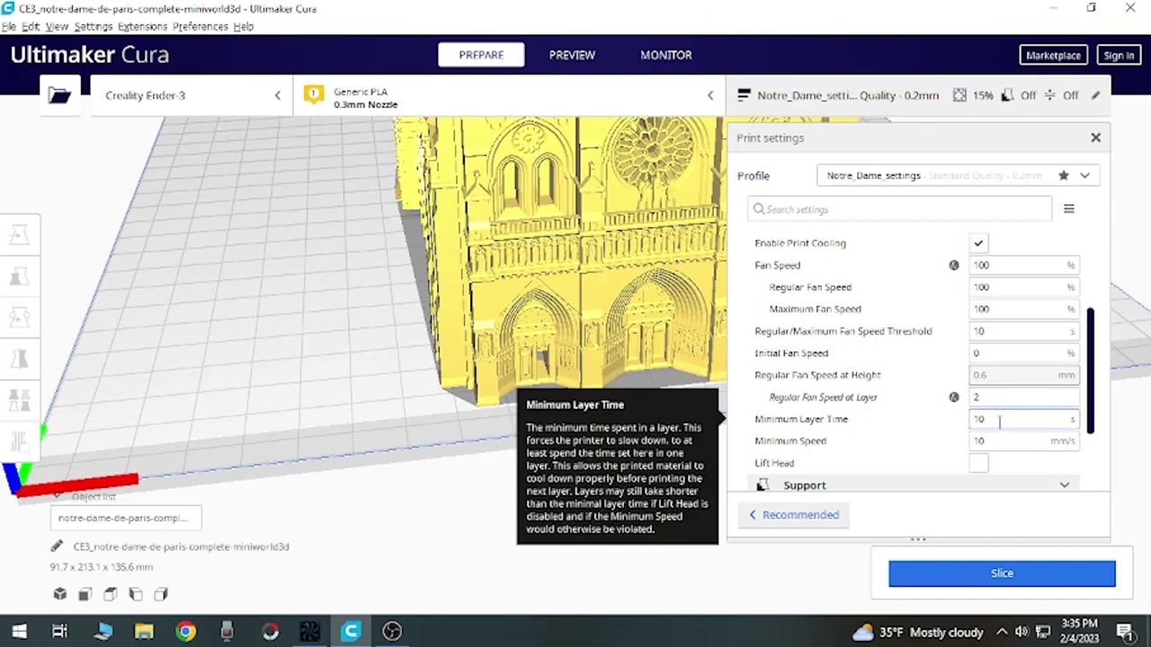
{"action": "mouse_move", "coordinate": [980, 442]}
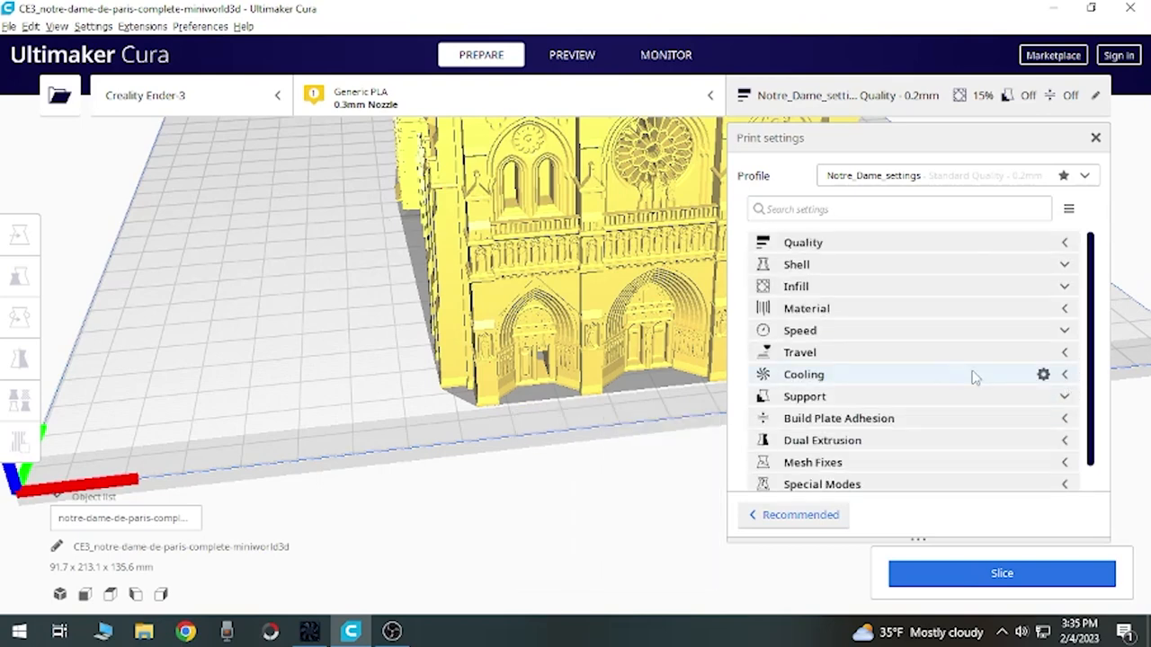
{"action": "mouse_move", "coordinate": [1068, 407]}
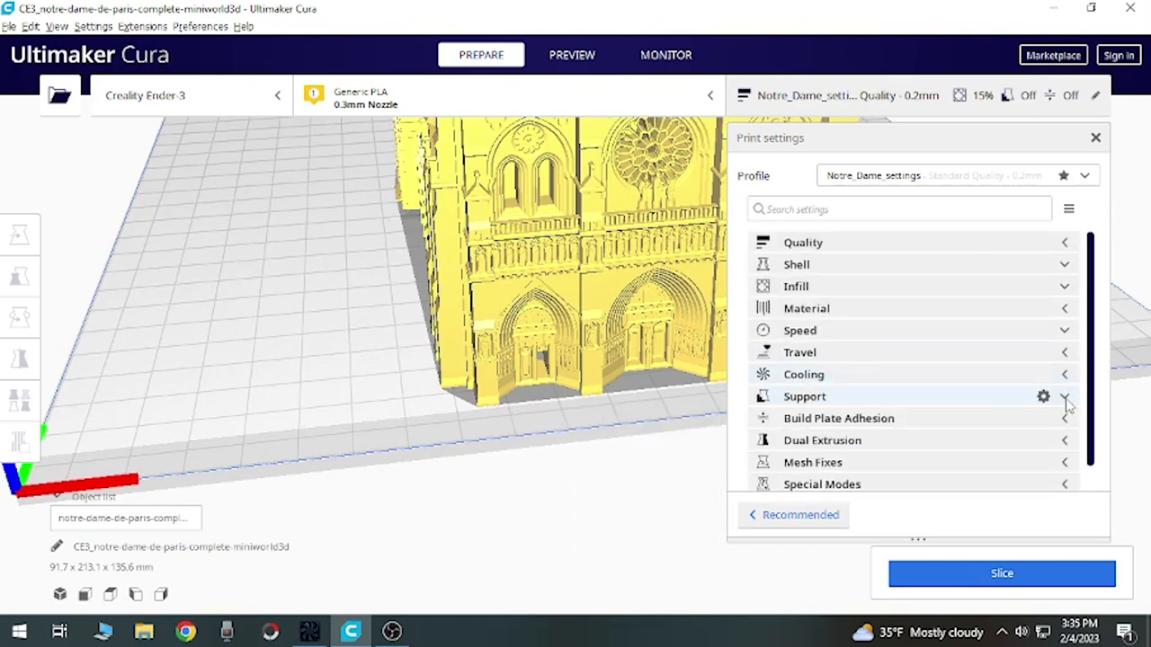
{"action": "left_click", "coordinate": [1065, 397]}
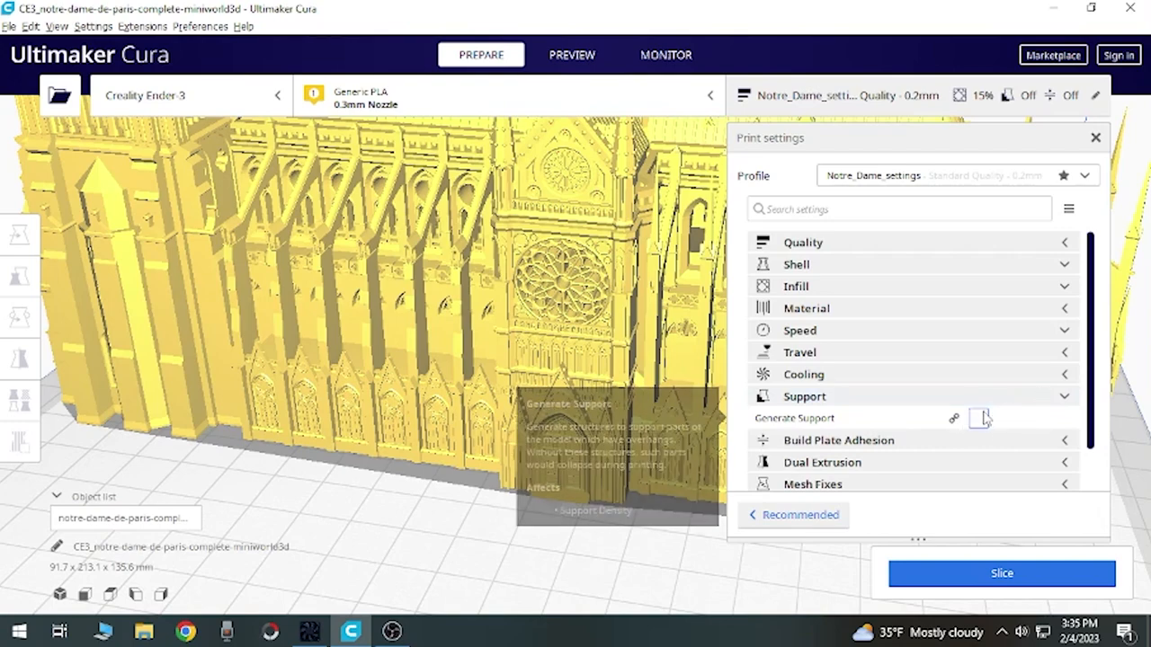
{"action": "mouse_move", "coordinate": [982, 417]}
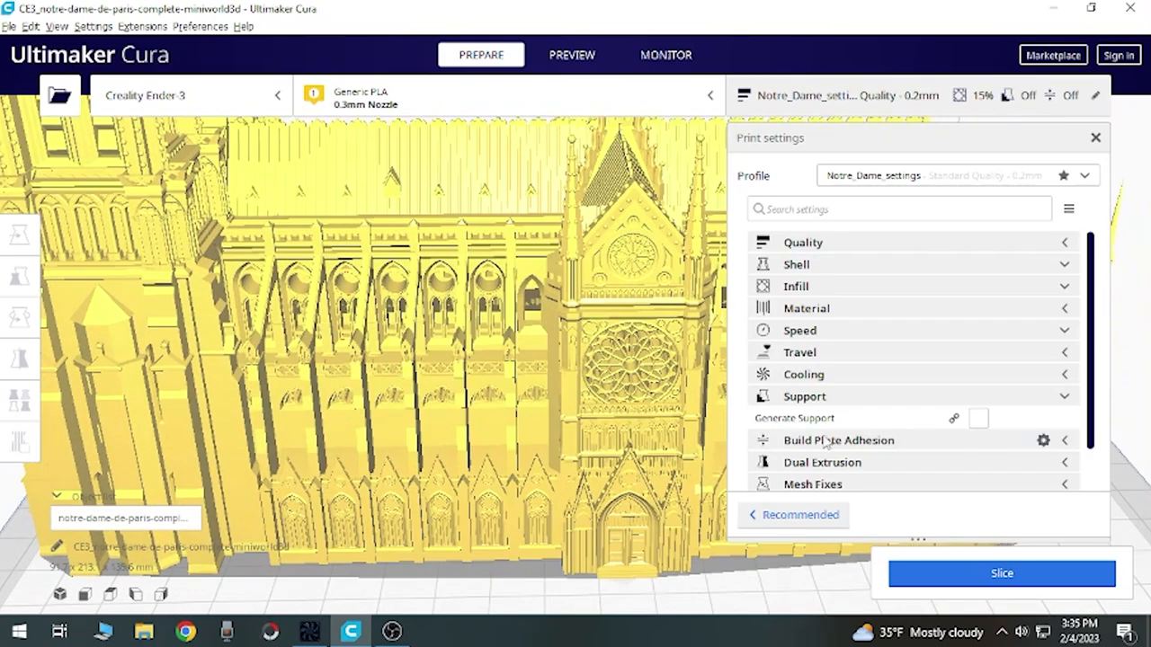
{"action": "mouse_move", "coordinate": [978, 417]}
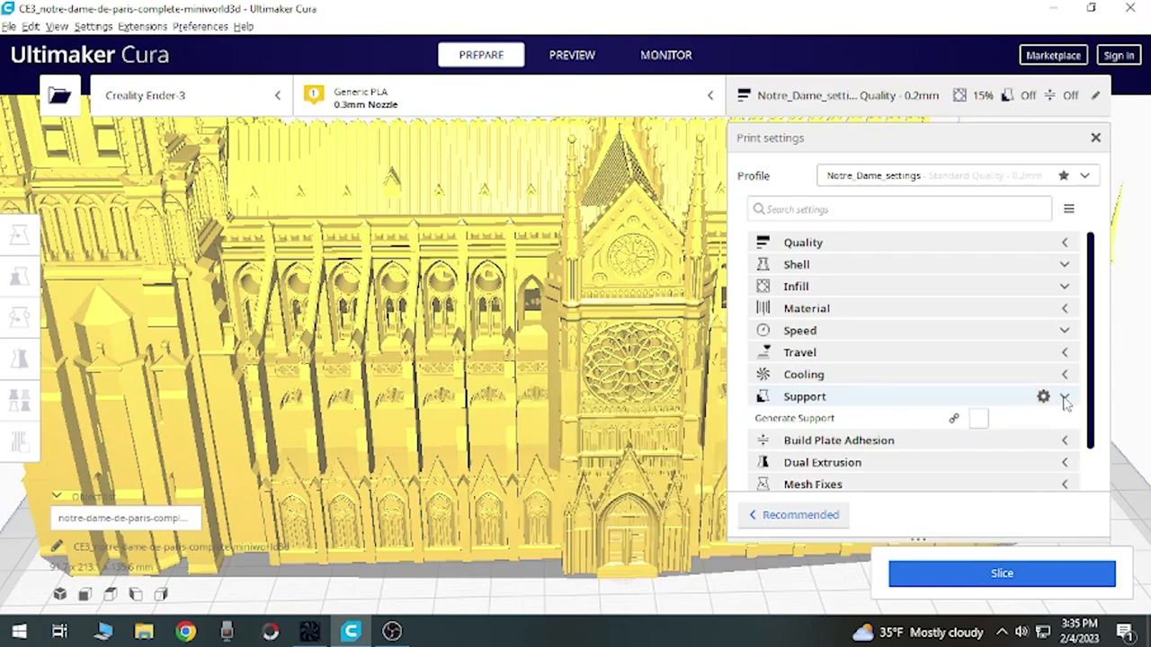
{"action": "left_click", "coordinate": [1065, 397]}
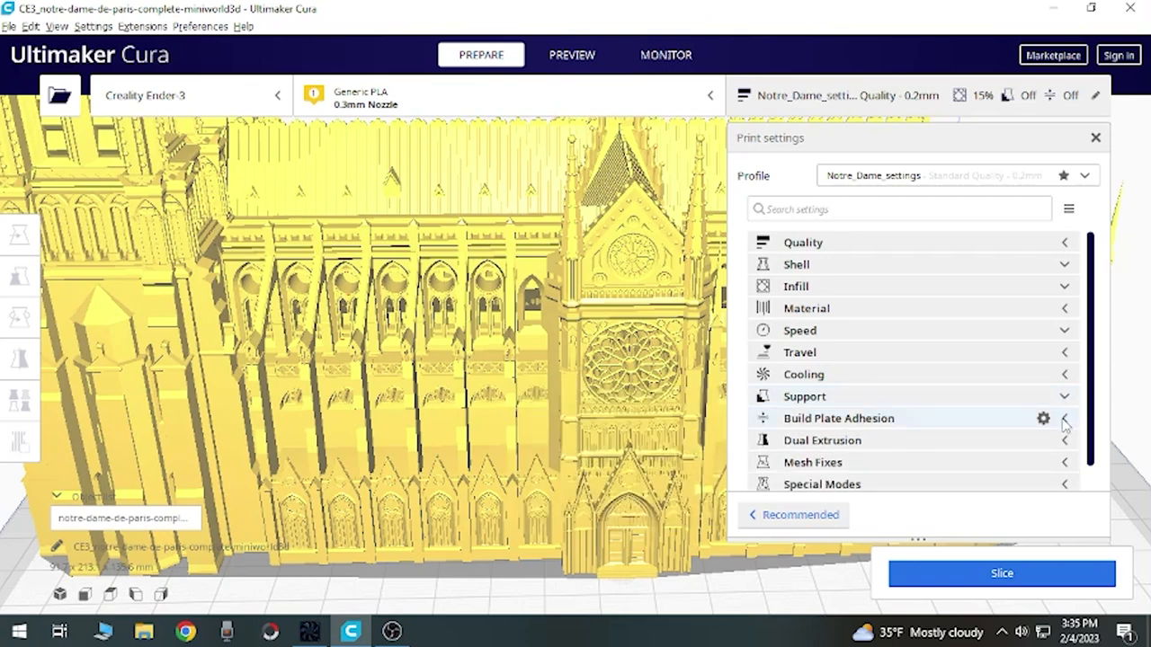
{"action": "left_click", "coordinate": [1065, 419]}
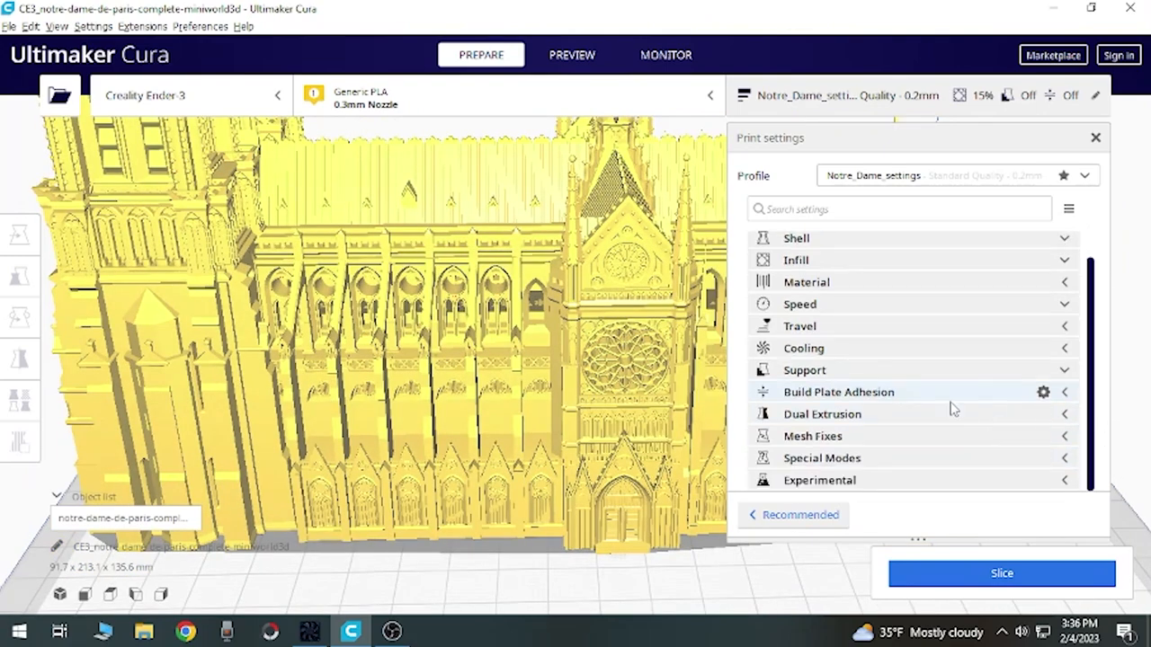
{"action": "mouse_move", "coordinate": [980, 414]}
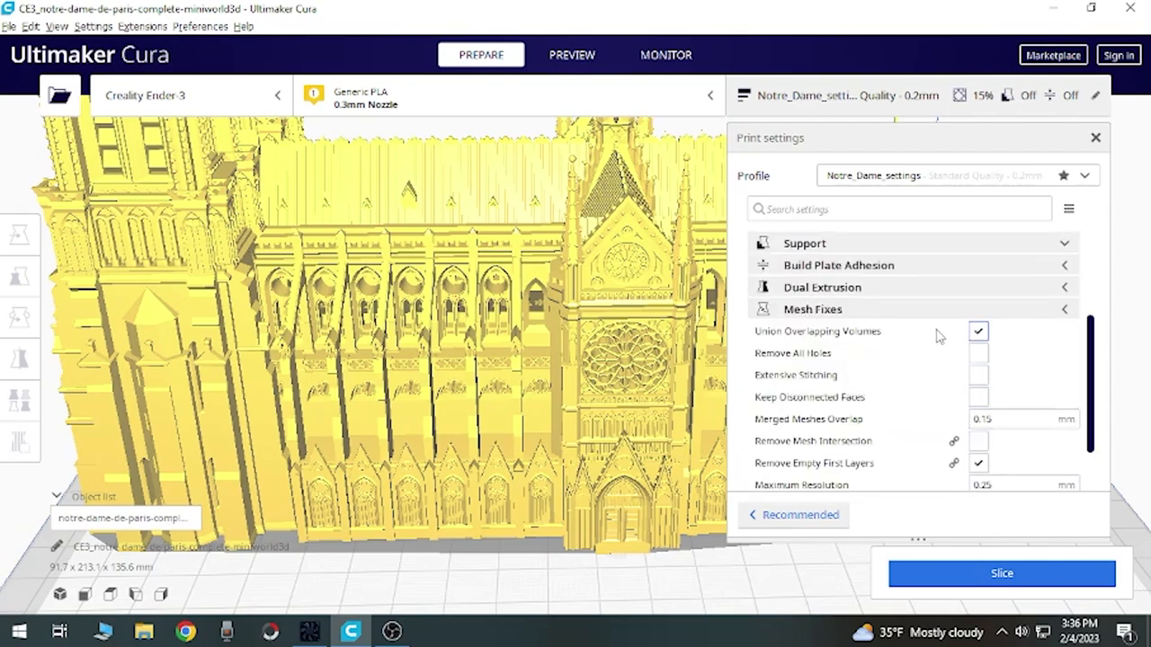
{"action": "mouse_move", "coordinate": [967, 342]}
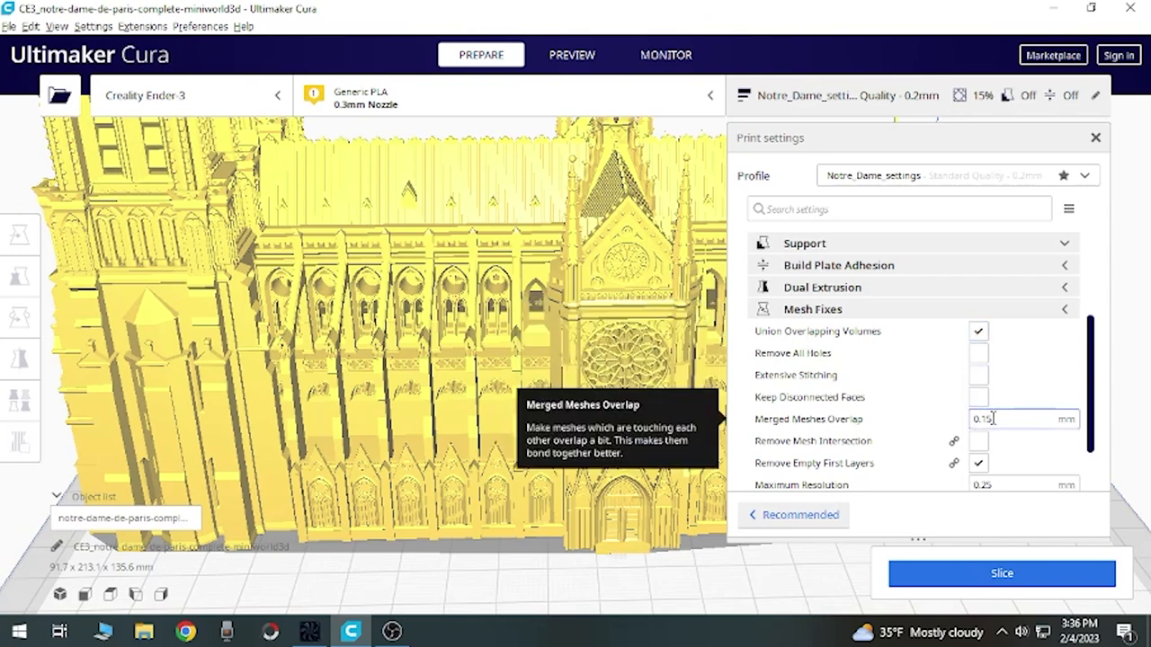
{"action": "scroll", "scroll_direction": "down", "scroll_amount": 3}
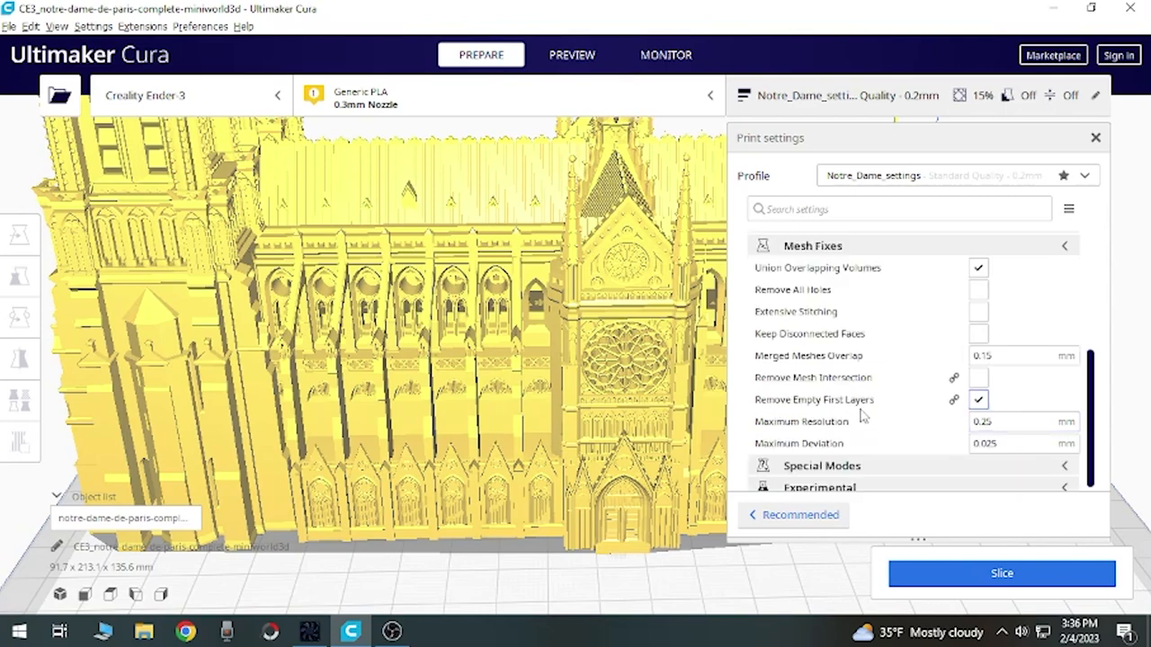
{"action": "mouse_move", "coordinate": [813, 399]}
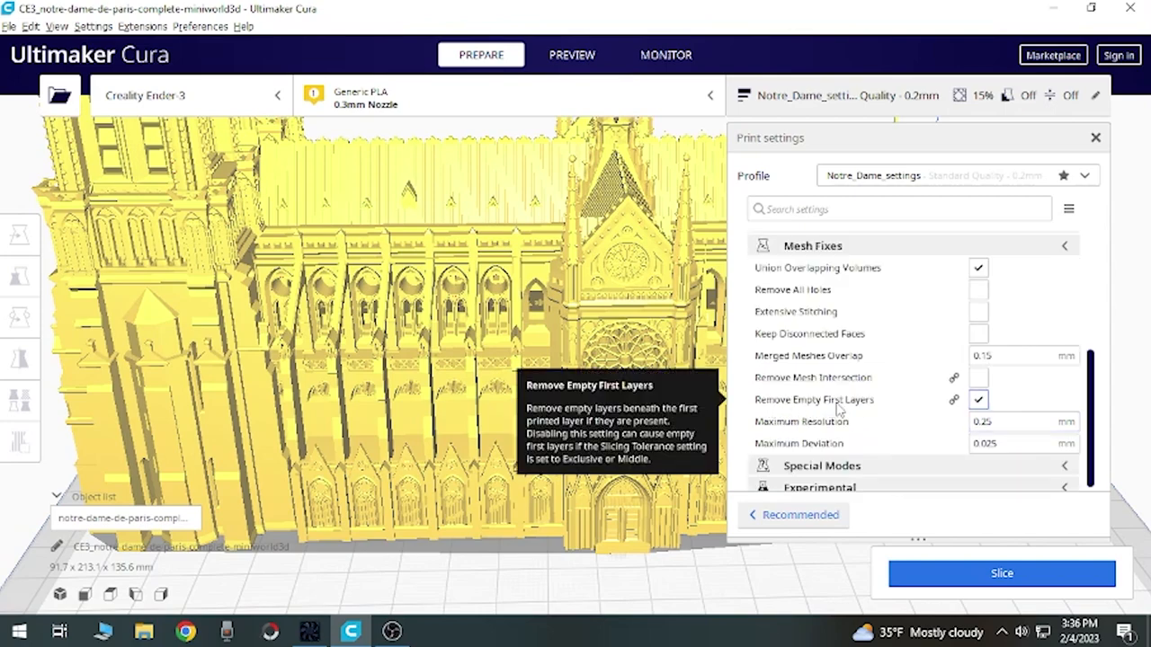
{"action": "mouse_move", "coordinate": [802, 421]}
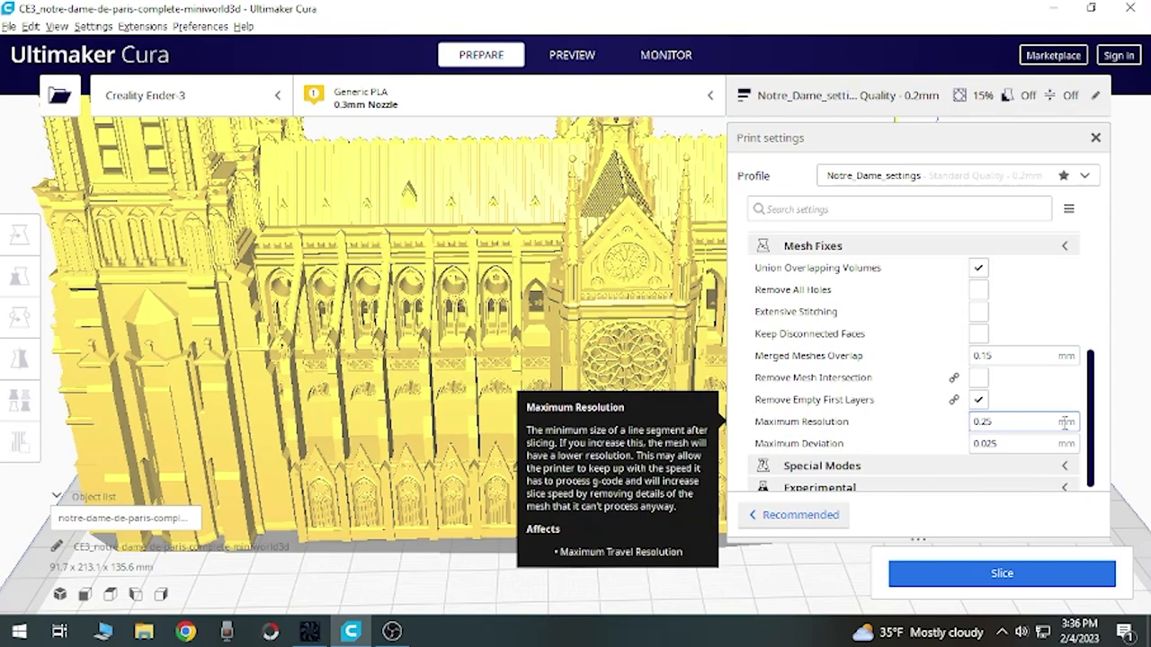
{"action": "mouse_move", "coordinate": [1021, 442]}
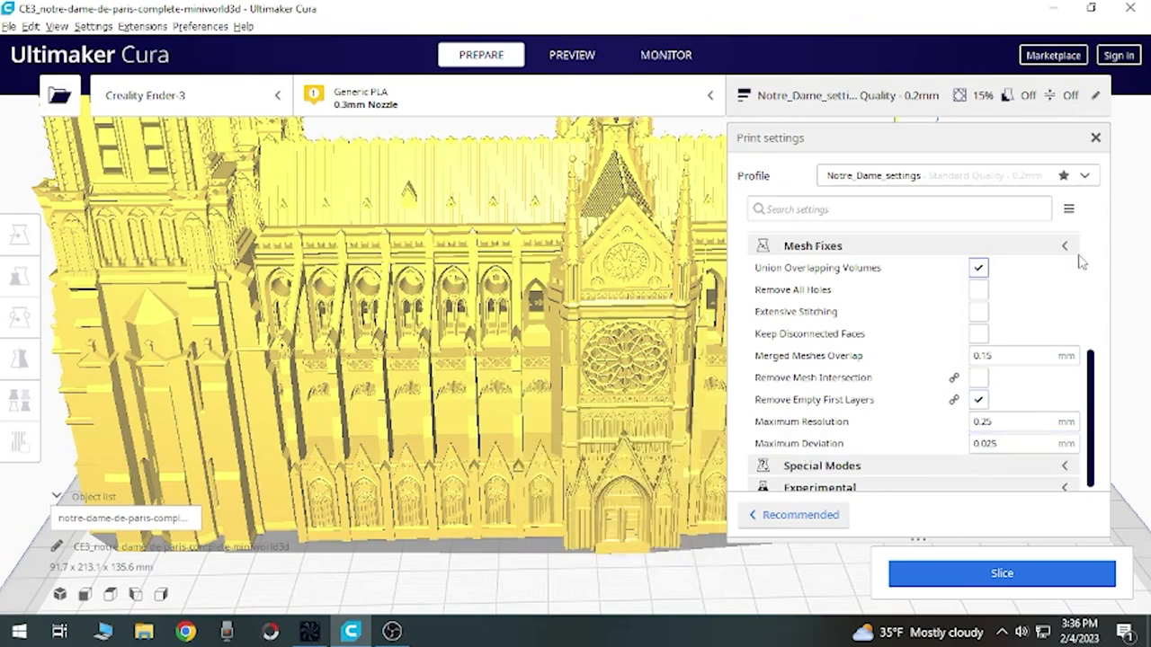
{"action": "left_click", "coordinate": [1065, 245]}
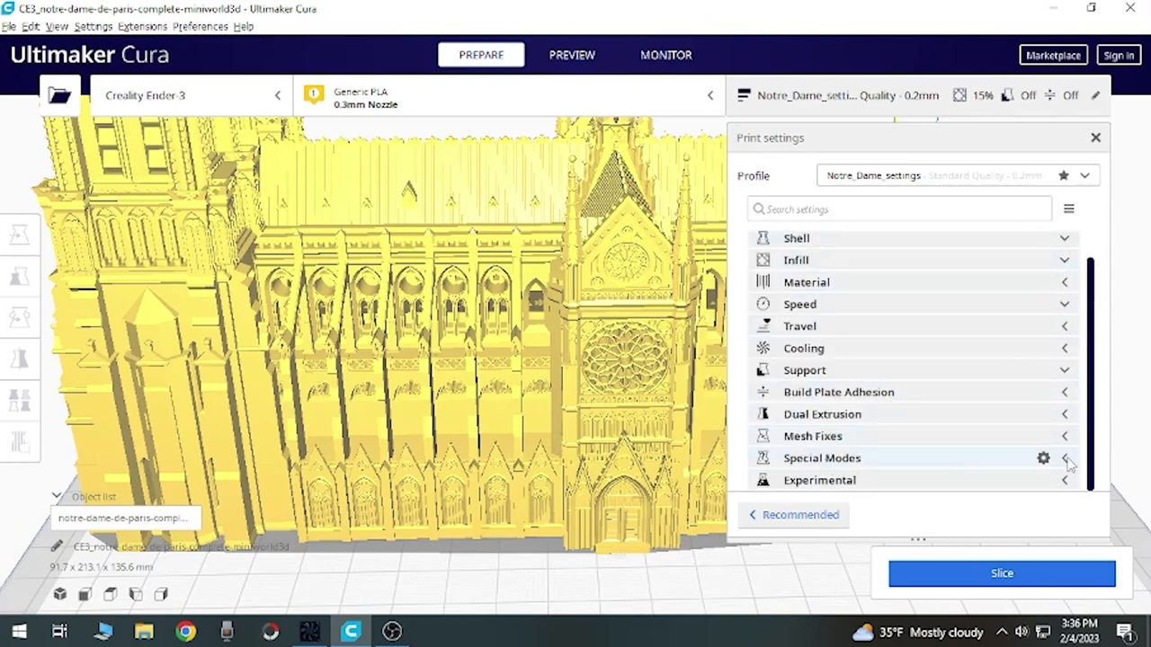
Step: Expand Special Modes and Experimental and check the 0 mm flow rate compensation offset
{"action": "left_click", "coordinate": [1064, 459]}
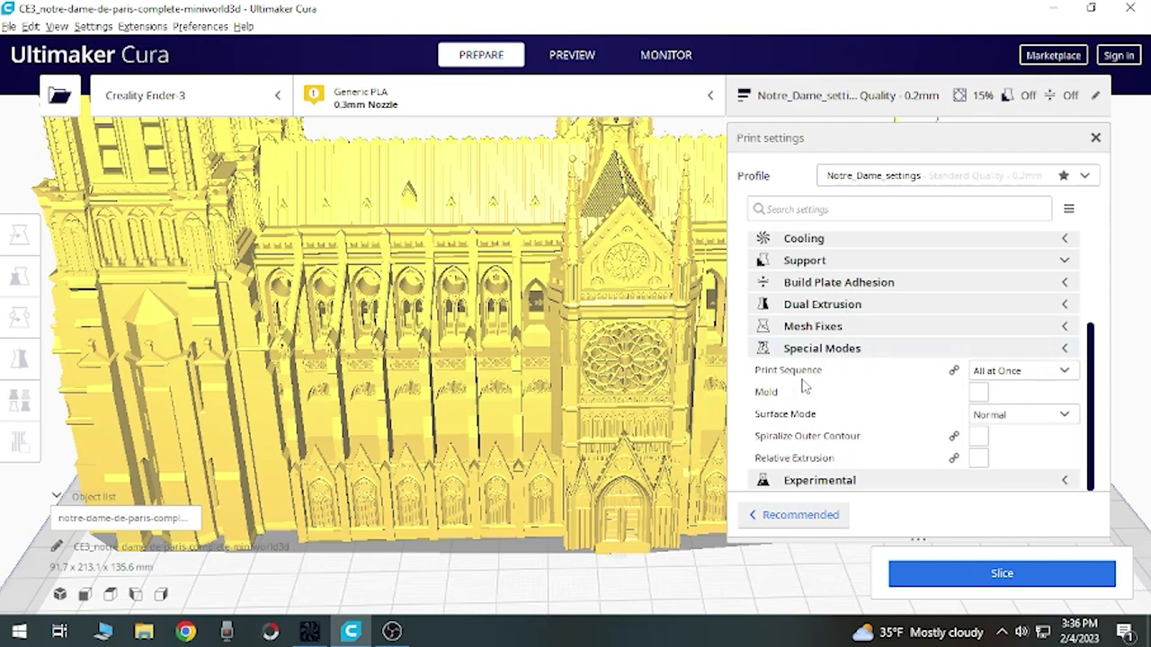
{"action": "mouse_move", "coordinate": [997, 378]}
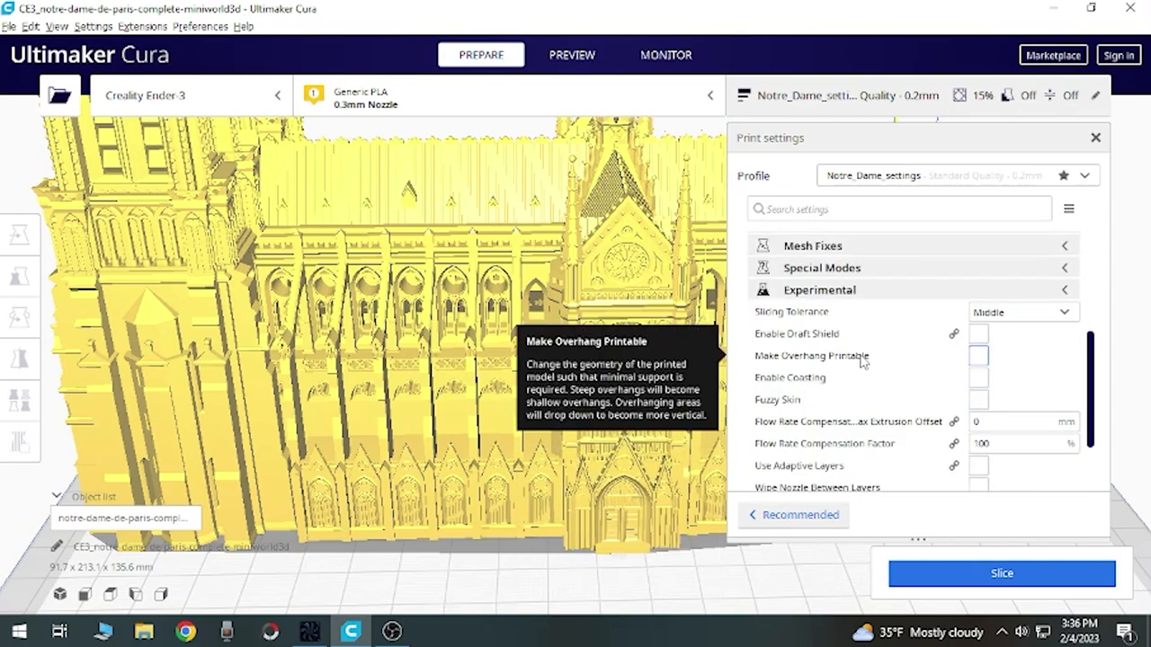
{"action": "mouse_move", "coordinate": [791, 313]}
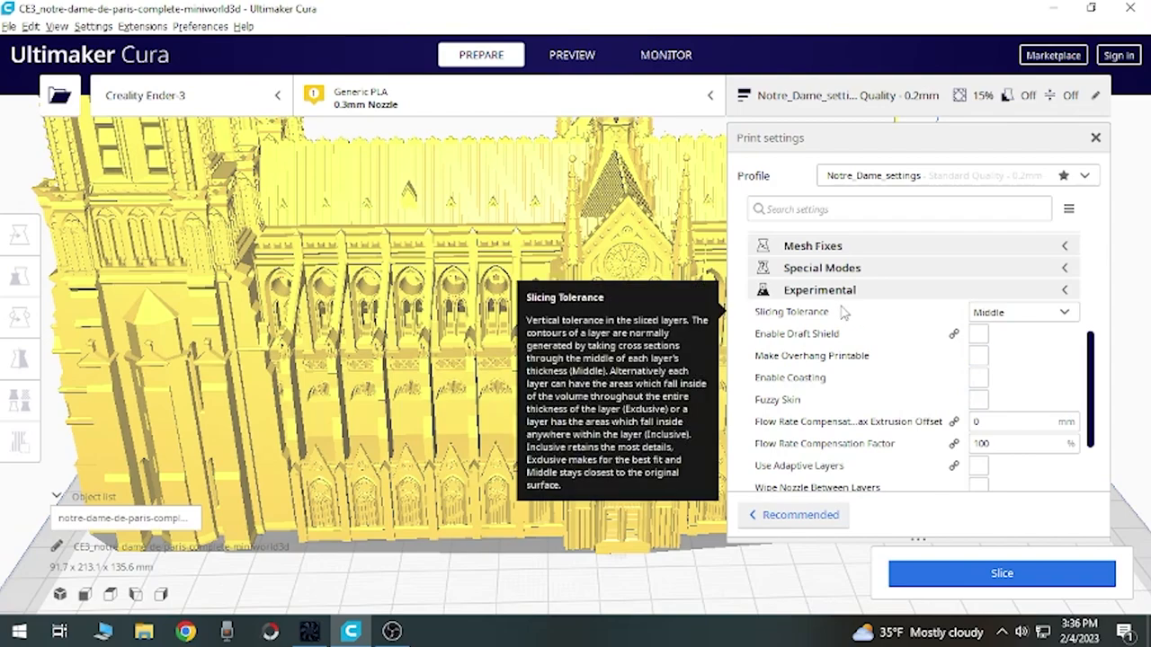
{"action": "mouse_move", "coordinate": [399, 377]}
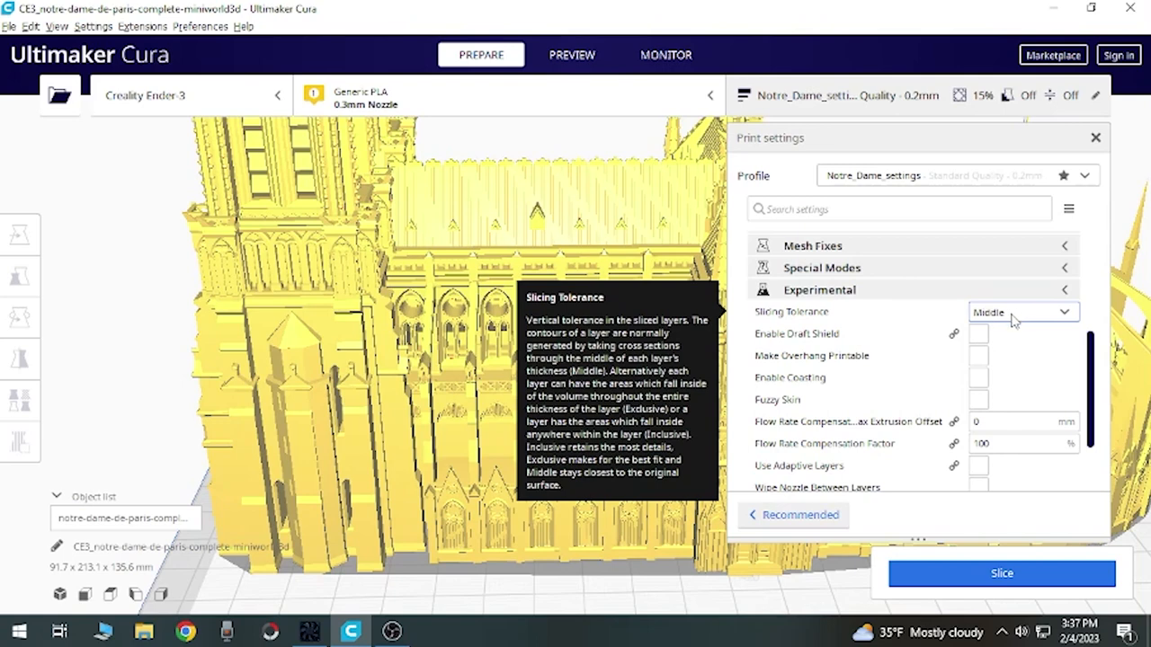
{"action": "mouse_move", "coordinate": [782, 434]}
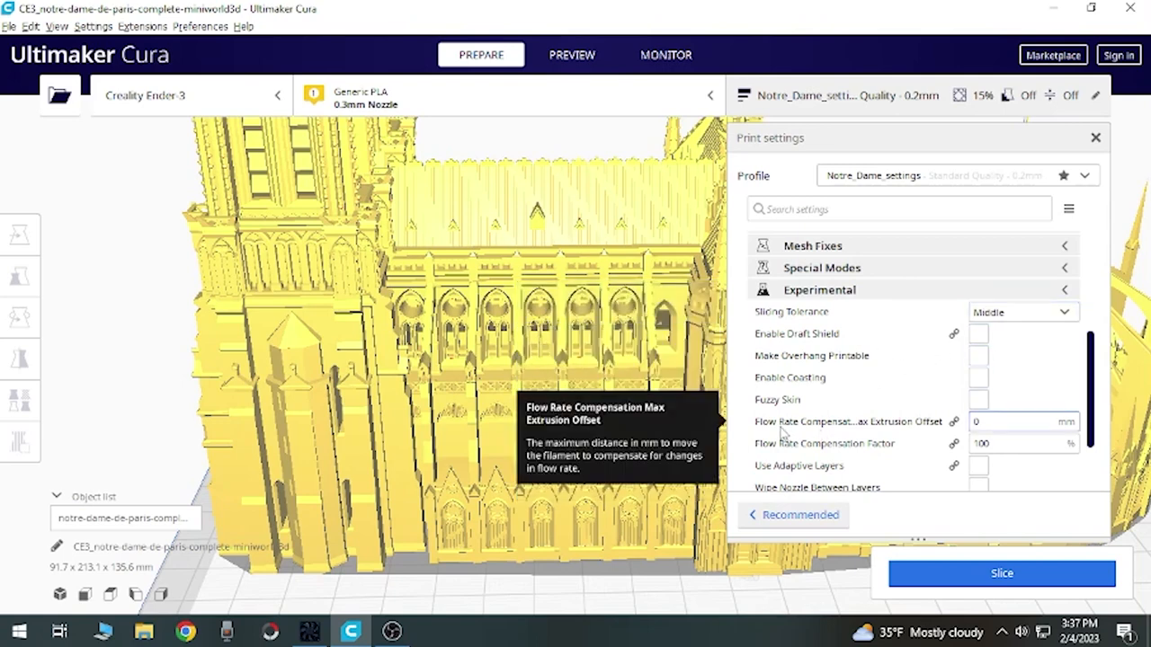
{"action": "mouse_move", "coordinate": [820, 430]}
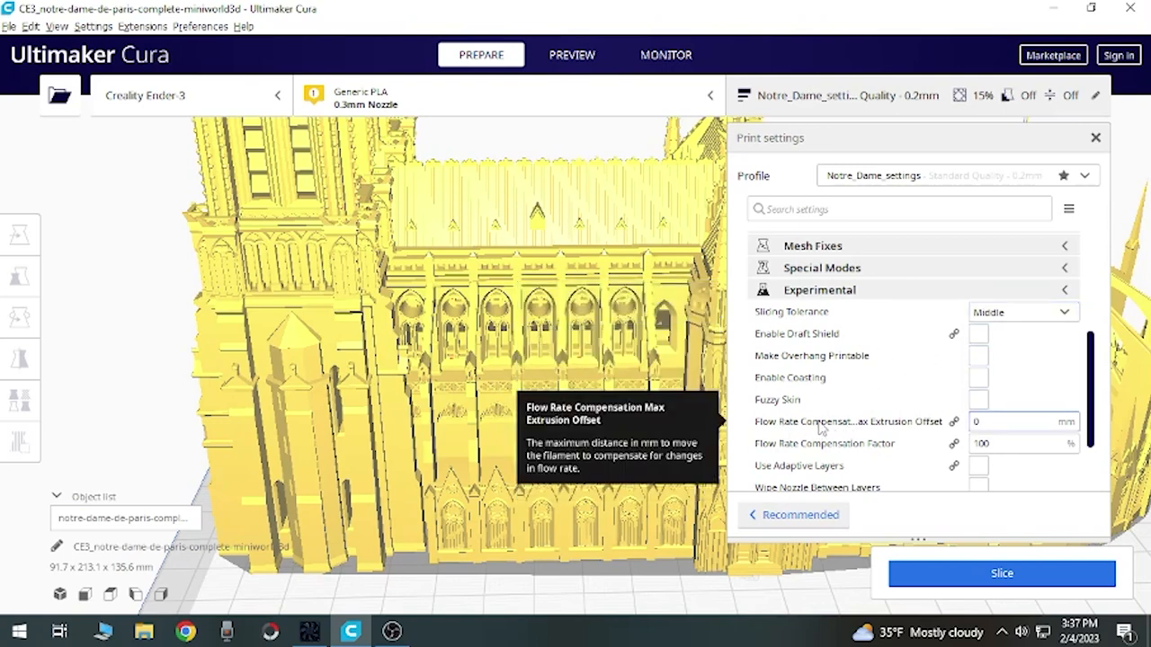
{"action": "left_click", "coordinate": [1016, 421]}
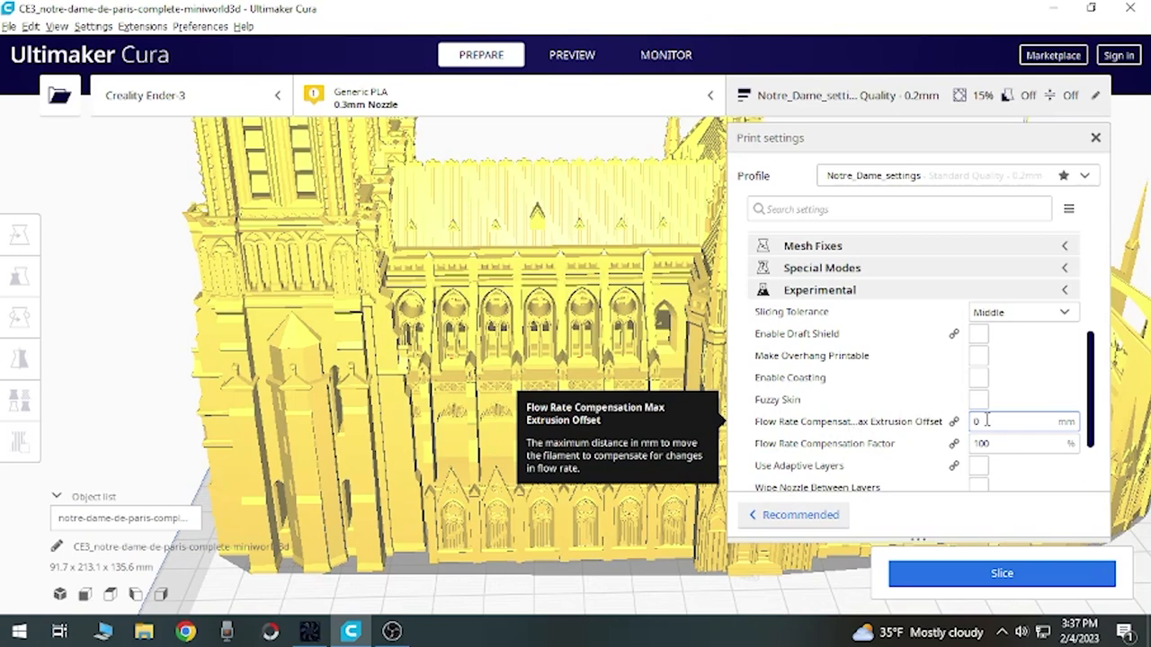
{"action": "mouse_move", "coordinate": [1023, 442]}
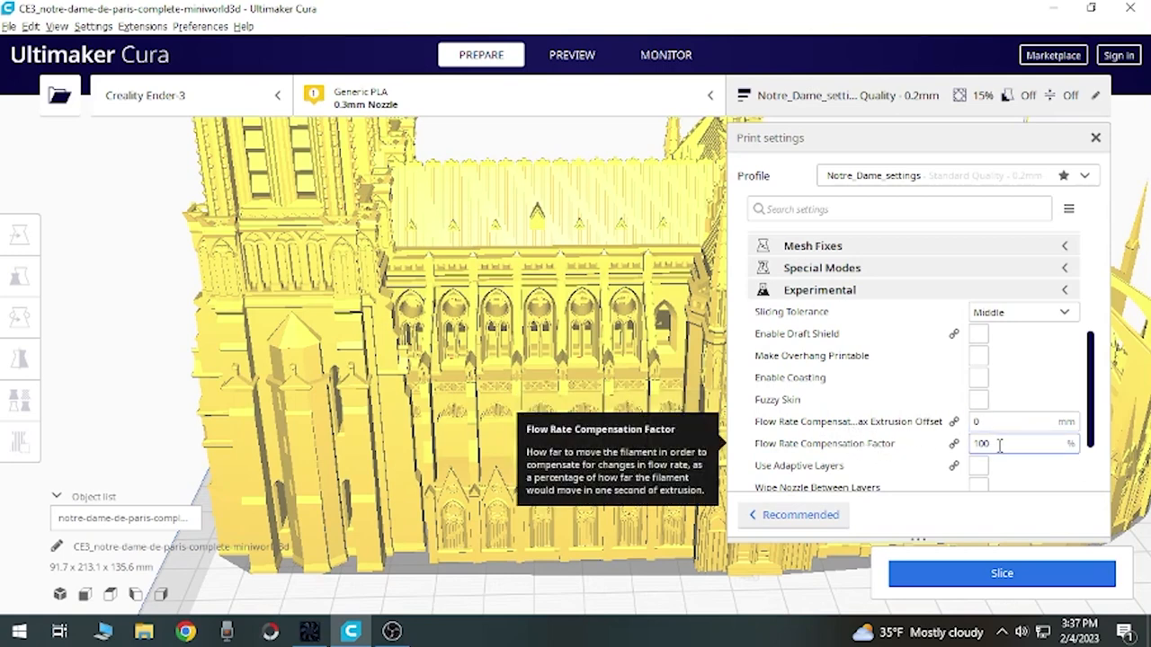
{"action": "scroll", "scroll_direction": "down", "scroll_amount": 3}
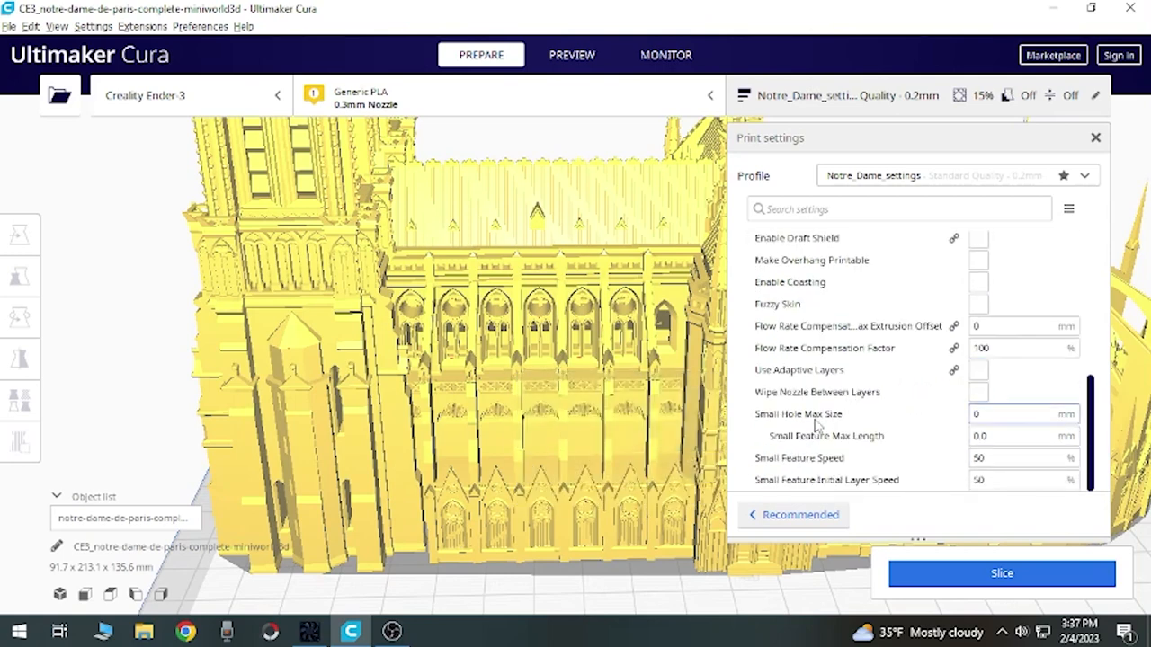
{"action": "mouse_move", "coordinate": [799, 414]}
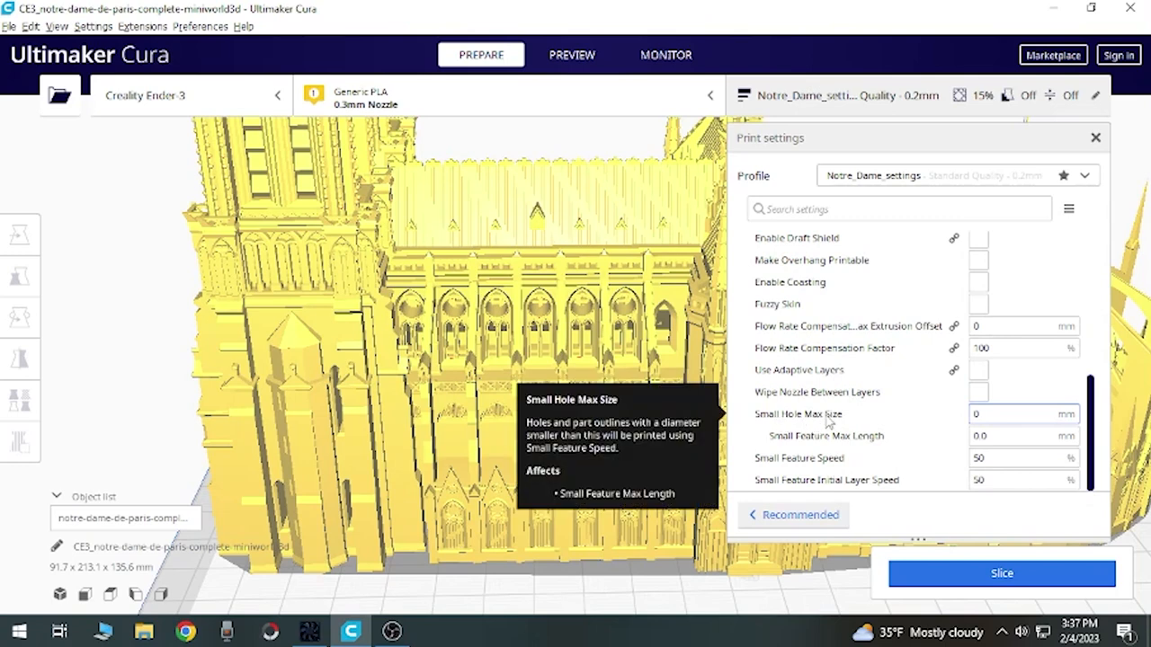
{"action": "mouse_move", "coordinate": [842, 437]}
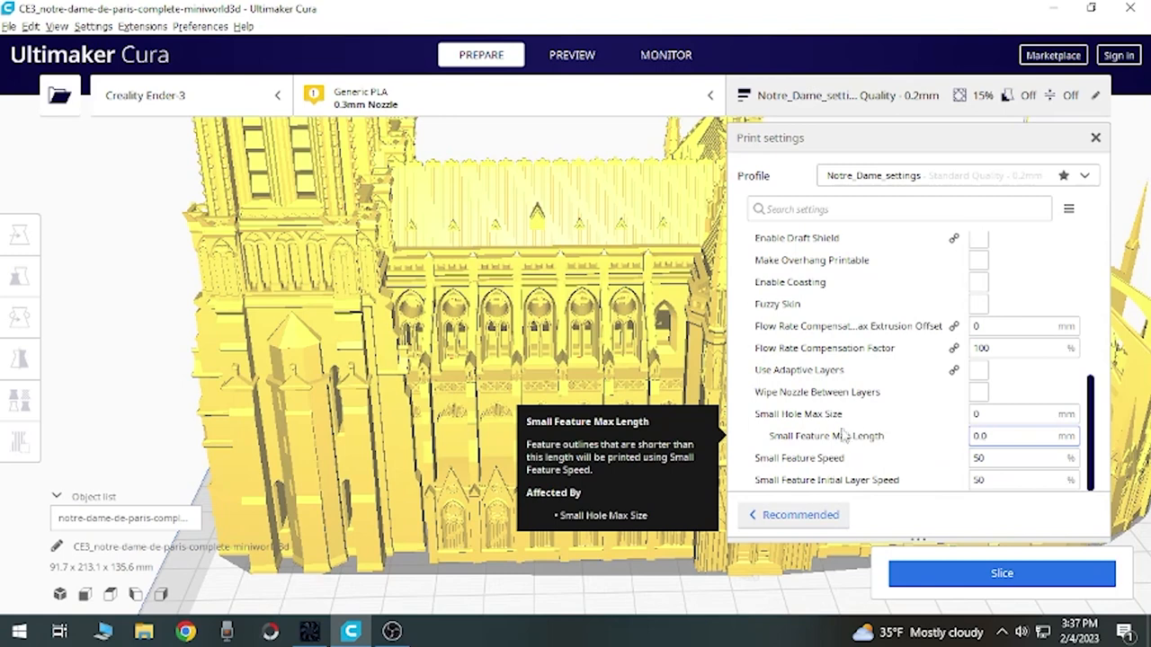
{"action": "mouse_move", "coordinate": [827, 459]}
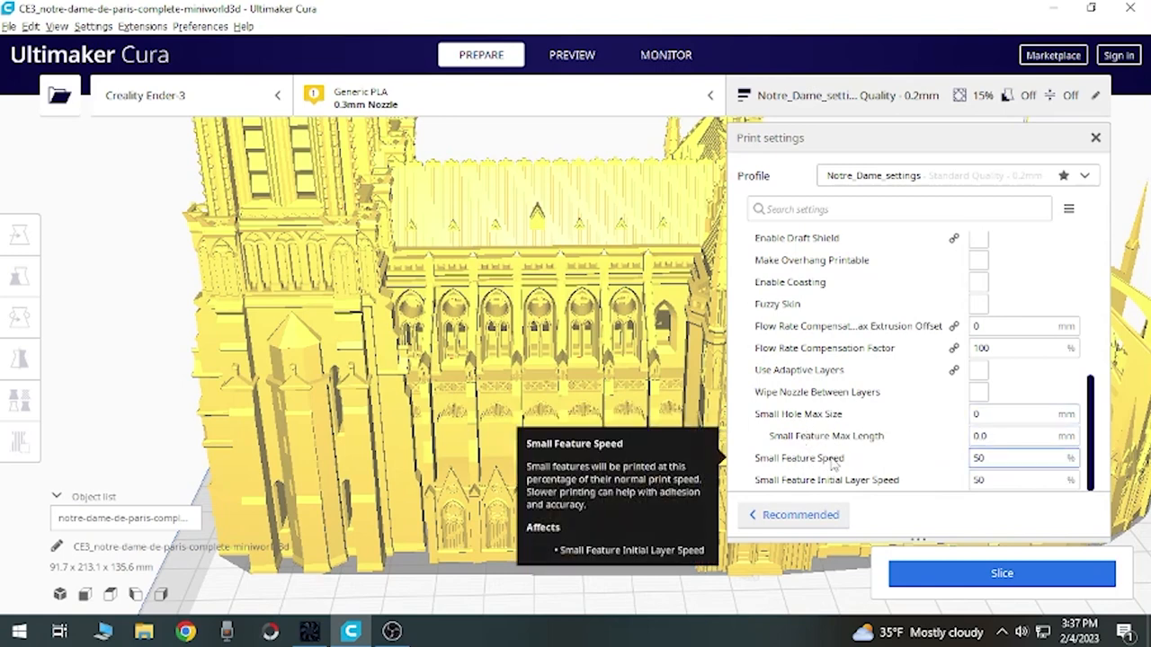
{"action": "mouse_move", "coordinate": [805, 491]}
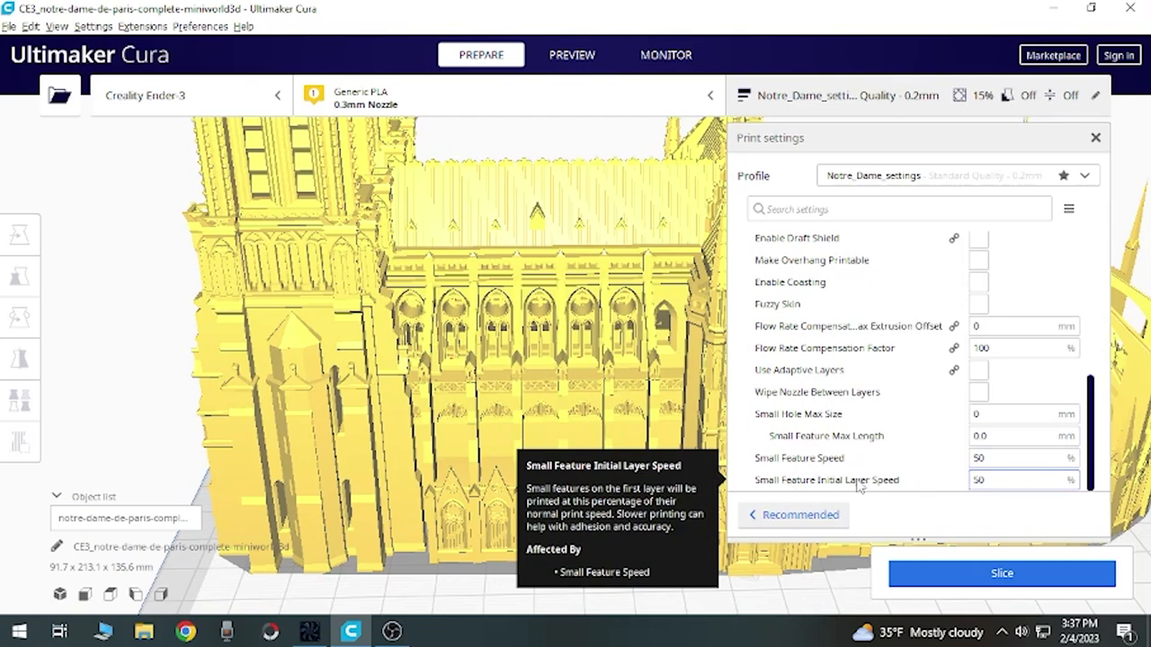
{"action": "mouse_move", "coordinate": [932, 442]}
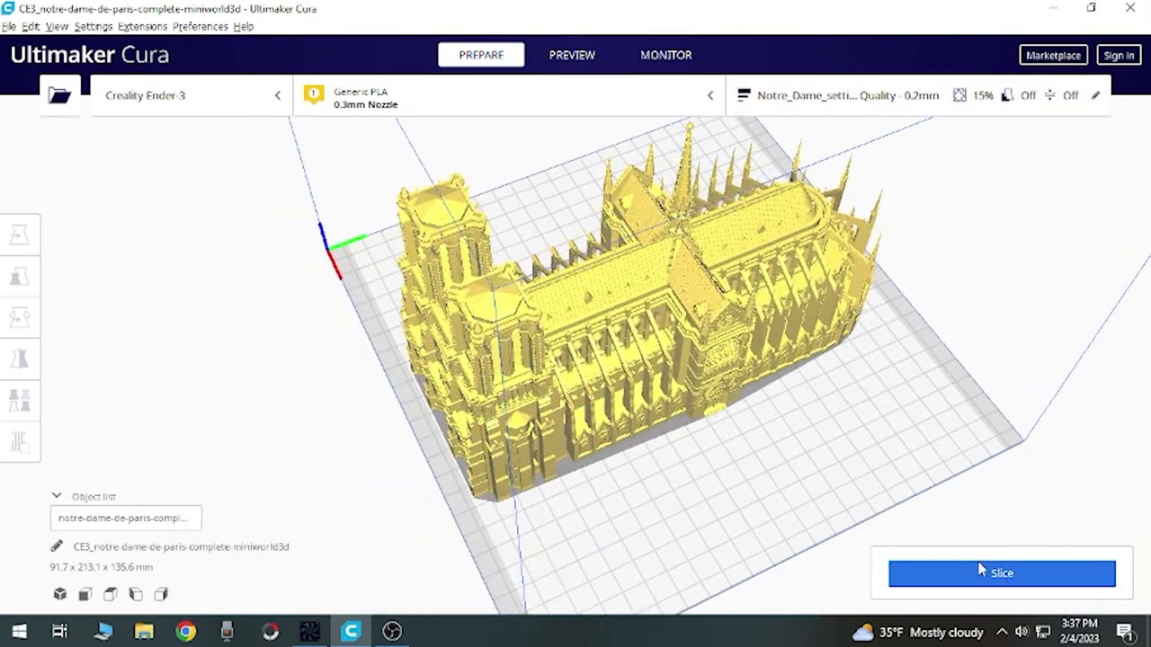
Step: Start slicing the Notre Dame model on the Ender-3
{"action": "left_click", "coordinate": [1000, 572]}
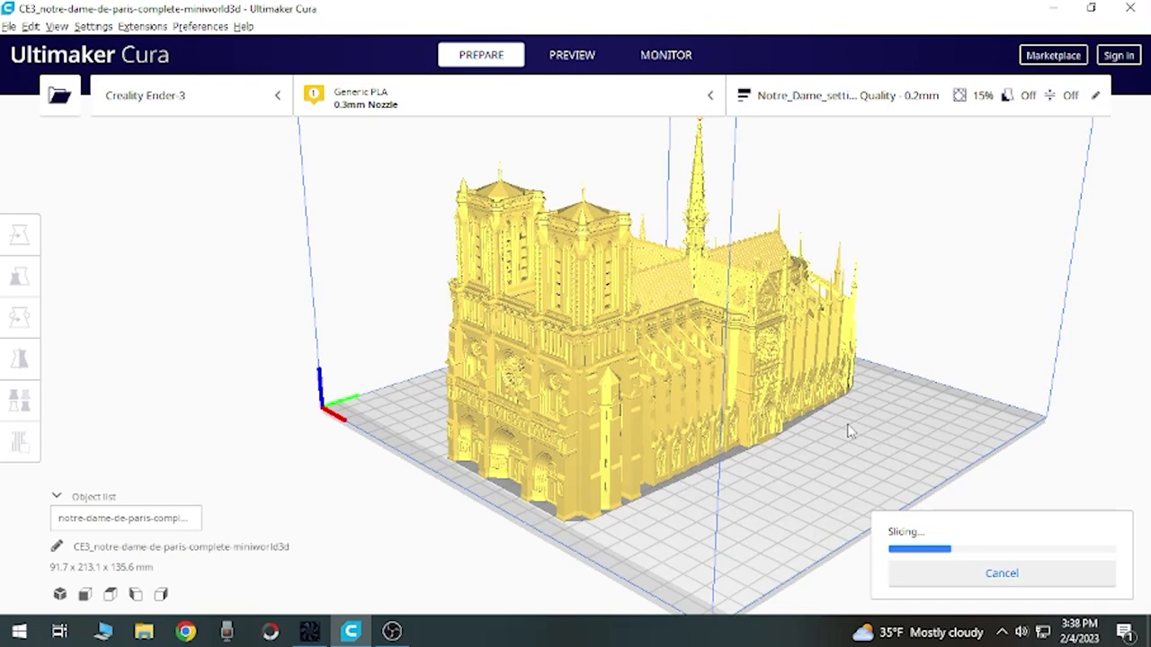
{"action": "mouse_move", "coordinate": [417, 605]}
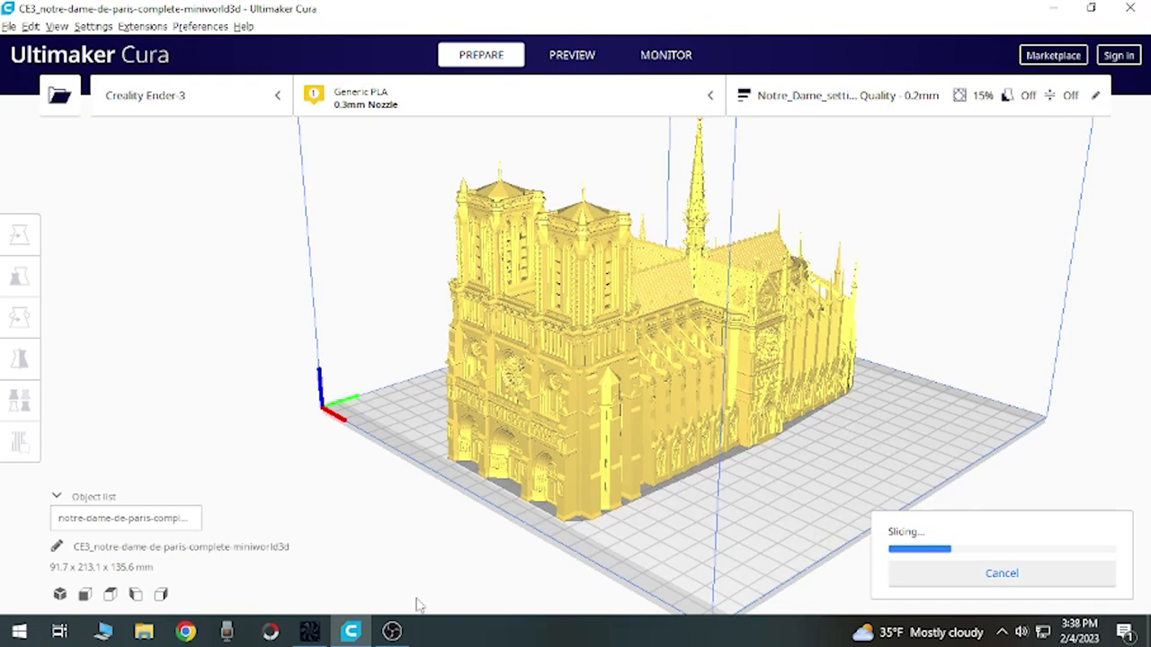
{"action": "mouse_move", "coordinate": [579, 507]}
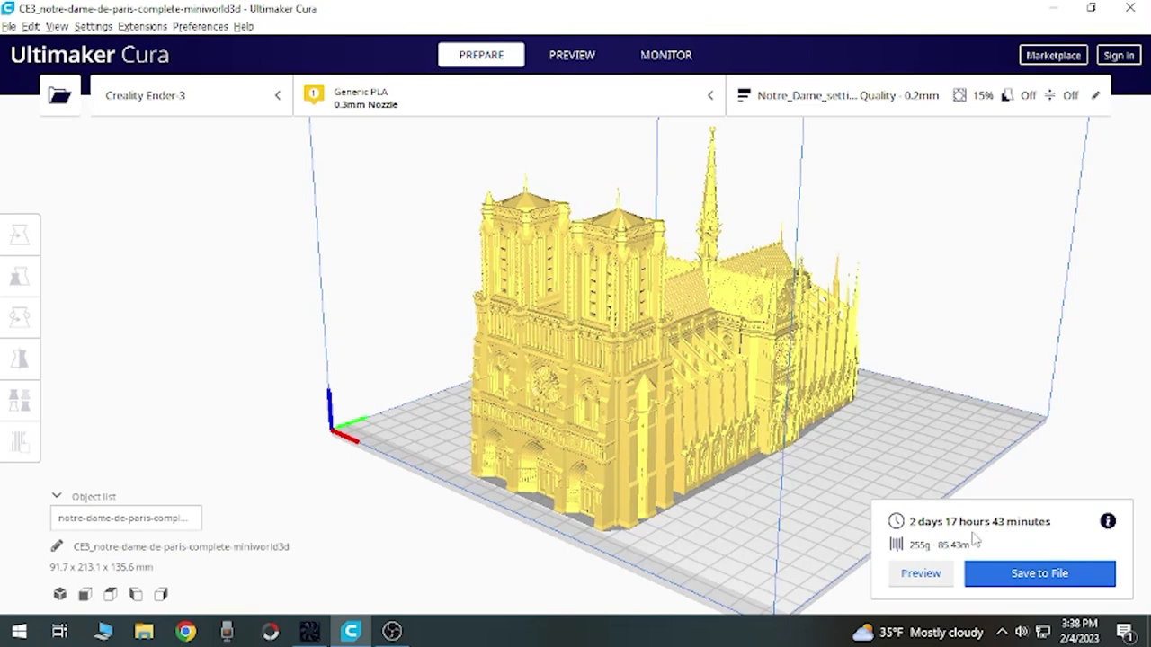
{"action": "mouse_move", "coordinate": [917, 536]}
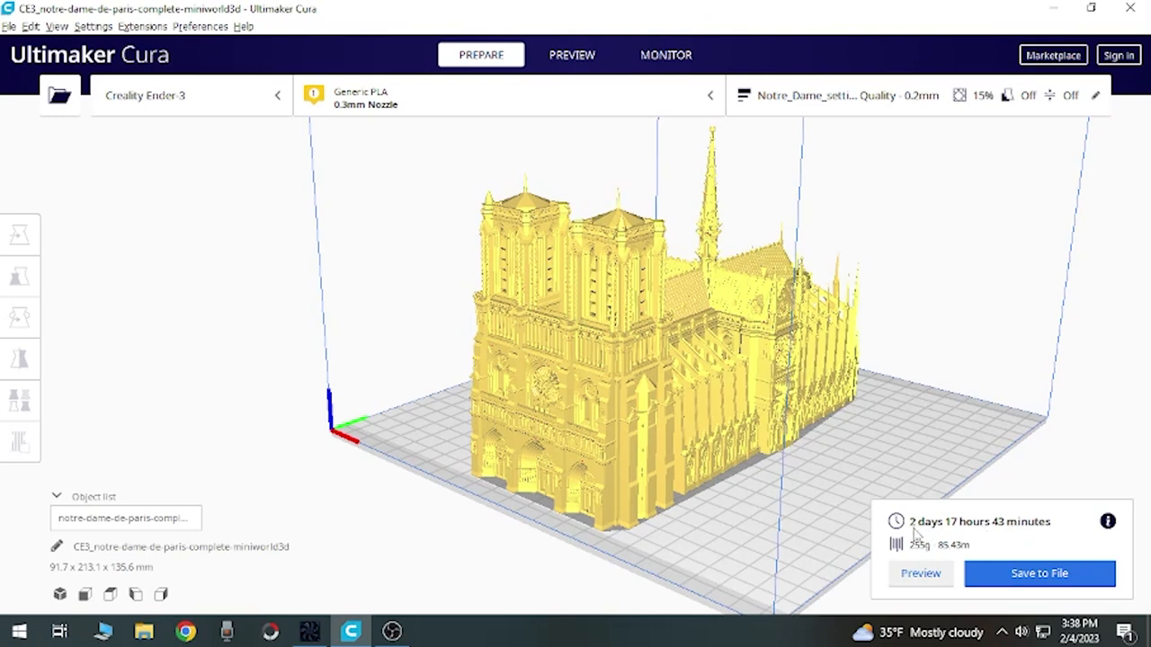
{"action": "mouse_move", "coordinate": [967, 530]}
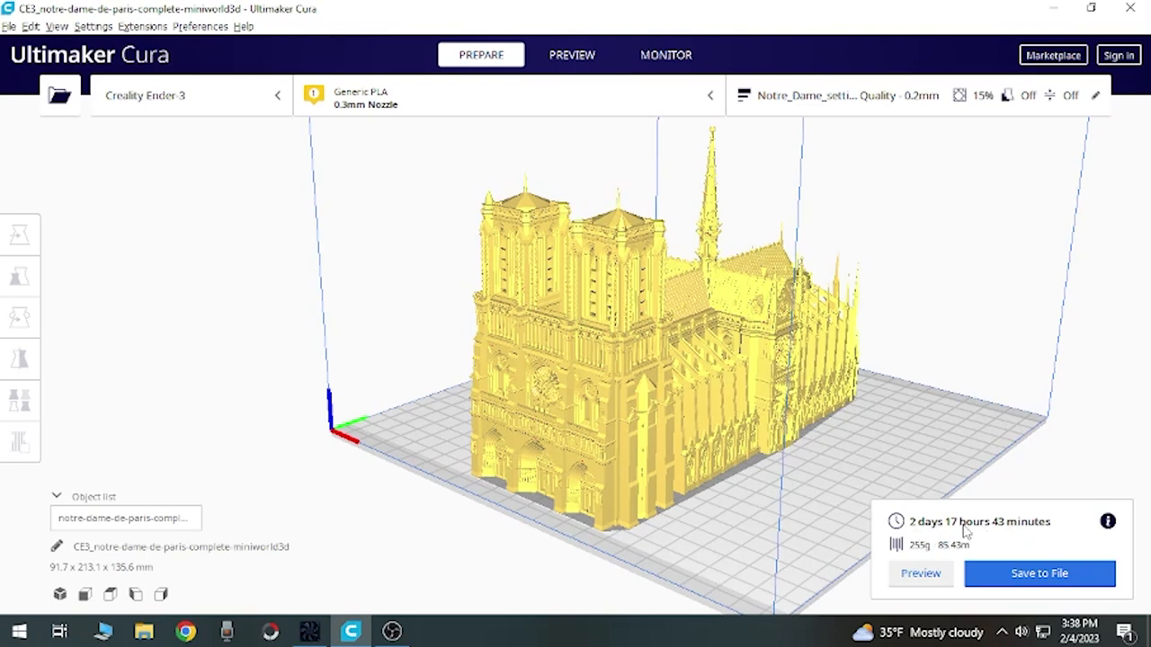
{"action": "mouse_move", "coordinate": [1052, 532]}
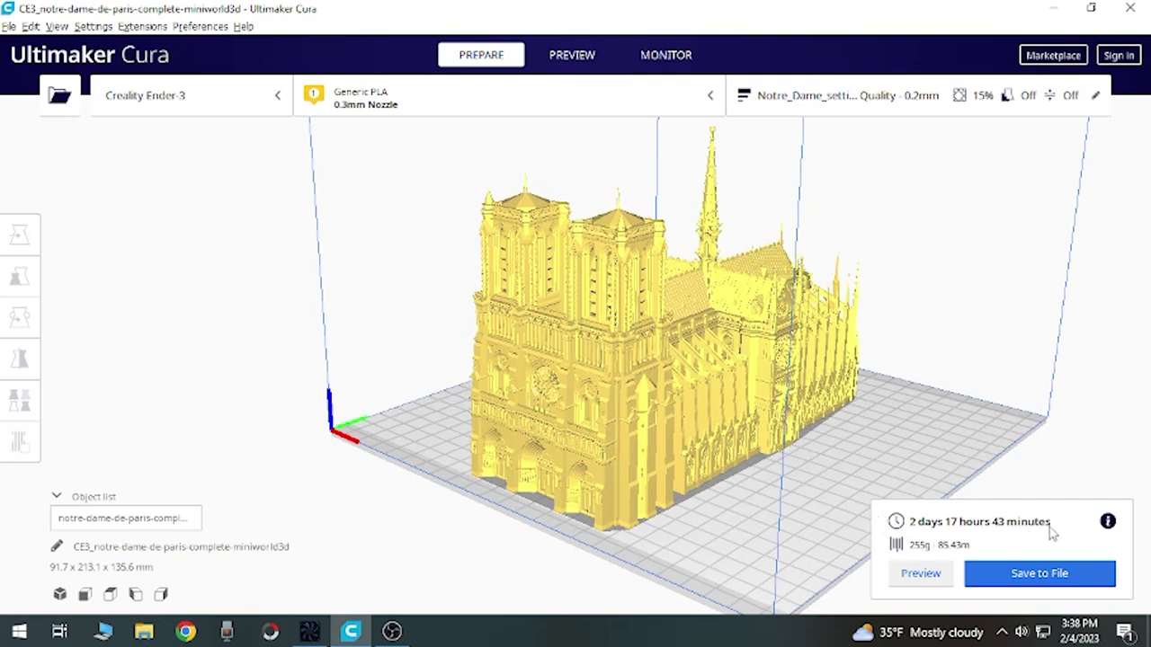
{"action": "mouse_move", "coordinate": [951, 512]}
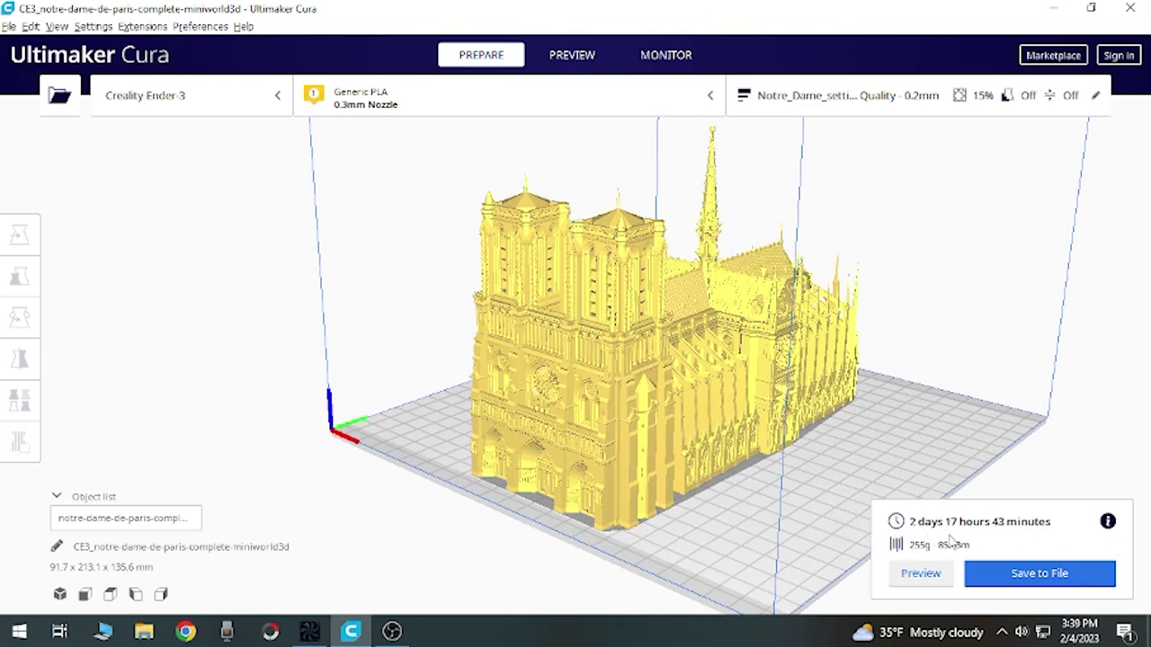
{"action": "mouse_move", "coordinate": [1065, 547]}
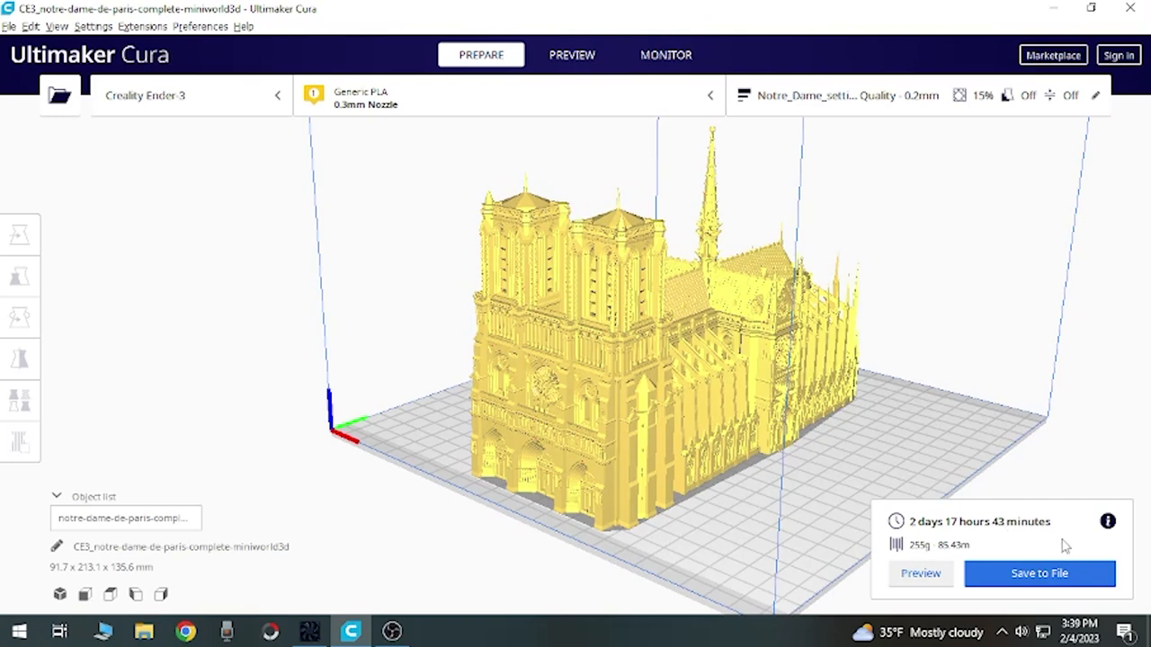
{"action": "mouse_move", "coordinate": [1061, 543]}
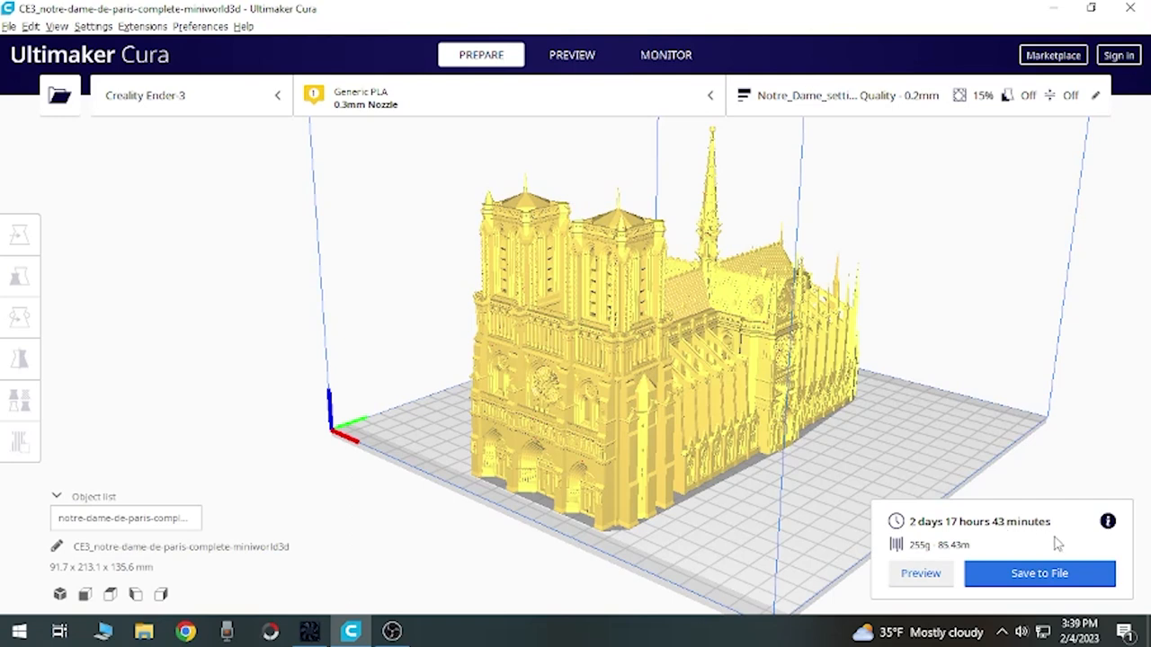
{"action": "mouse_move", "coordinate": [906, 518]}
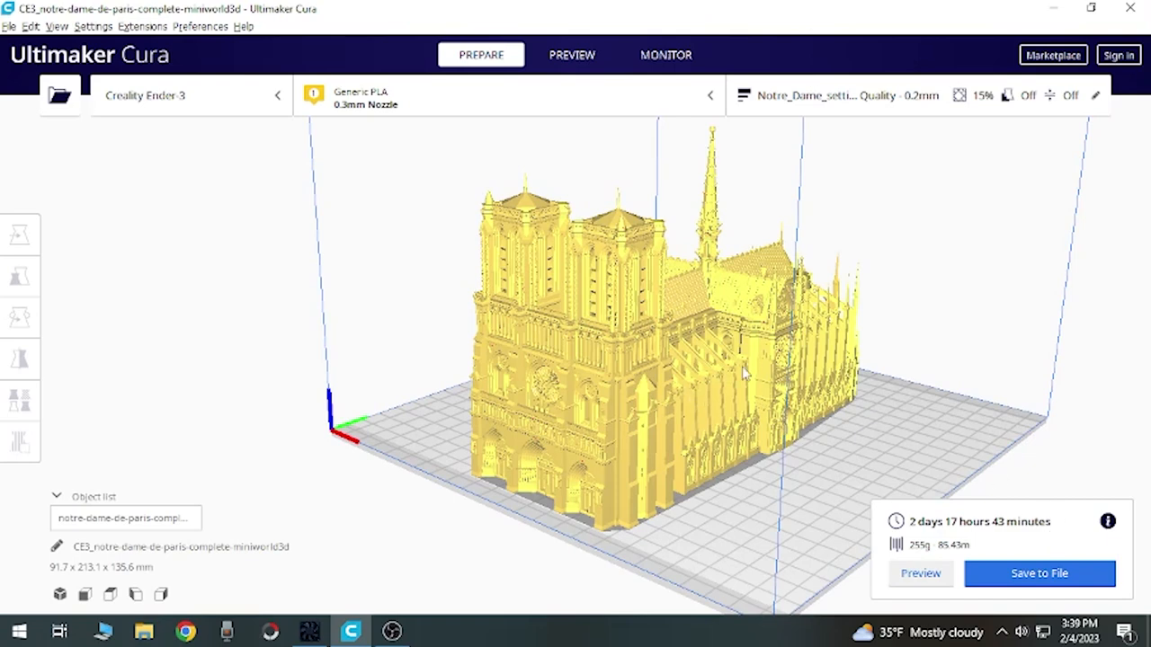
{"action": "mouse_move", "coordinate": [906, 554]}
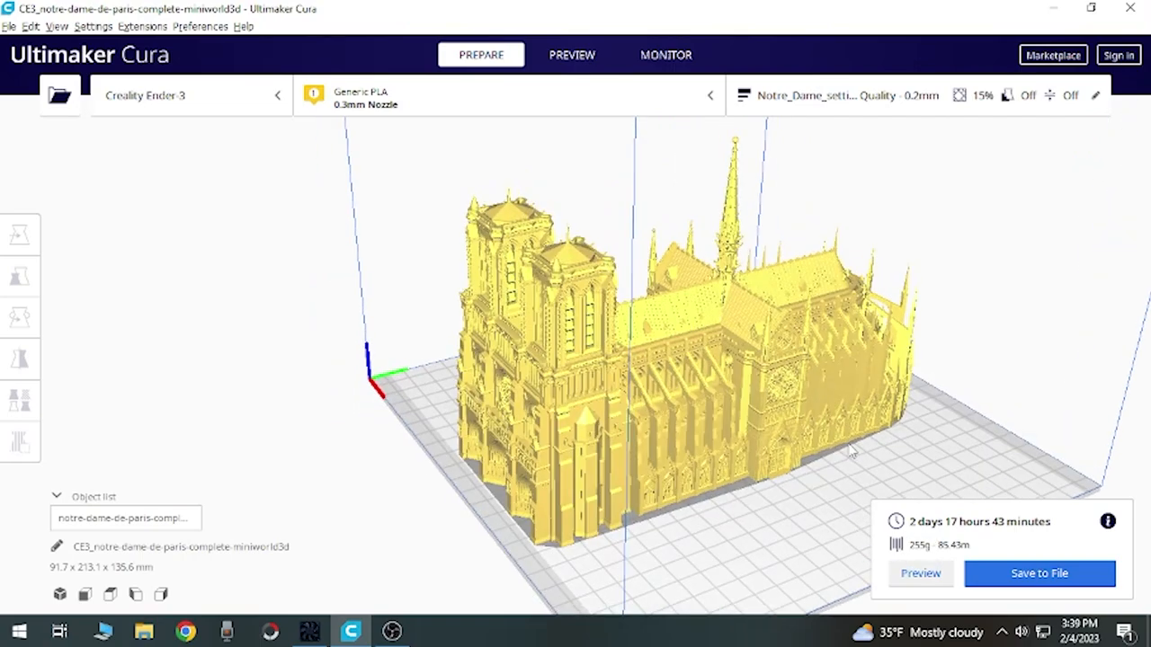
{"action": "mouse_move", "coordinate": [827, 464]}
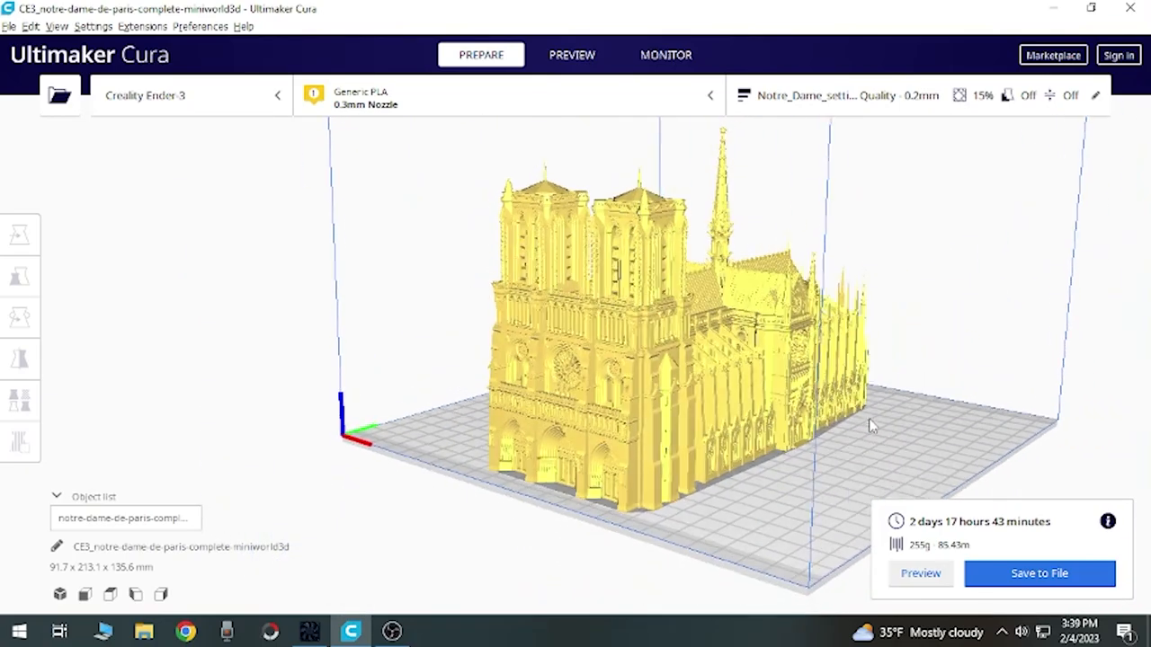
{"action": "left_click_drag", "start_coordinate": [870, 424], "coordinate": [590, 403]}
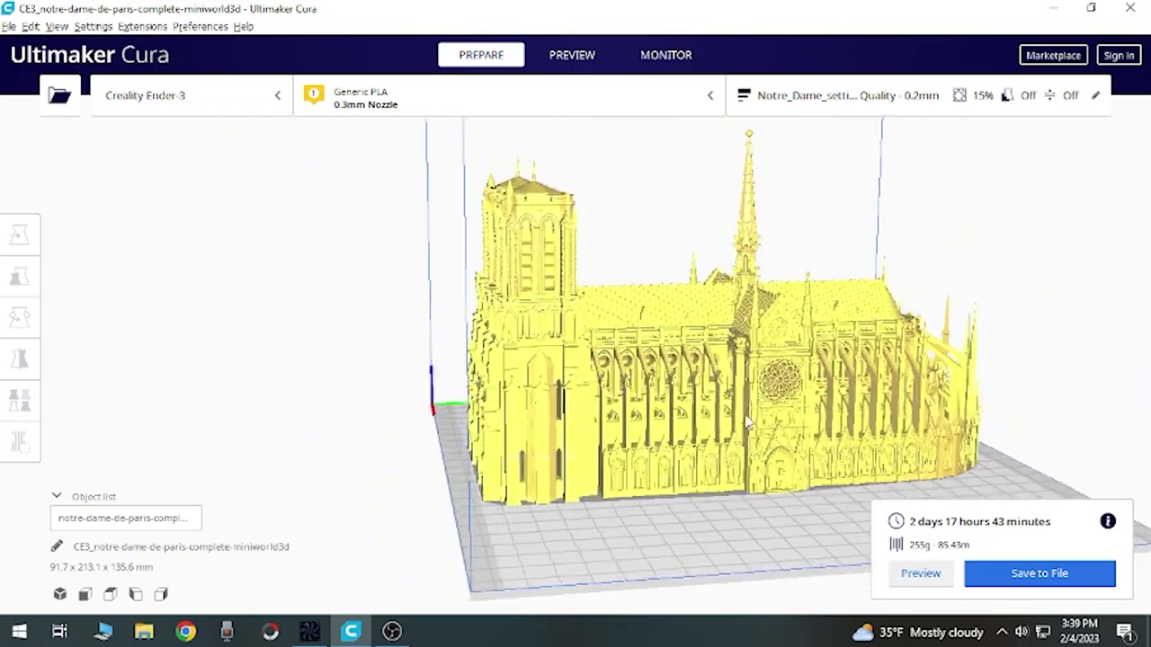
{"action": "left_click_drag", "start_coordinate": [746, 423], "coordinate": [795, 341]}
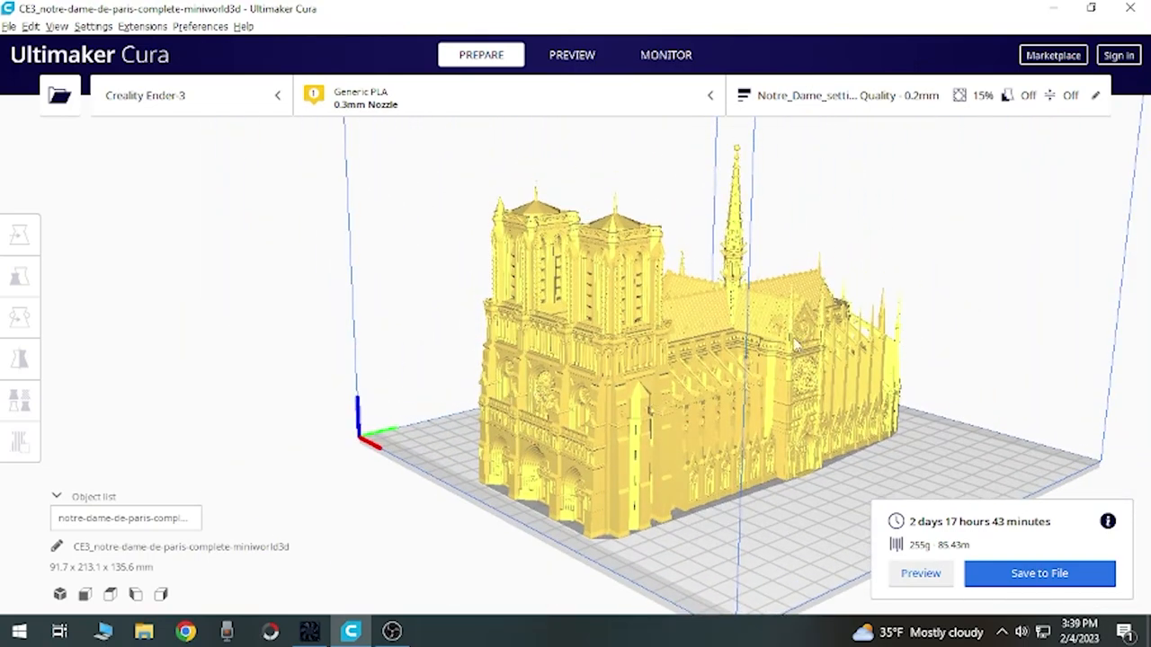
{"action": "mouse_move", "coordinate": [658, 385]}
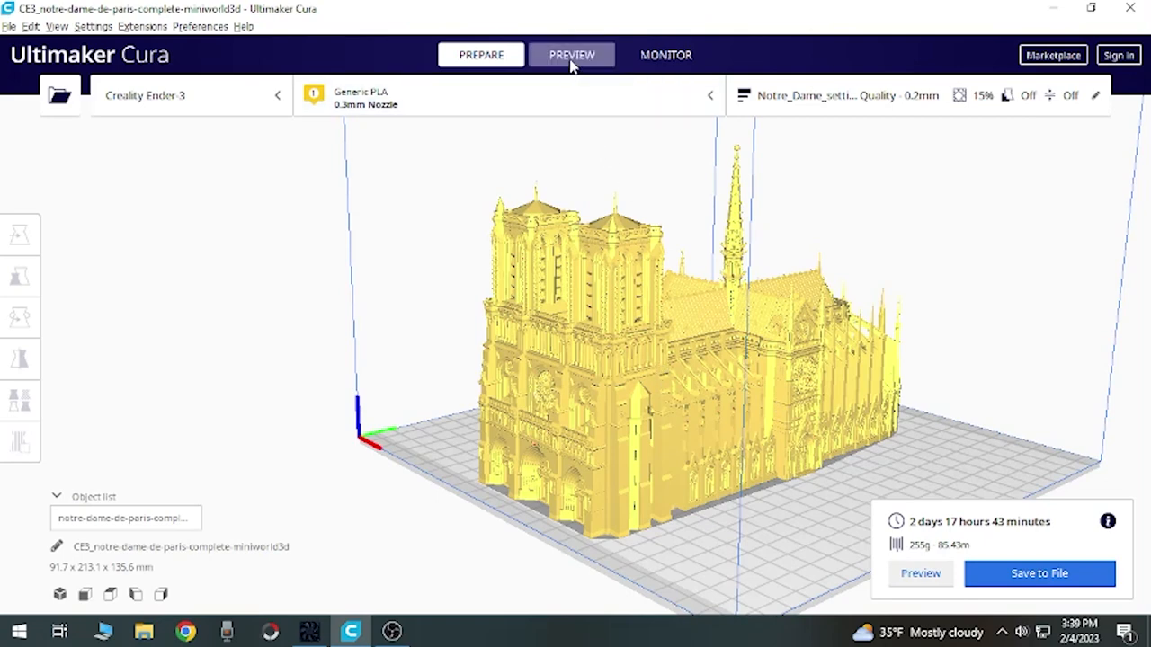
Step: Switch to Preview and cut the layer view down to around layer 206 of 577
{"action": "left_click", "coordinate": [572, 54]}
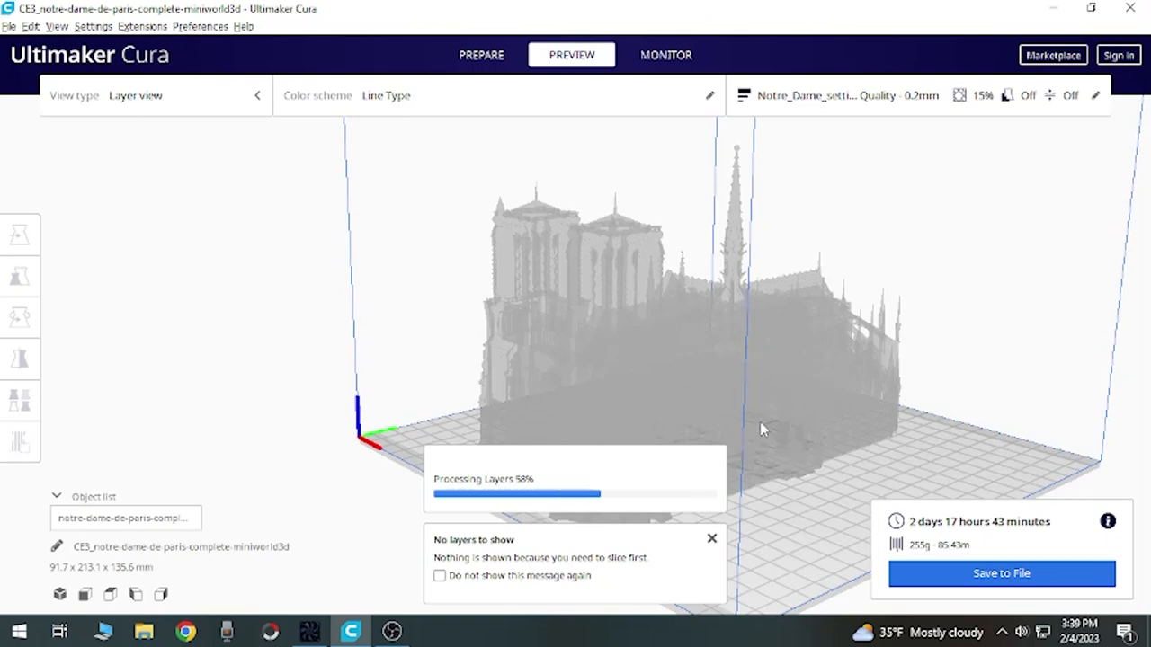
{"action": "mouse_move", "coordinate": [745, 504]}
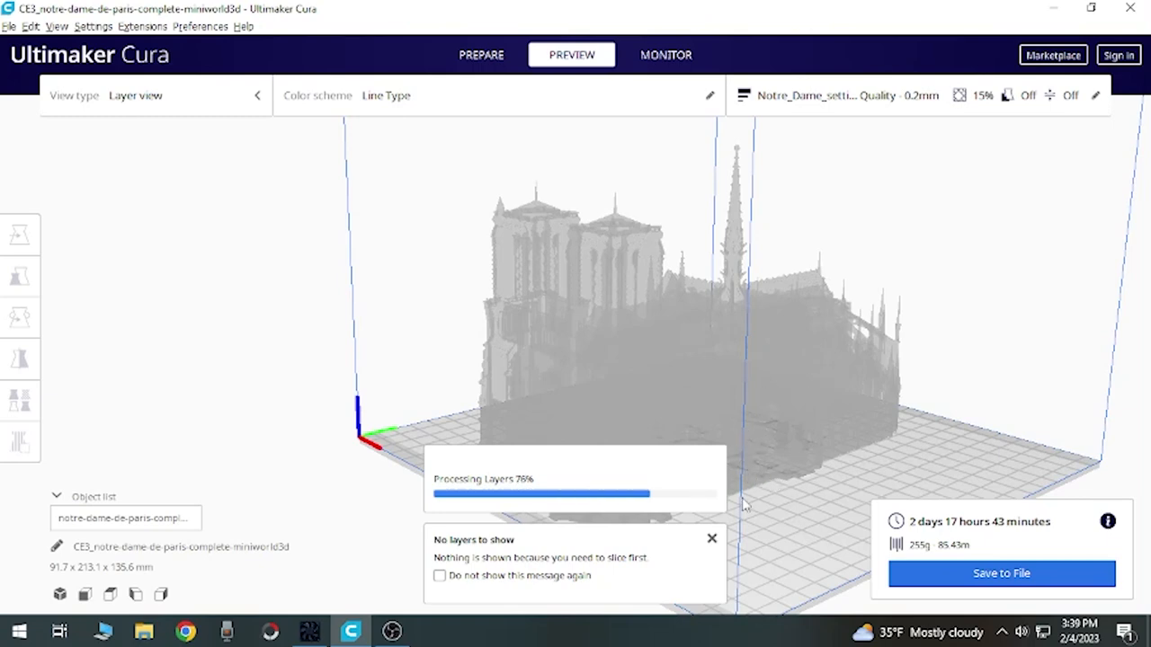
{"action": "mouse_move", "coordinate": [728, 532]}
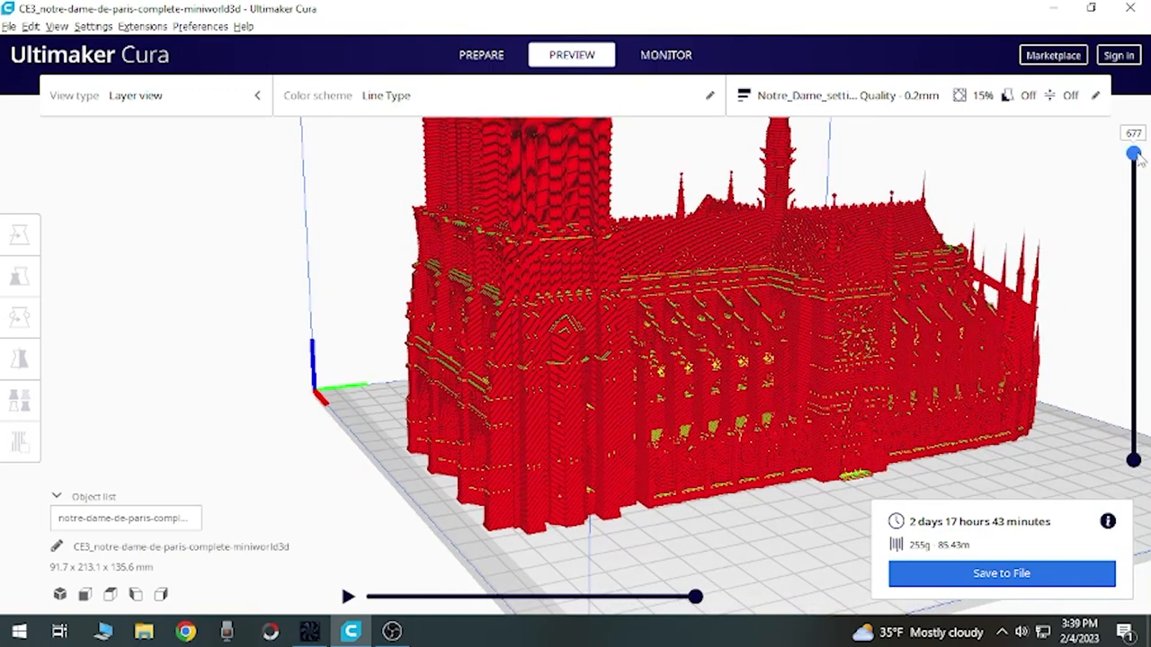
{"action": "left_click_drag", "start_coordinate": [1133, 153], "coordinate": [1133, 233]}
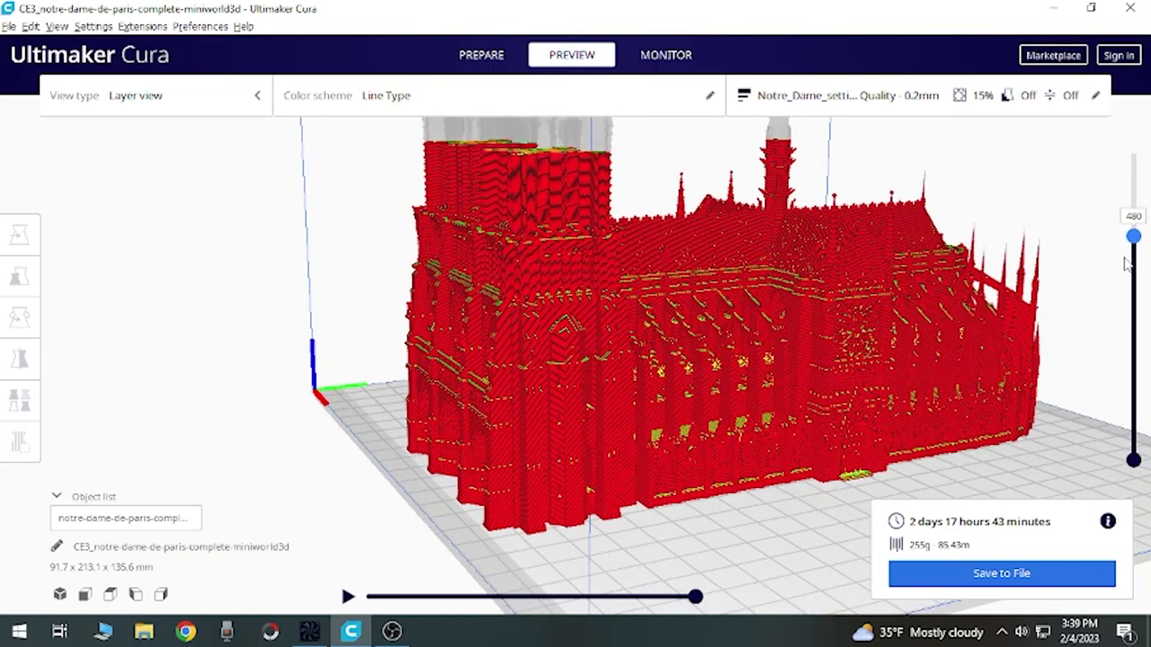
{"action": "left_click_drag", "start_coordinate": [1133, 234], "coordinate": [1132, 302]}
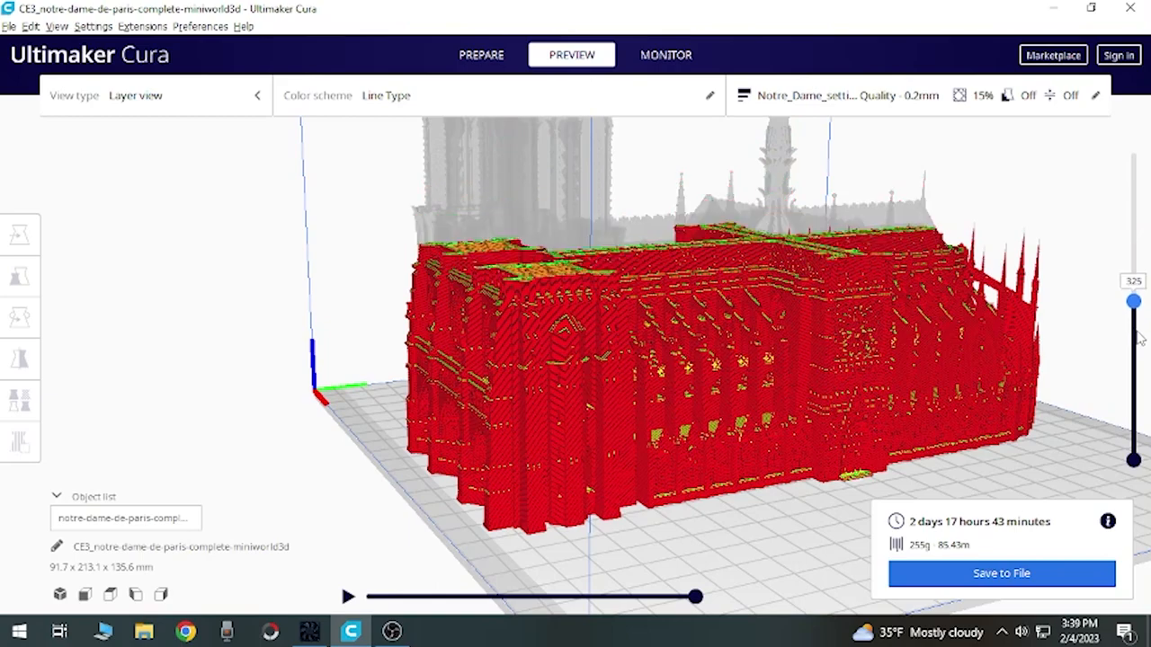
{"action": "left_click_drag", "start_coordinate": [1133, 302], "coordinate": [1133, 350]}
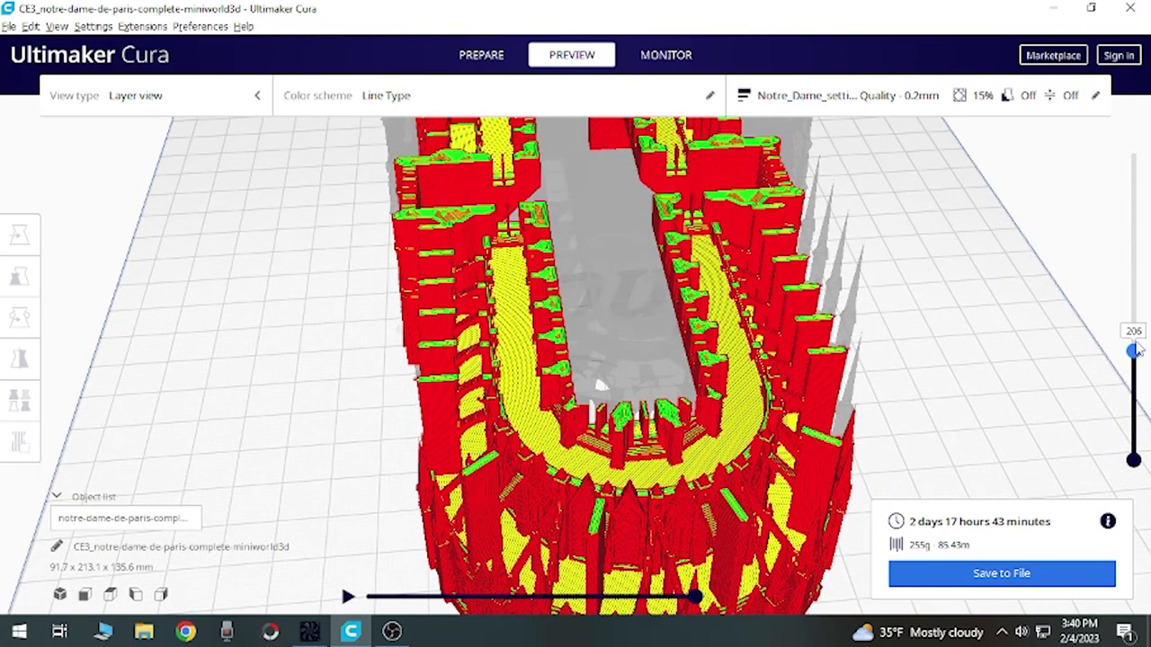
{"action": "mouse_move", "coordinate": [1093, 351]}
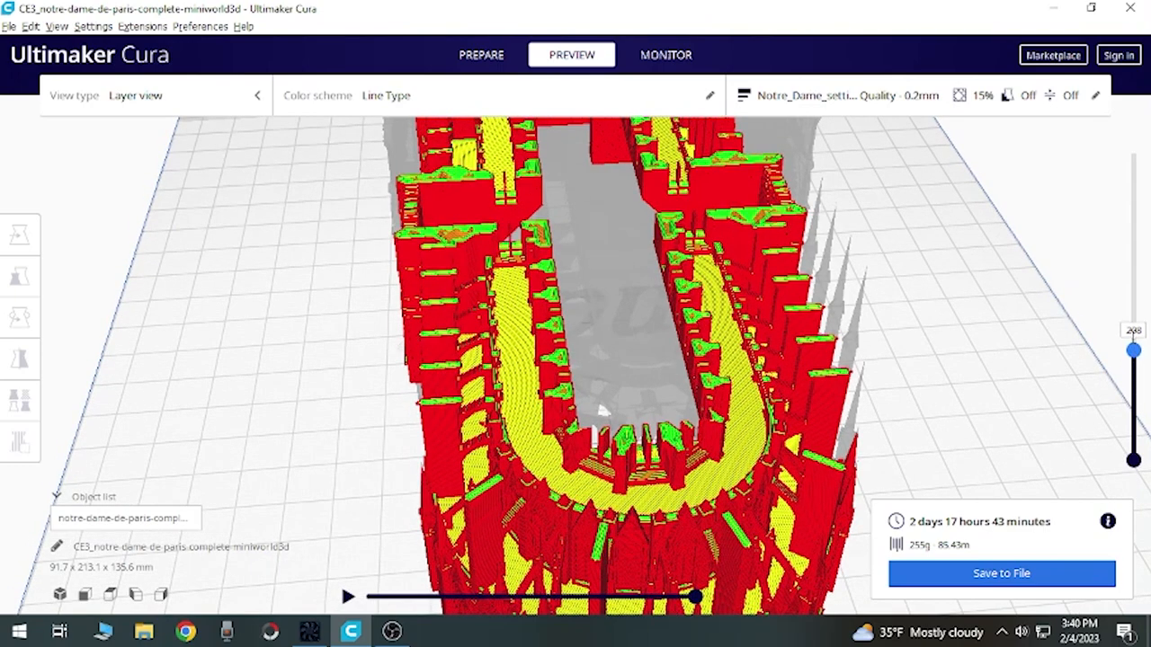
Step: Nudge the layer slider around layers 200-230 to examine walls and infill
{"action": "left_click_drag", "start_coordinate": [1133, 349], "coordinate": [1132, 340]}
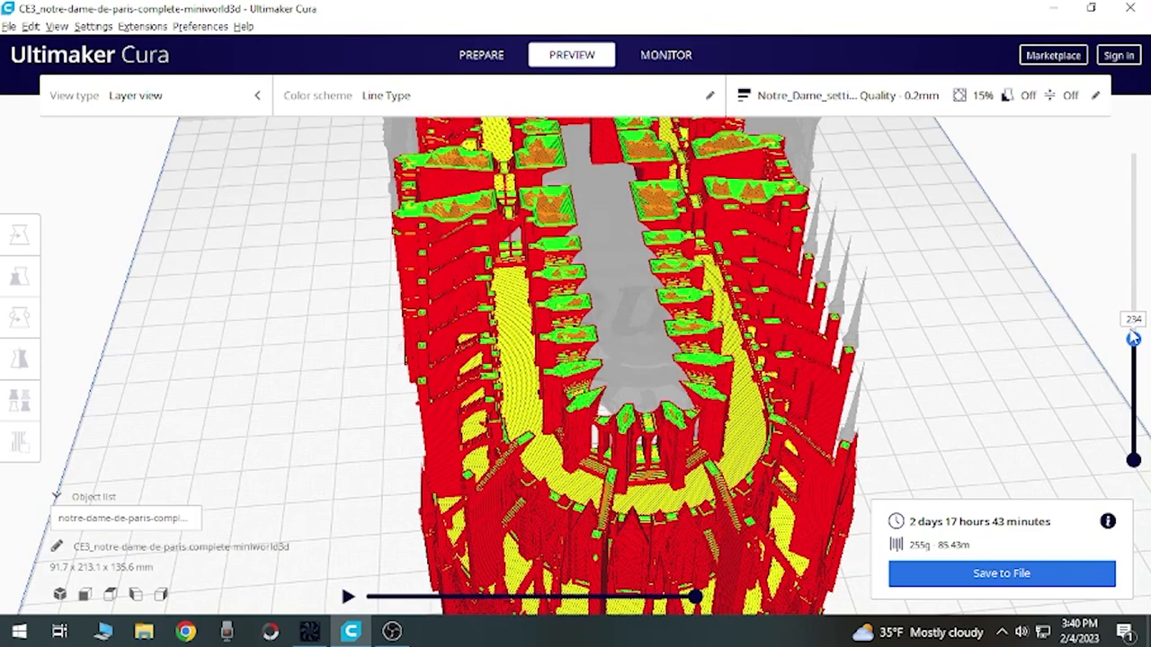
{"action": "left_click_drag", "start_coordinate": [1133, 338], "coordinate": [1133, 354]}
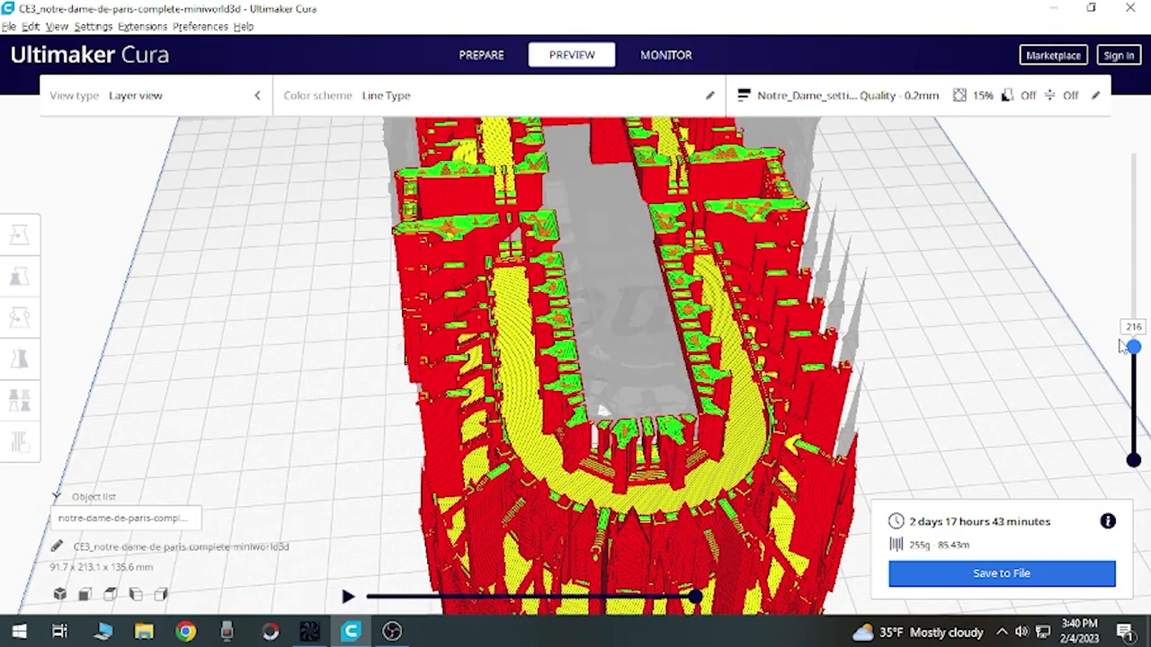
{"action": "mouse_move", "coordinate": [1115, 353]}
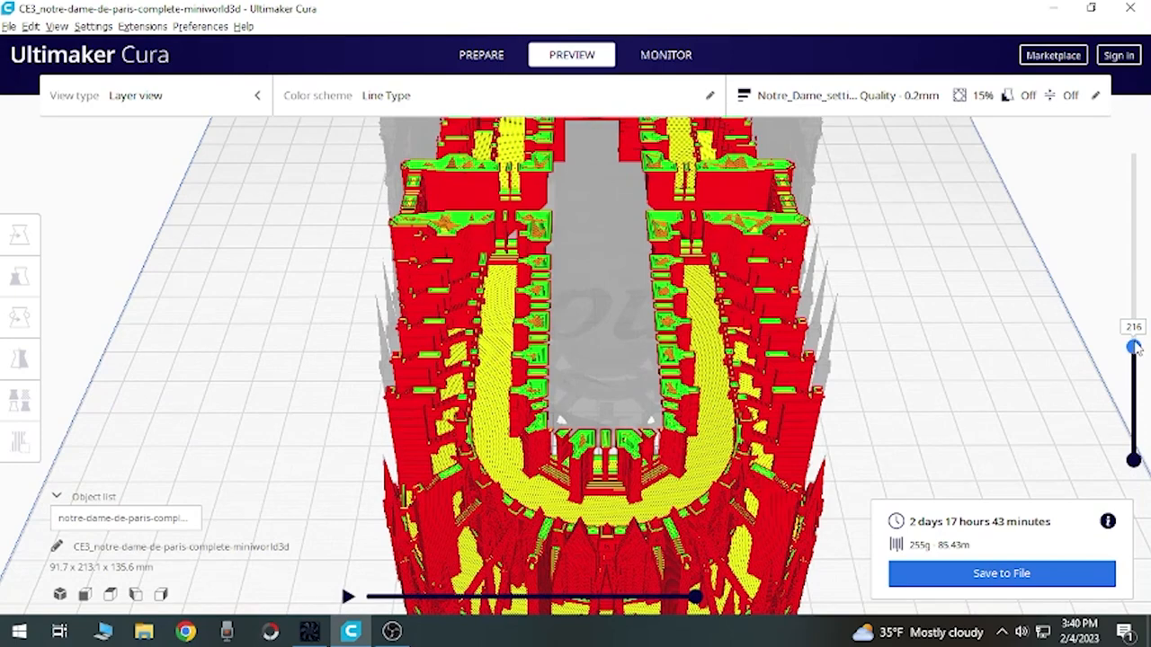
{"action": "left_click_drag", "start_coordinate": [1133, 349], "coordinate": [1133, 336]}
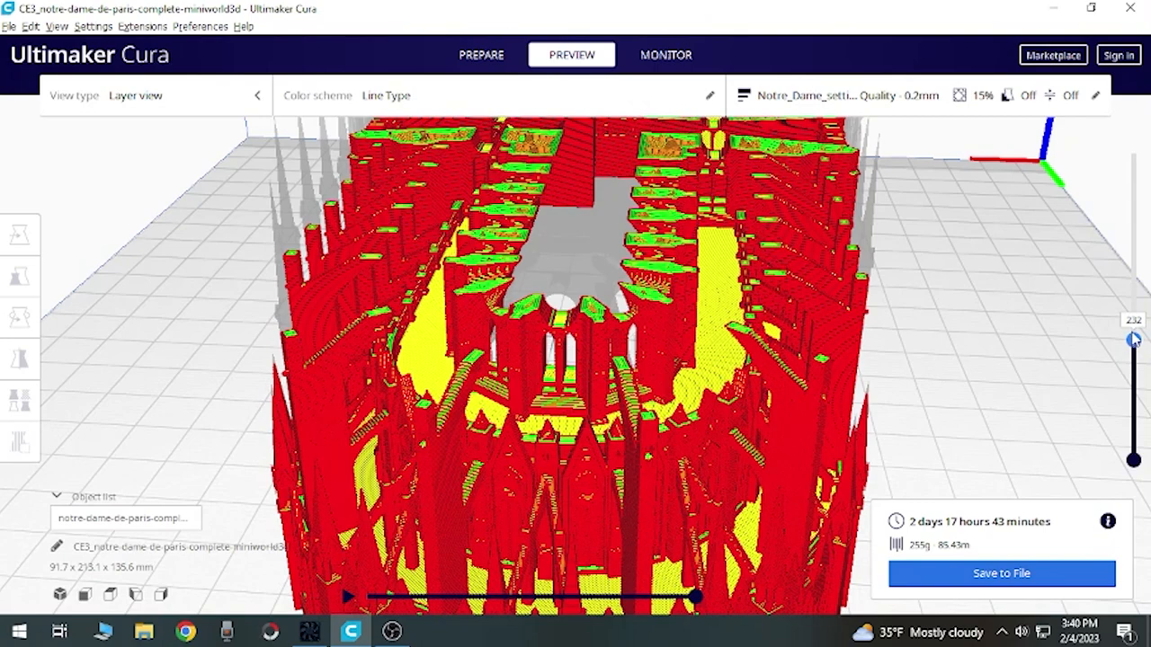
{"action": "left_click_drag", "start_coordinate": [1132, 338], "coordinate": [1133, 335]}
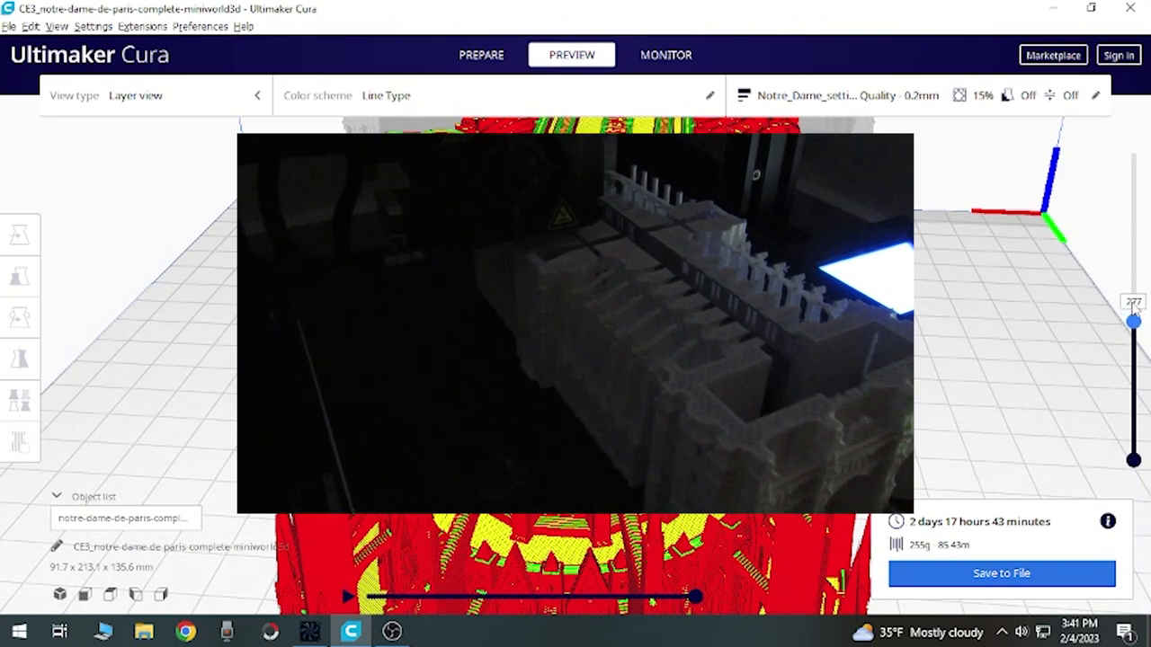
Step: Move the layer slider through the upper layers, ending near layer 523 at the roof
{"action": "left_click_drag", "start_coordinate": [1133, 320], "coordinate": [1133, 262]}
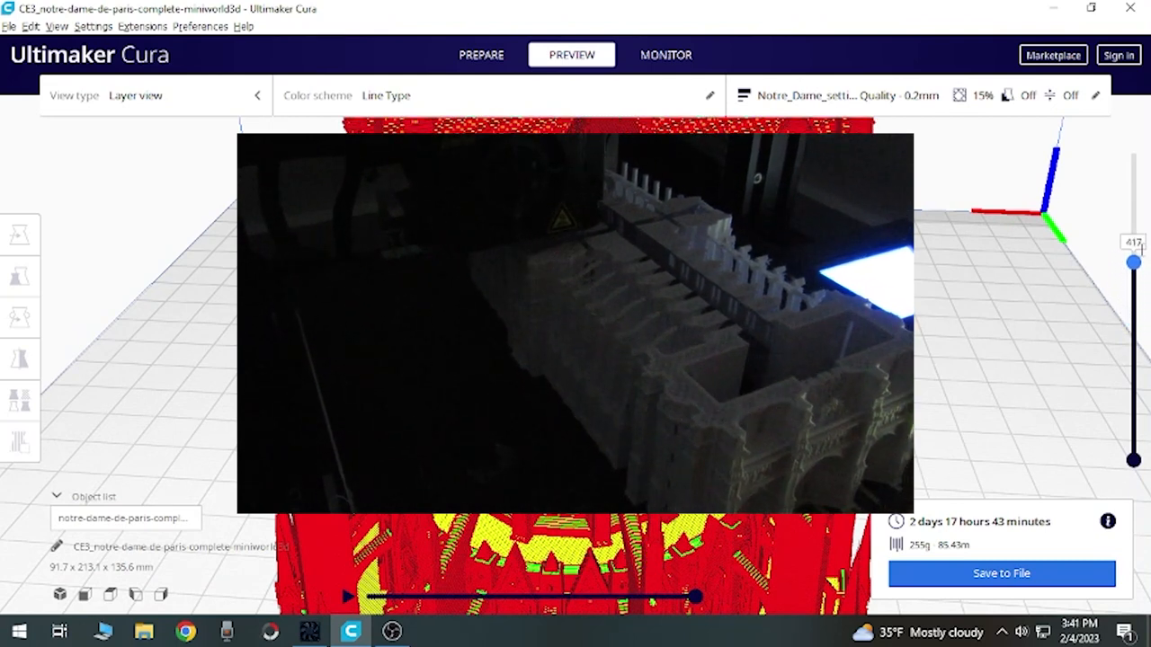
{"action": "left_click_drag", "start_coordinate": [1133, 263], "coordinate": [1133, 330]}
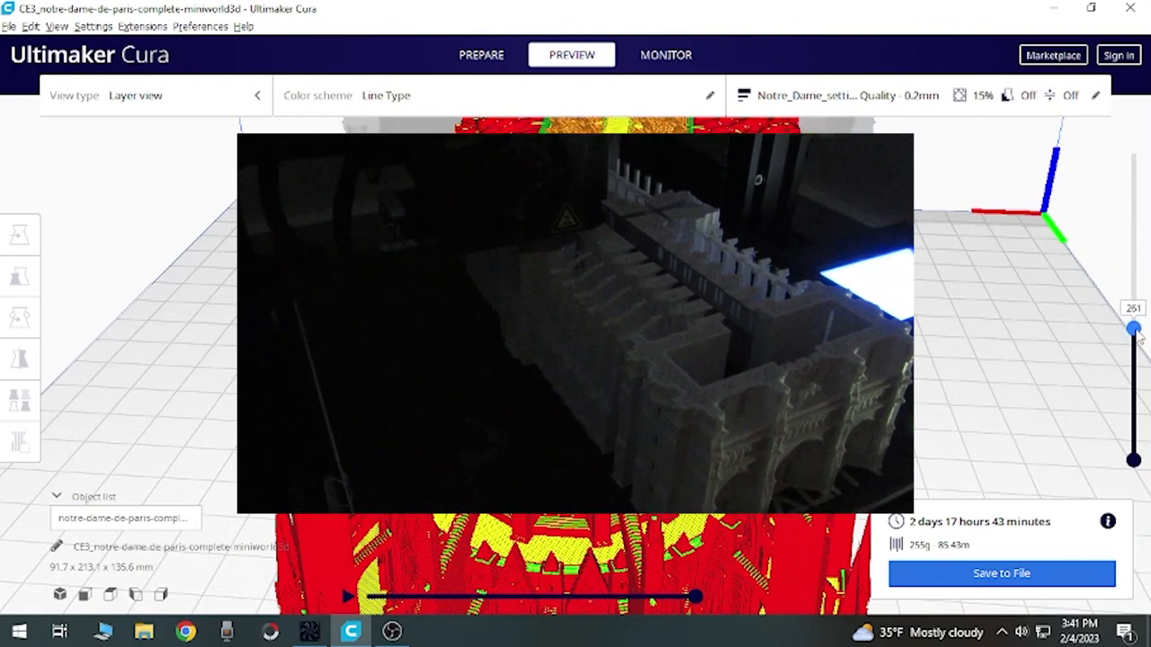
{"action": "left_click_drag", "start_coordinate": [1133, 329], "coordinate": [1133, 338]}
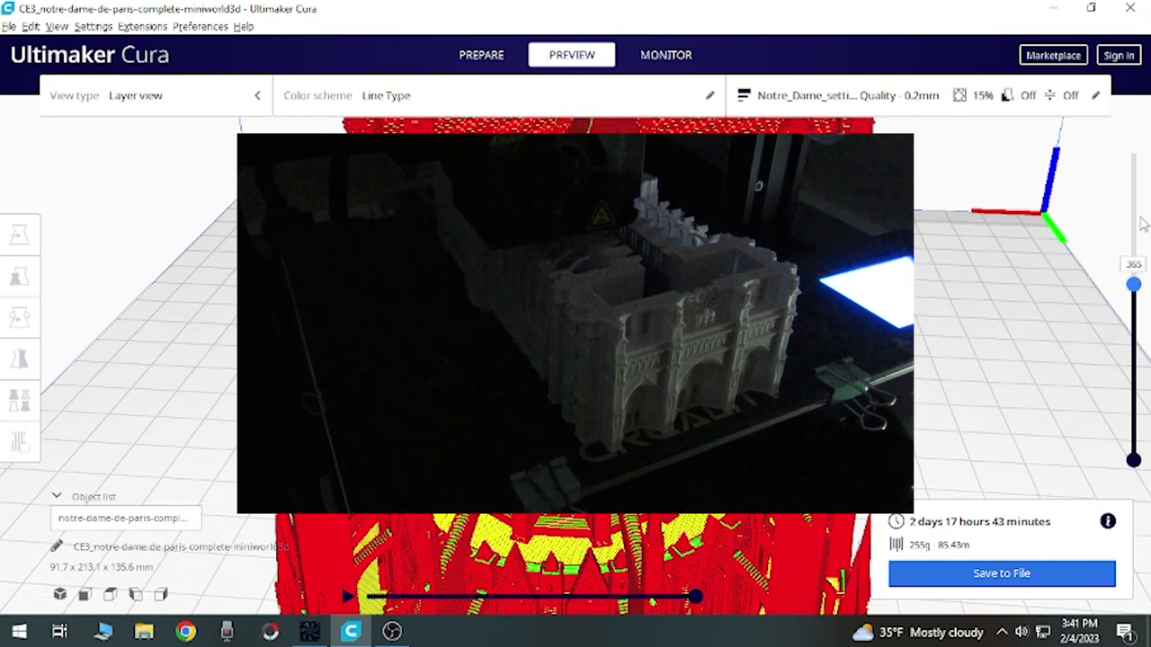
{"action": "left_click_drag", "start_coordinate": [1133, 284], "coordinate": [1132, 178]}
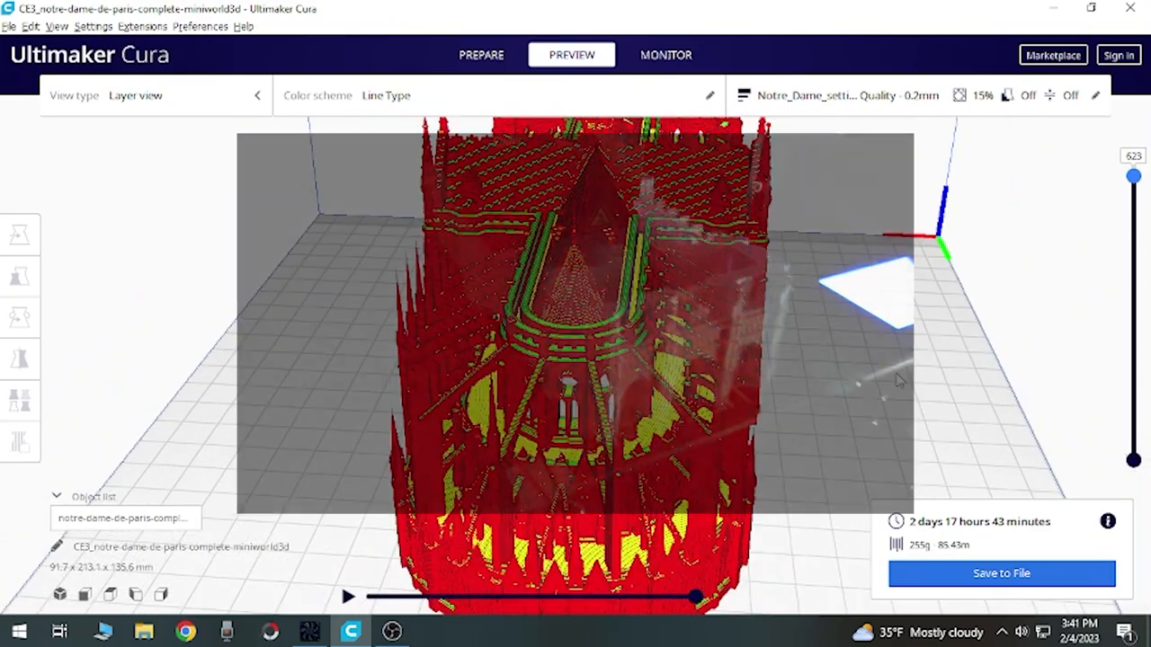